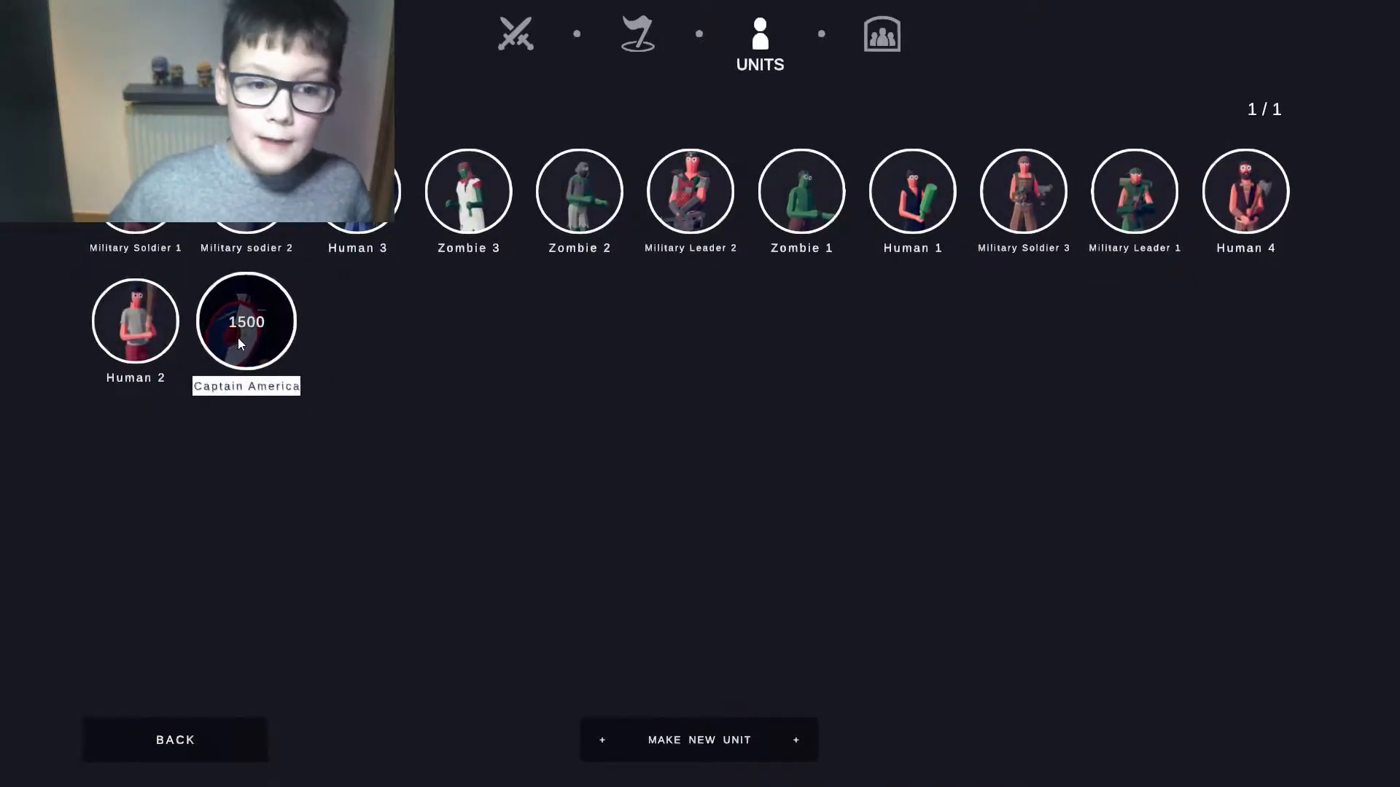
- Create a new unit, keep its default name, switch its voice to Hoplite and lower the pitch slightly
click(245, 321)
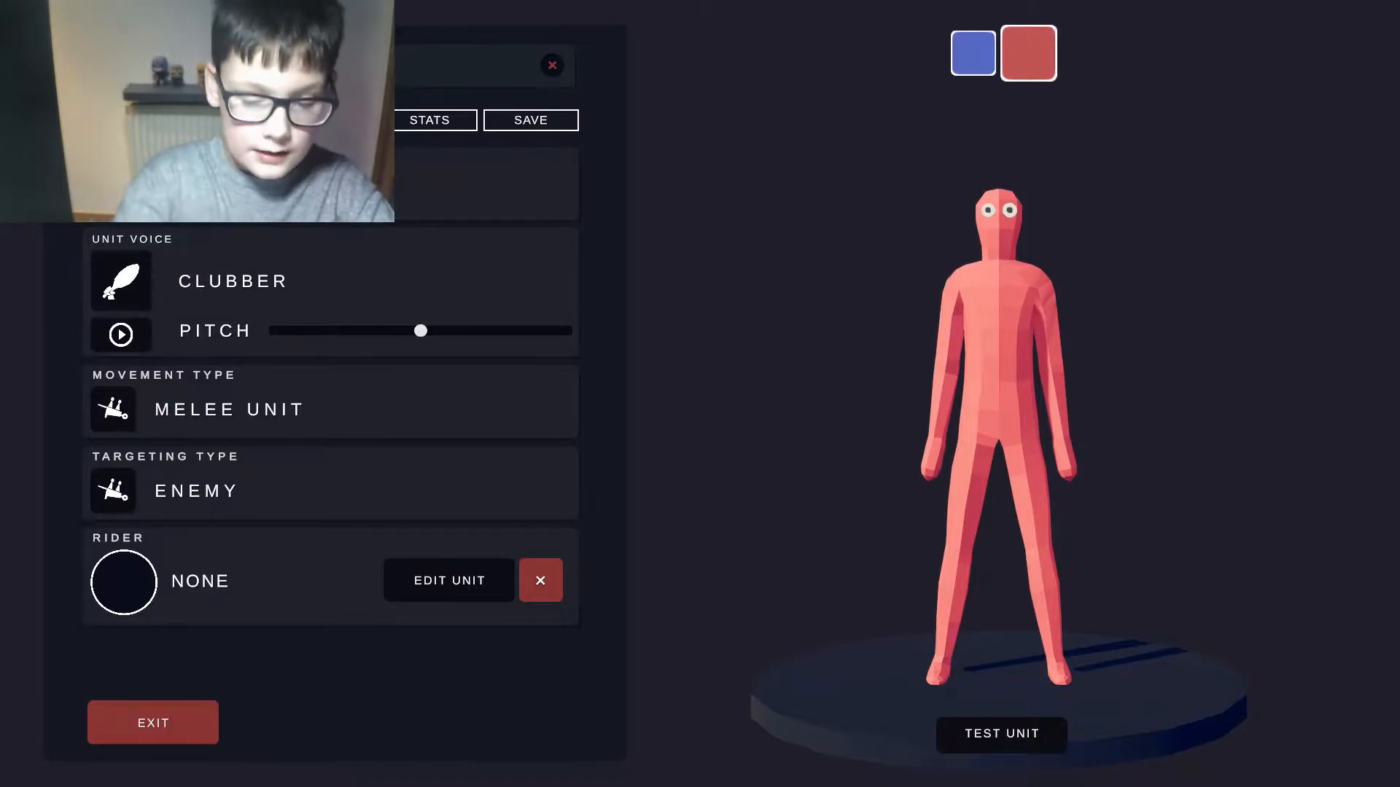
click(552, 64)
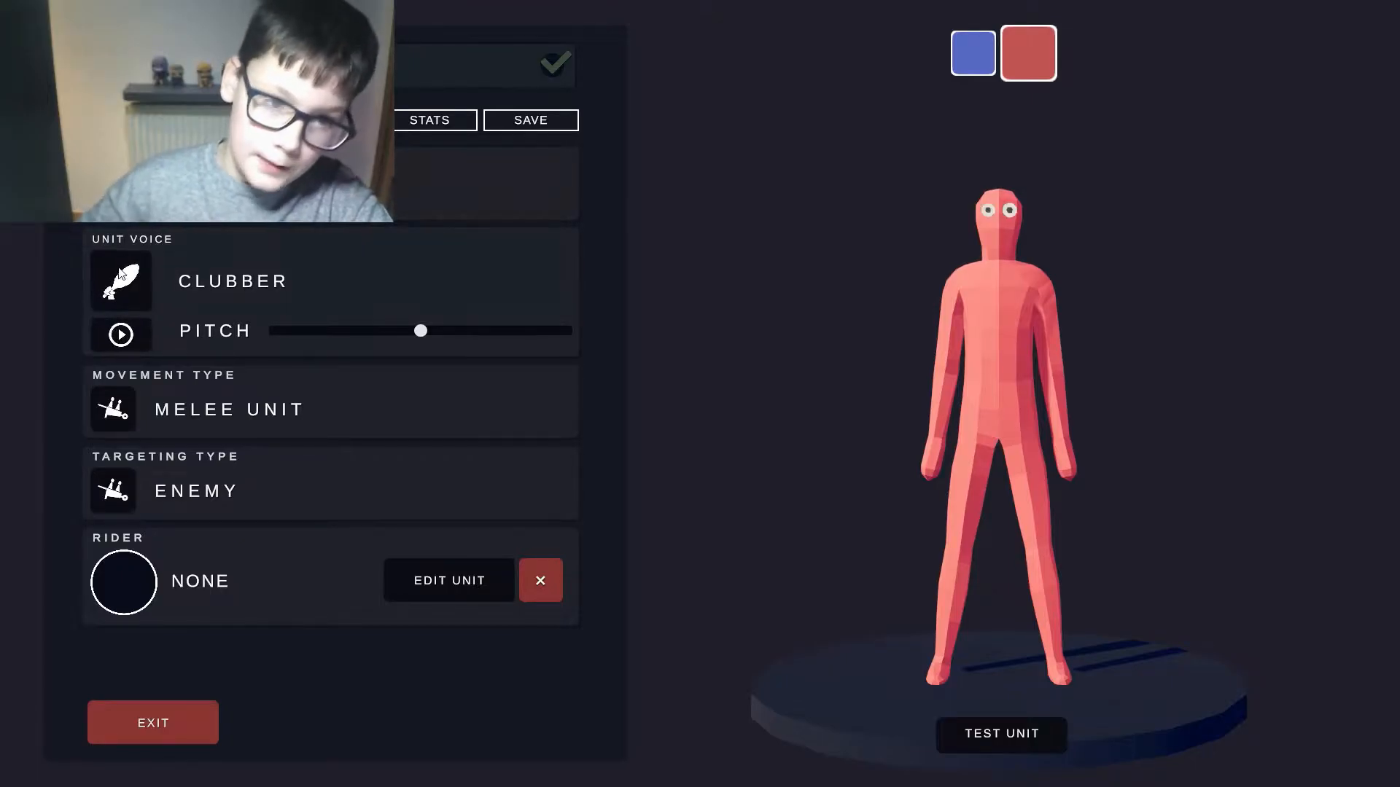
click(449, 580)
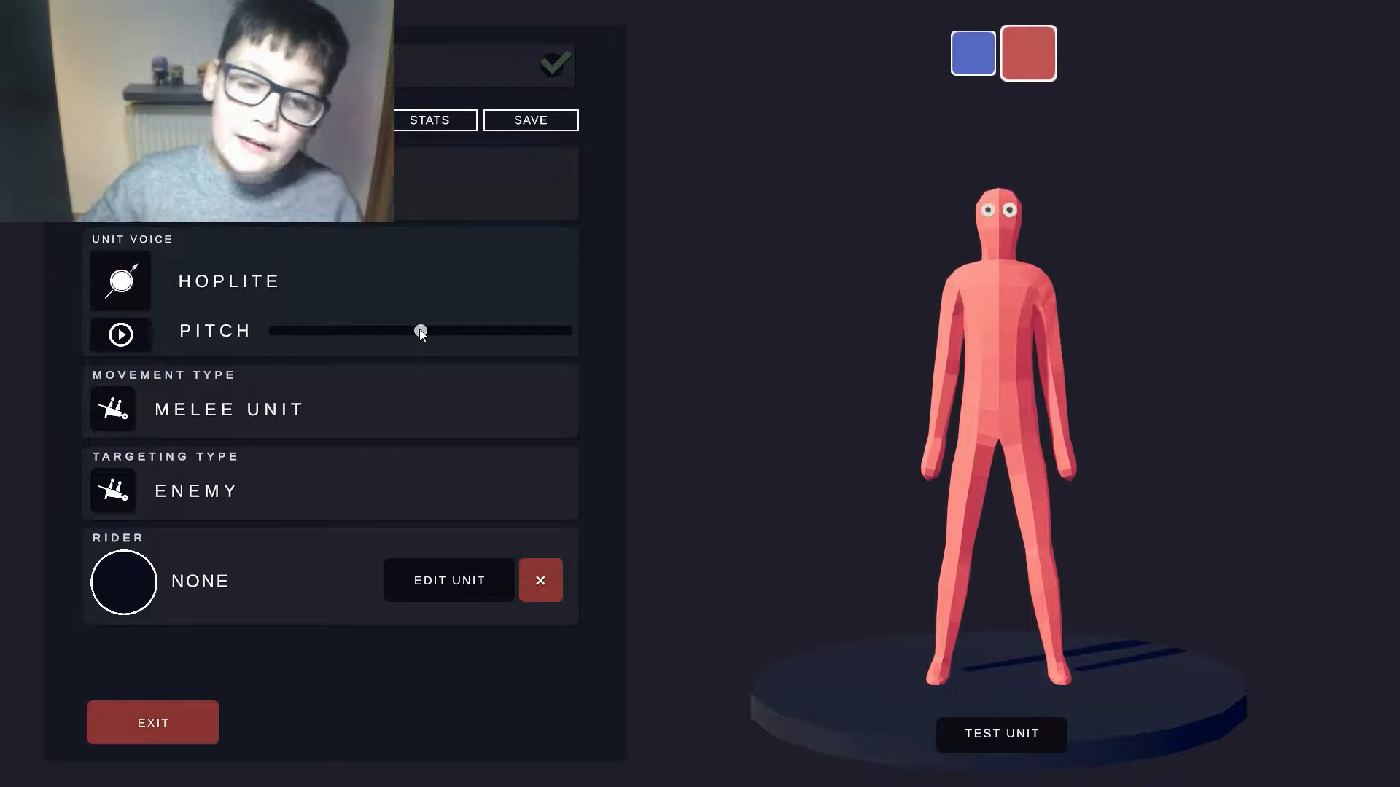
drag(420, 331, 383, 331)
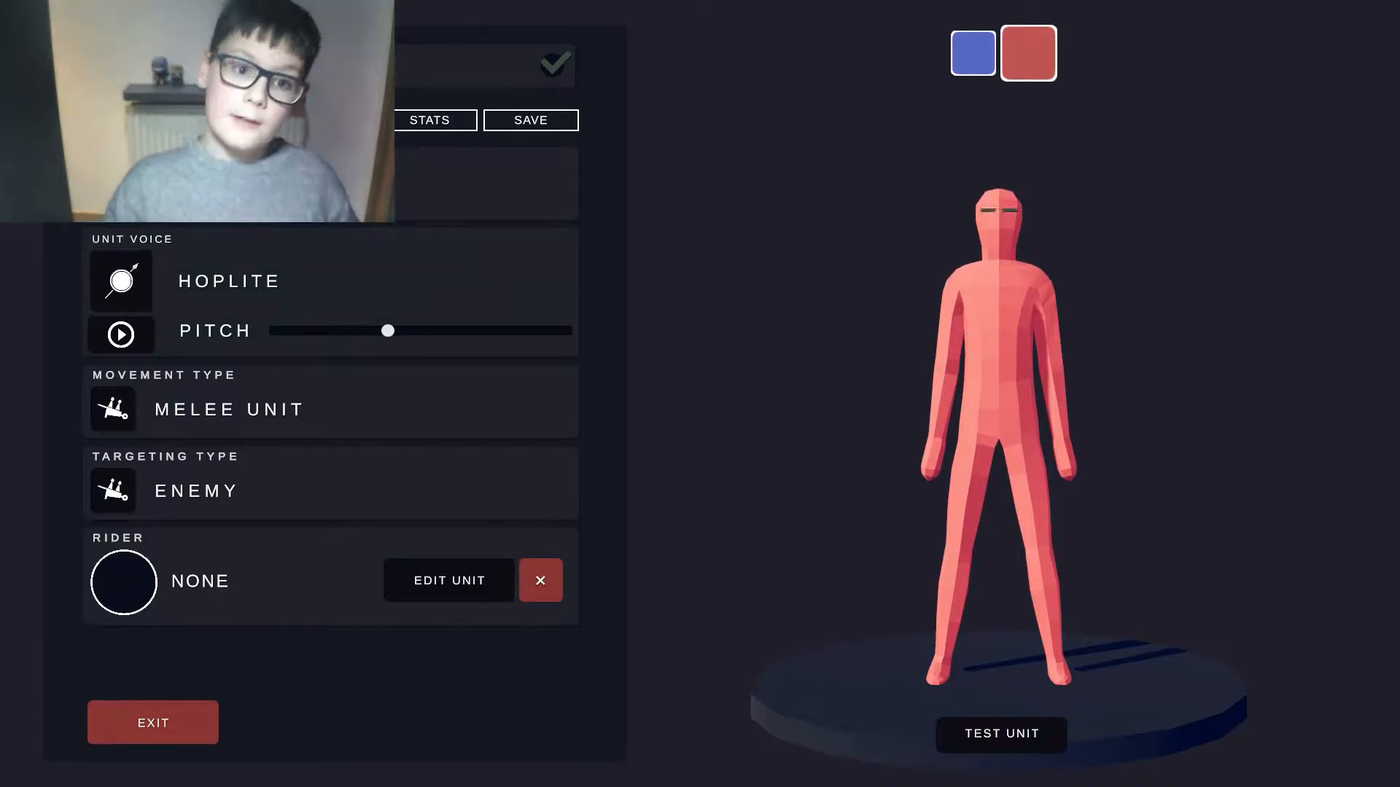
- Browse head items and equip the grey CP_MASK003 mask, bringing up its colour options
click(449, 580)
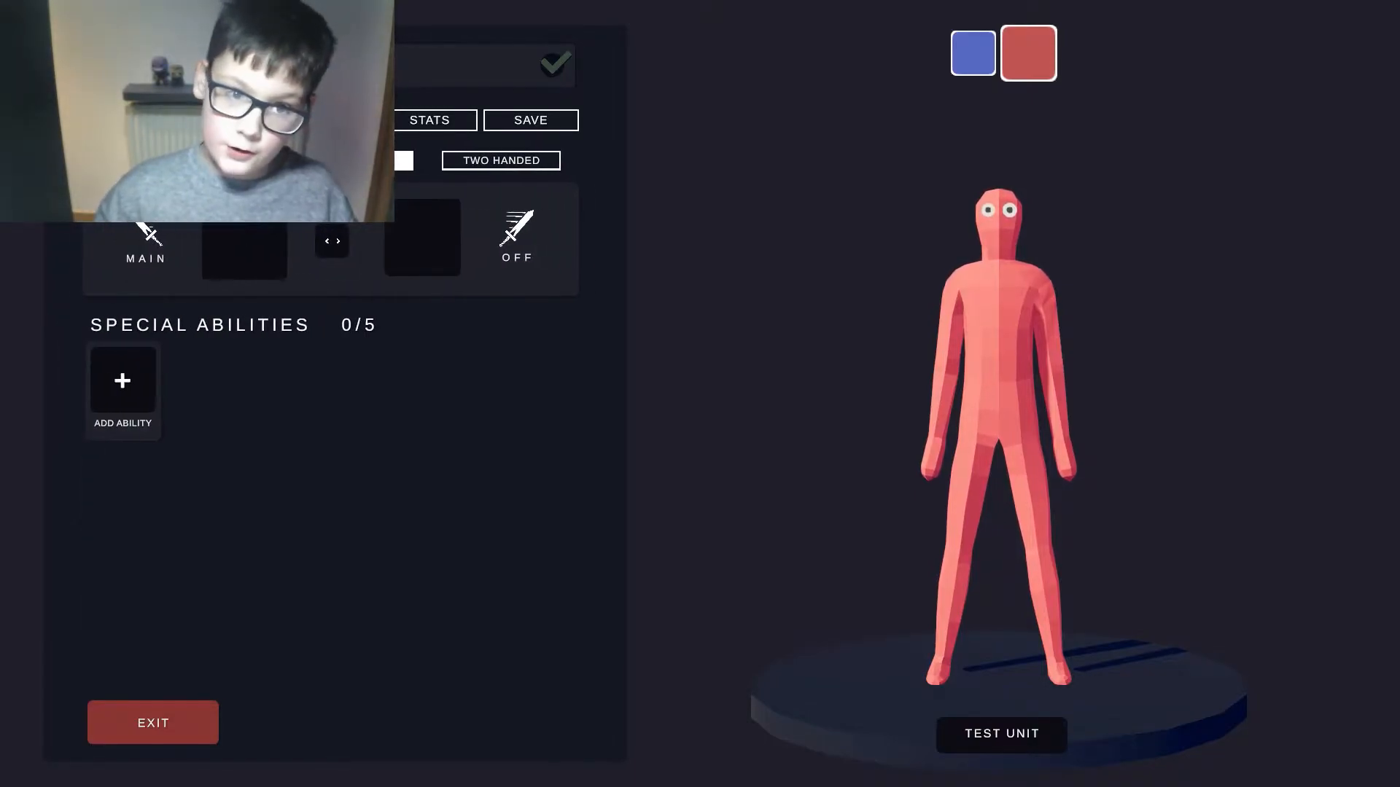
mouse_move(210, 284)
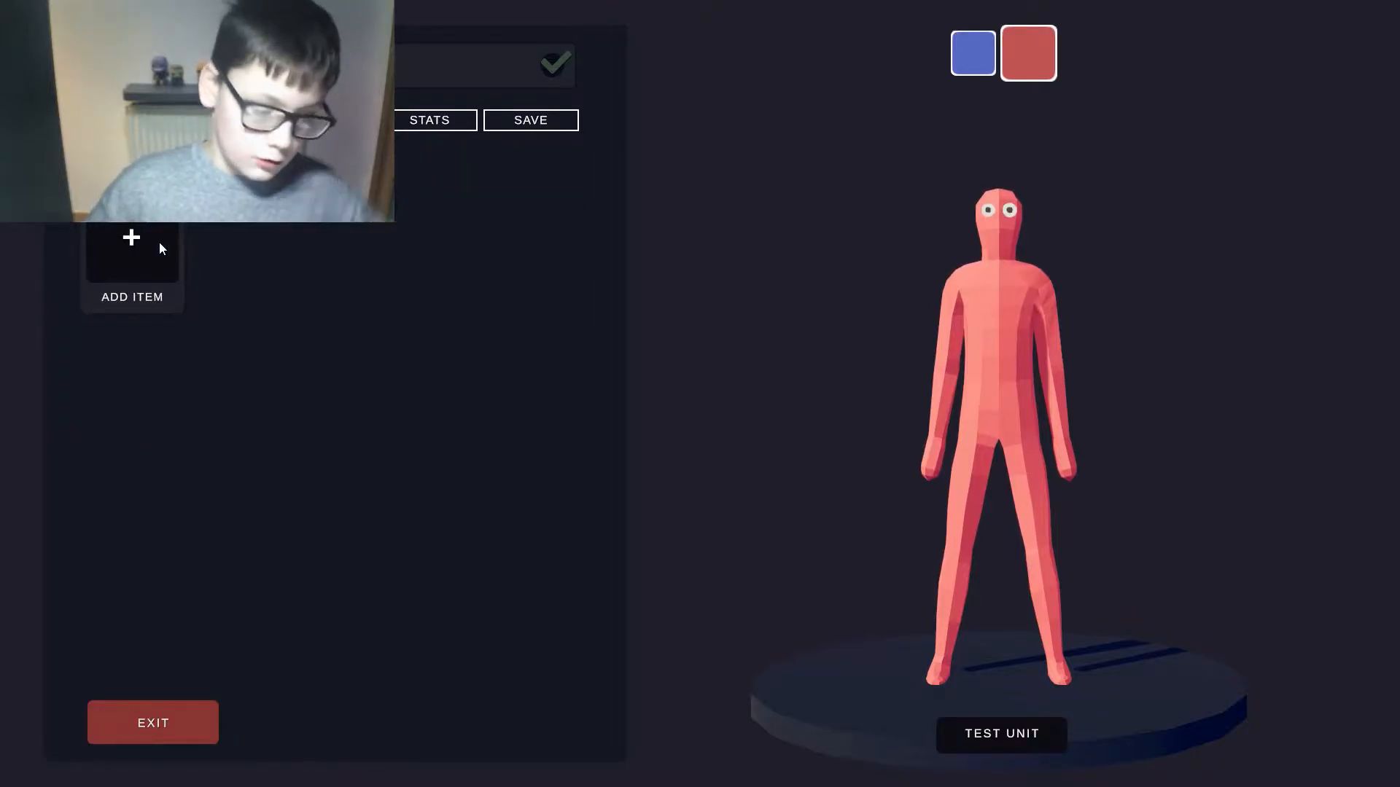
click(131, 250)
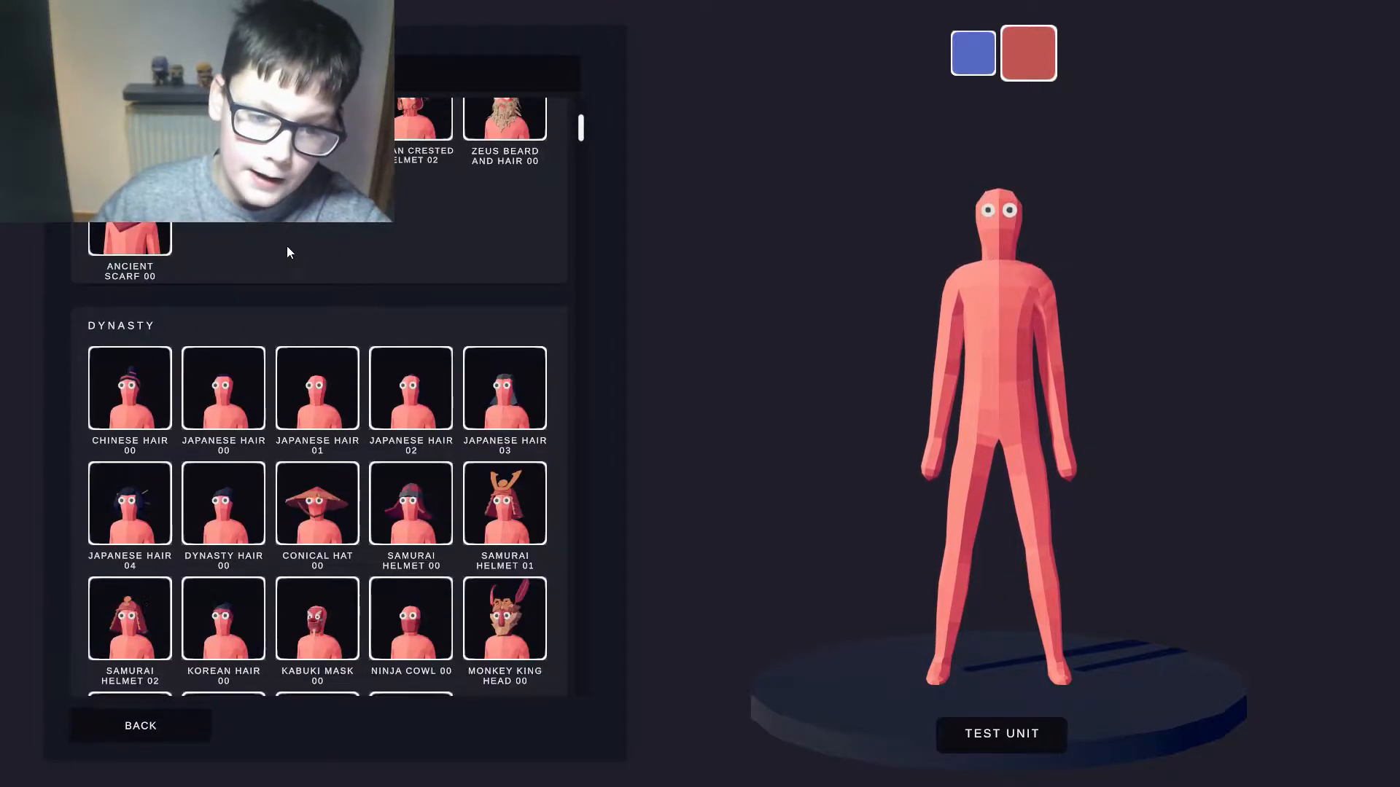
scroll(down, 3)
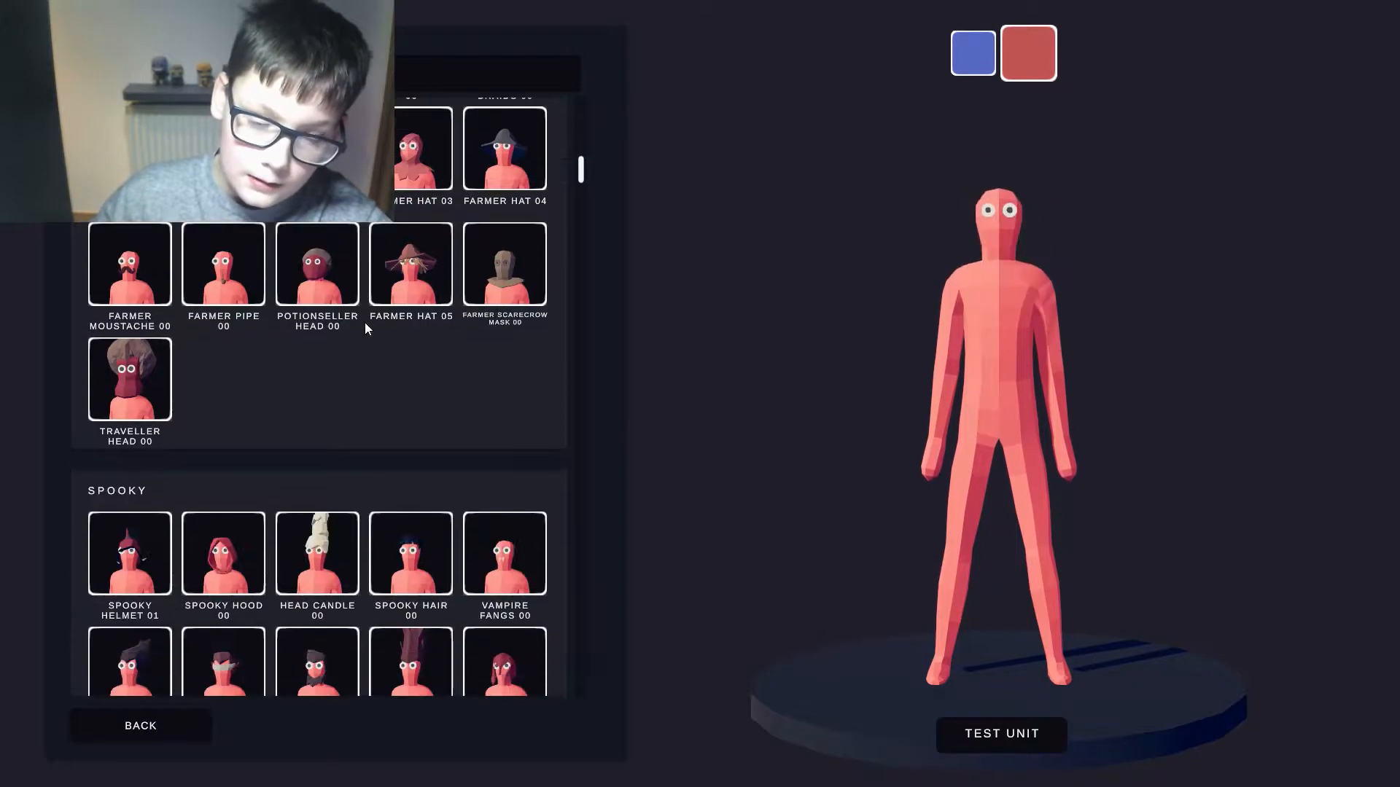
scroll(down, 3)
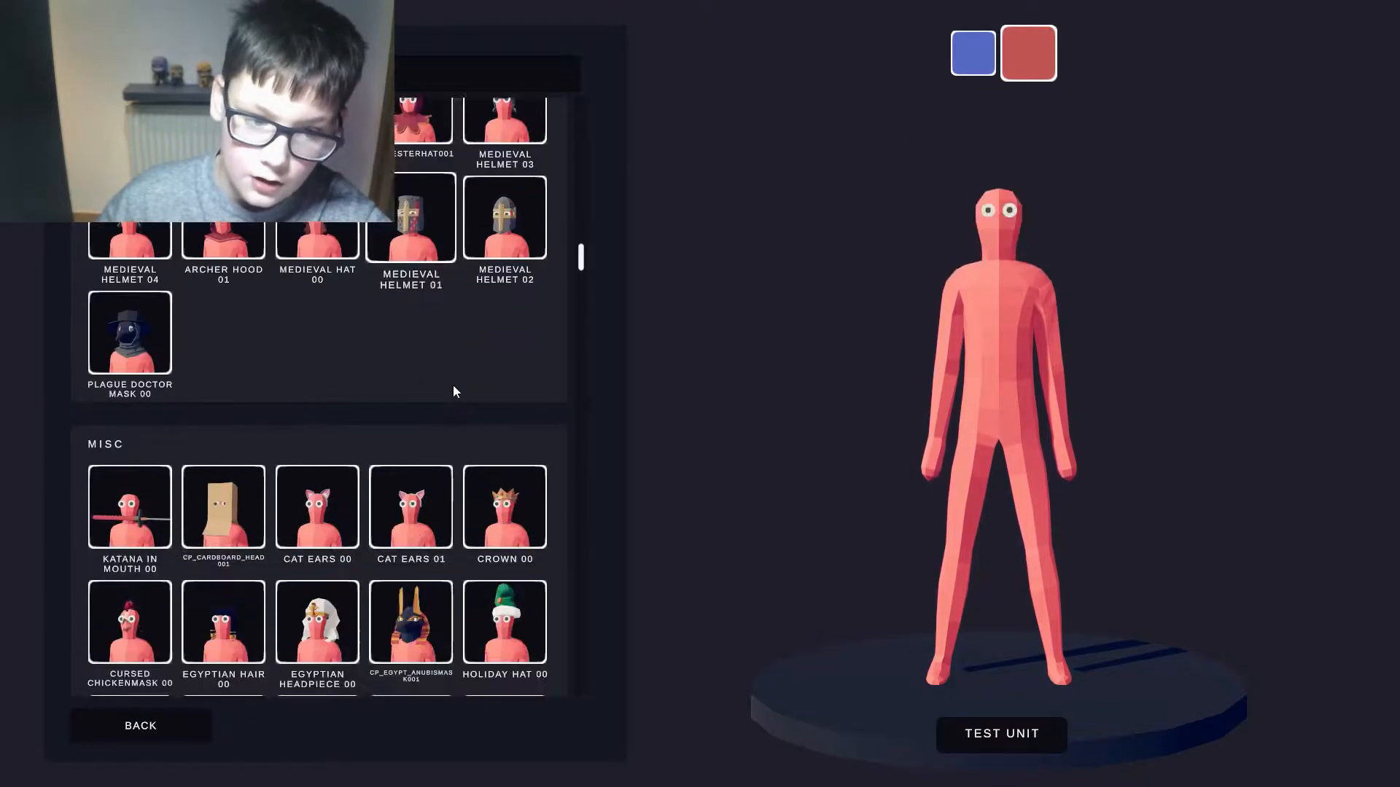
click(411, 406)
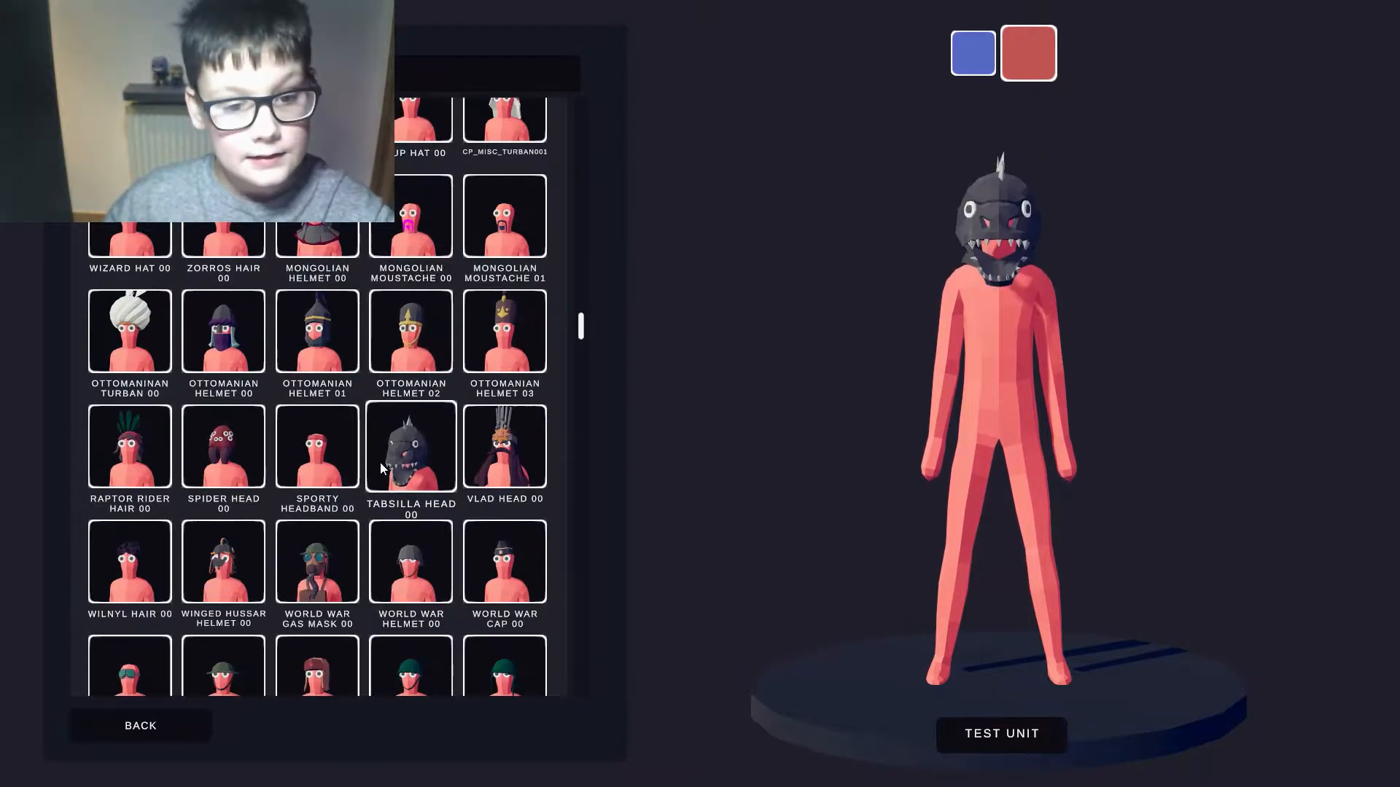
click(409, 446)
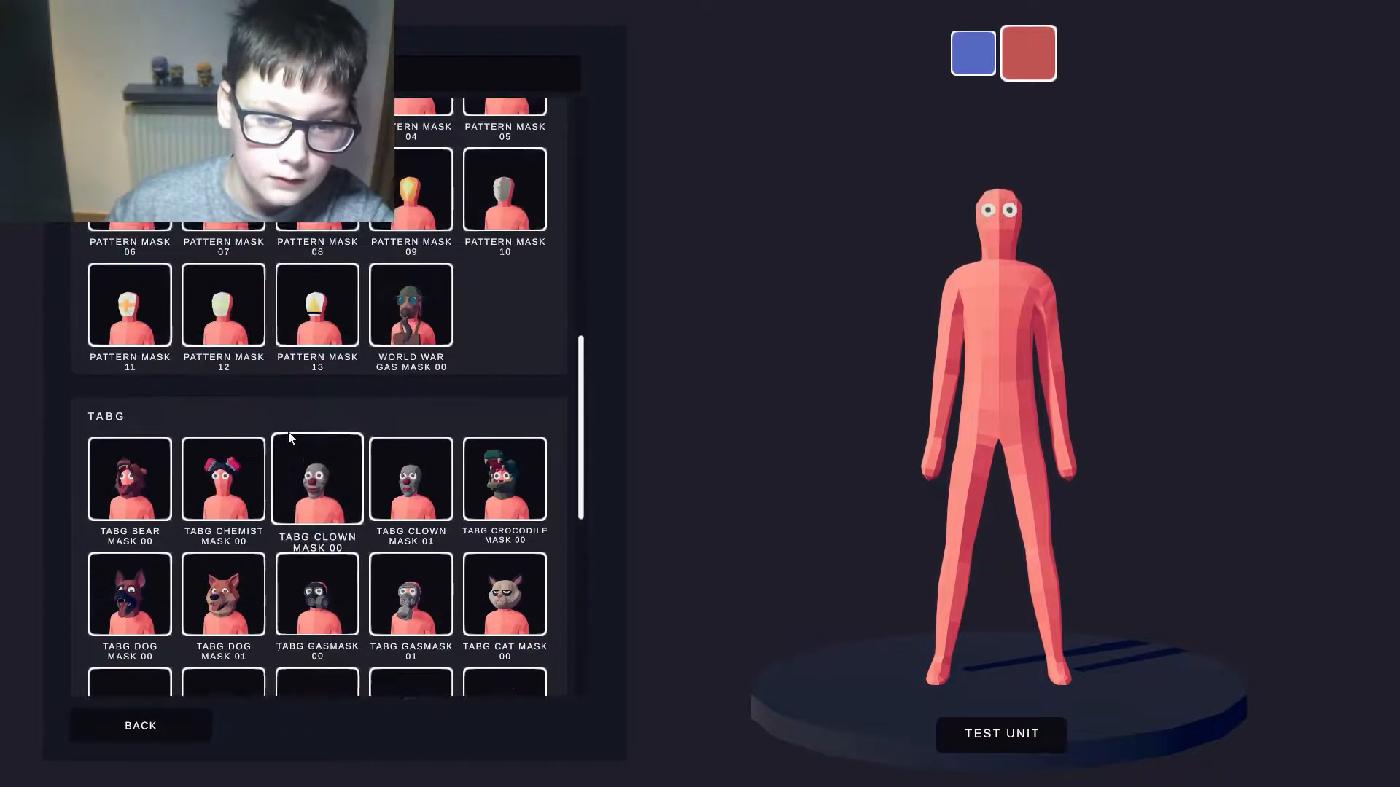
scroll(down, 3)
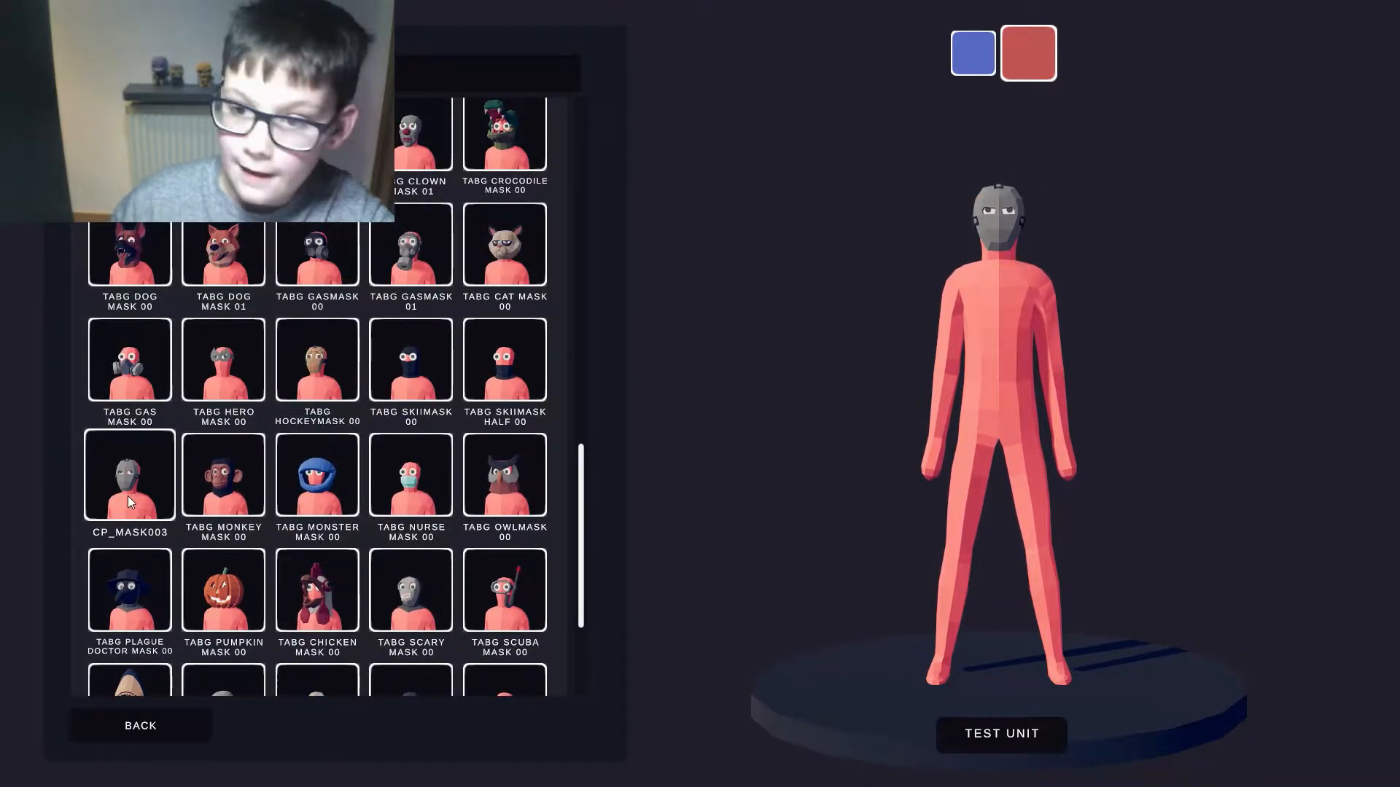
click(130, 474)
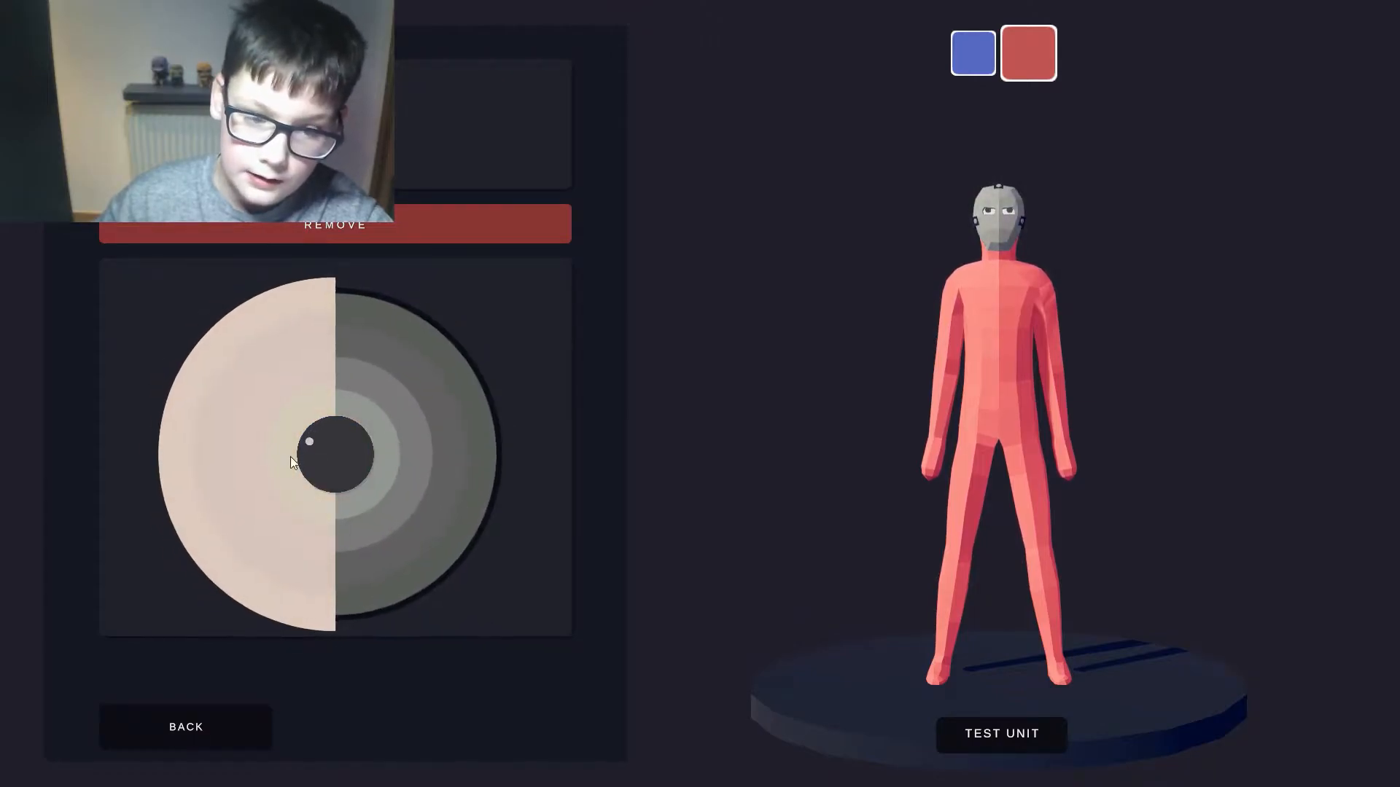
- Colour the mask gold with red accents, then pick the TABG Balaklava 00 head item
click(390, 549)
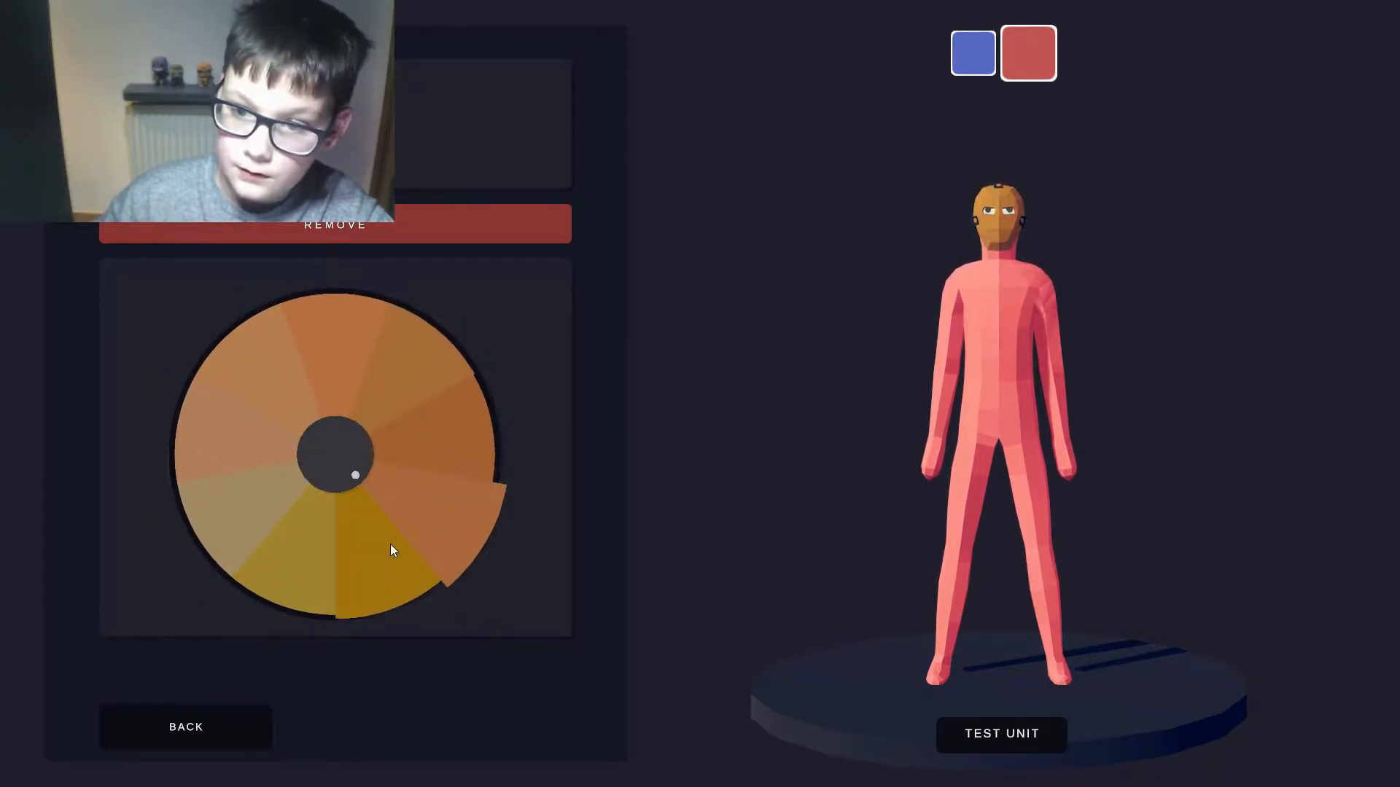
click(374, 581)
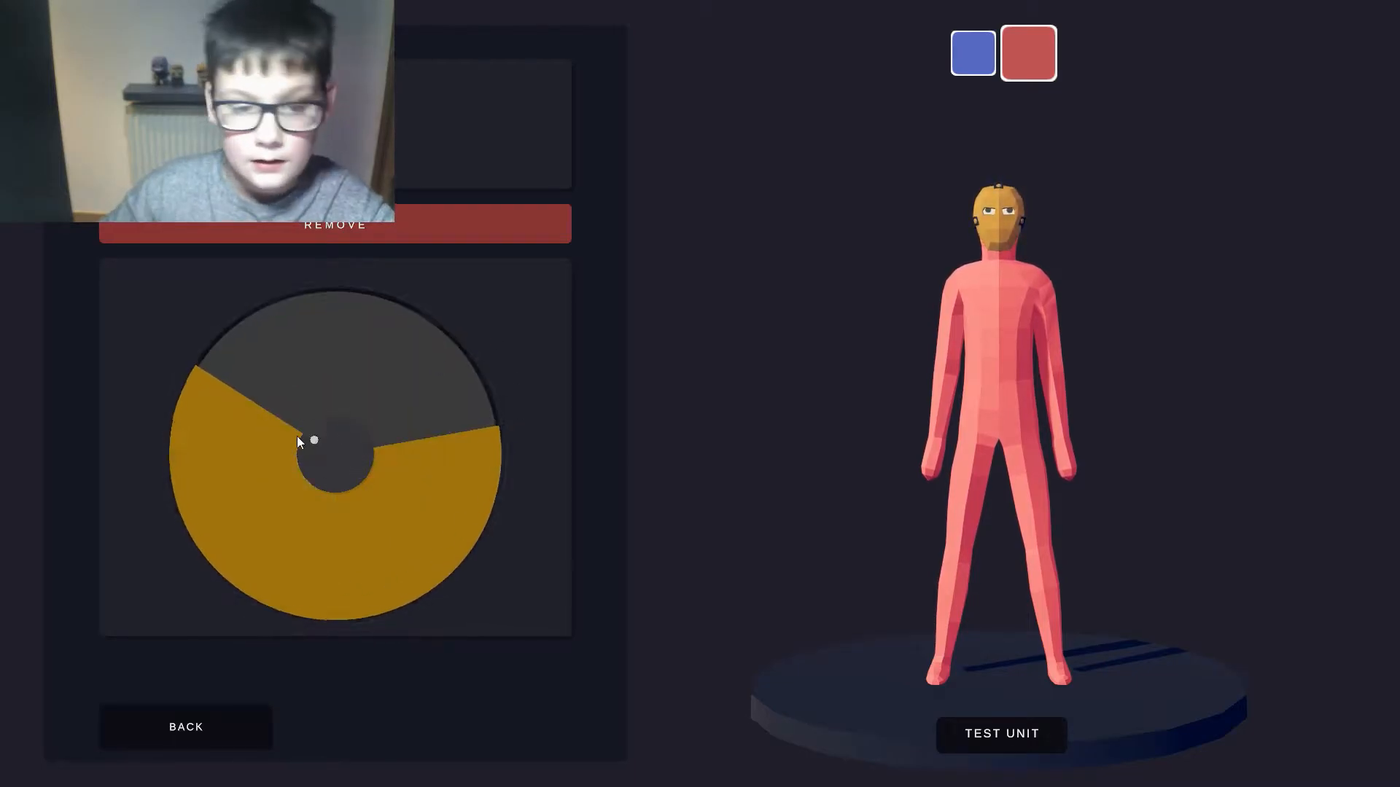
click(403, 392)
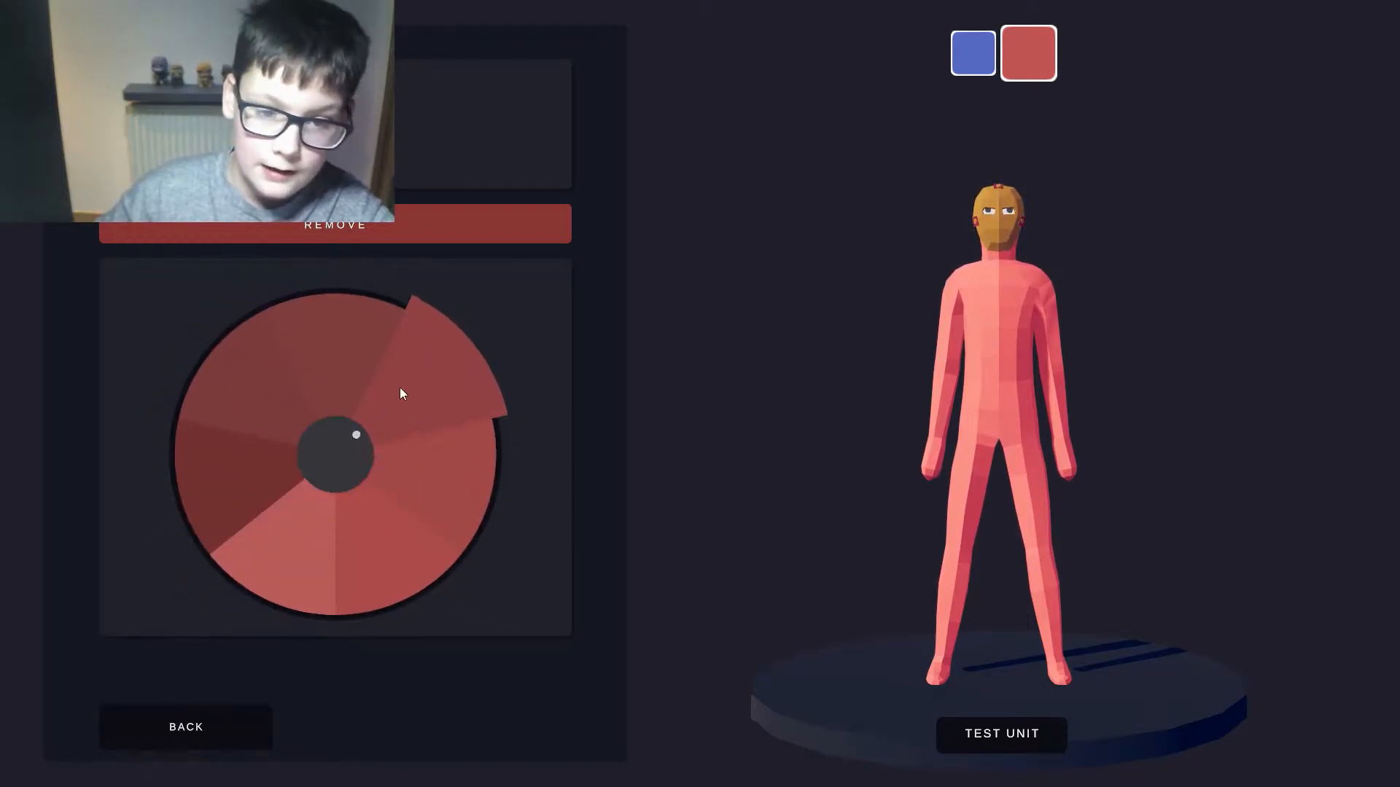
click(185, 726)
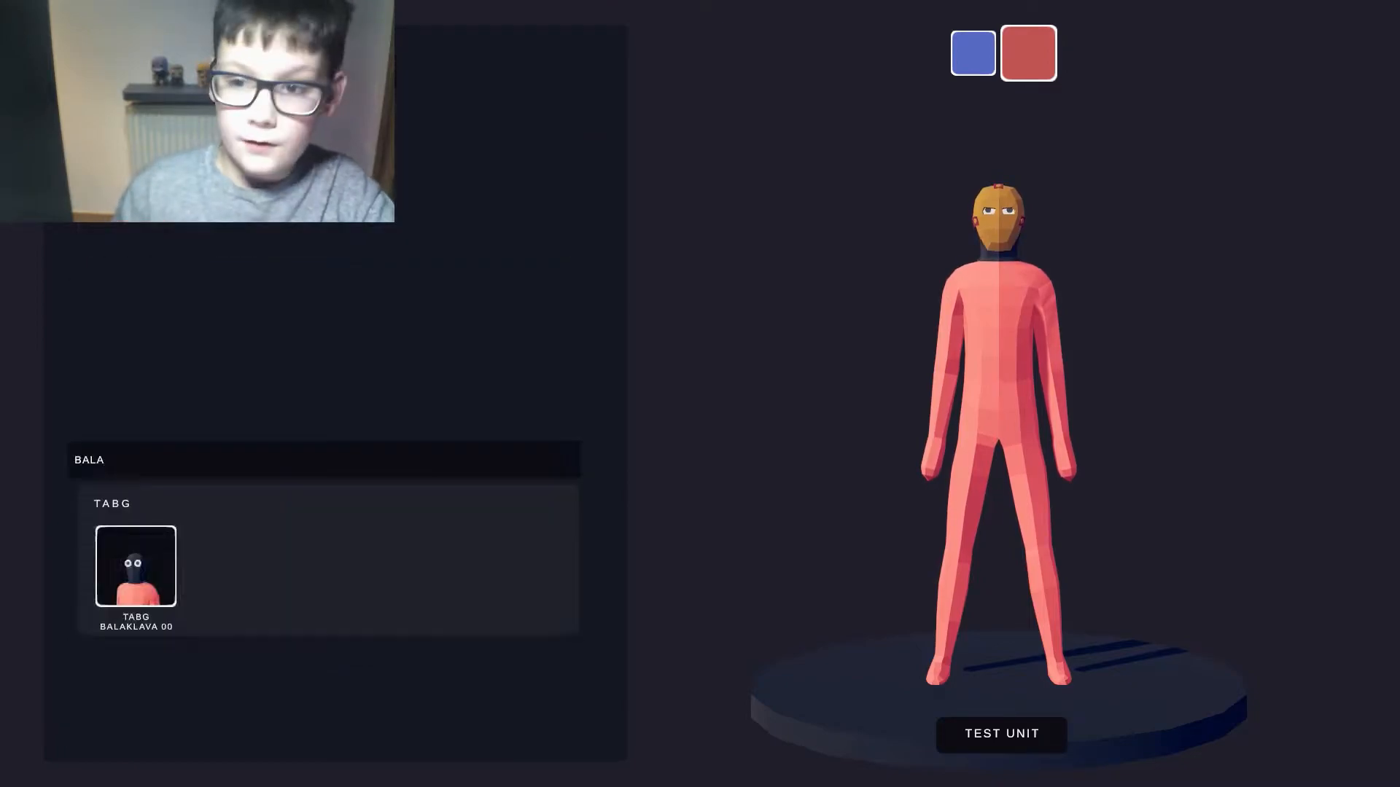
click(136, 566)
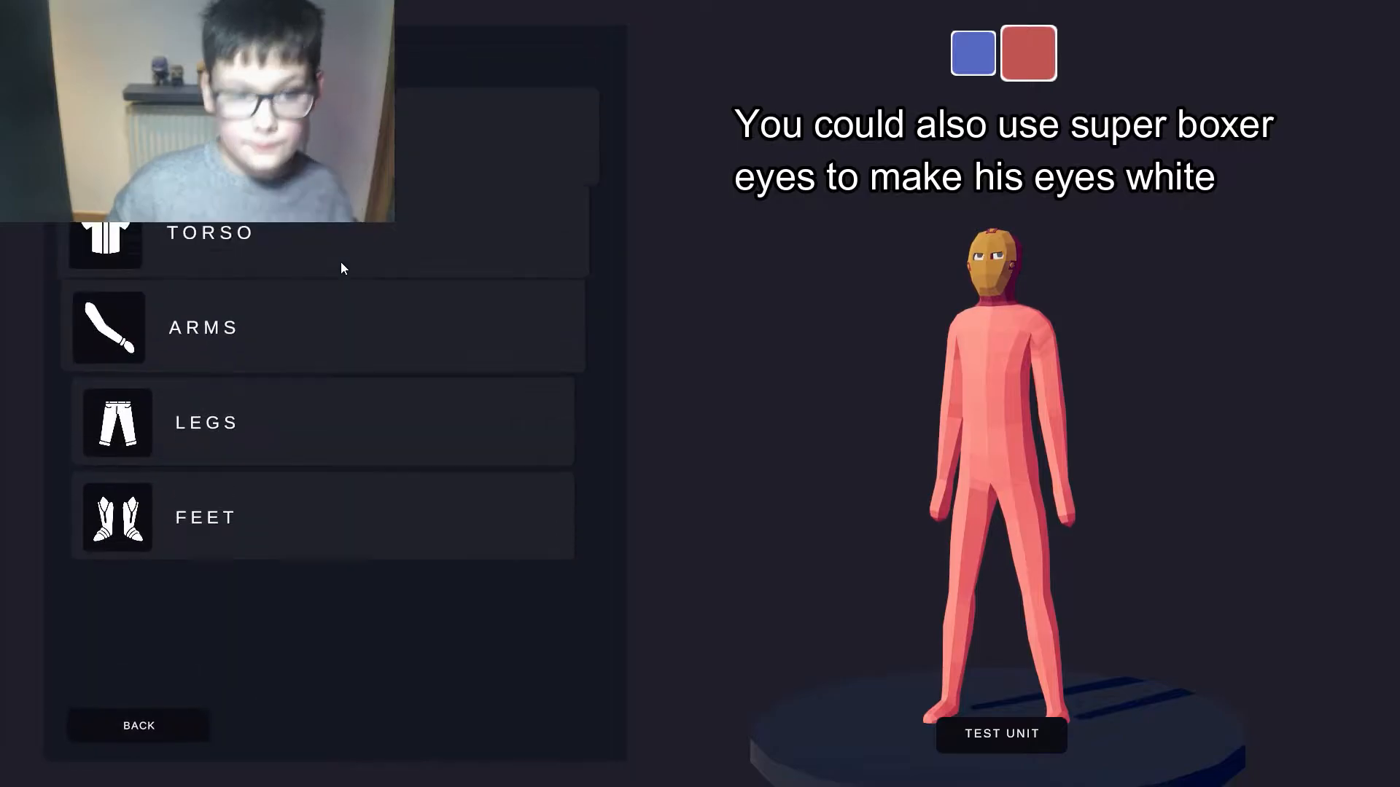
- Browse torso clothing and try Wild West Shirt 03 on, then take it off again
click(210, 232)
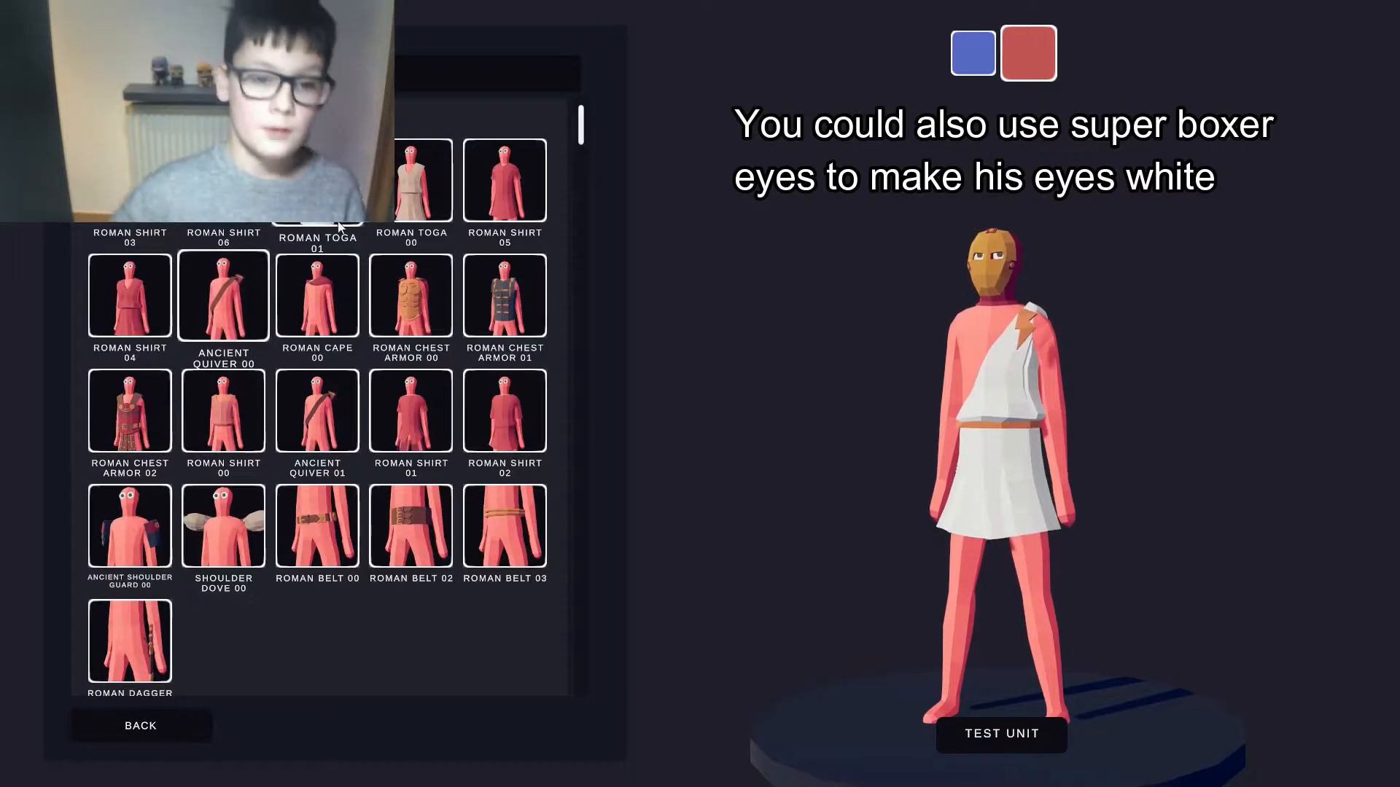
click(221, 294)
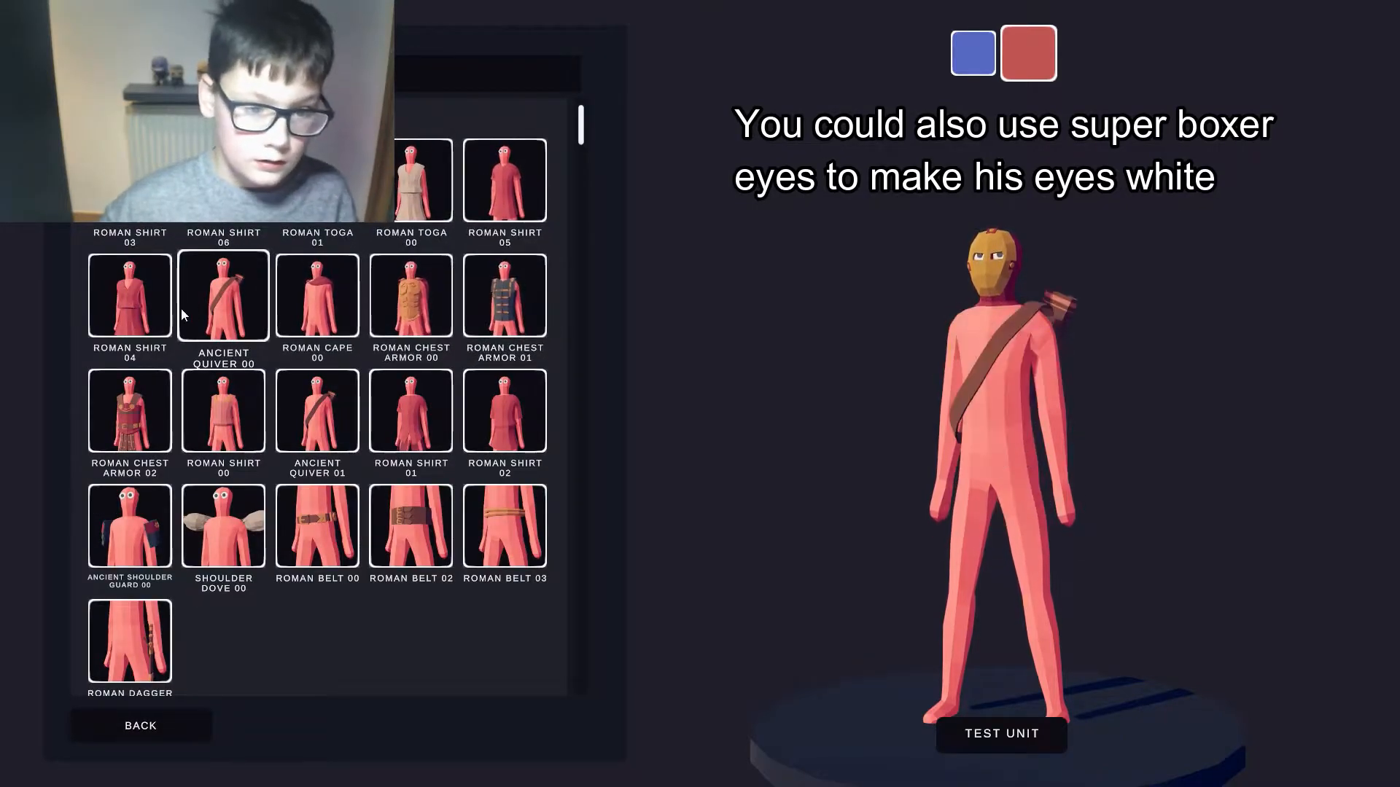
scroll(down, 3)
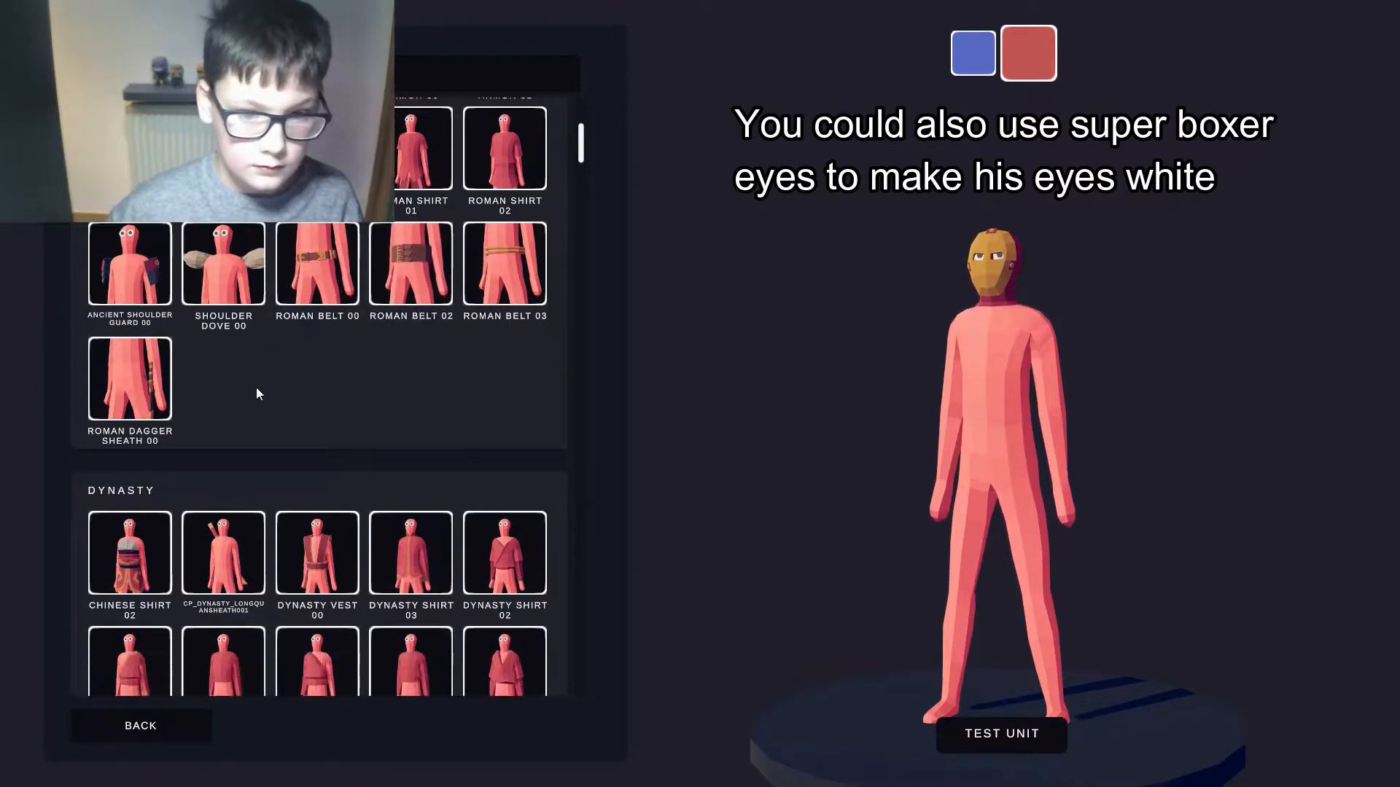
scroll(down, 3)
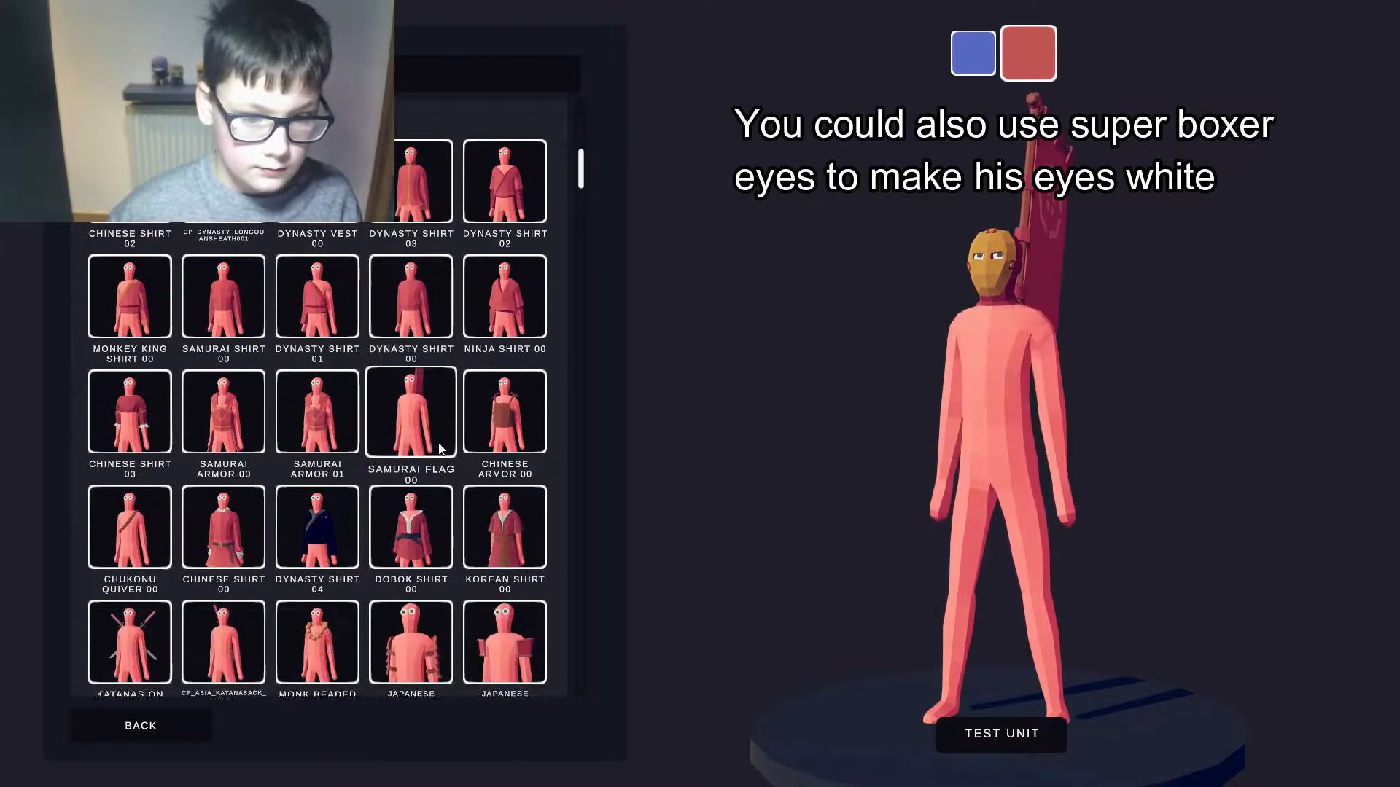
scroll(down, 3)
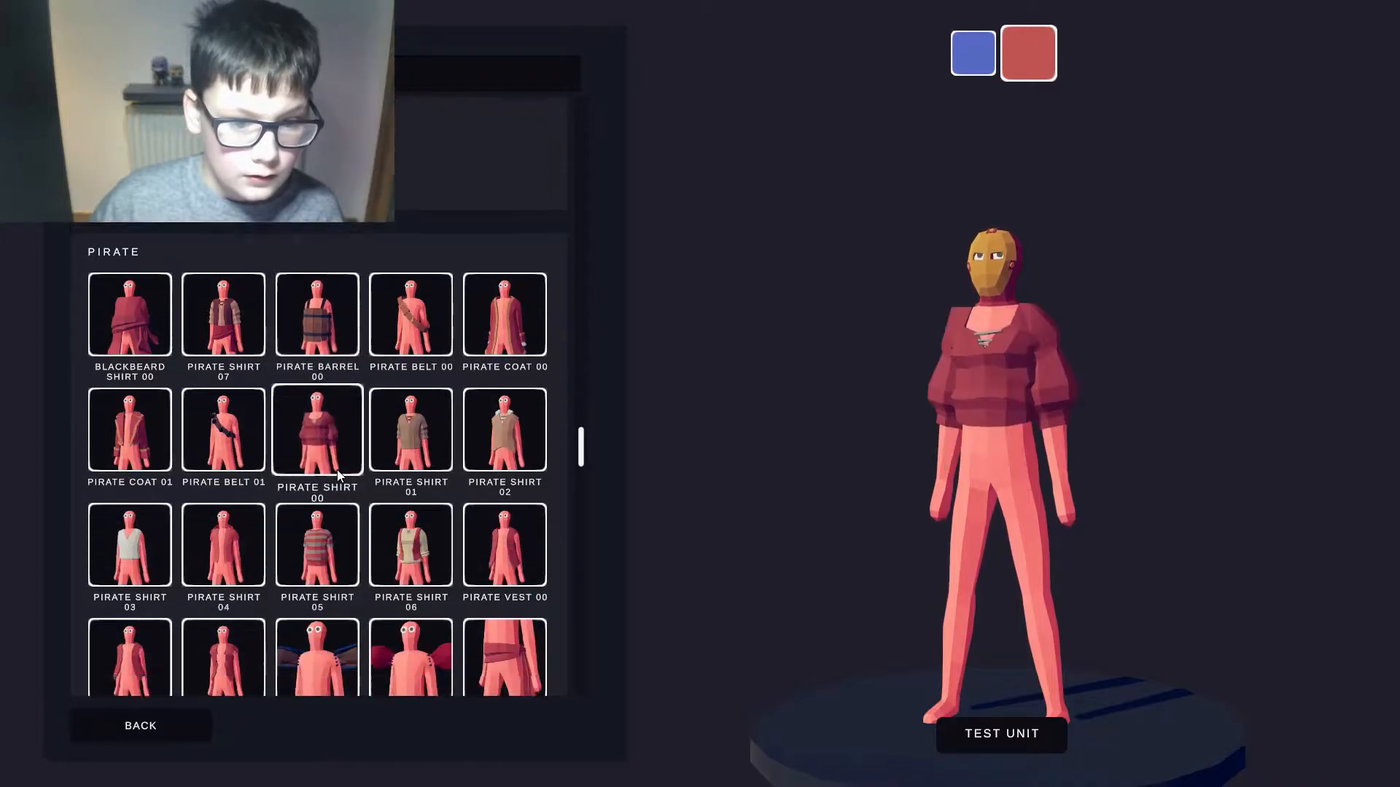
scroll(down, 3)
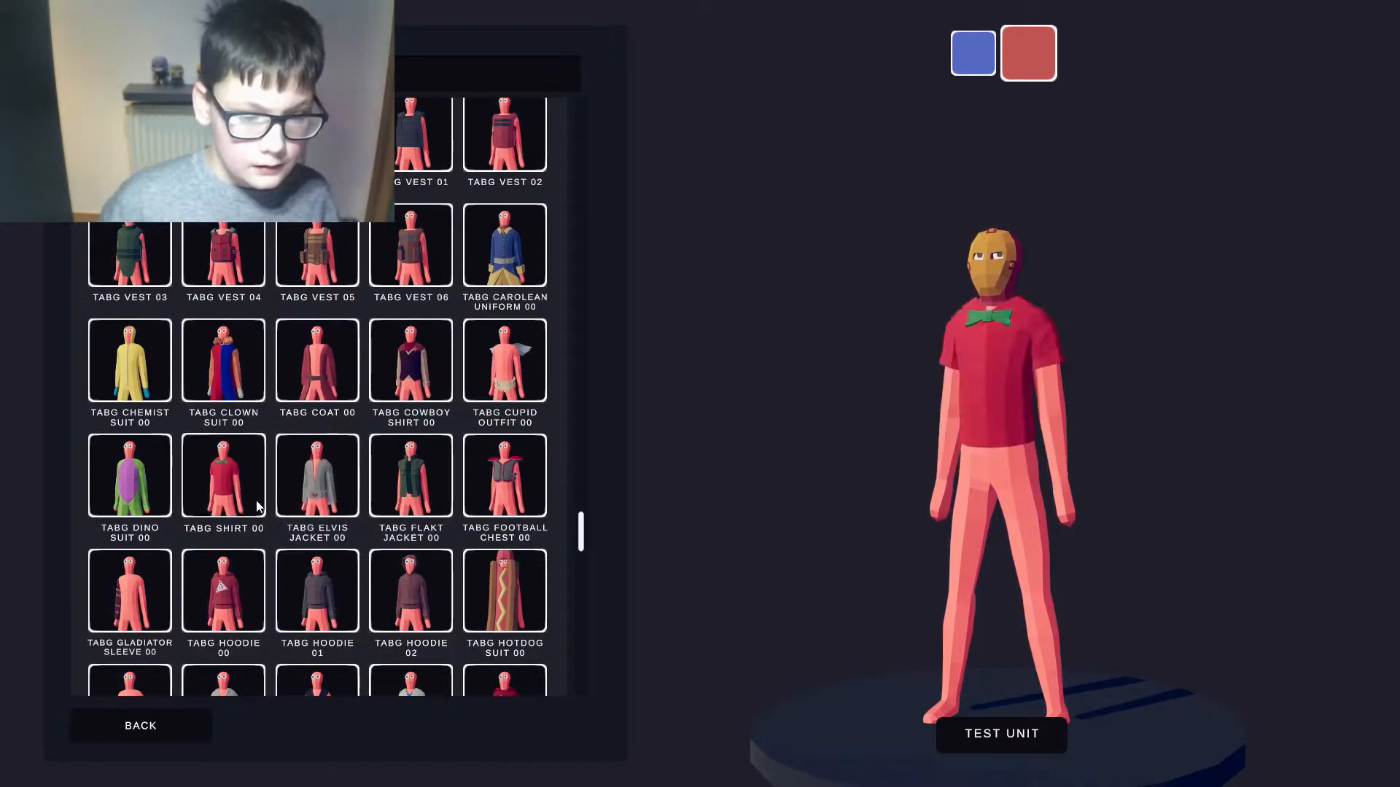
click(223, 504)
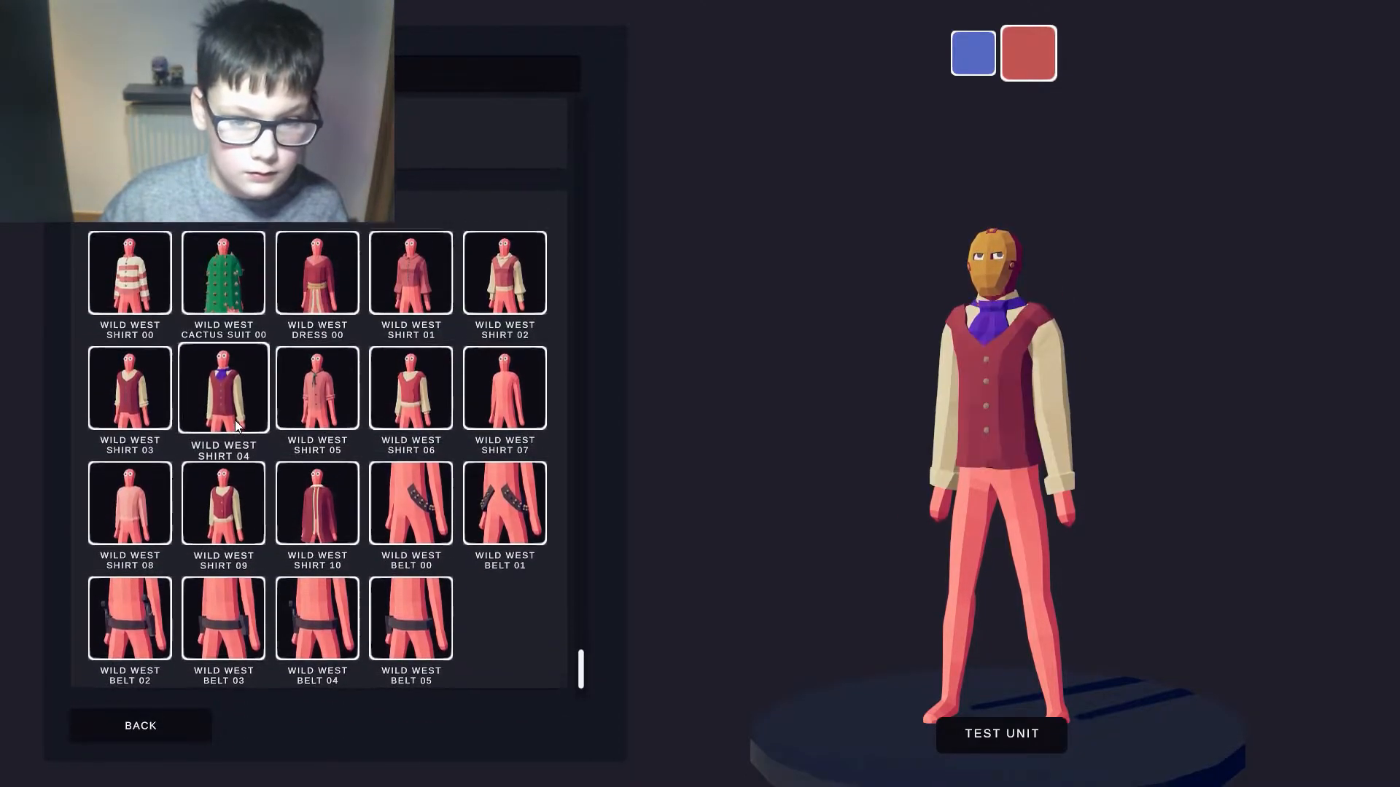
click(129, 388)
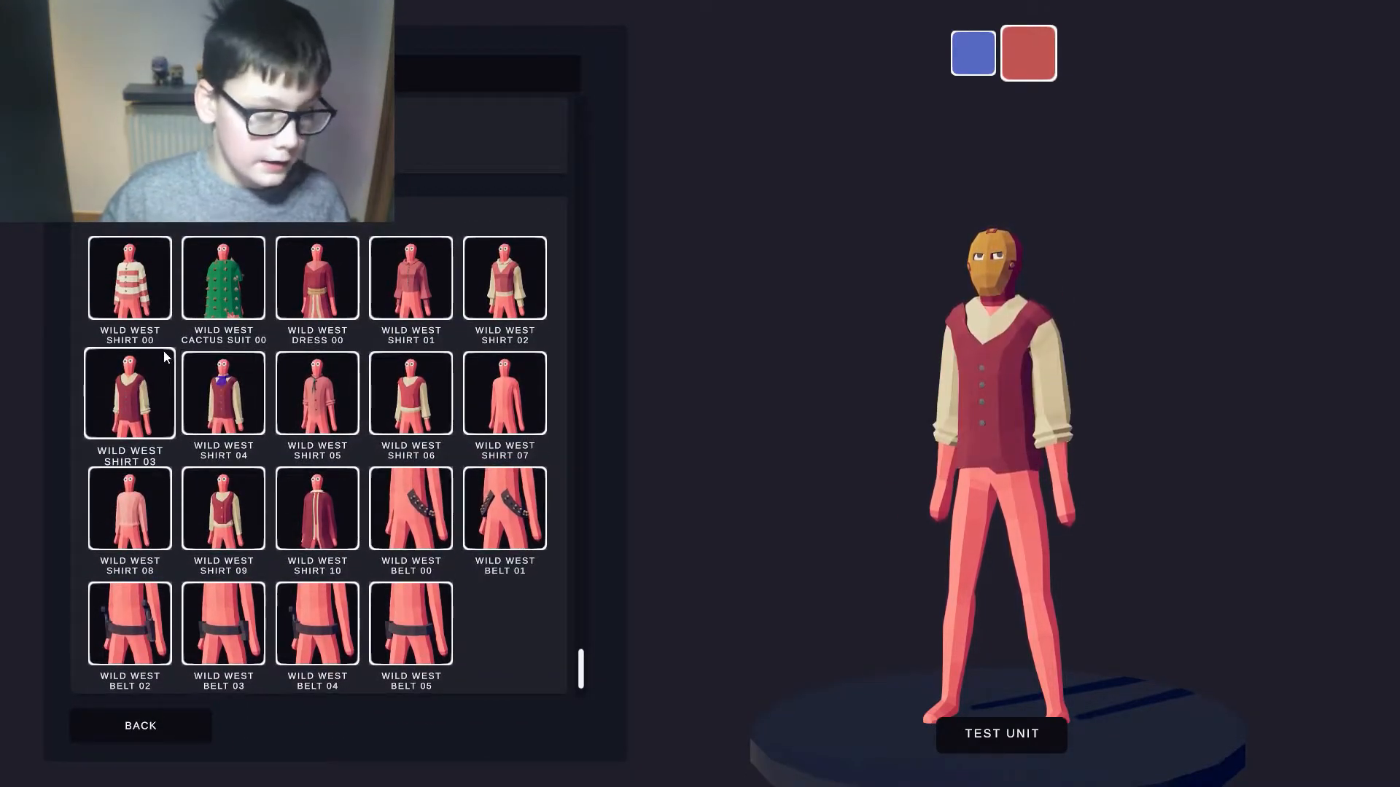
click(130, 393)
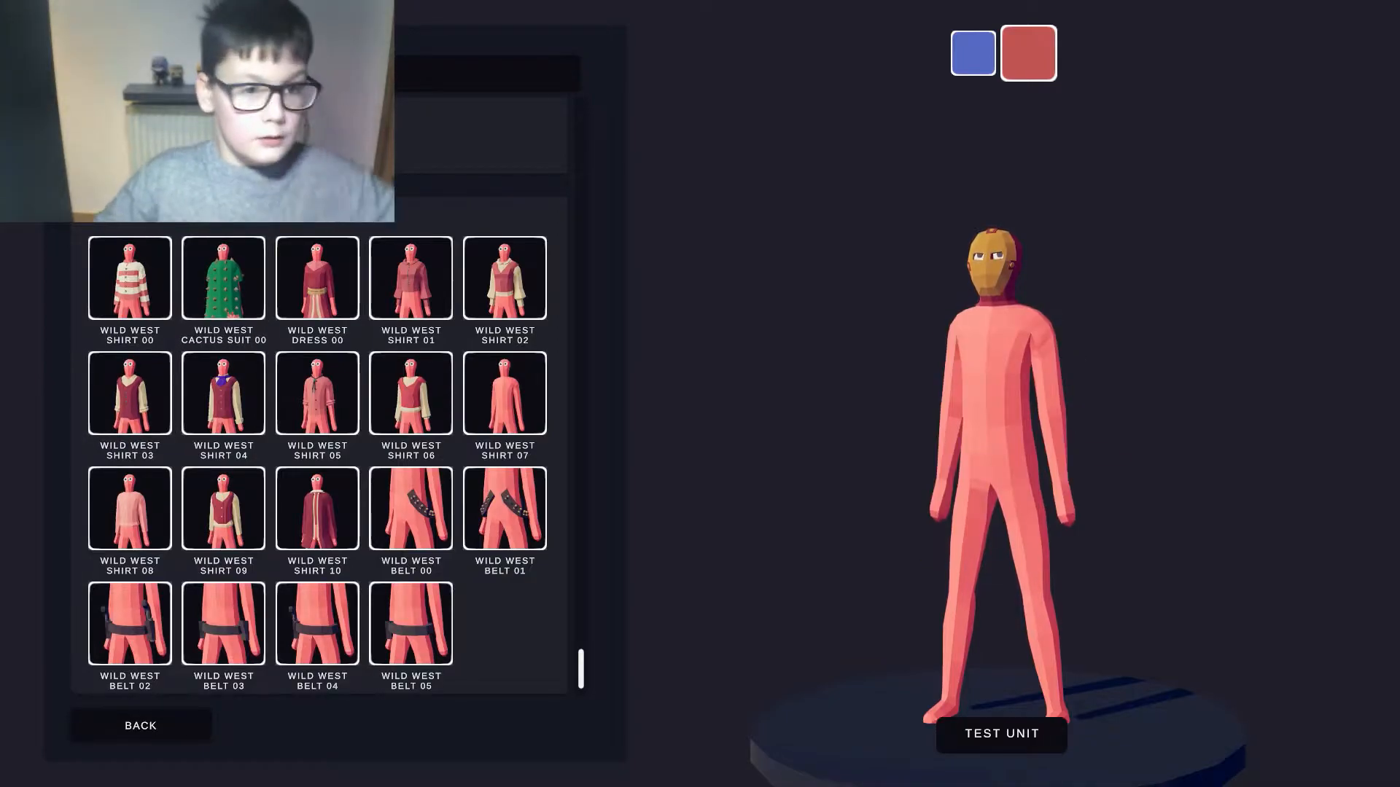
- Equip Mongolian Armor 00 as the unit's torso armour
scroll(down, 3)
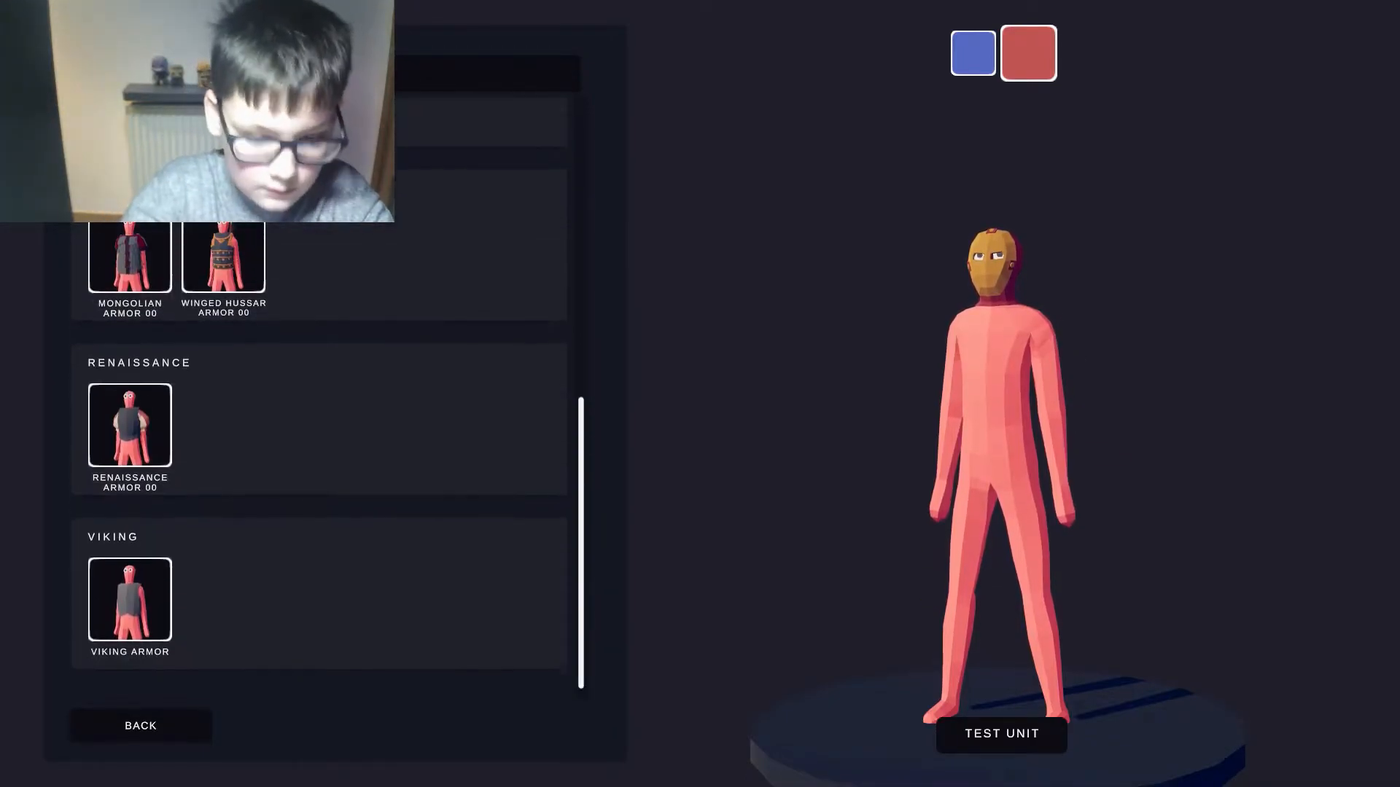
click(129, 276)
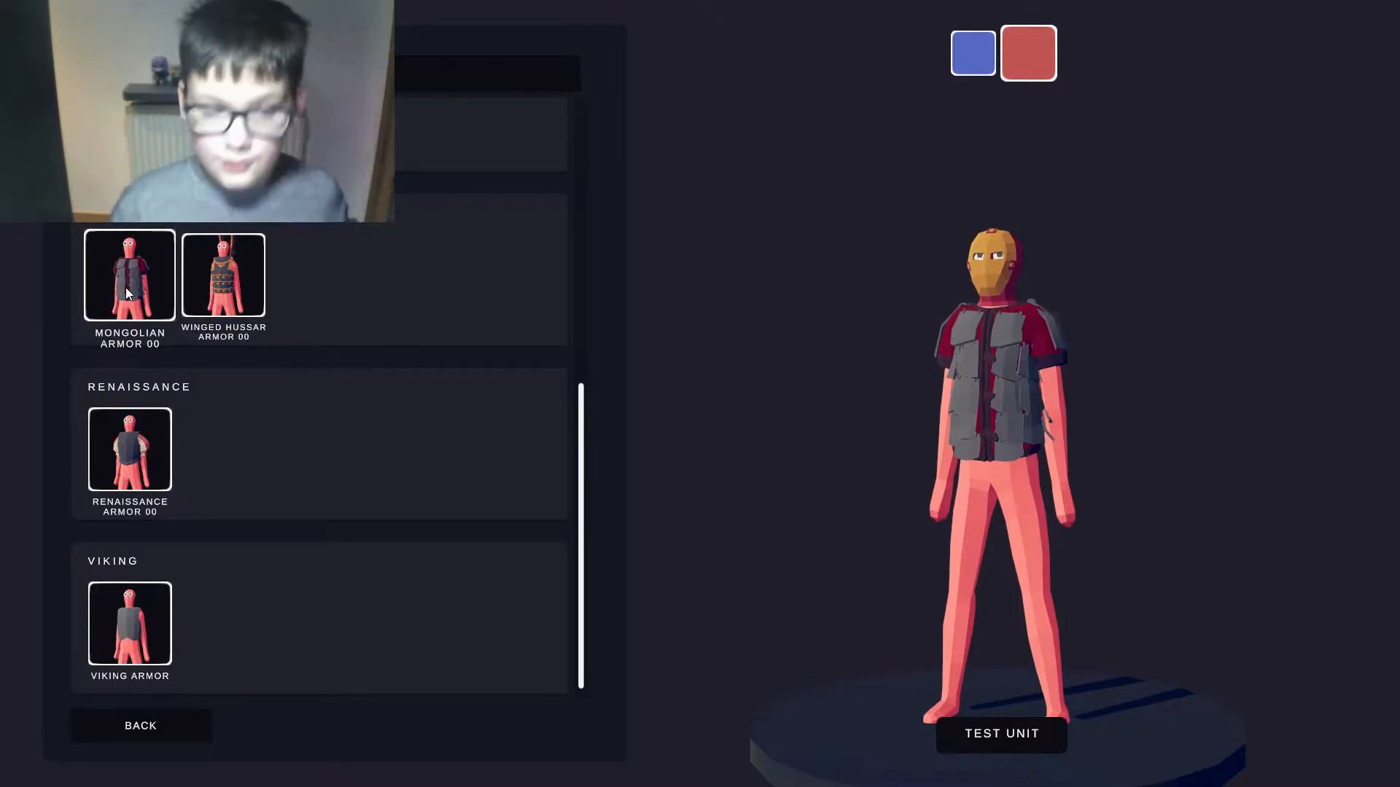
click(140, 724)
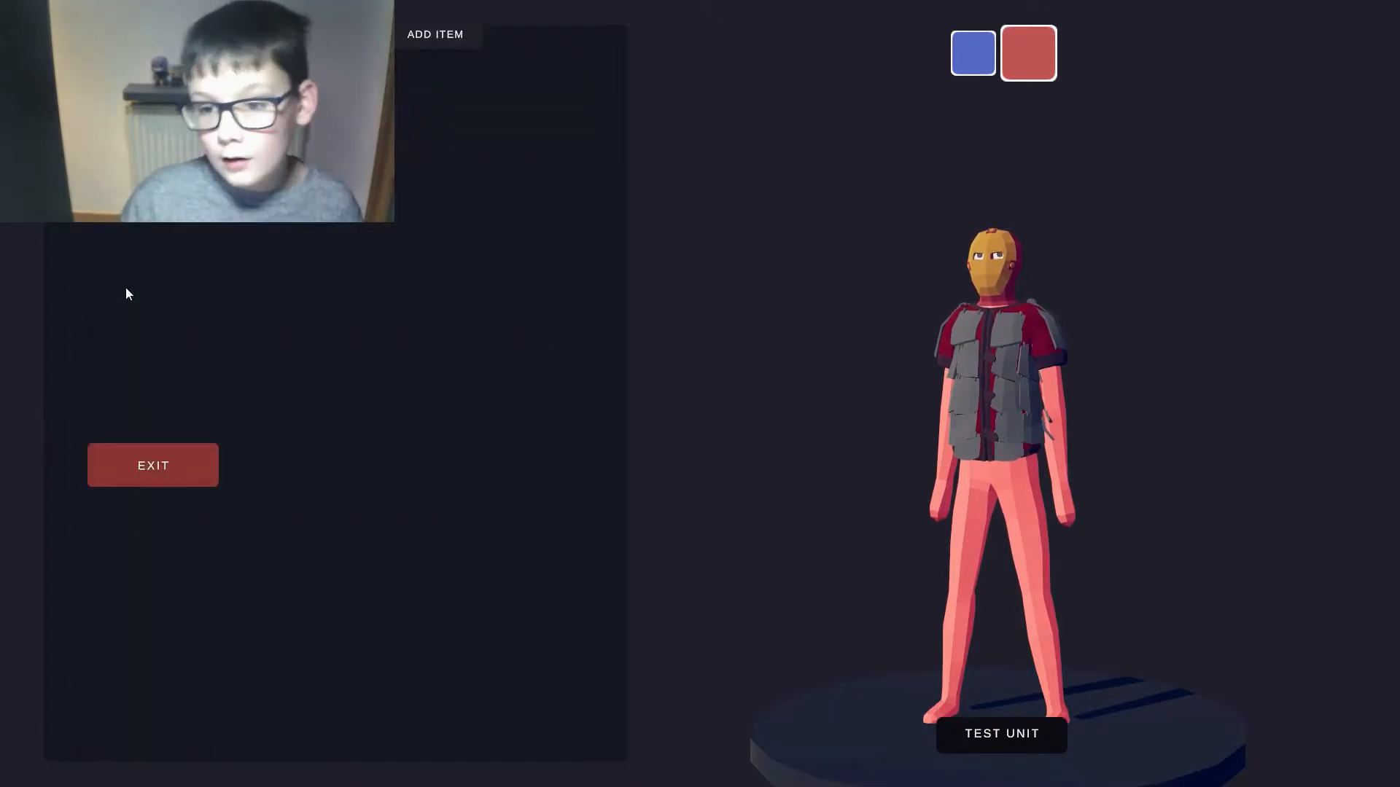
- Recolour the Mongolian Armor 00 red and return to the equipped items
click(435, 33)
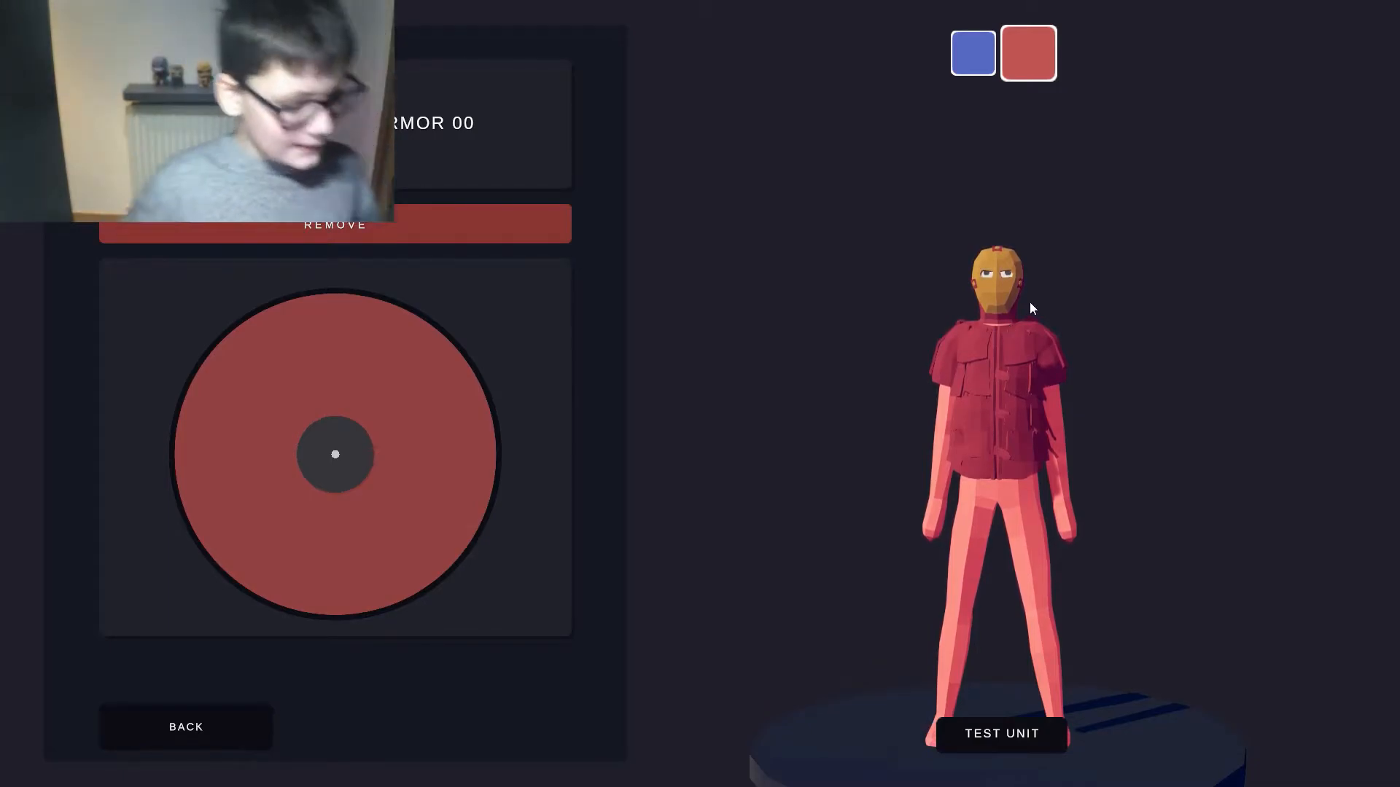
click(185, 726)
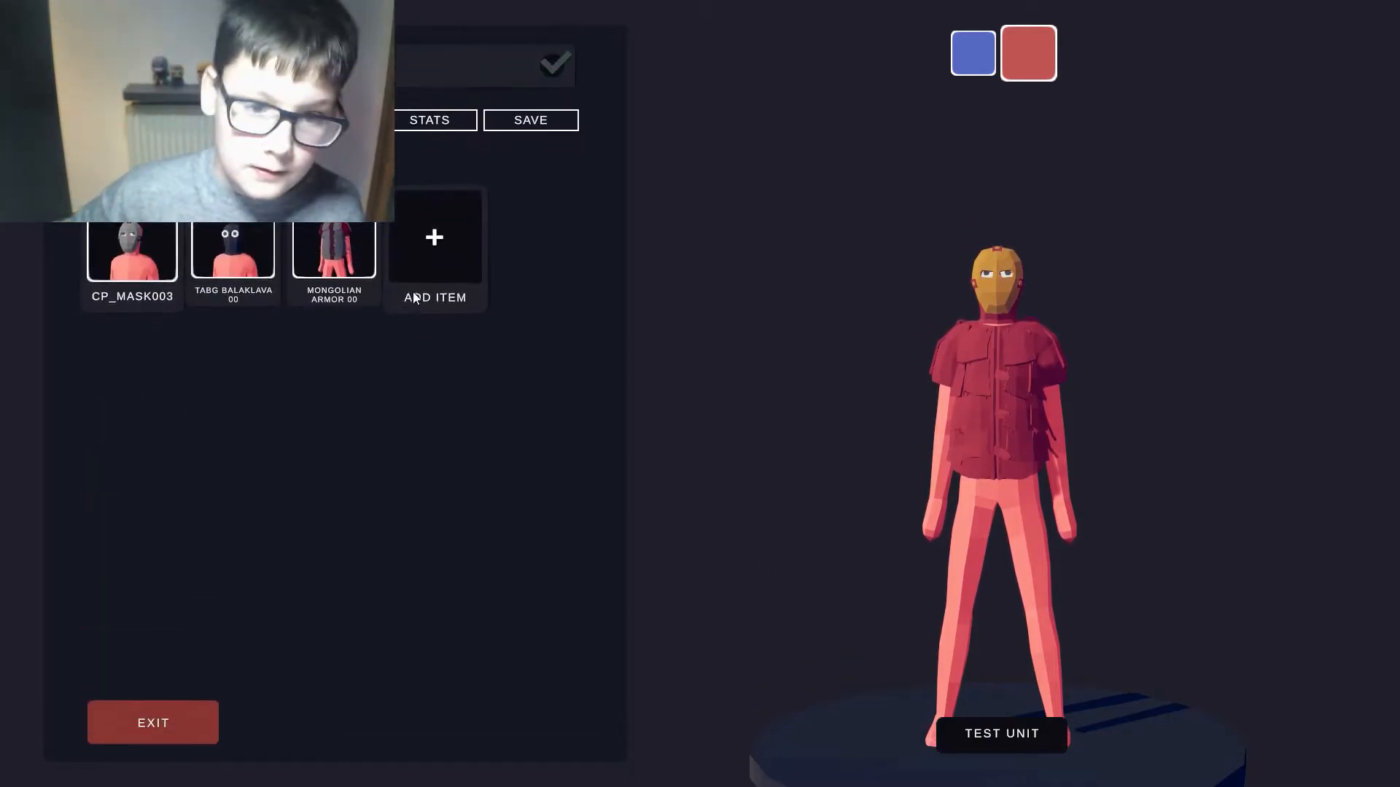
- Add Medieval Shoulder Pad 02 over the armour and colour the pads gold
click(435, 236)
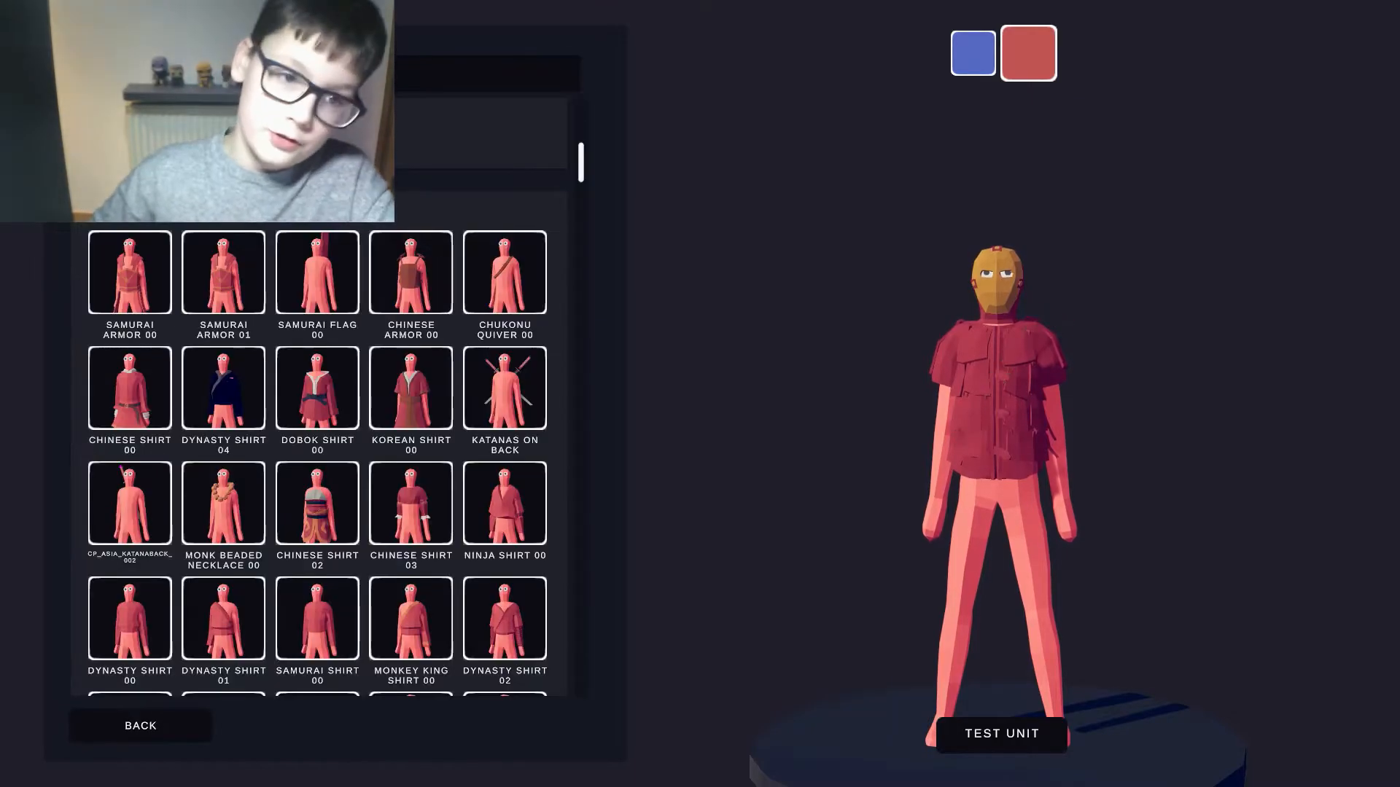
scroll(down, 3)
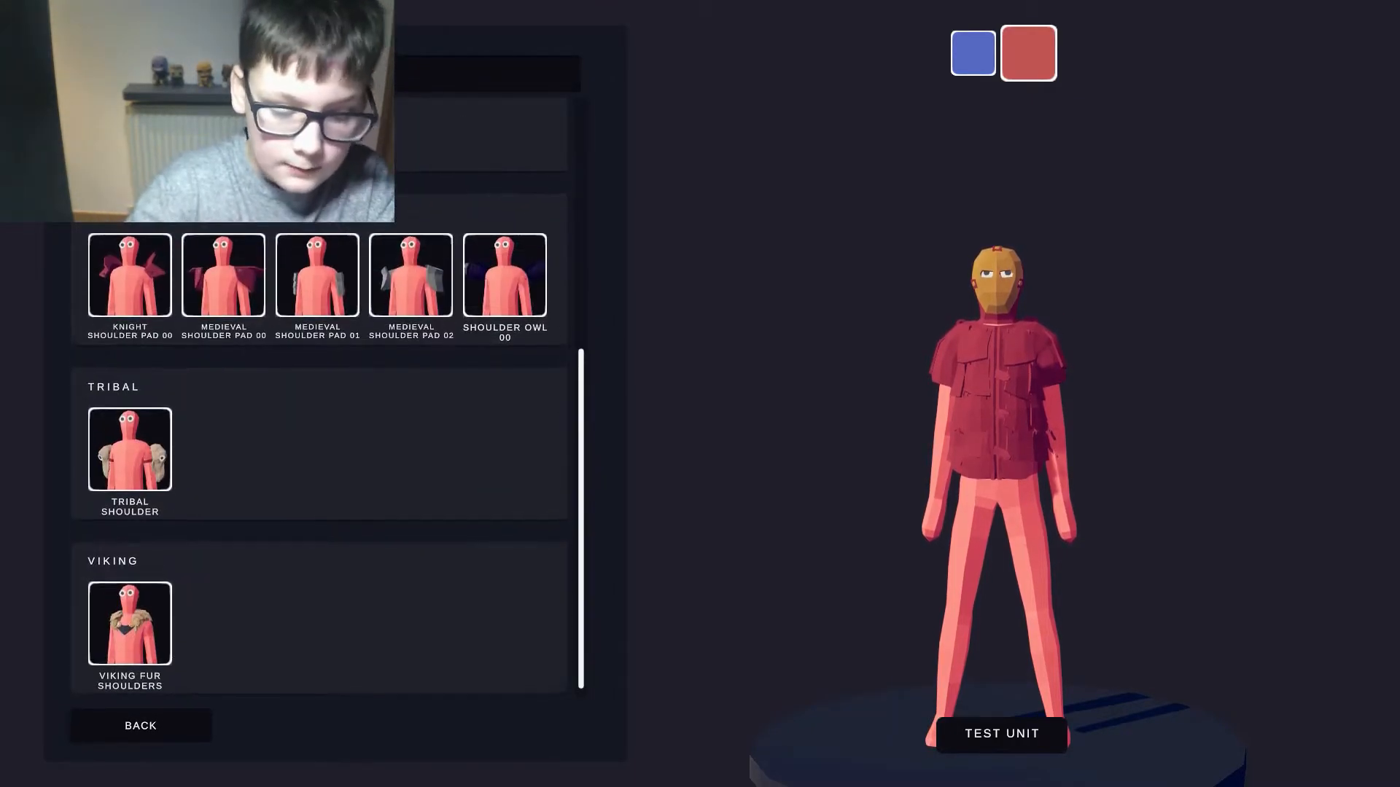
click(224, 275)
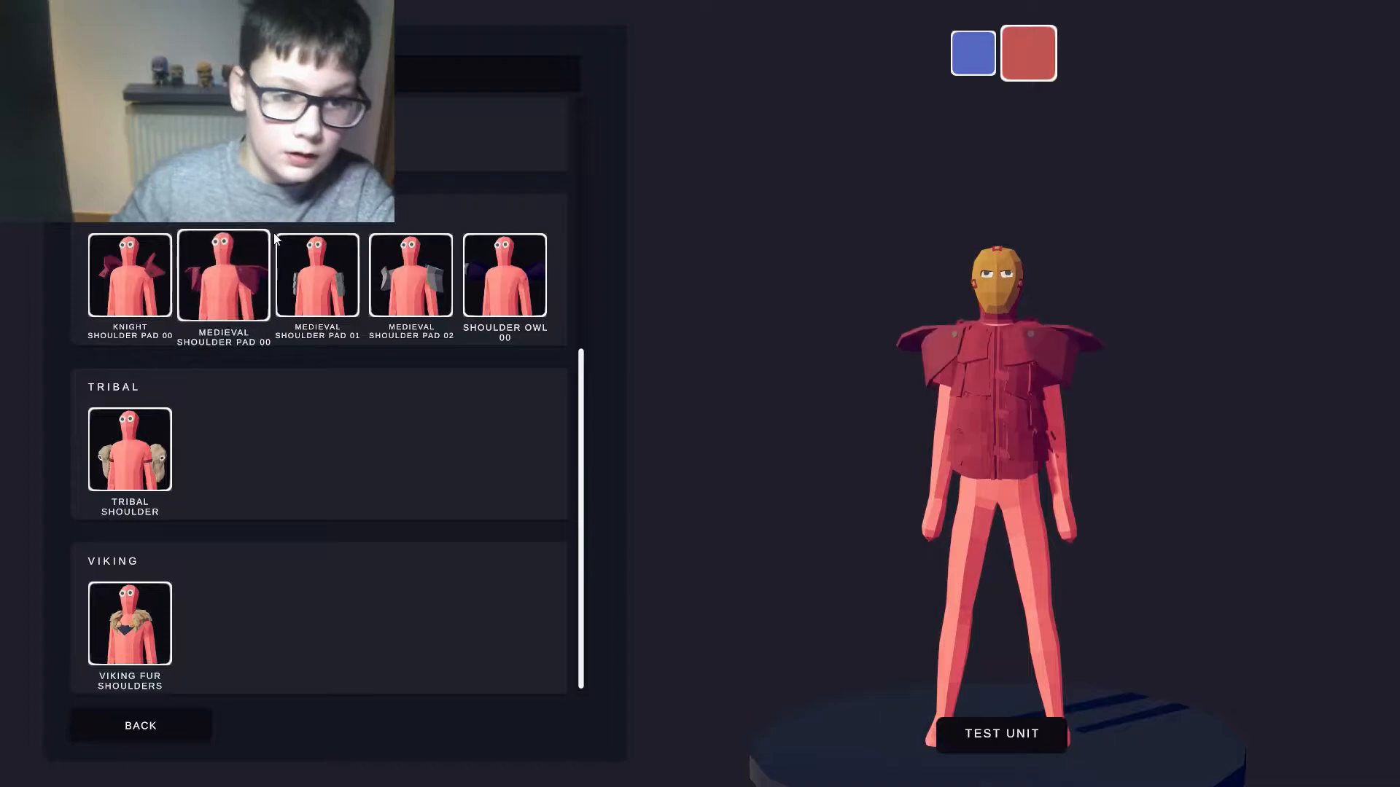
click(128, 274)
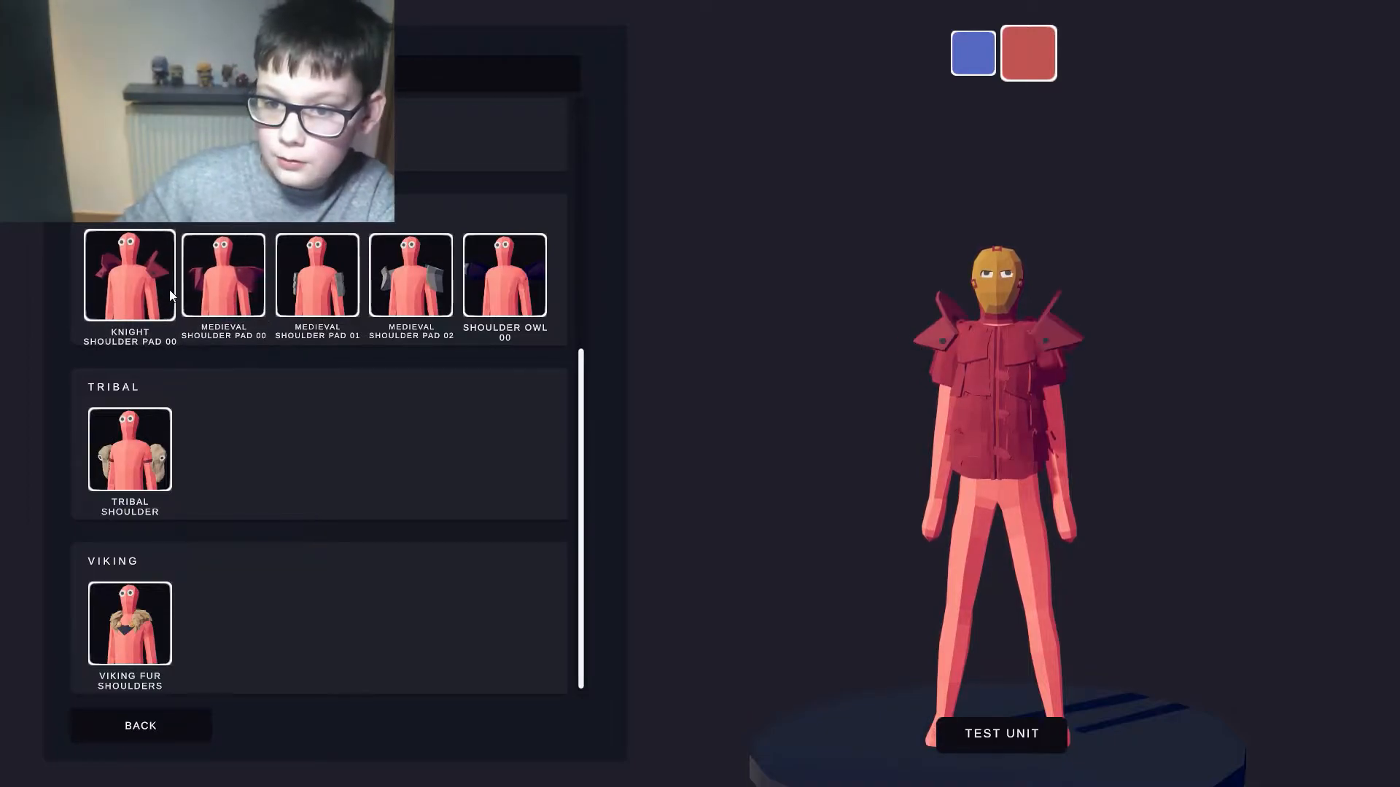
click(410, 274)
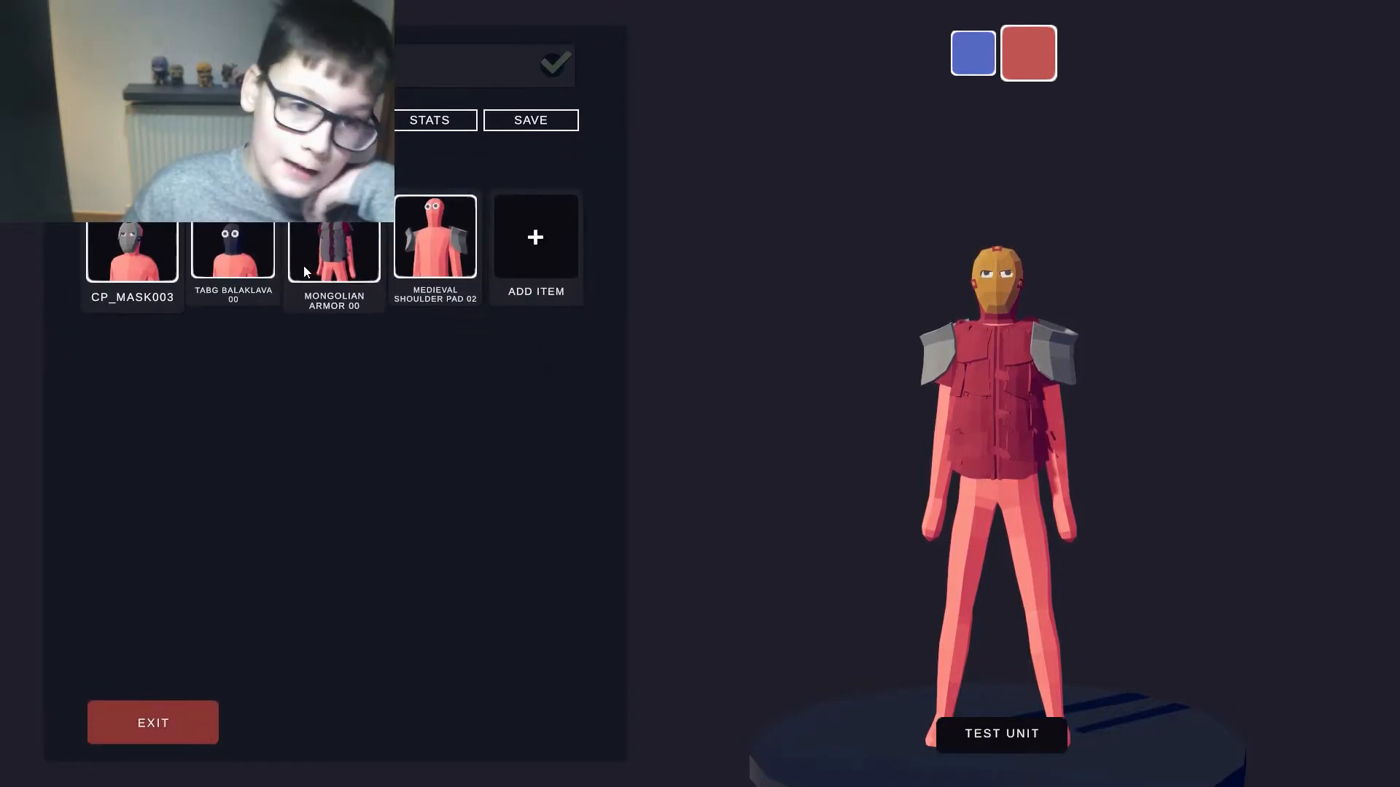
click(435, 237)
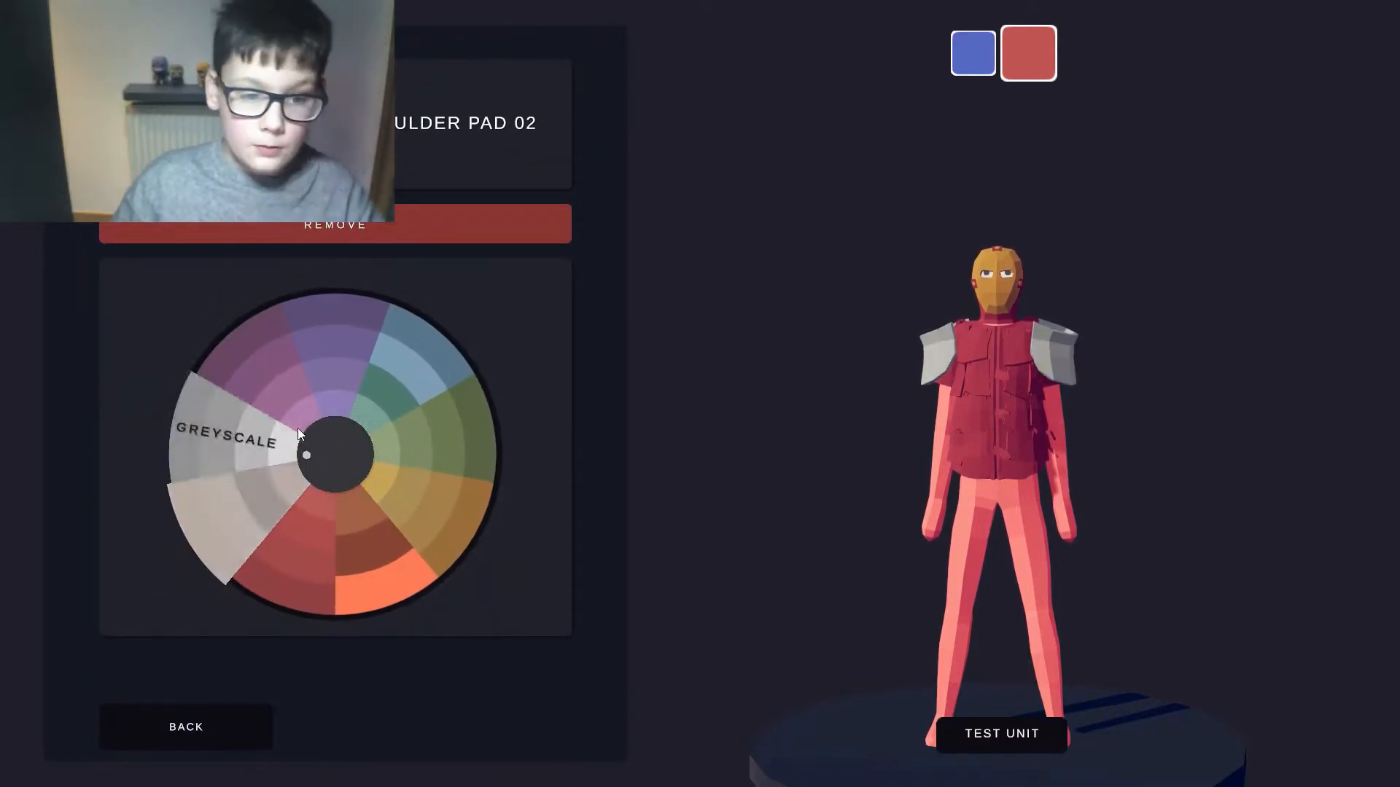
click(336, 455)
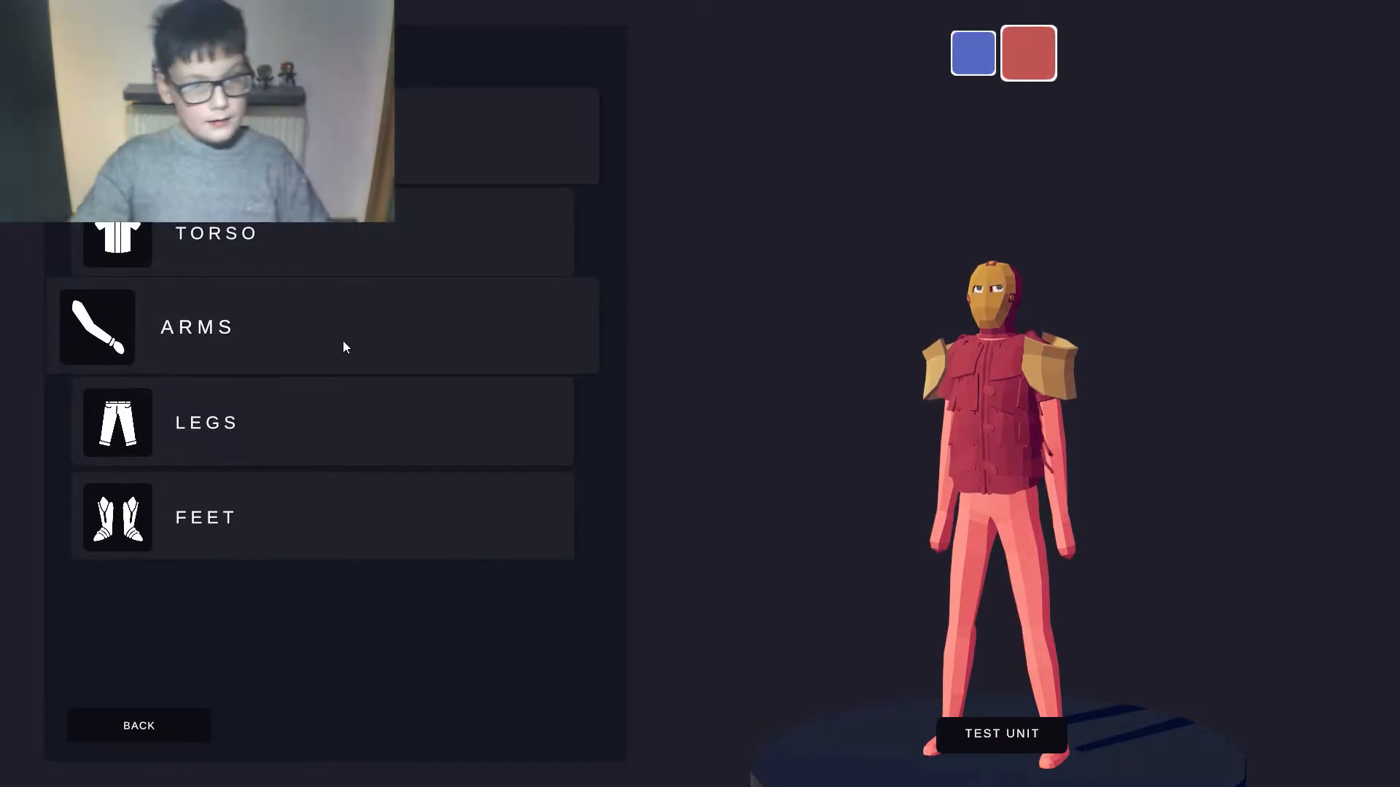
- Equip Wild West Gloves 01 on the arms, then browse the arm items list further
click(197, 326)
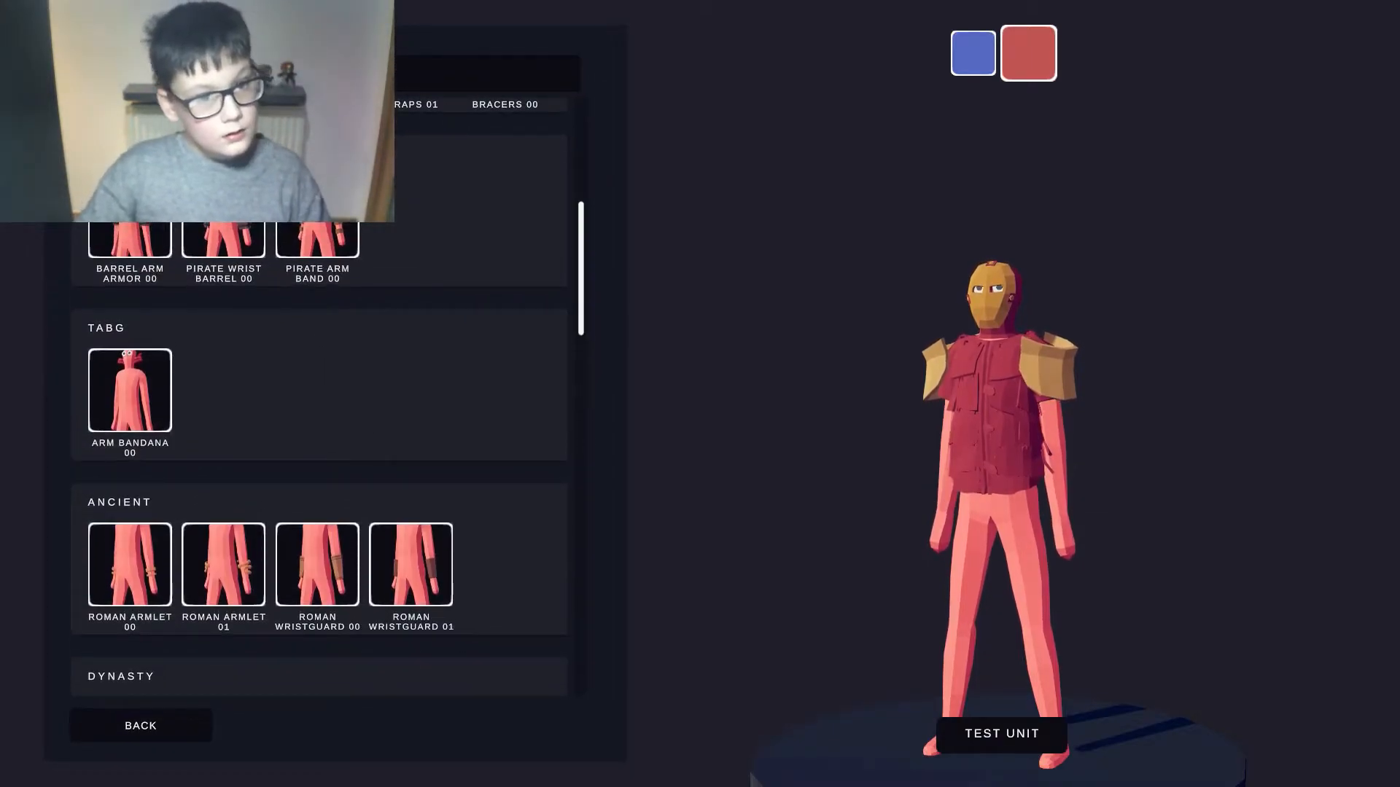
scroll(down, 3)
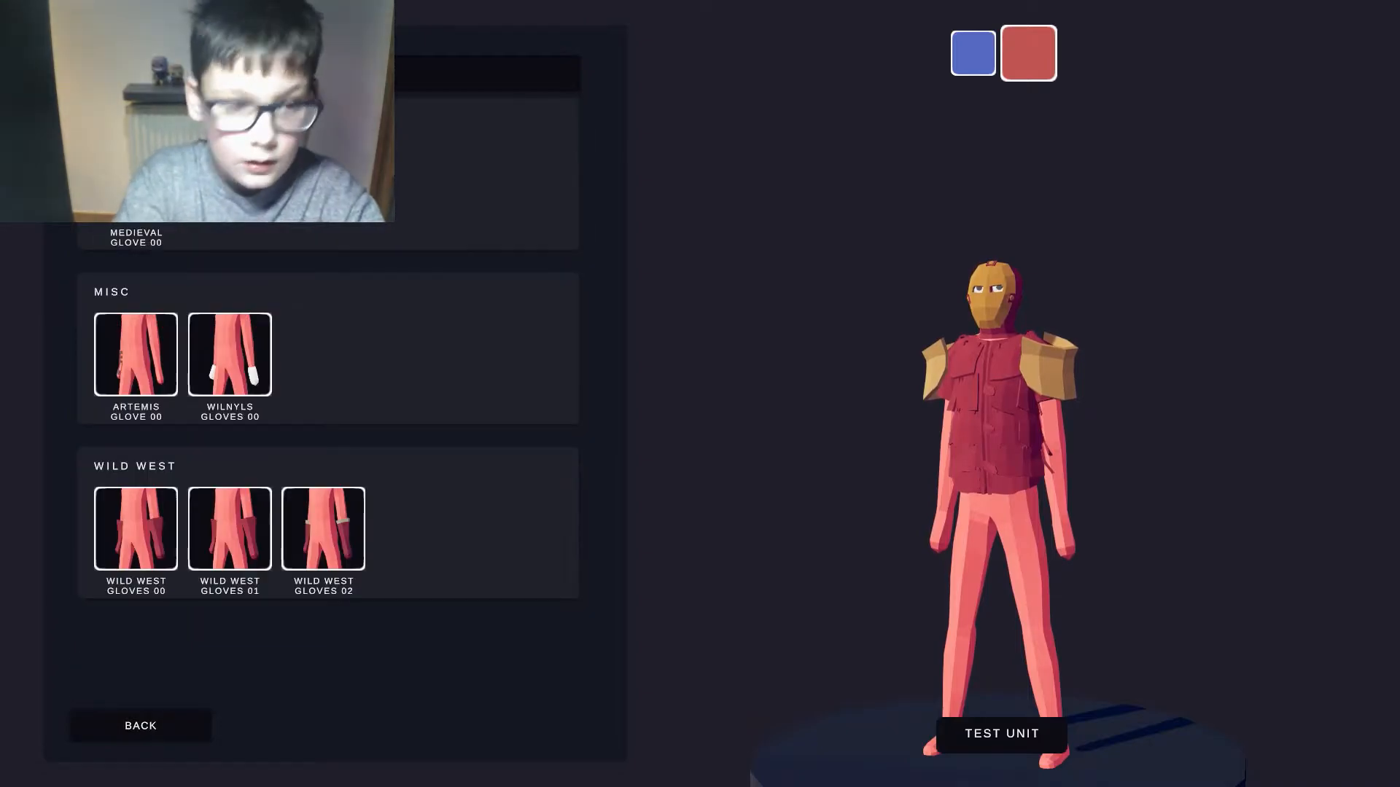
click(322, 529)
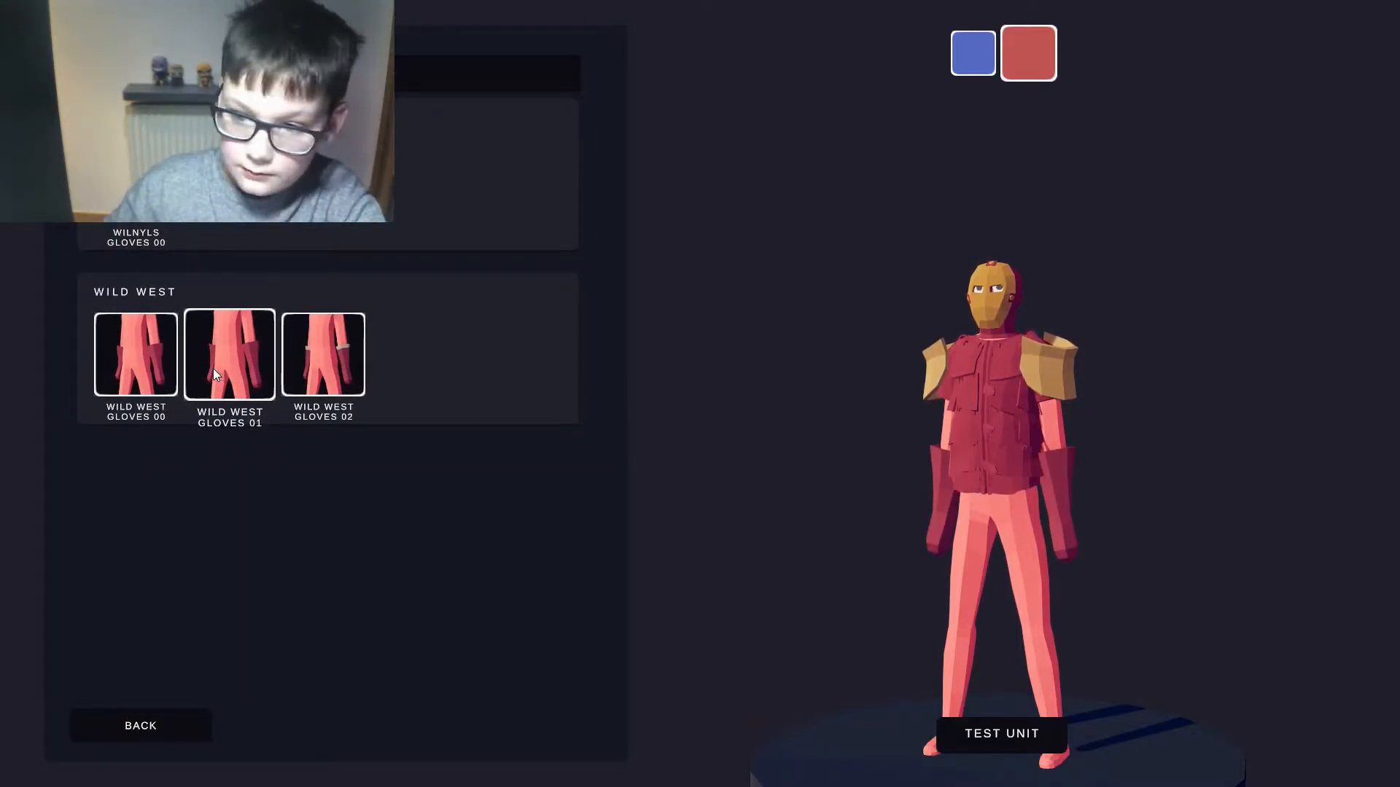
click(228, 355)
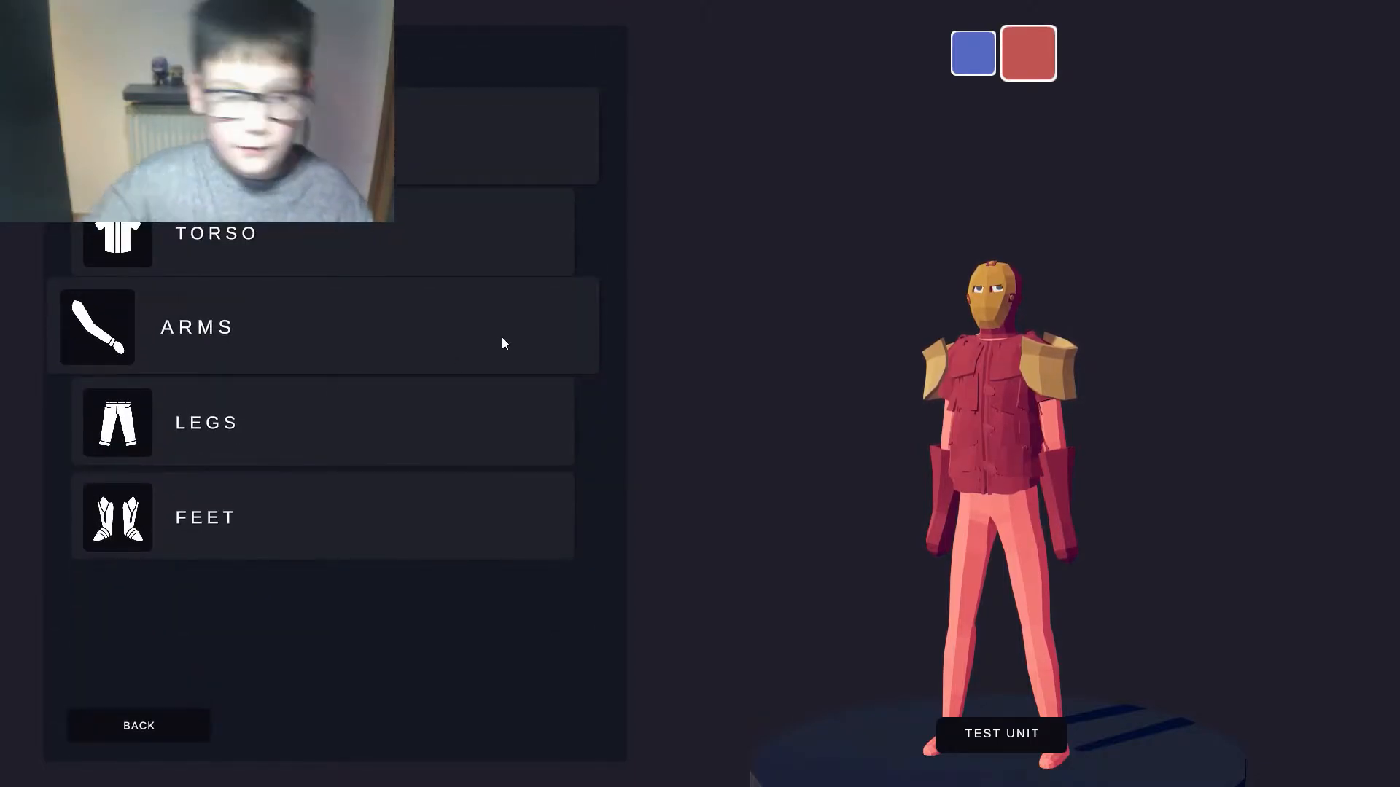
click(196, 326)
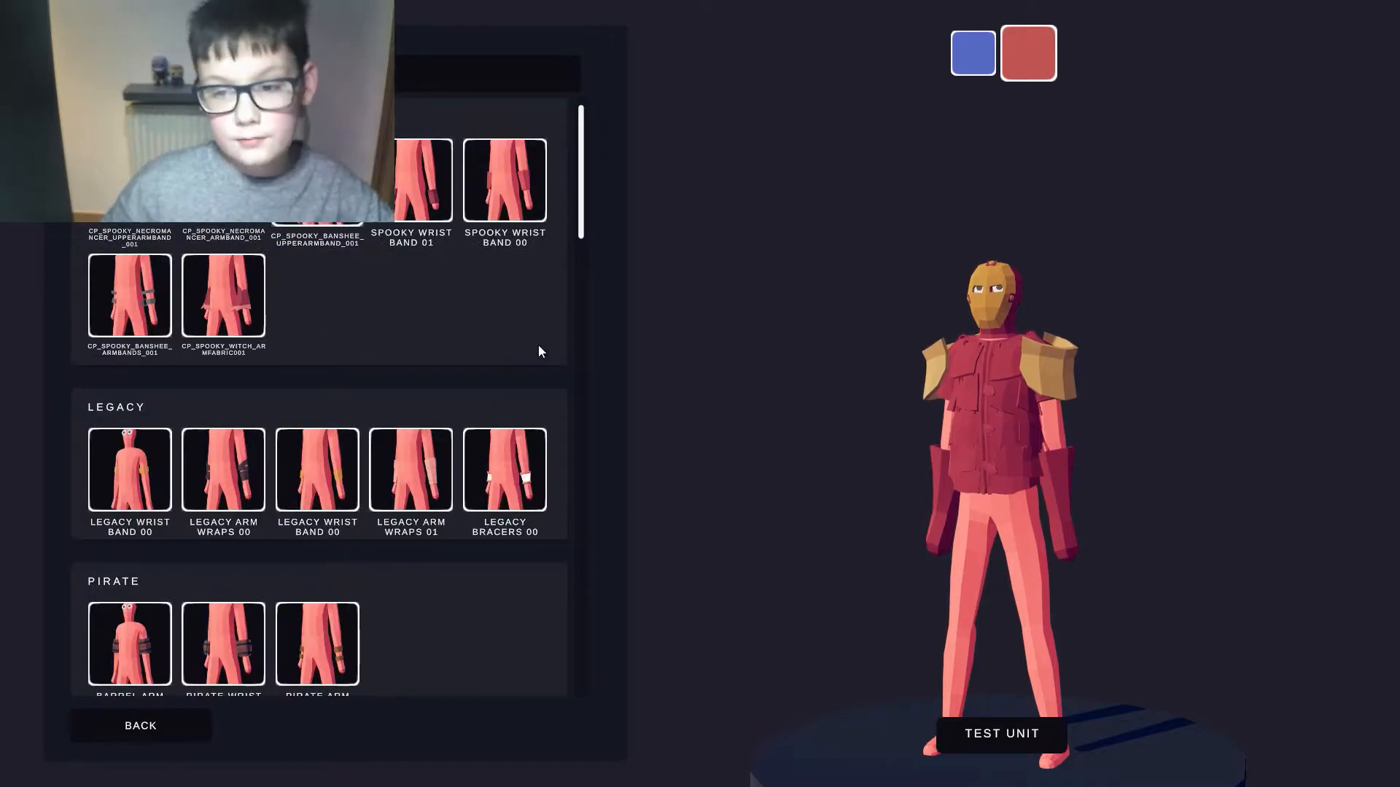
scroll(down, 3)
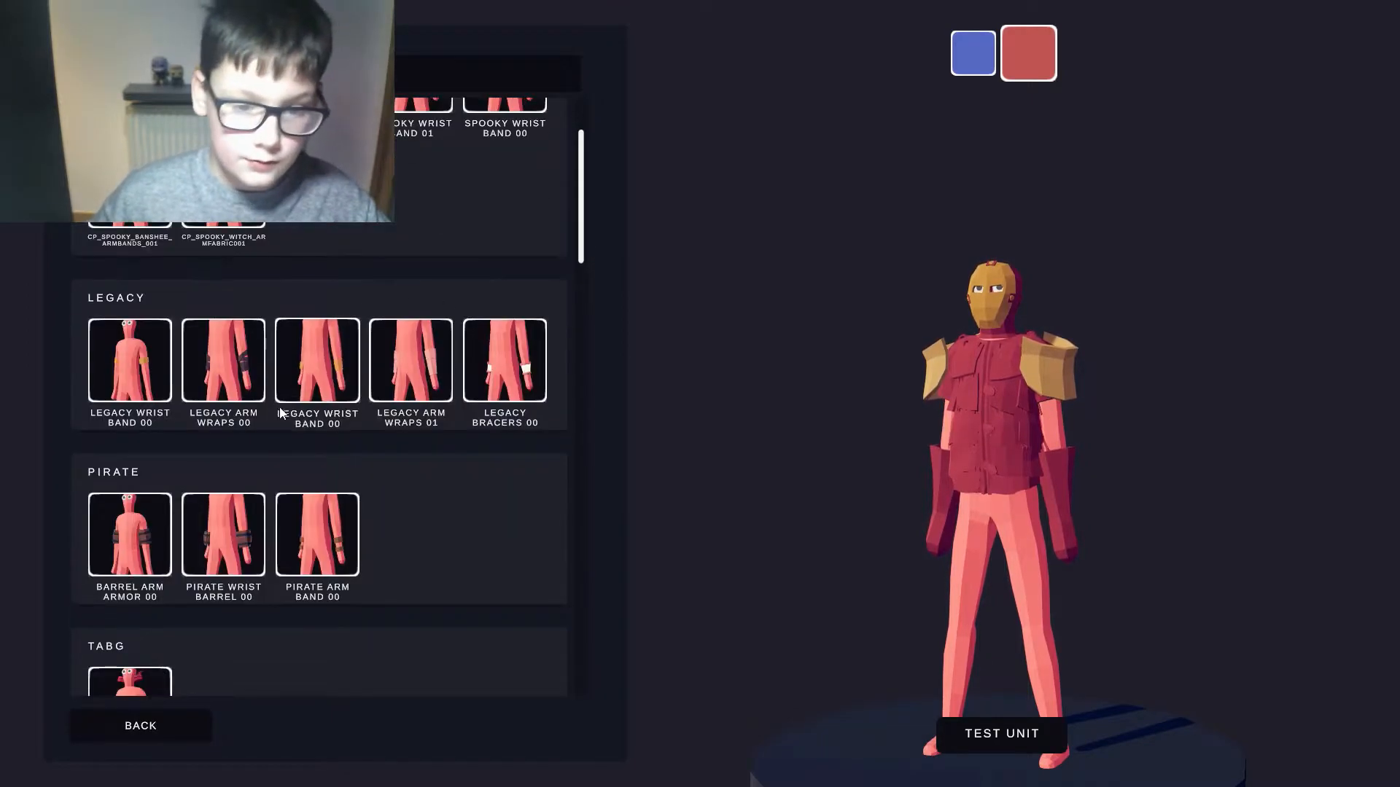
scroll(down, 3)
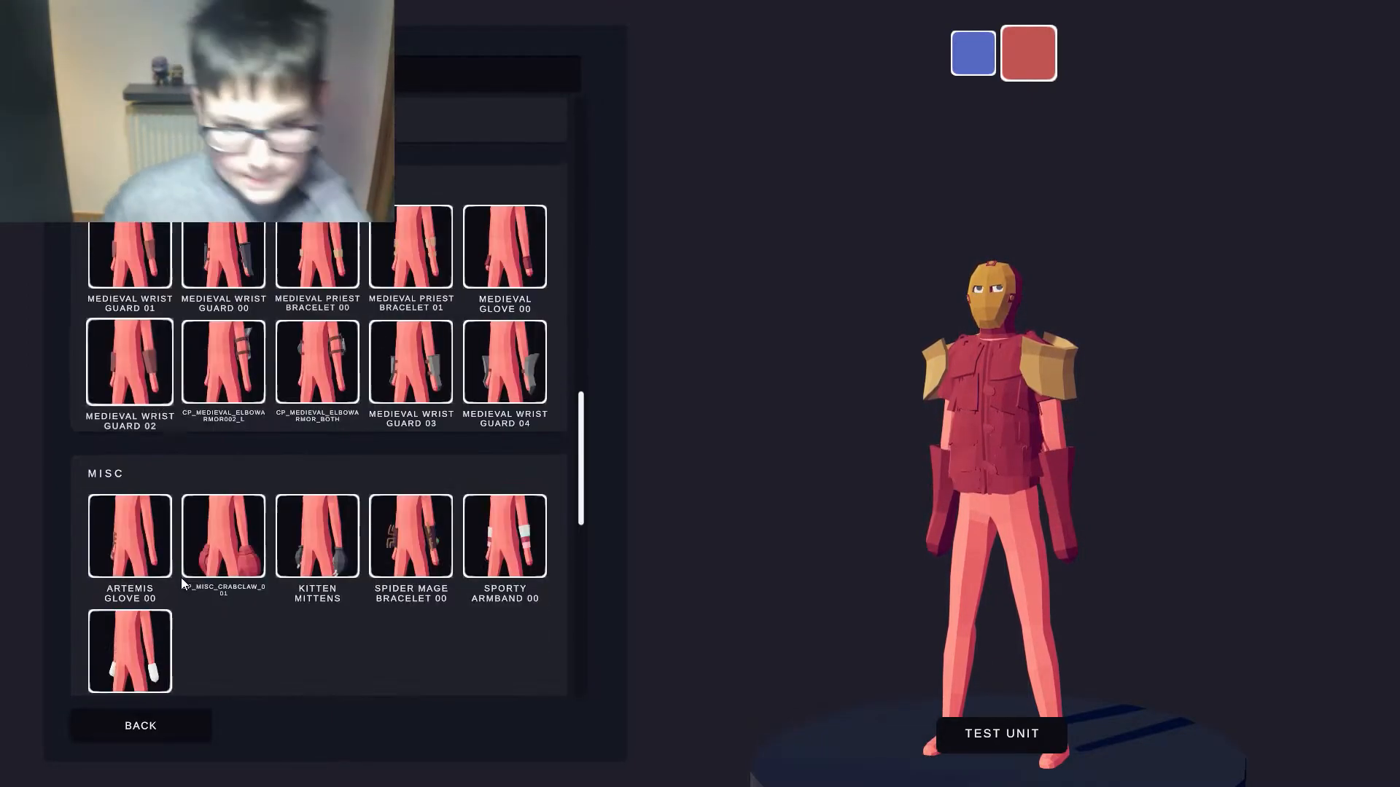
scroll(down, 3)
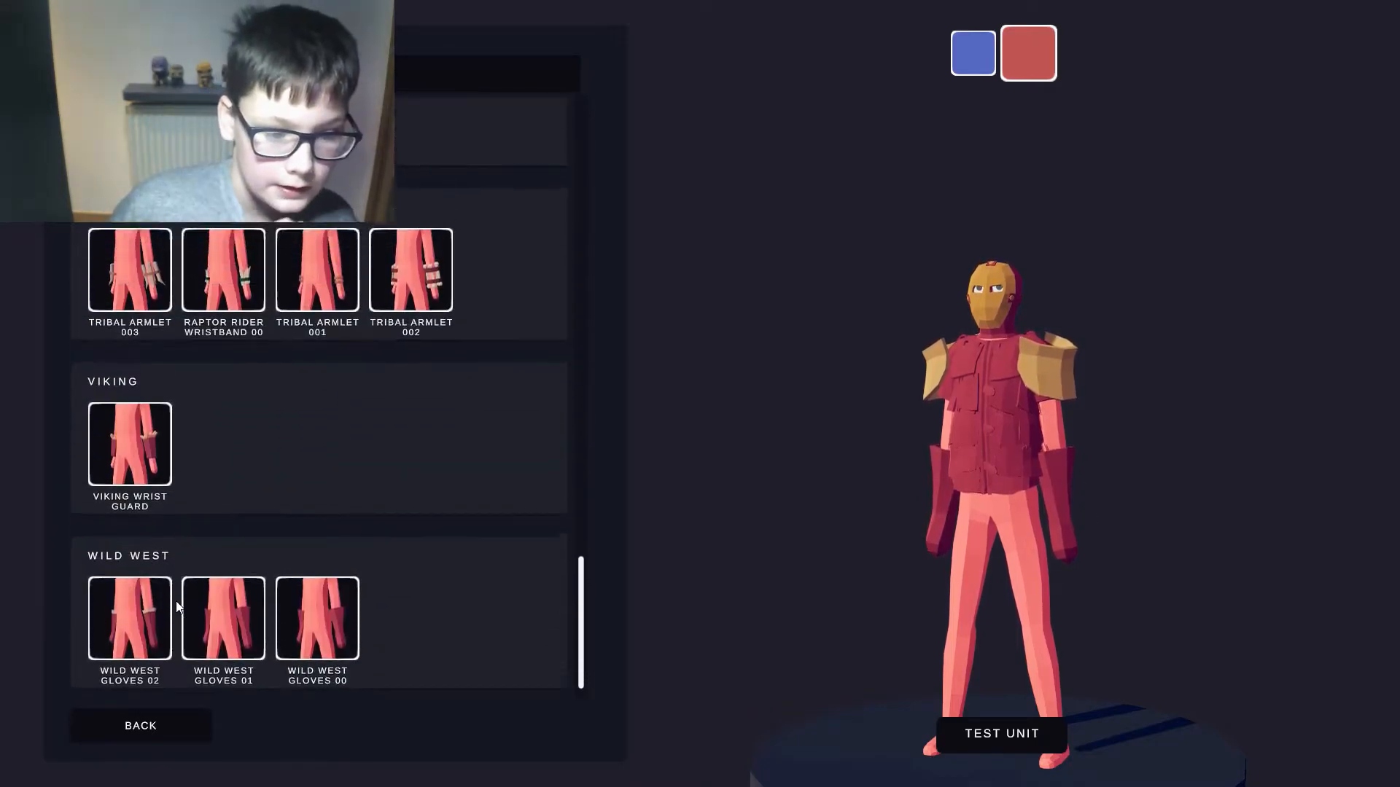
scroll(up, 3)
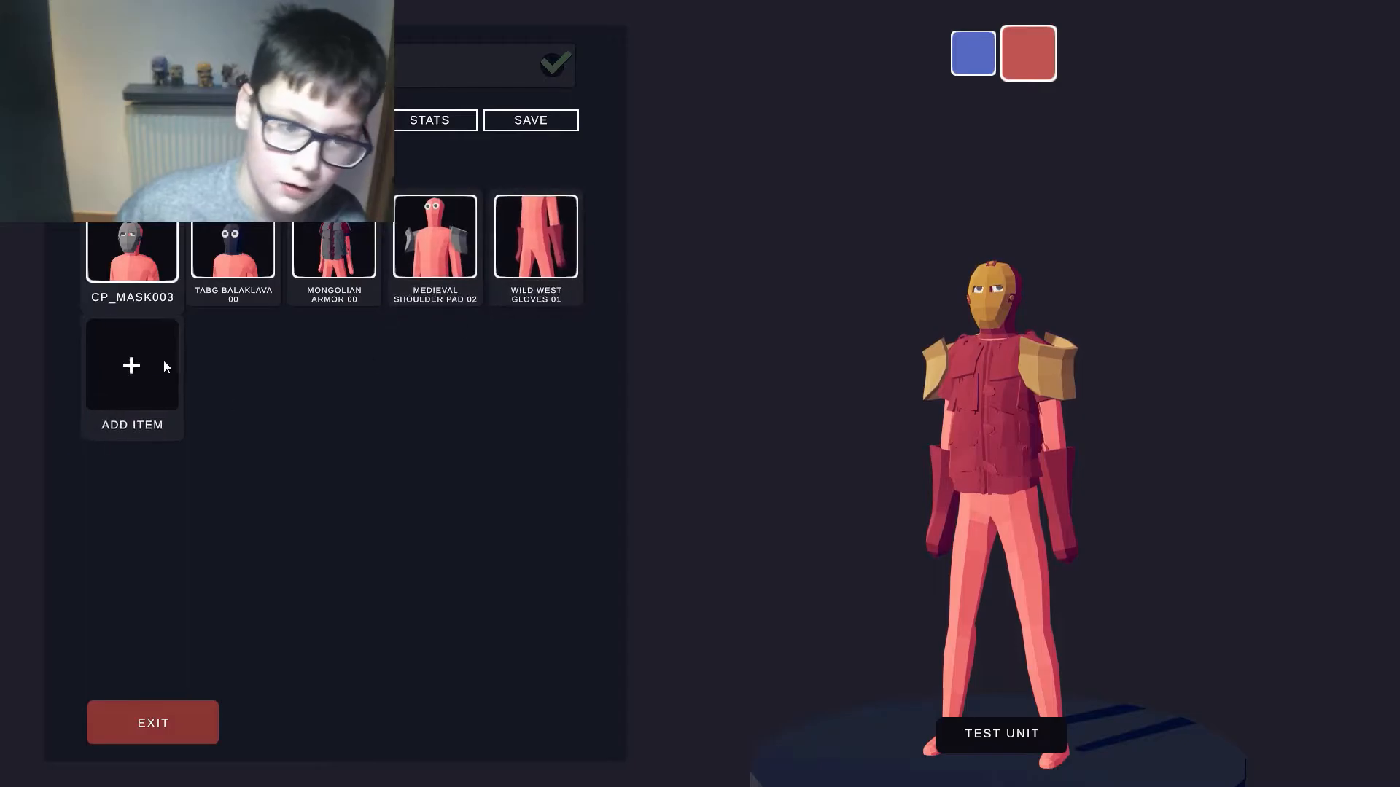
- Add Farmer Shirt 00 coloured red beneath the armour and shoulder pads
click(131, 364)
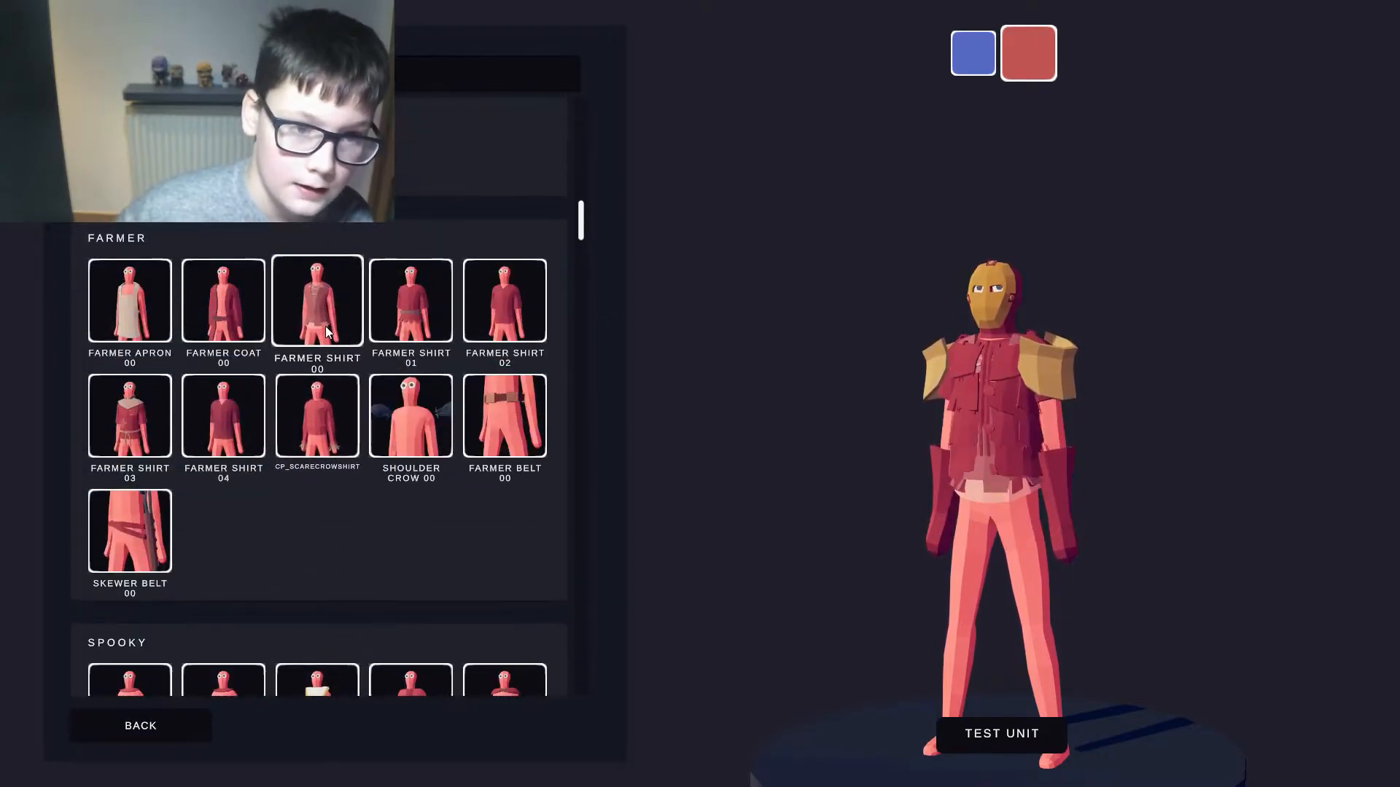
scroll(up, 3)
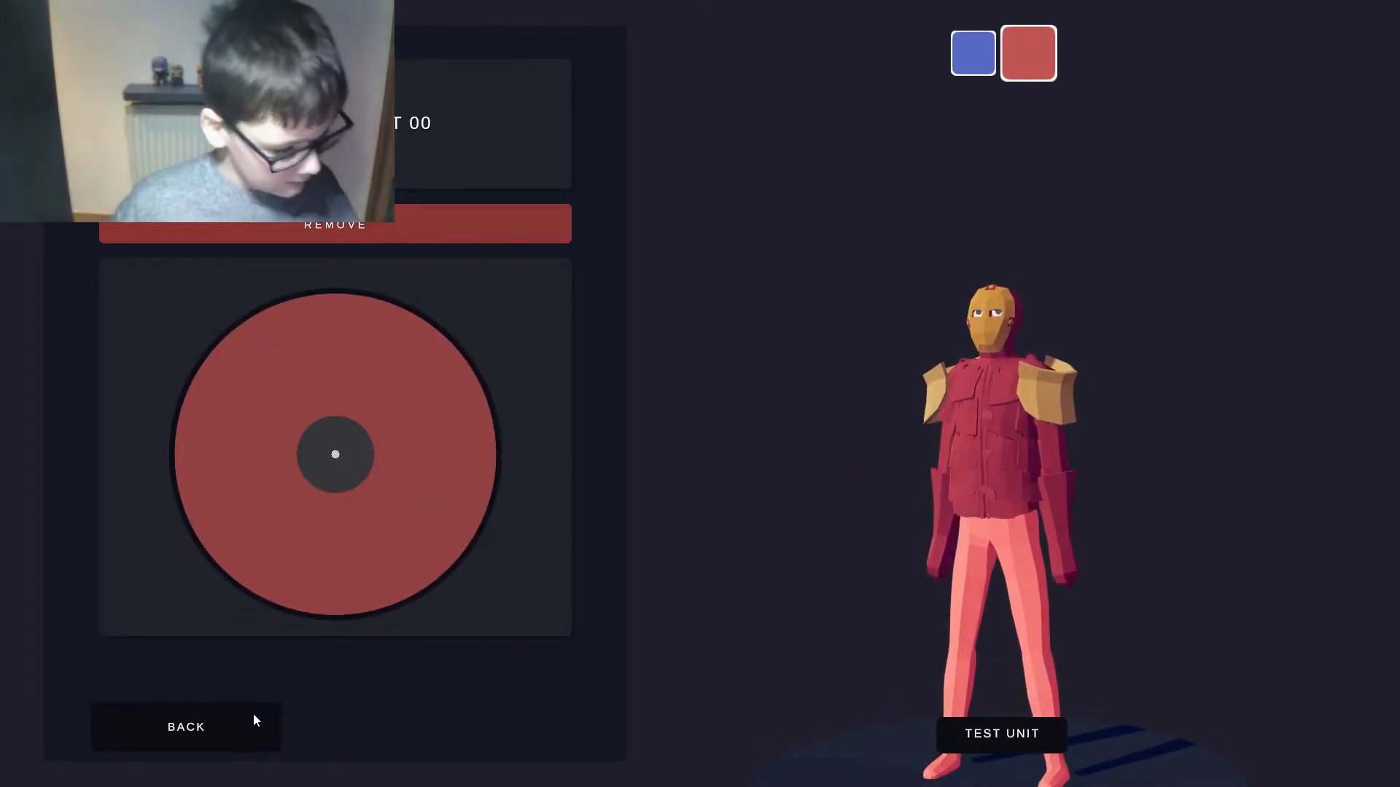
click(185, 726)
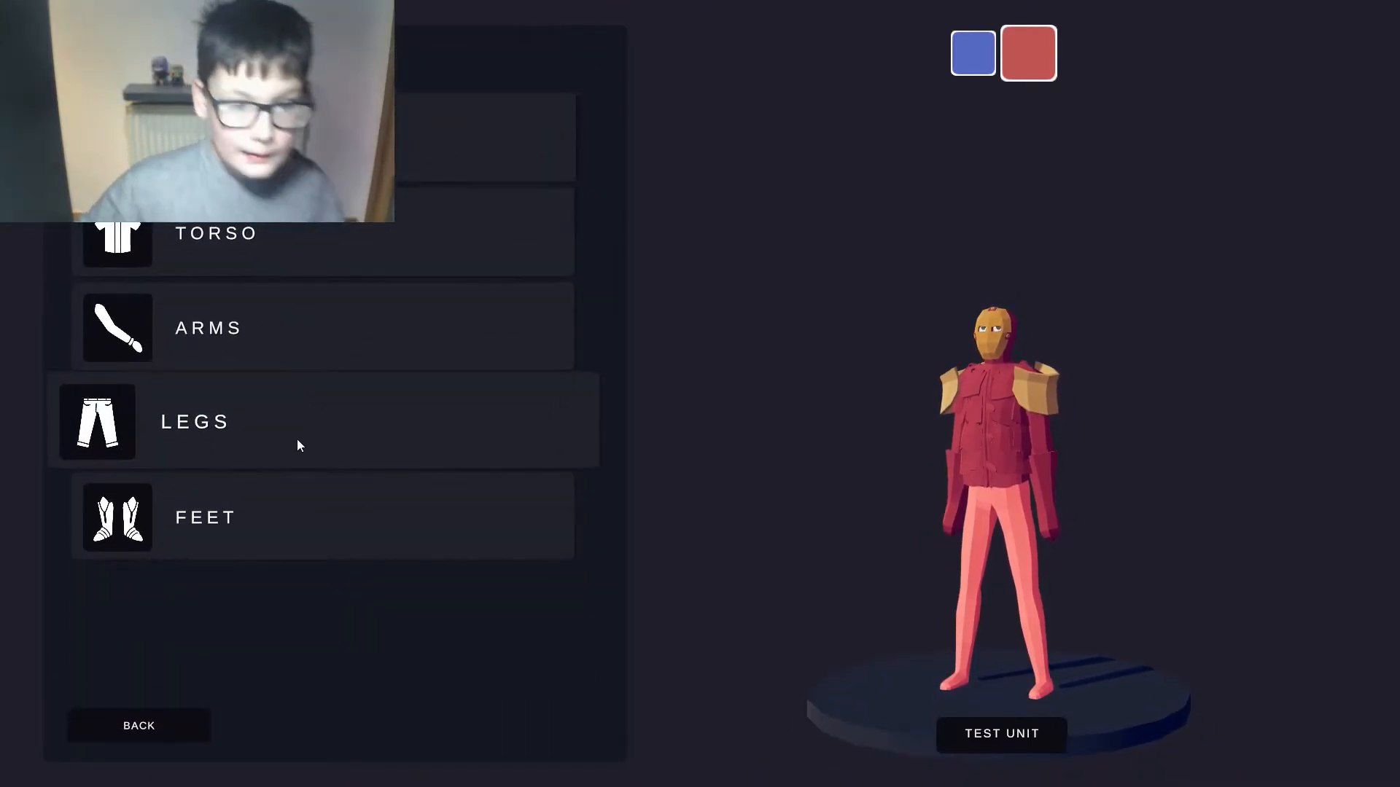
- Browse the trousers catalogue for red trousers with knee guards
click(194, 421)
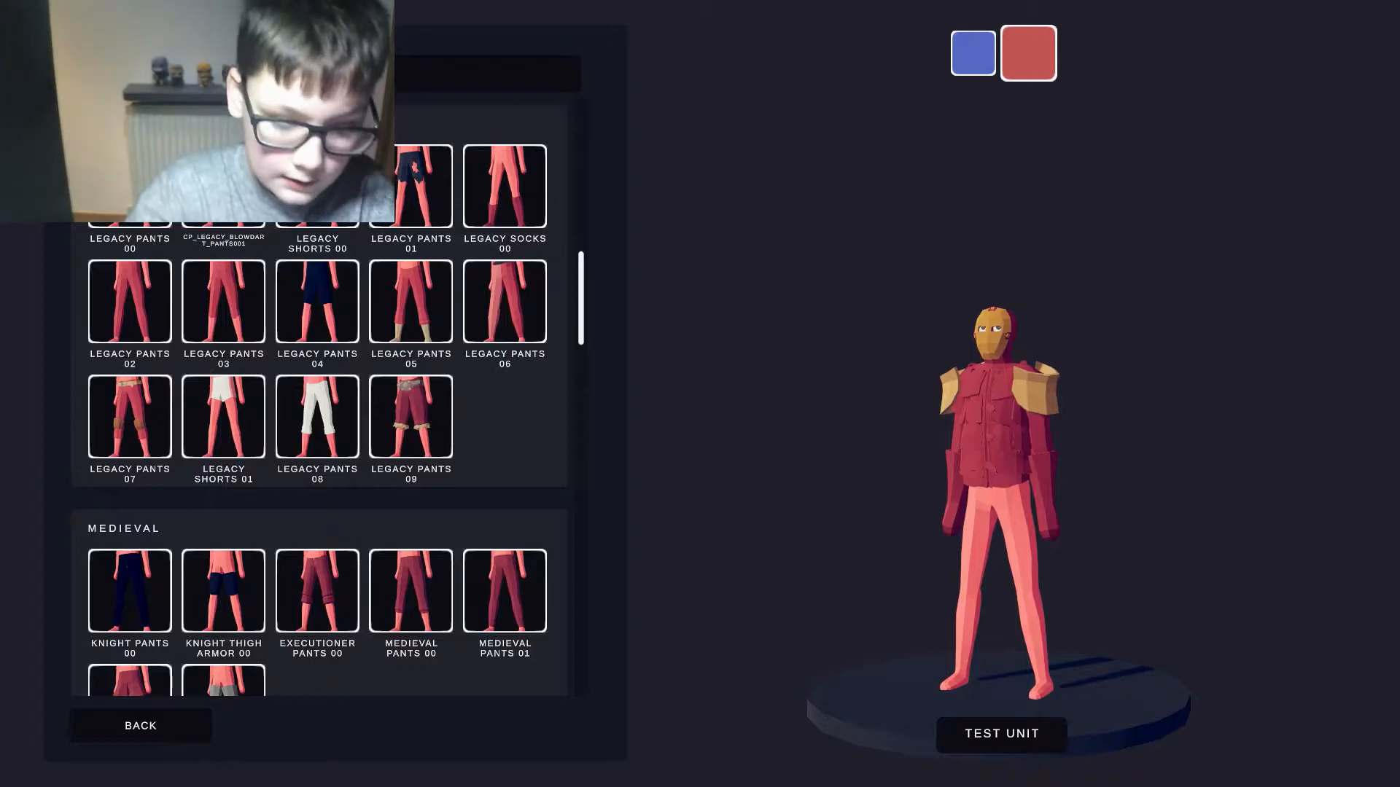
scroll(down, 3)
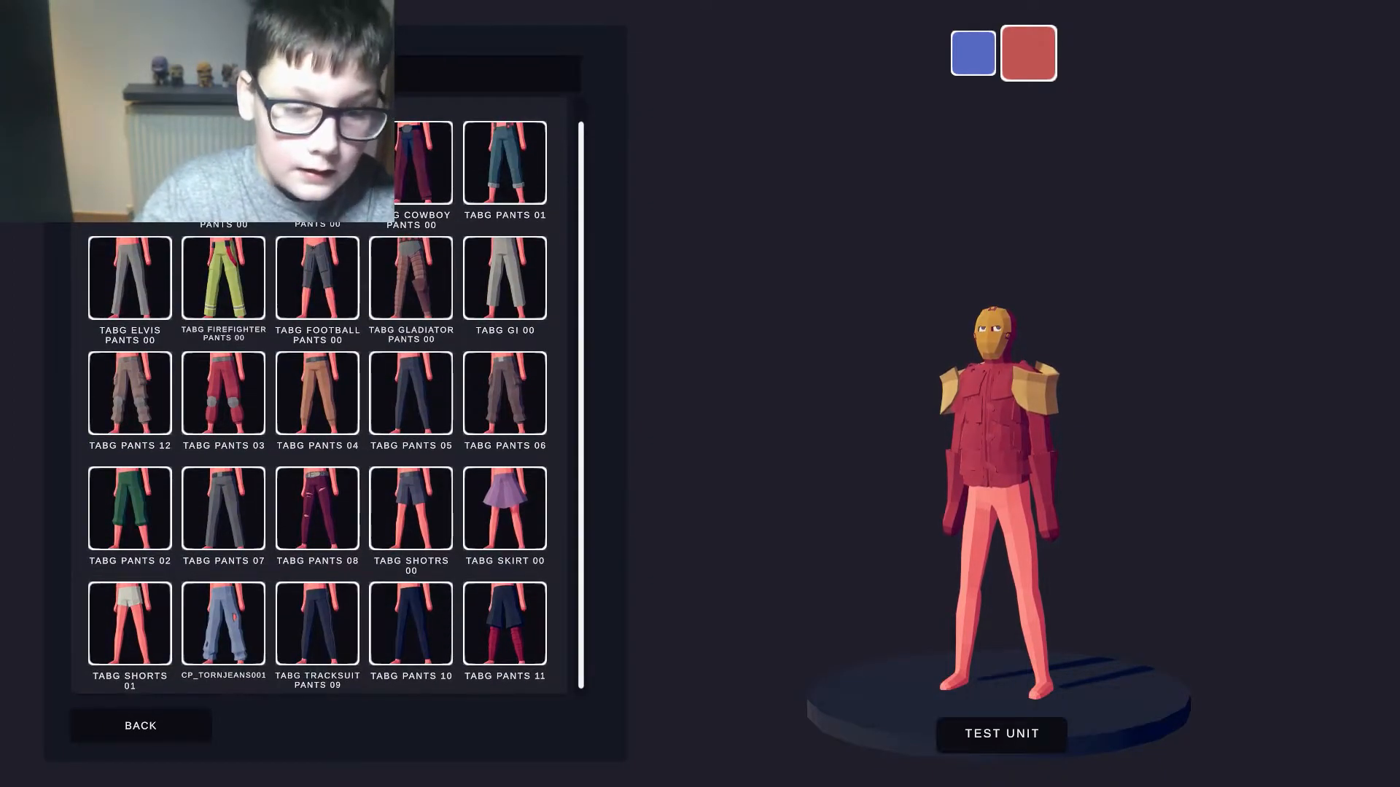
scroll(up, 3)
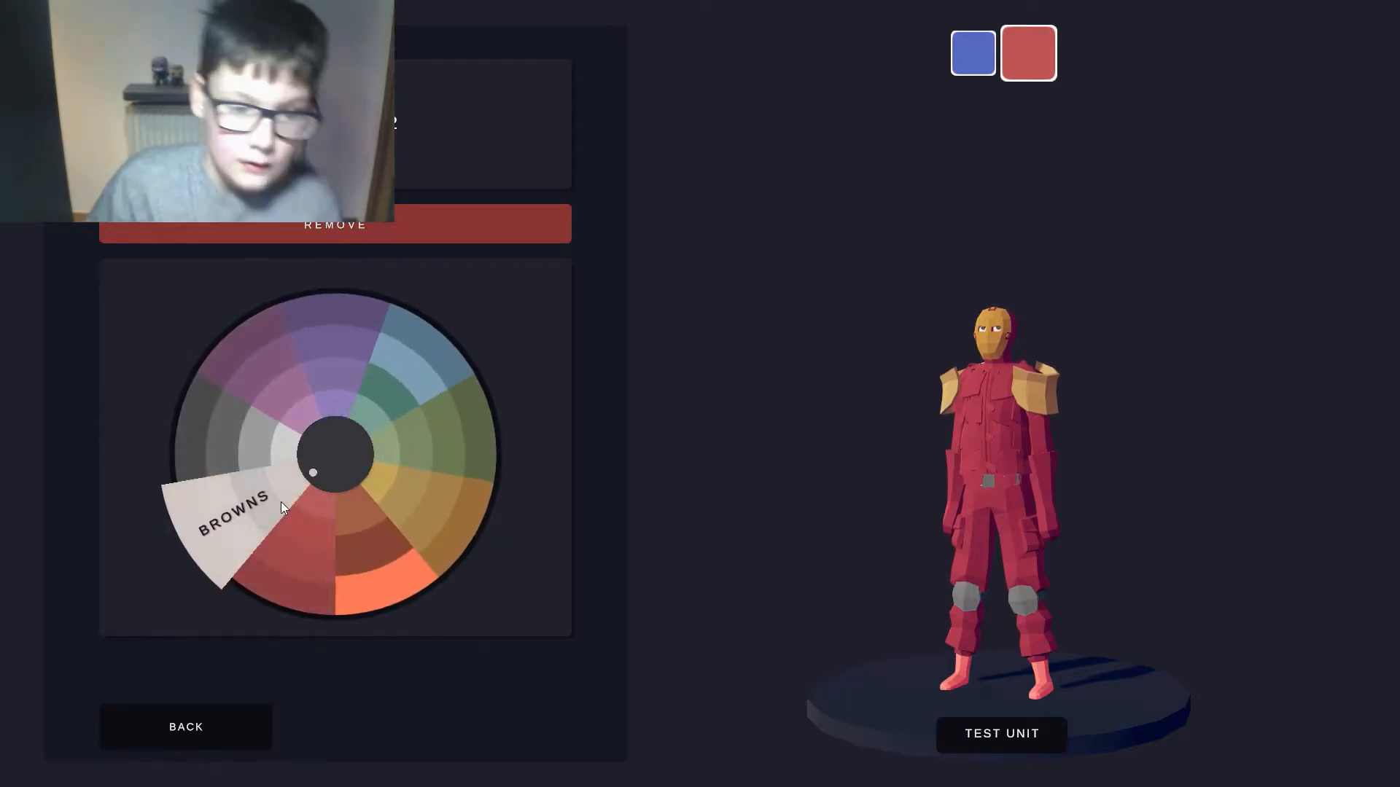
- Paint the trousers' knee pads and grey belt parts gold using brown and yellow shades
click(228, 514)
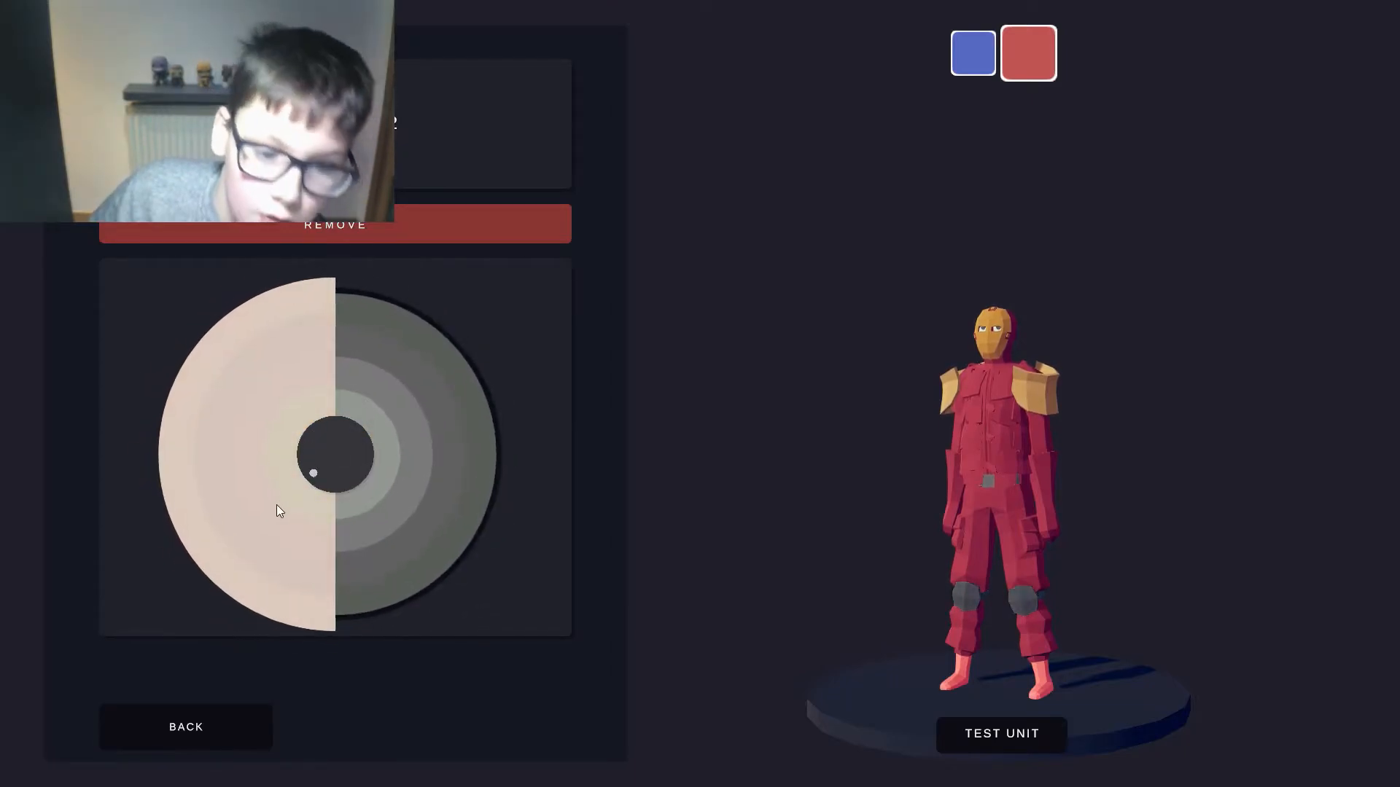
click(370, 495)
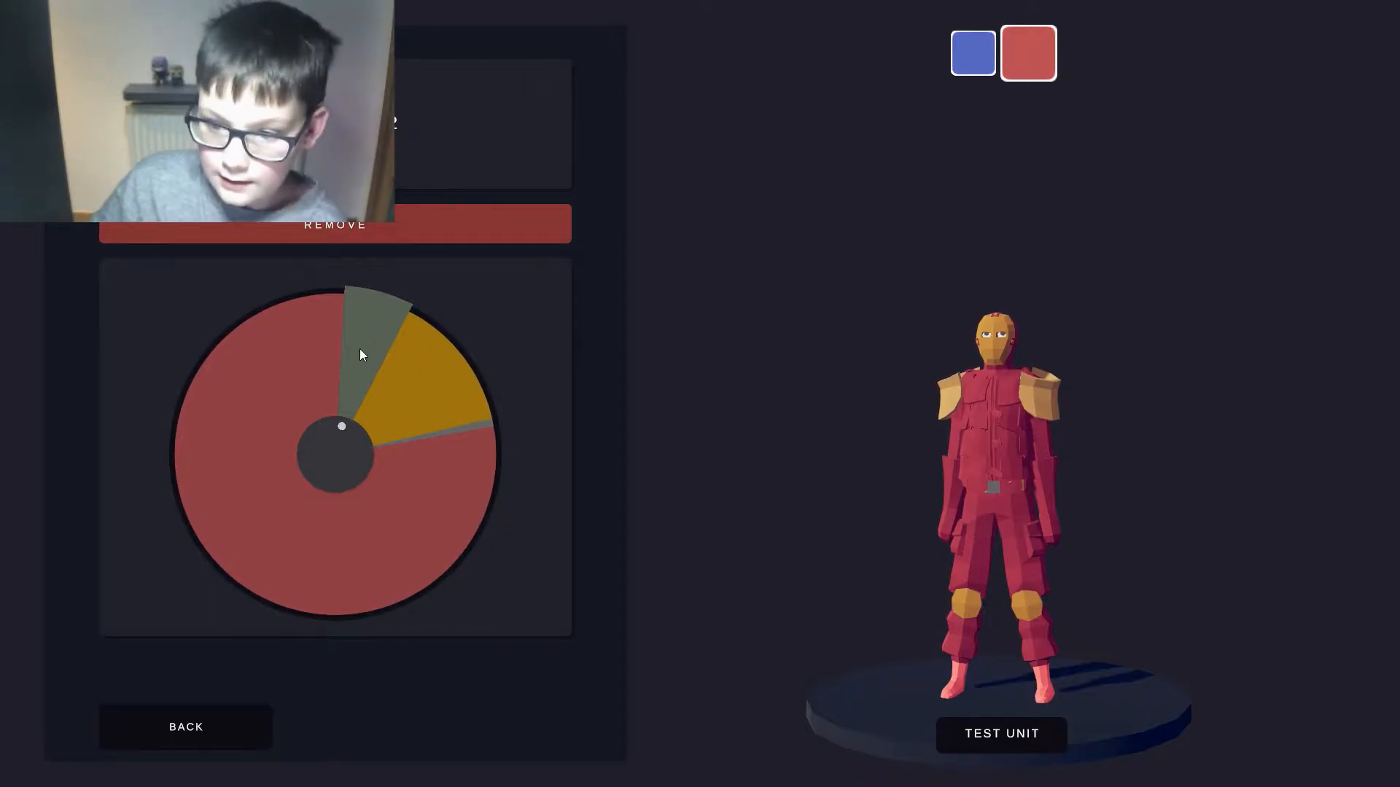
click(324, 476)
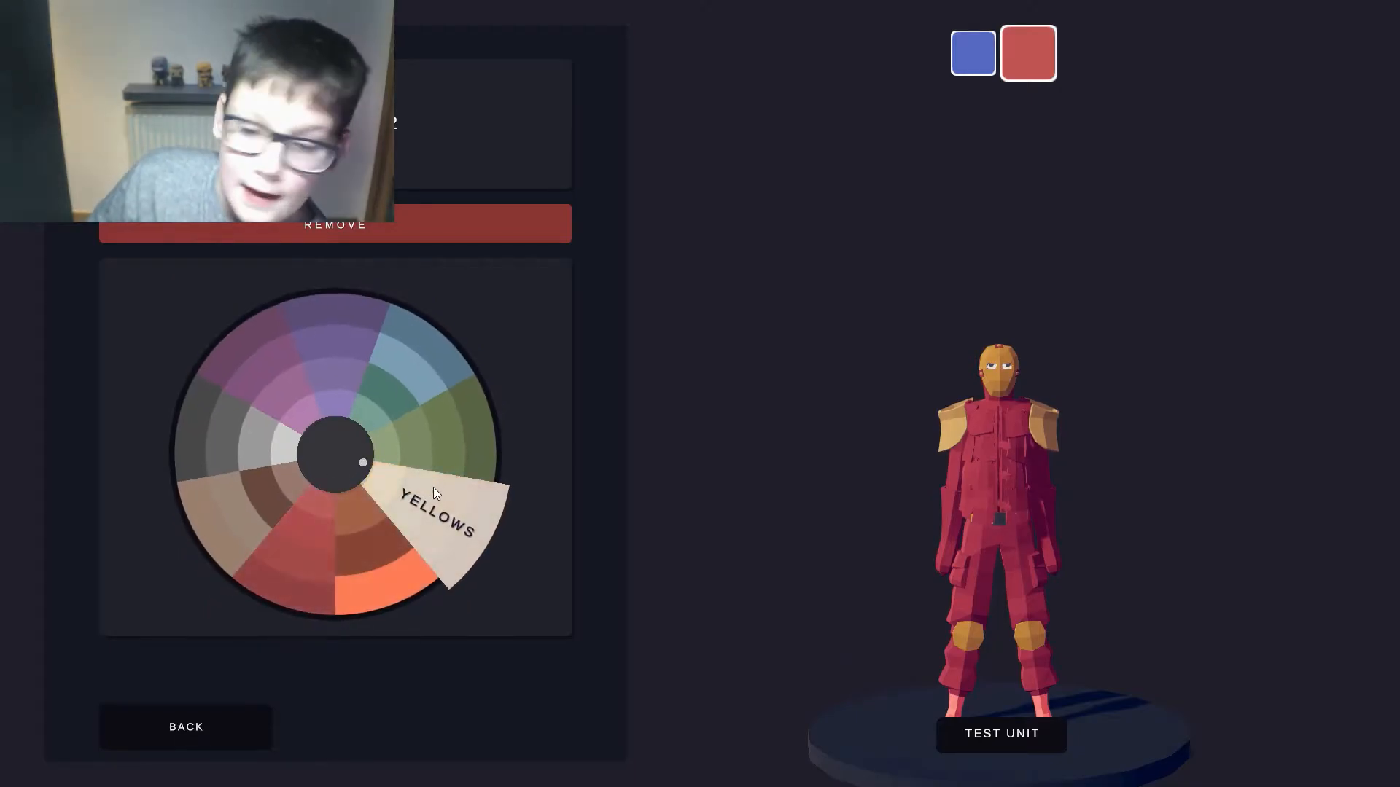
click(436, 513)
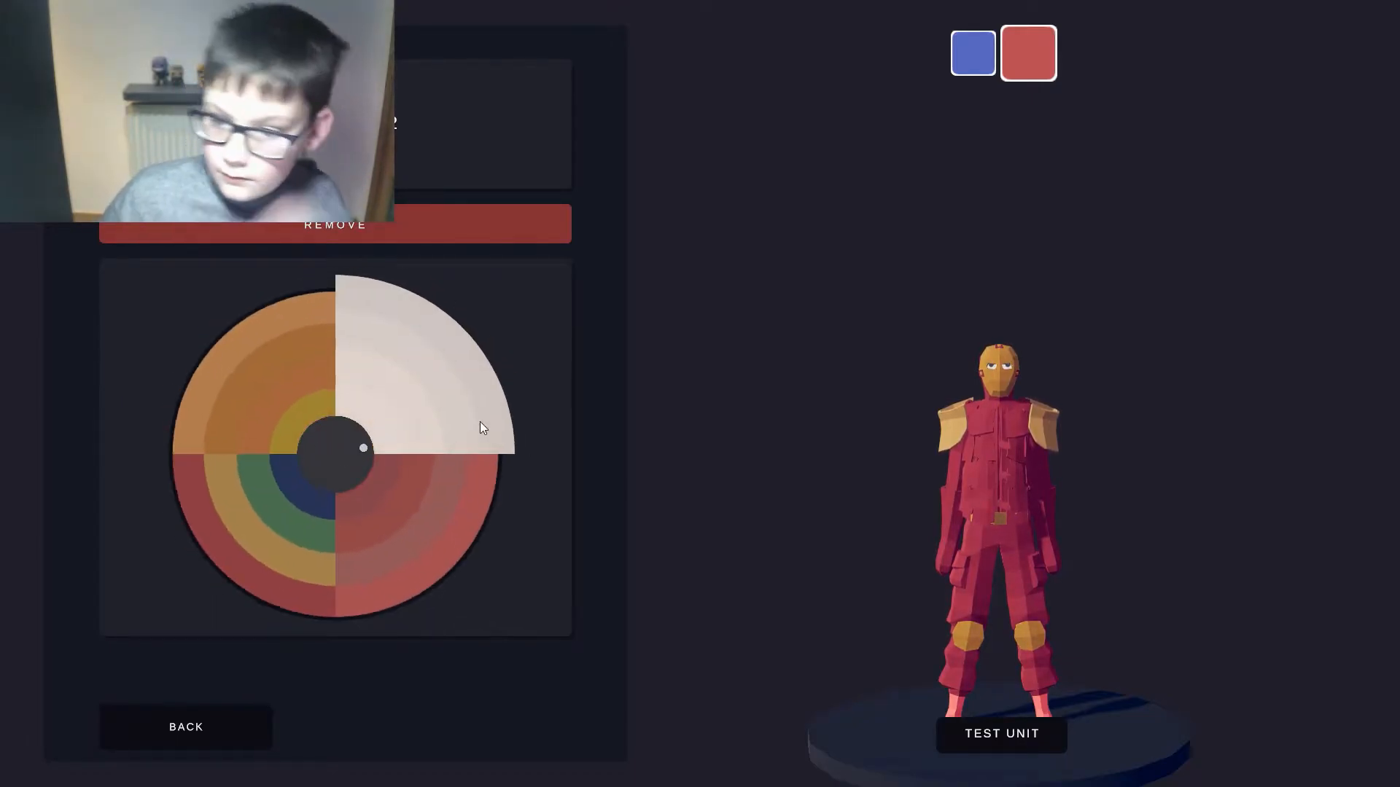
click(383, 563)
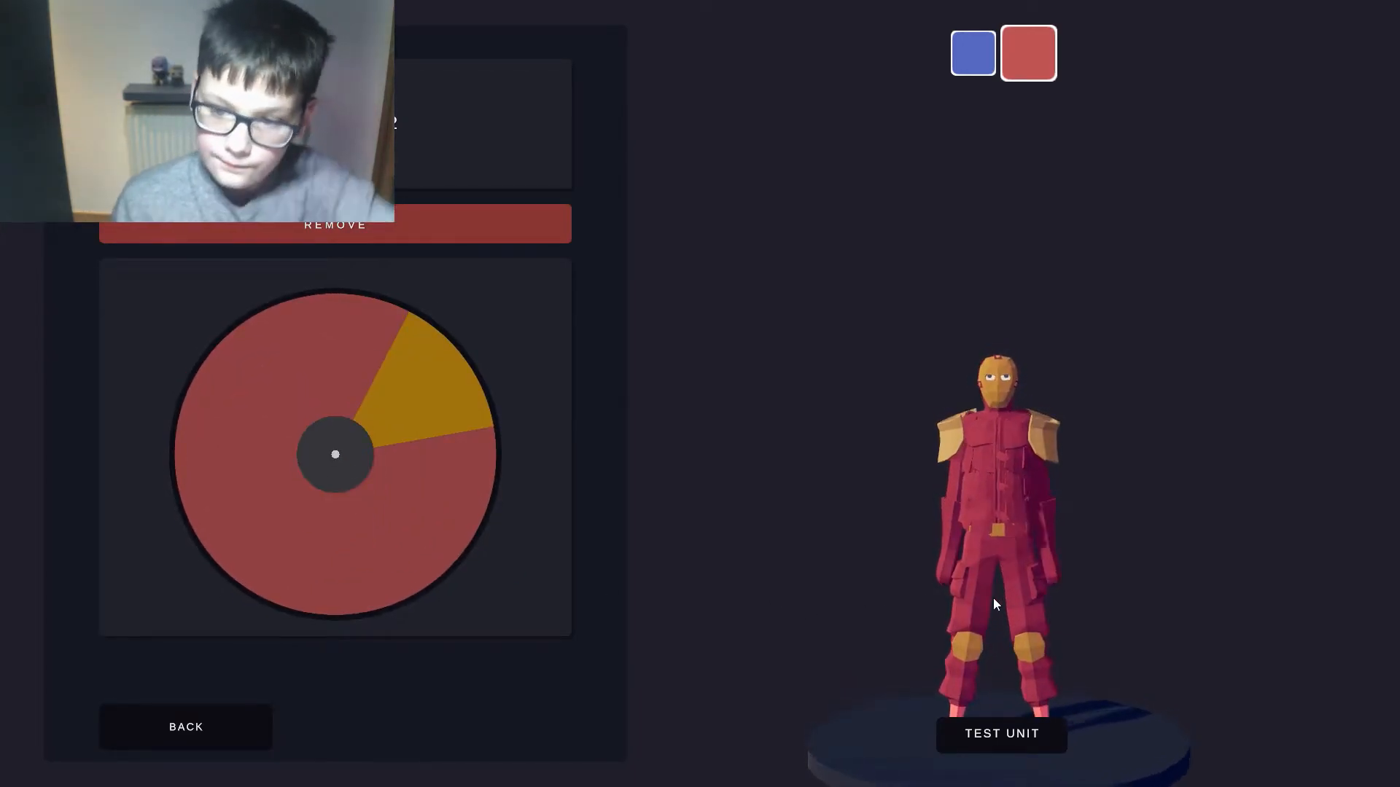
click(186, 726)
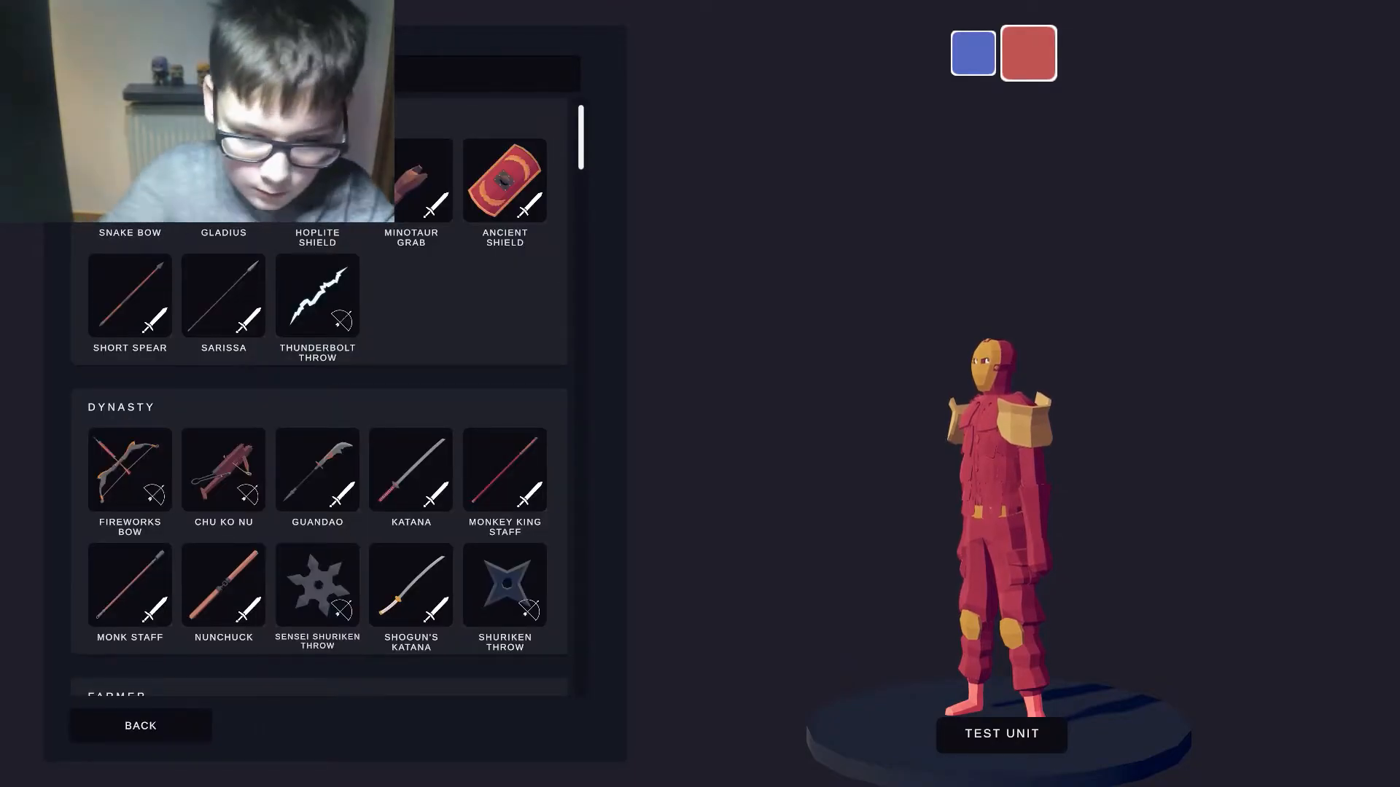
- Equip Icicle Throw from the Misc weapons so the unit hurls icy orbs
scroll(down, 3)
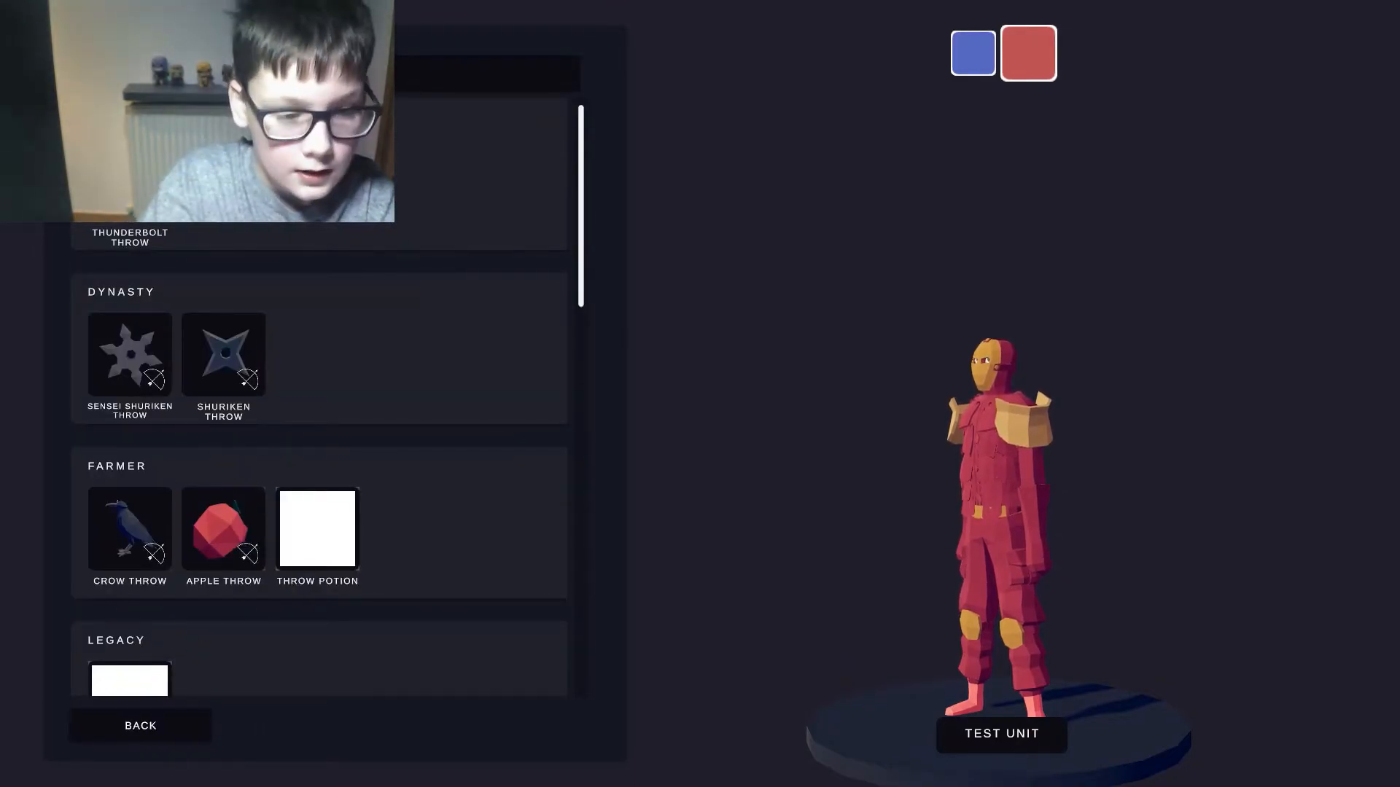
scroll(down, 3)
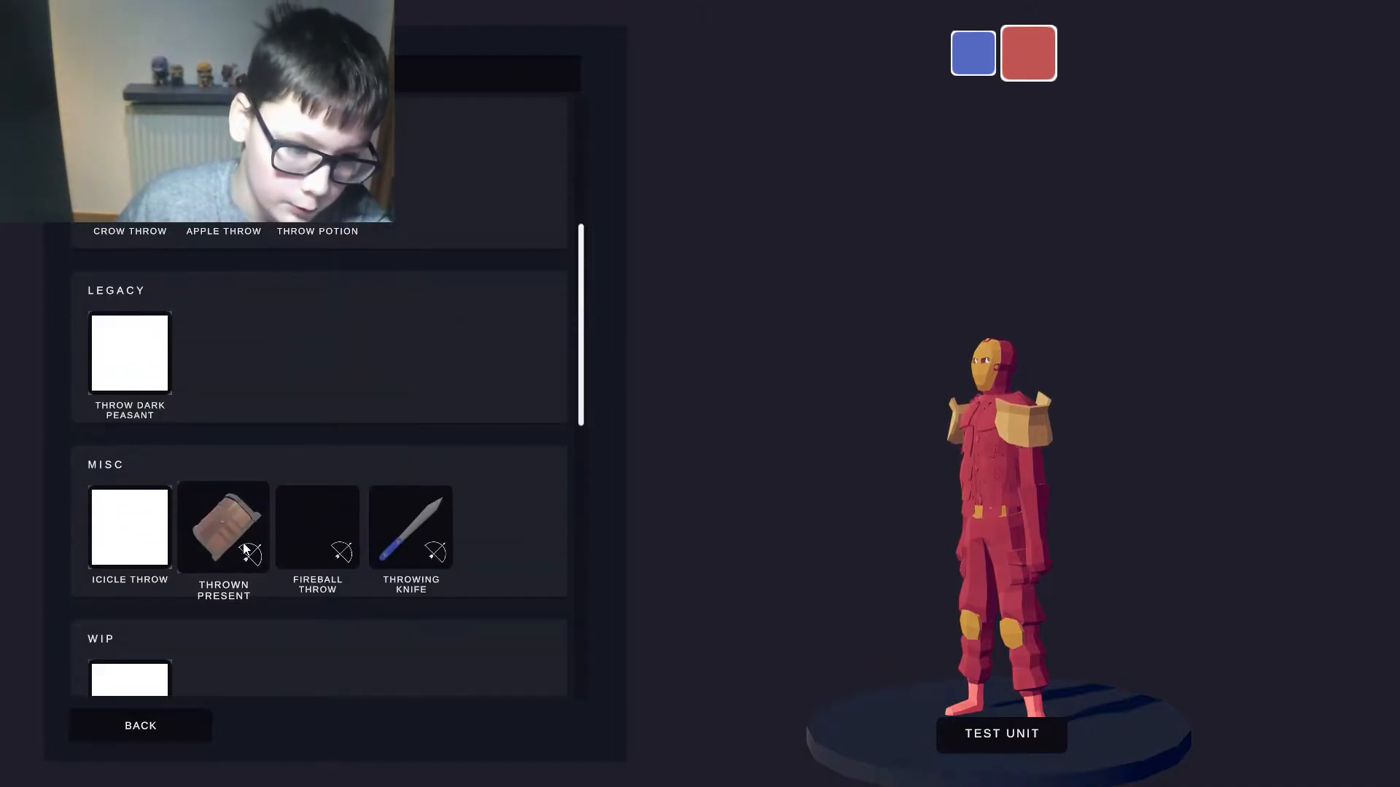
click(130, 526)
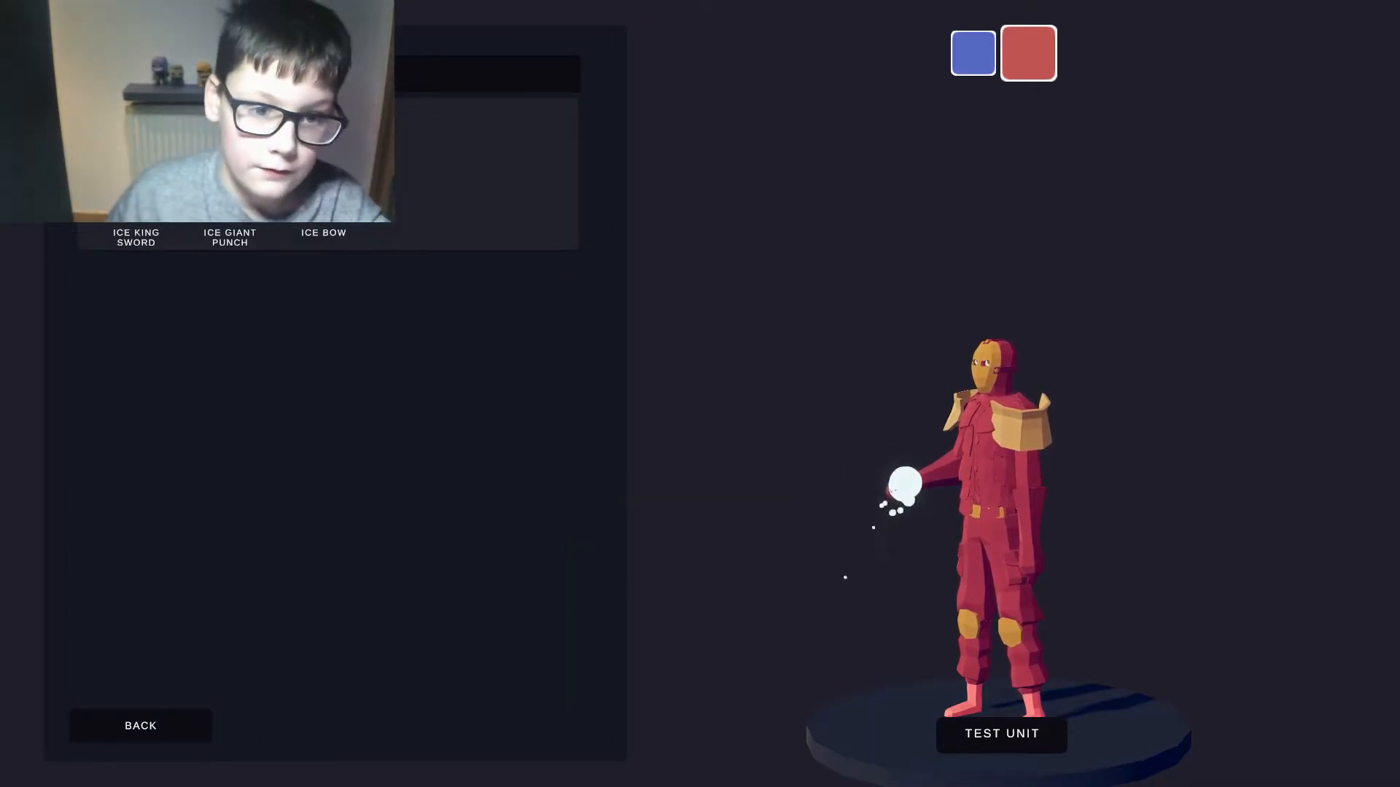
scroll(down, 3)
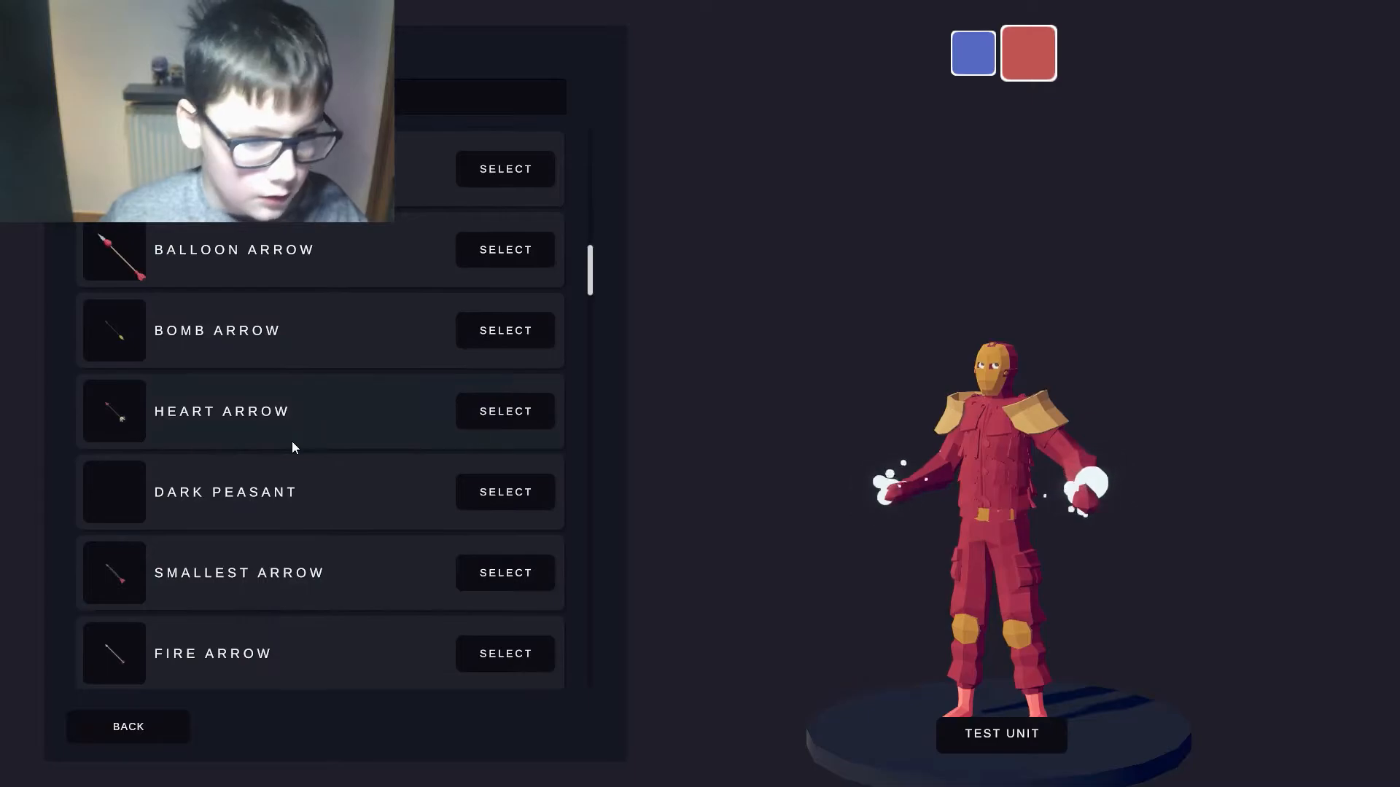
scroll(down, 3)
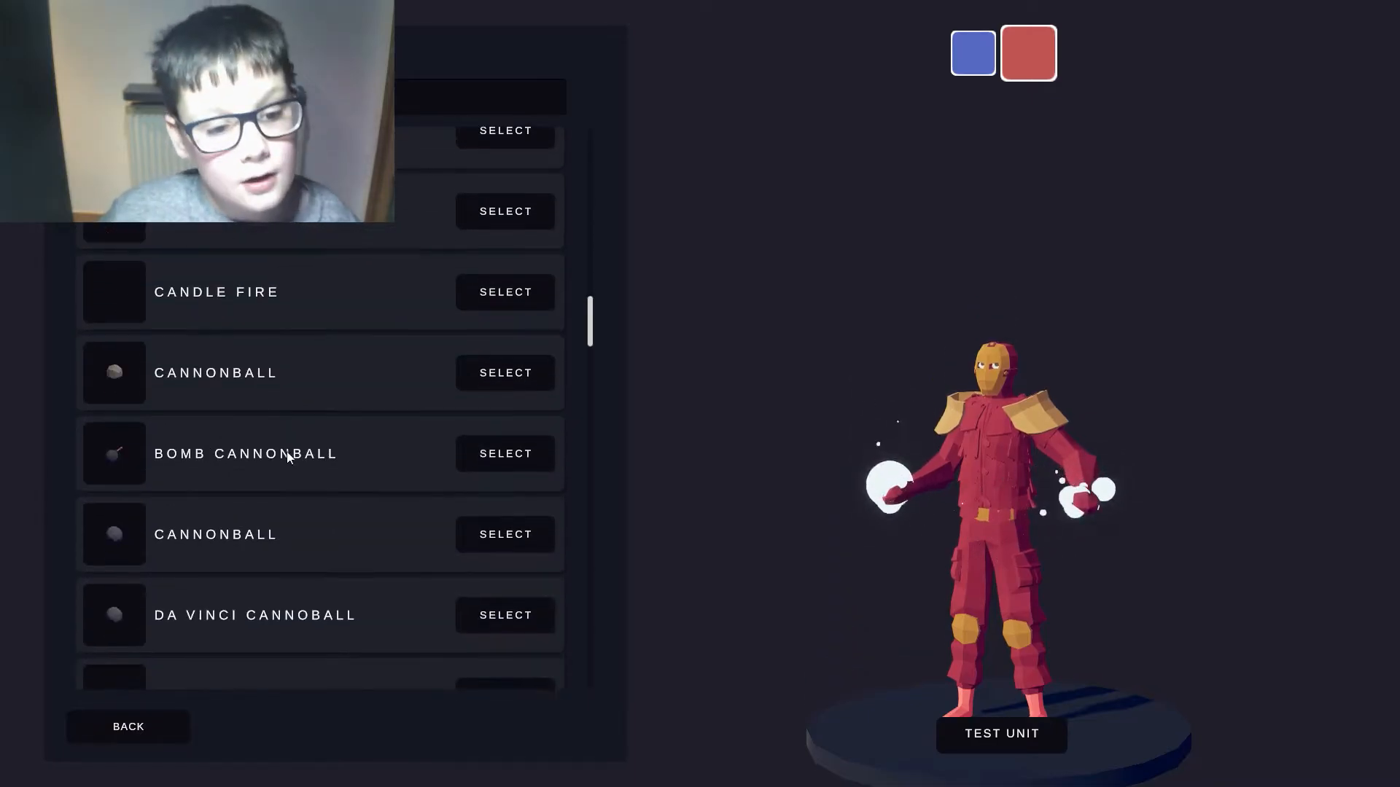
scroll(down, 3)
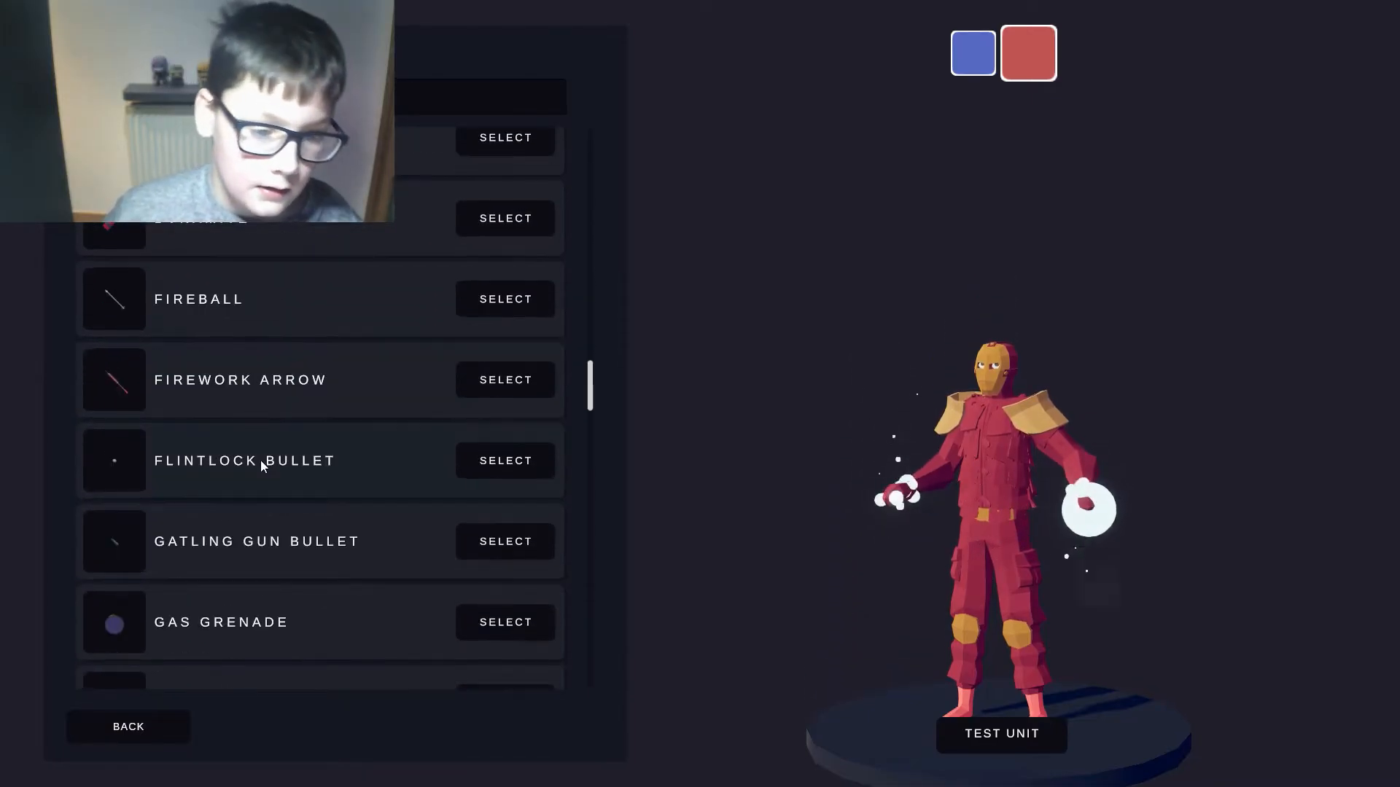
scroll(down, 3)
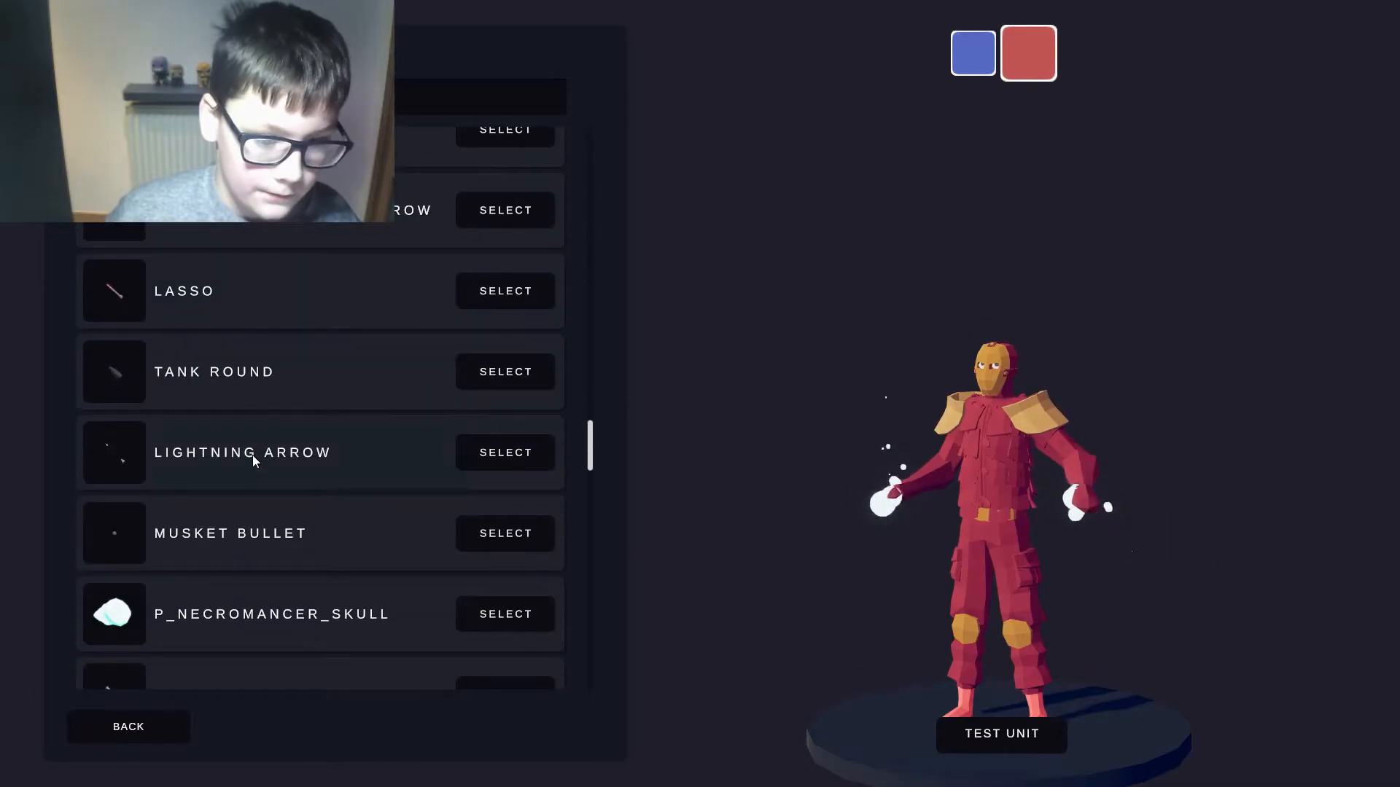
scroll(down, 3)
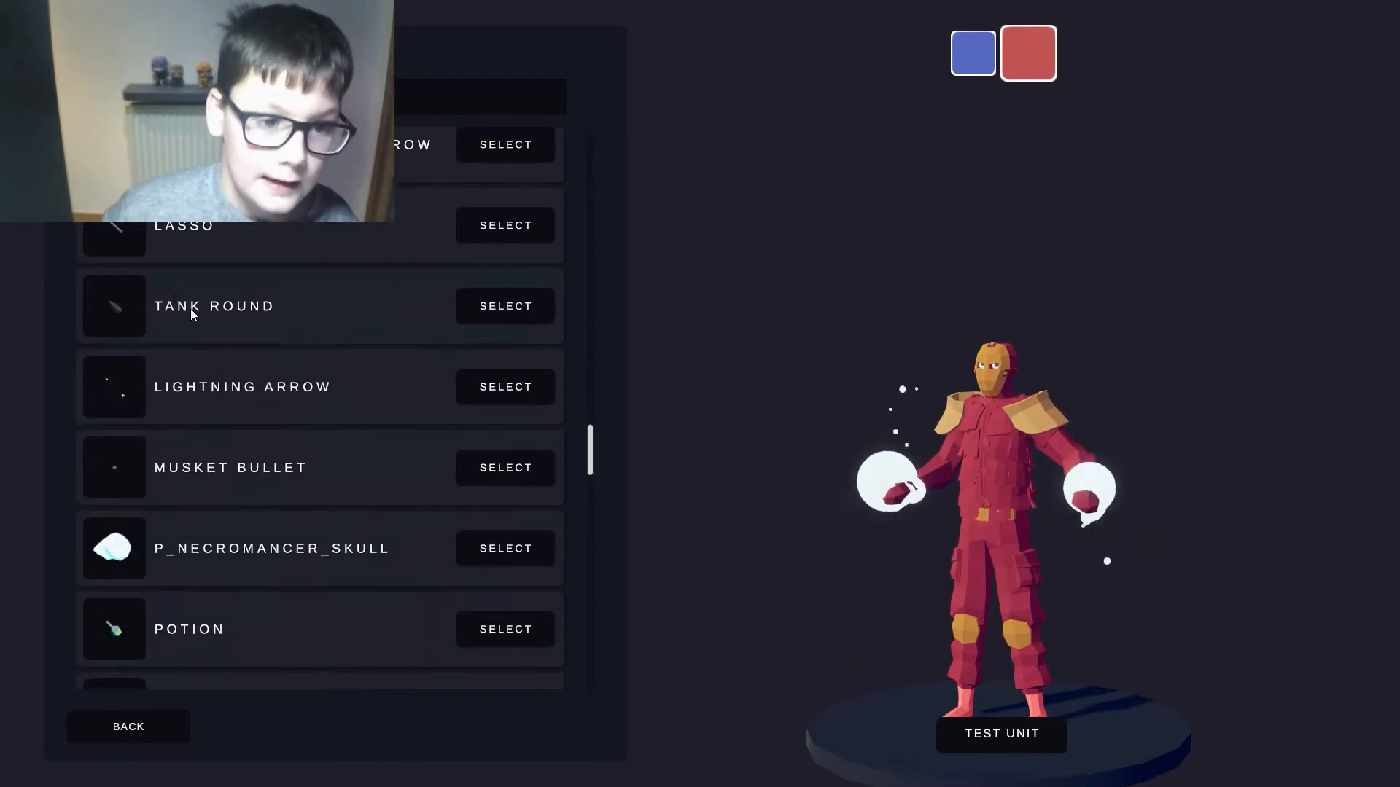
scroll(down, 3)
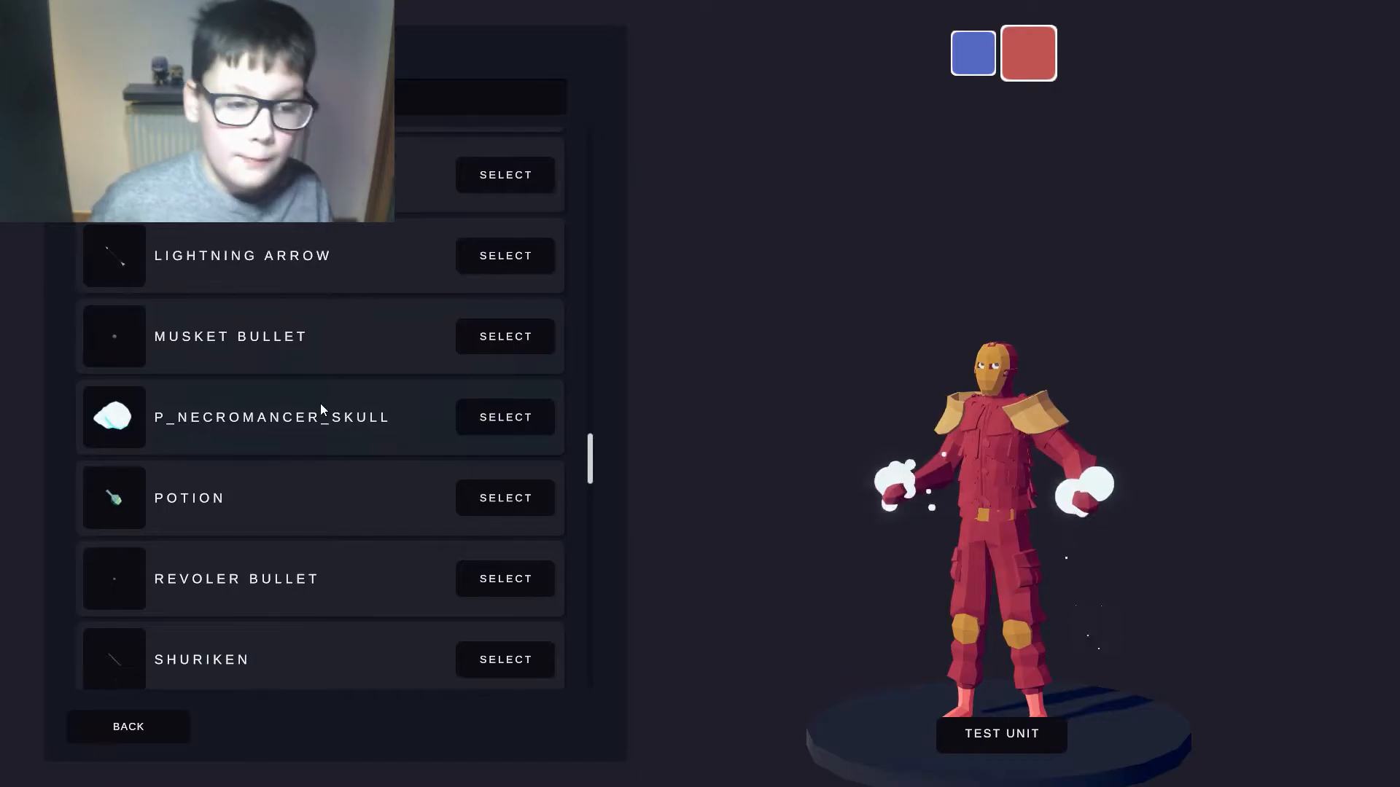
scroll(down, 3)
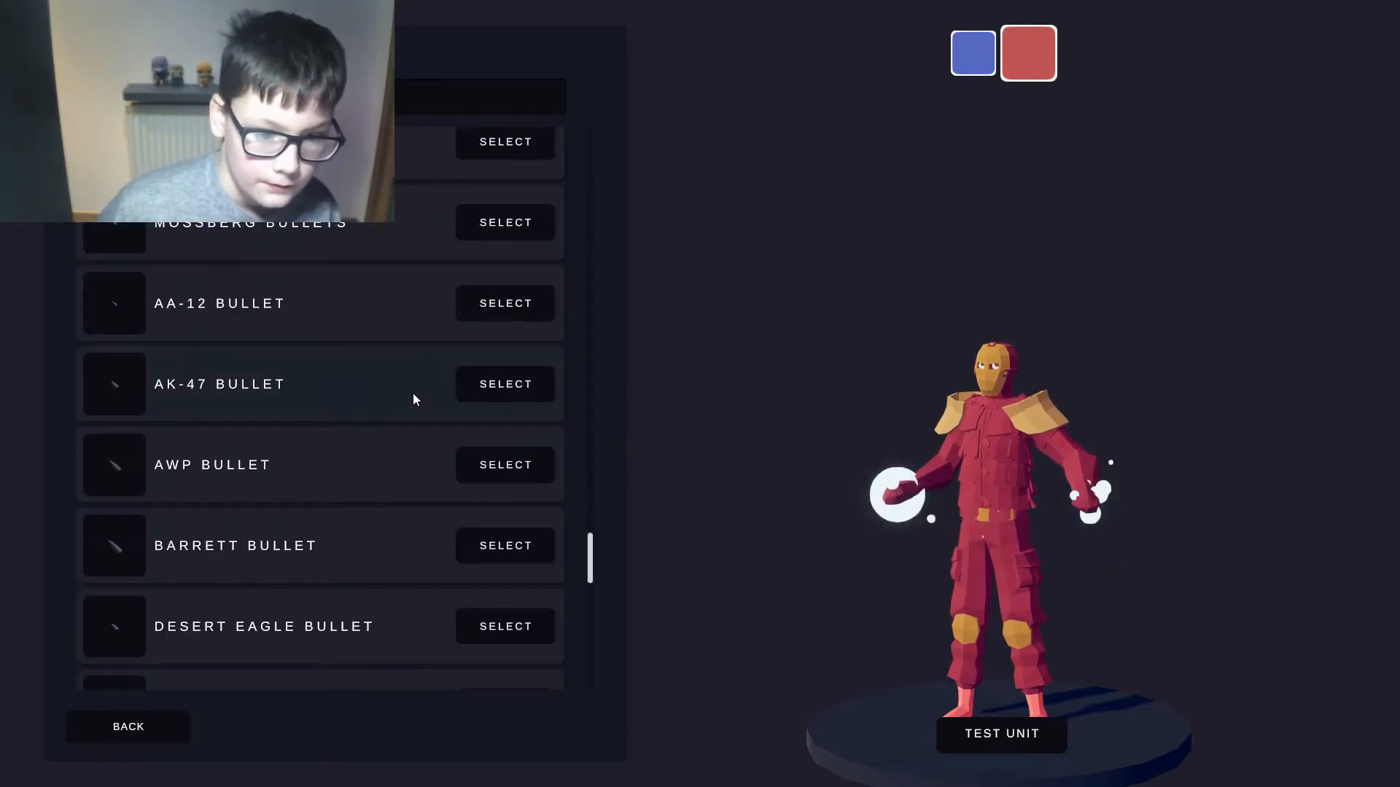
scroll(down, 3)
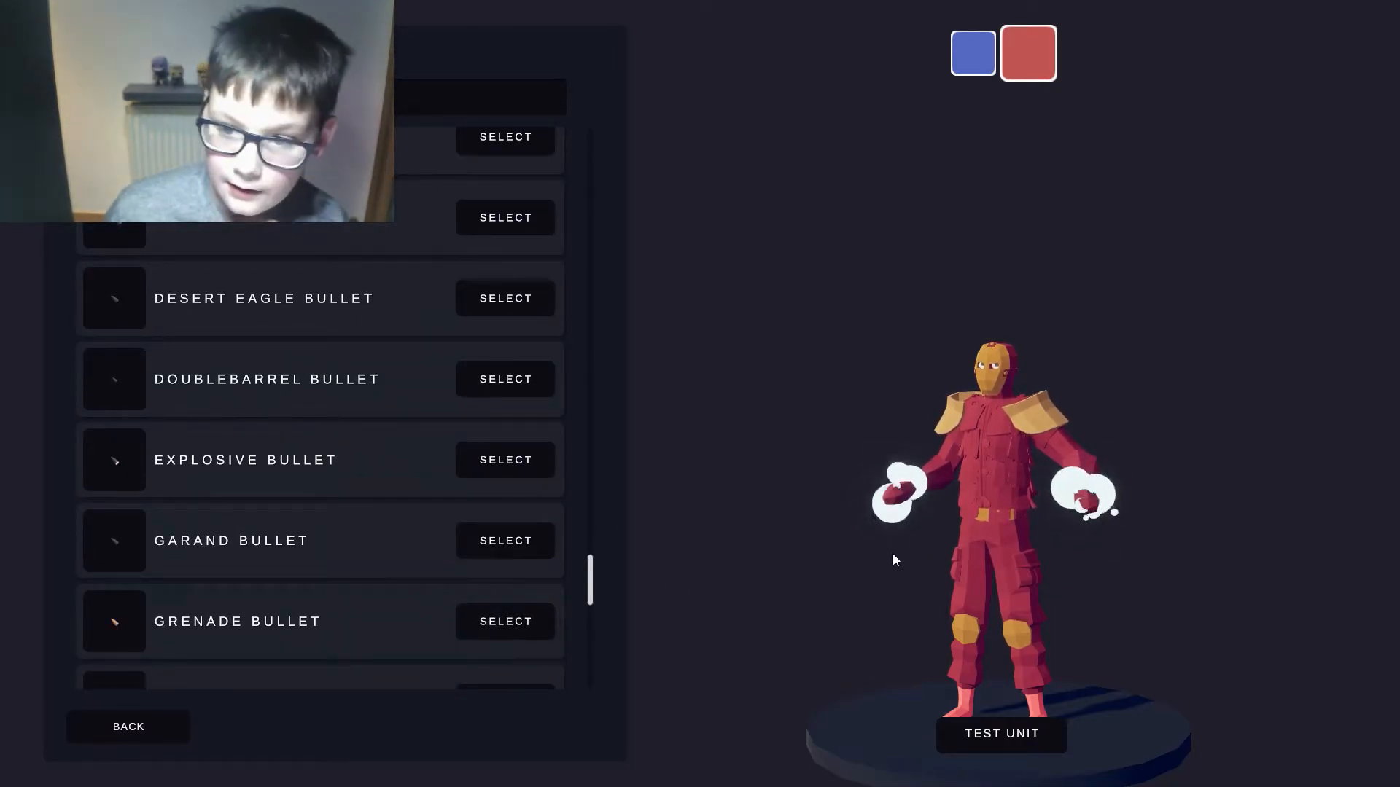
click(506, 459)
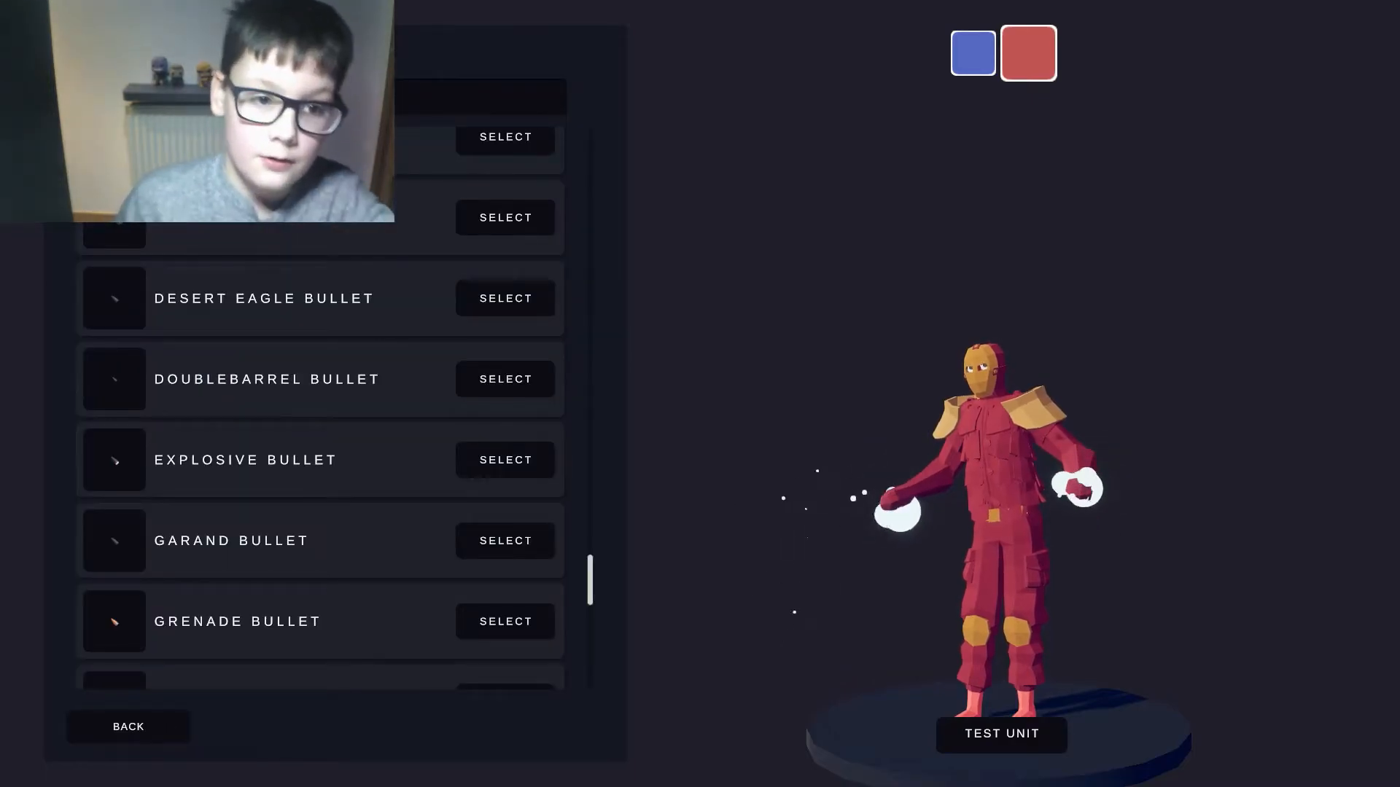
click(506, 459)
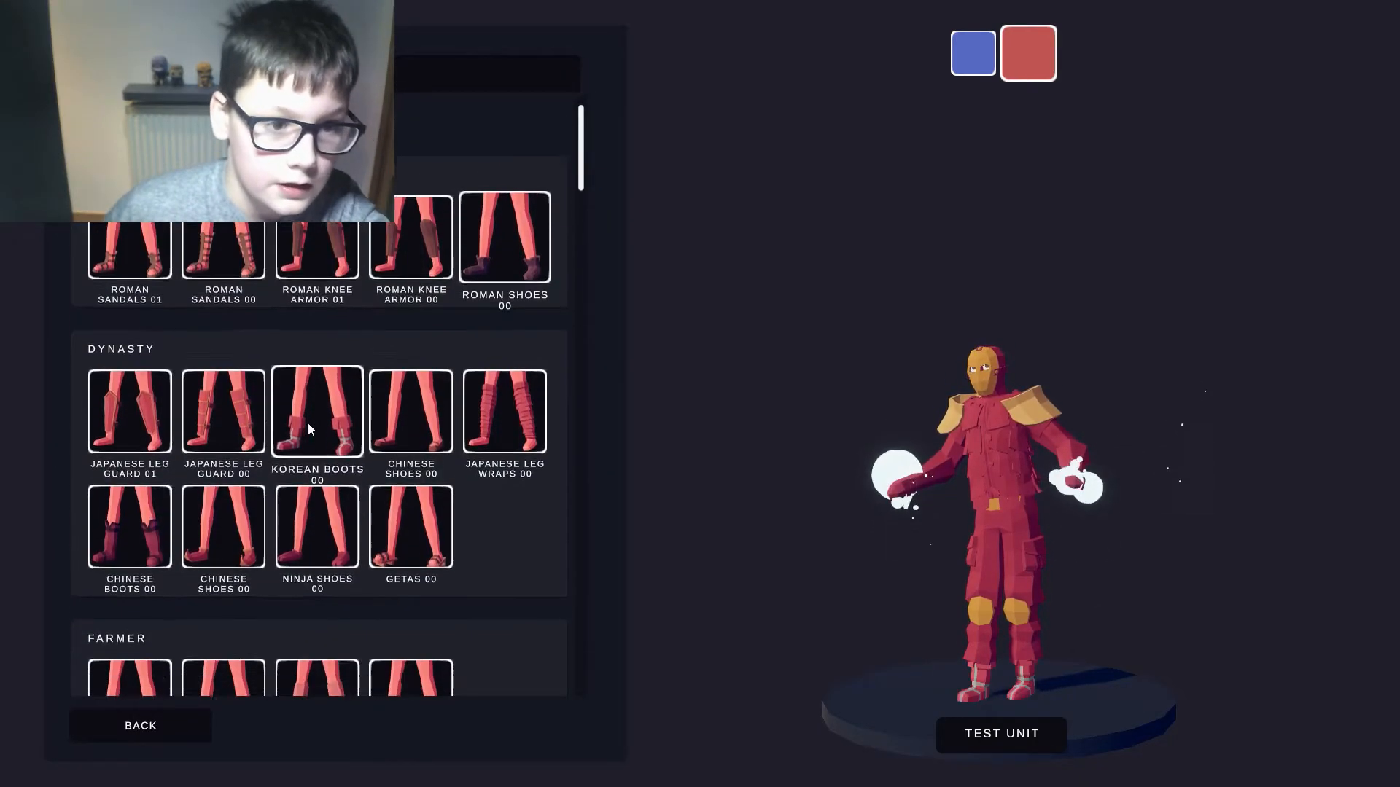
- Put red Spooky Shoes 01 on the unit's feet and return to its main settings
scroll(down, 3)
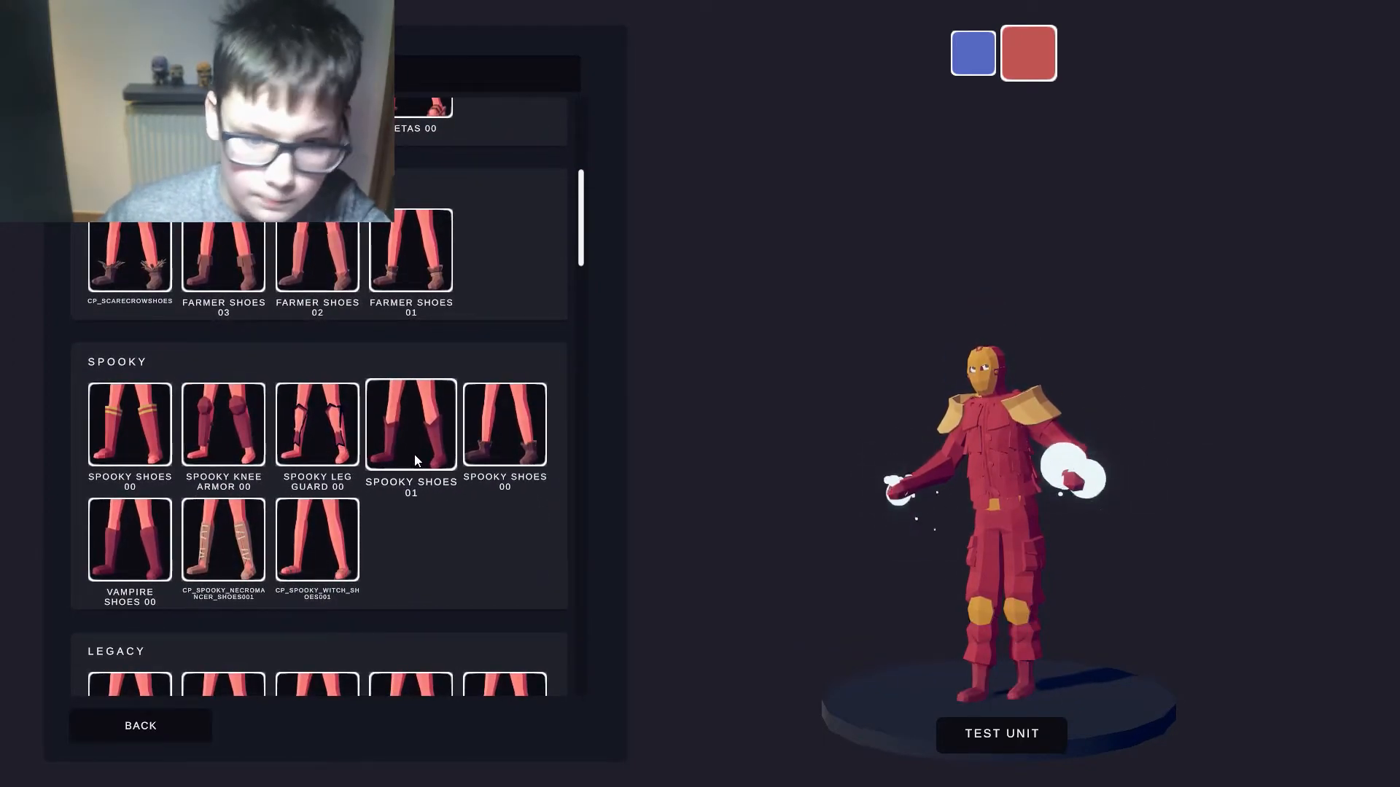
click(411, 424)
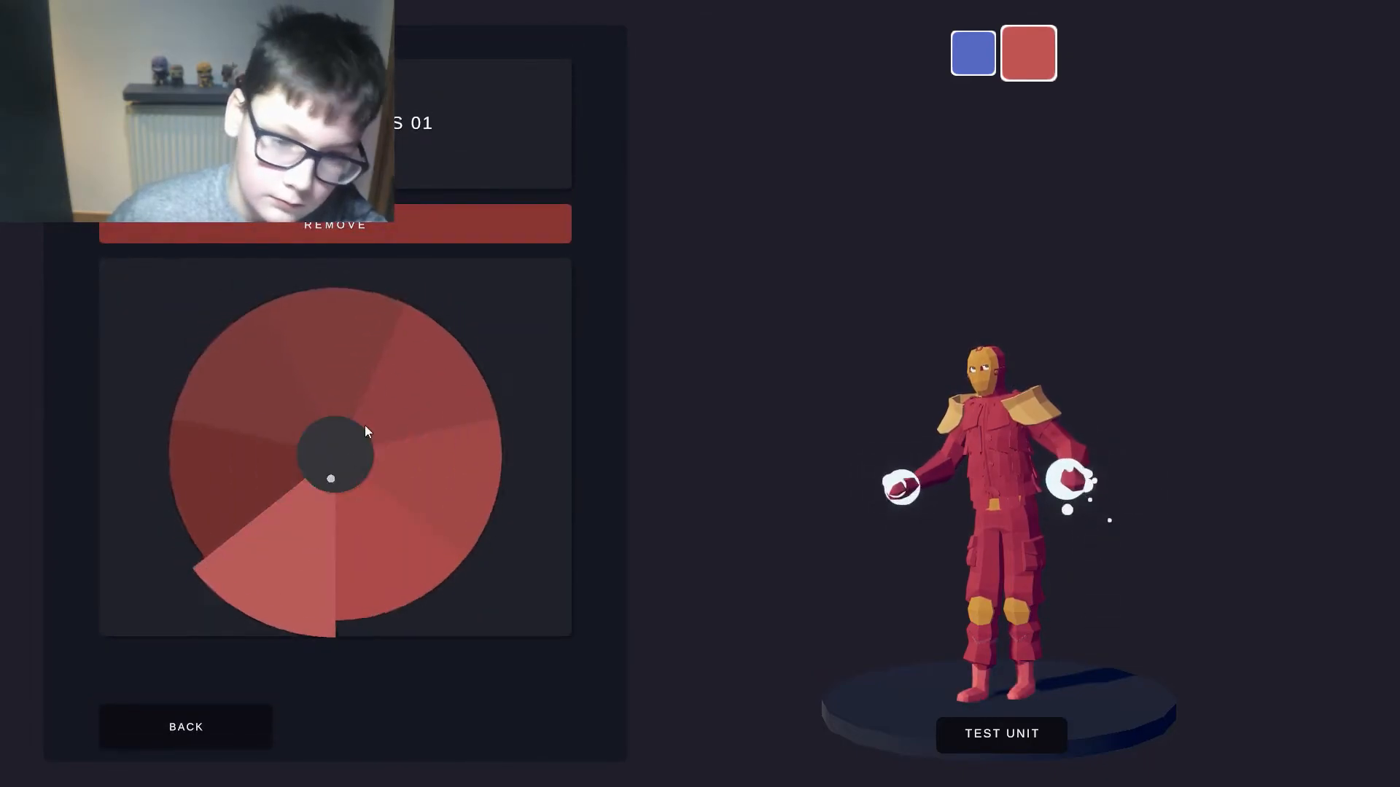
click(185, 726)
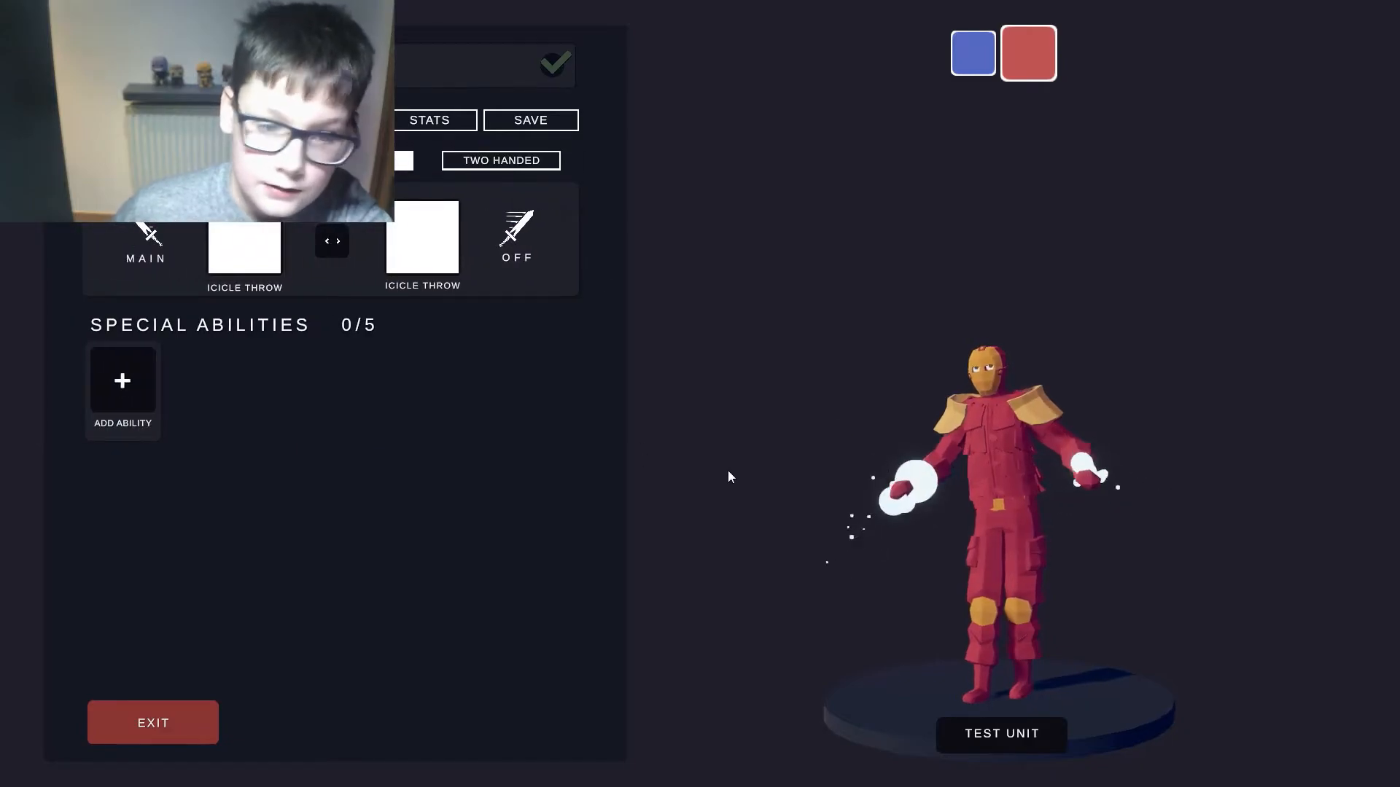
- Give the unit Hover and a further ability, filling the first special-ability slots
click(121, 381)
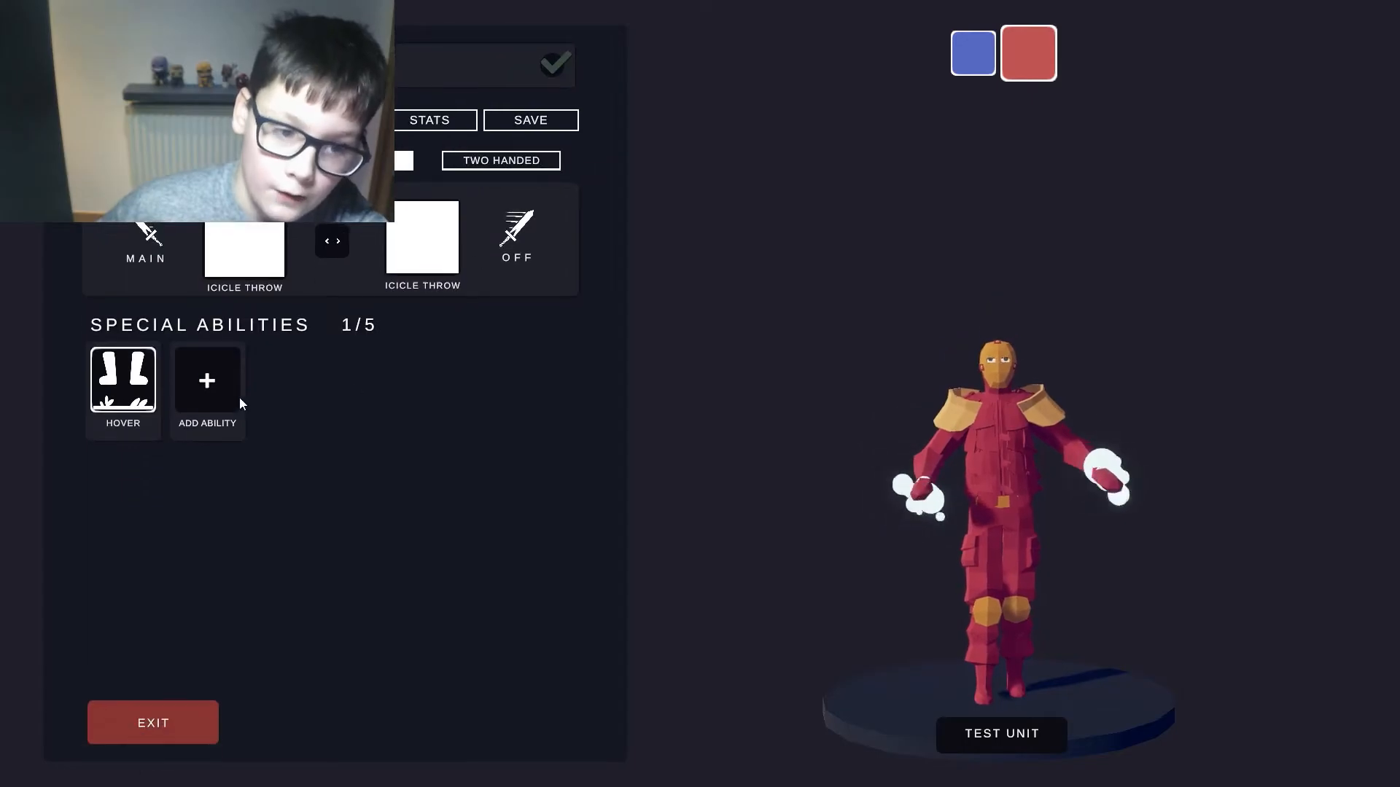
click(206, 381)
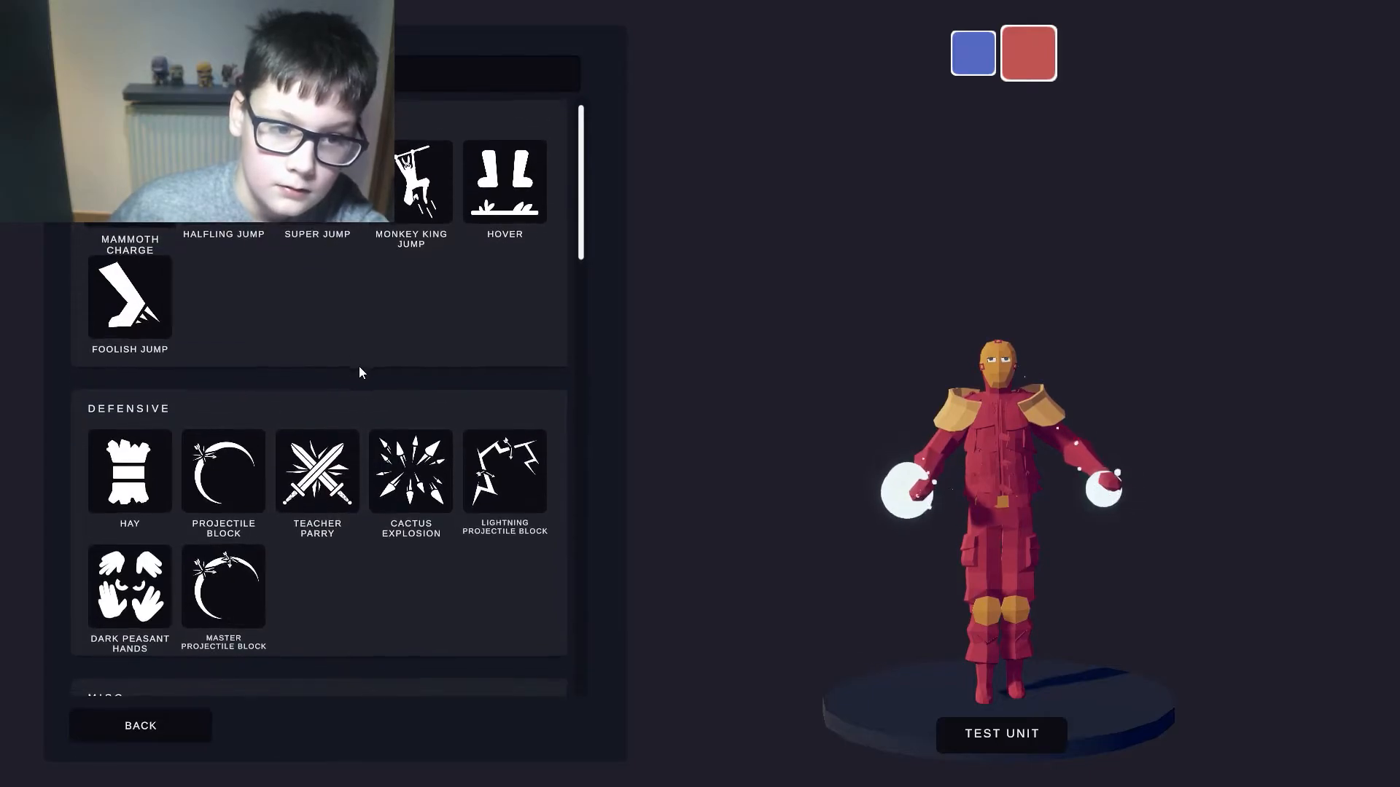
scroll(down, 3)
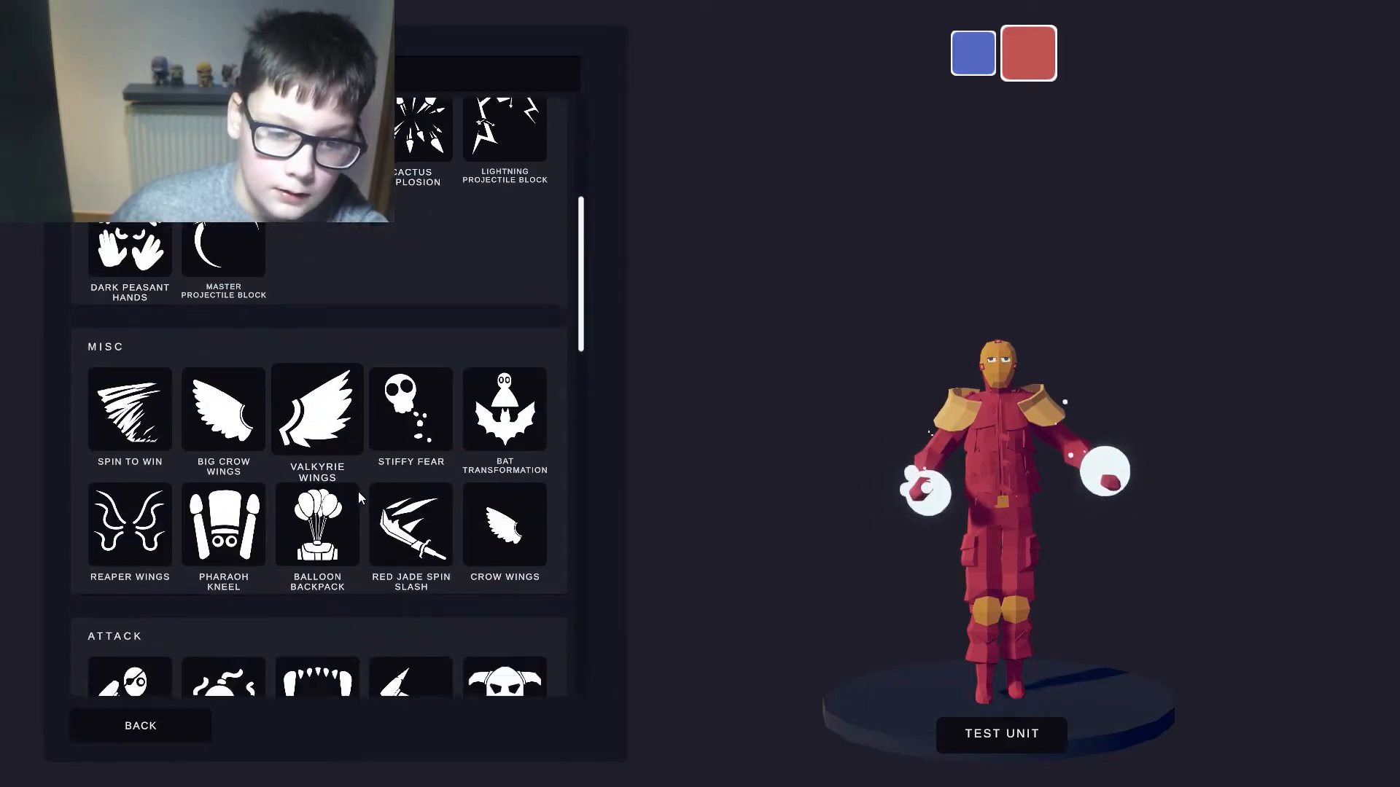
scroll(down, 3)
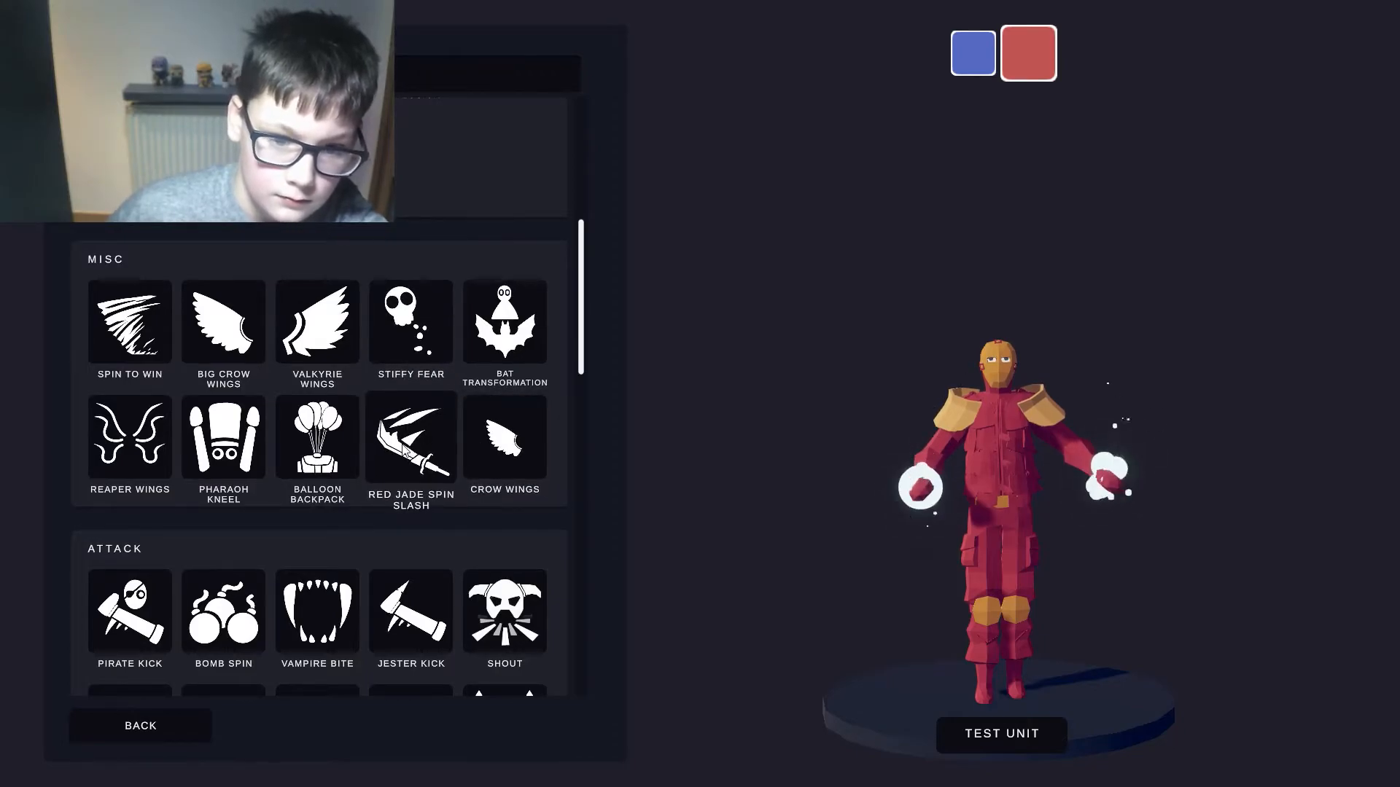
scroll(down, 3)
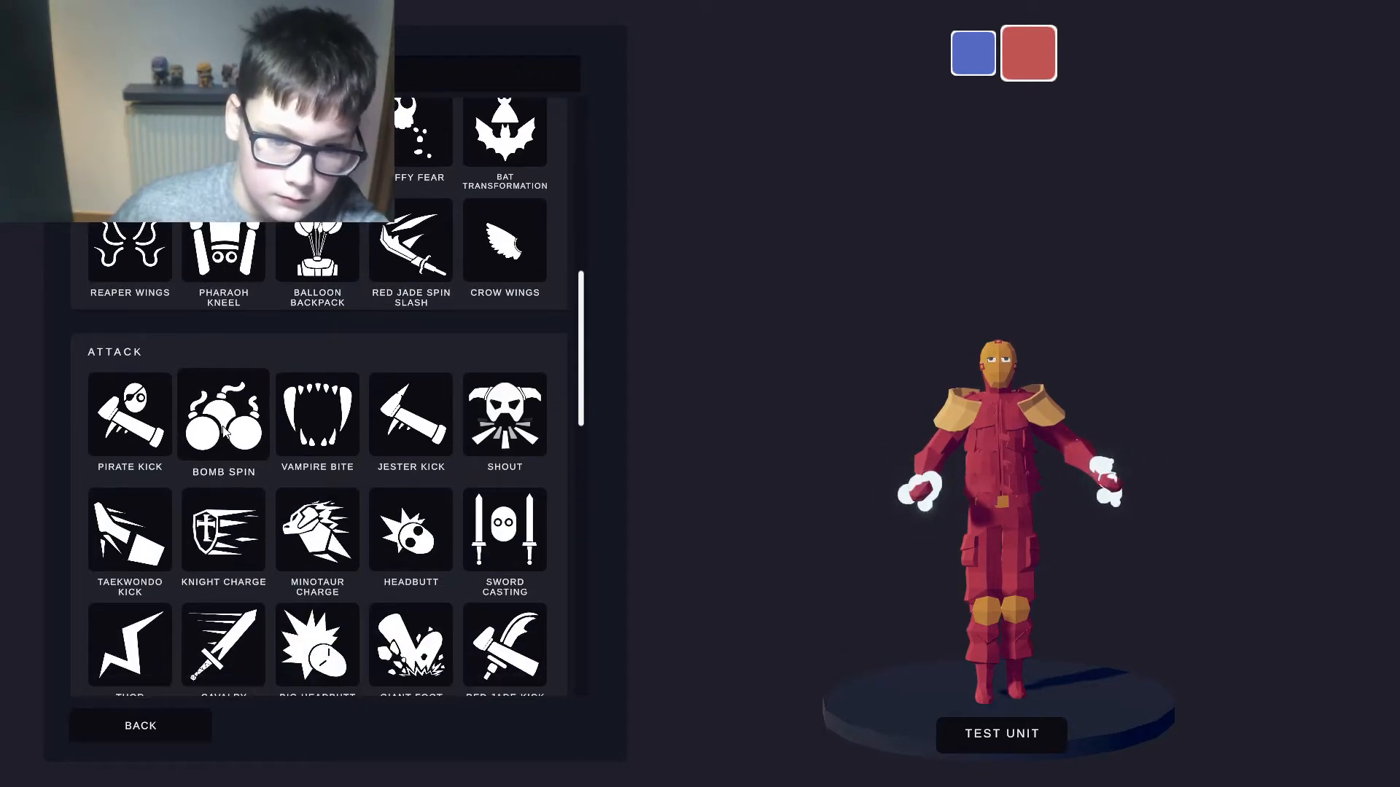
scroll(down, 3)
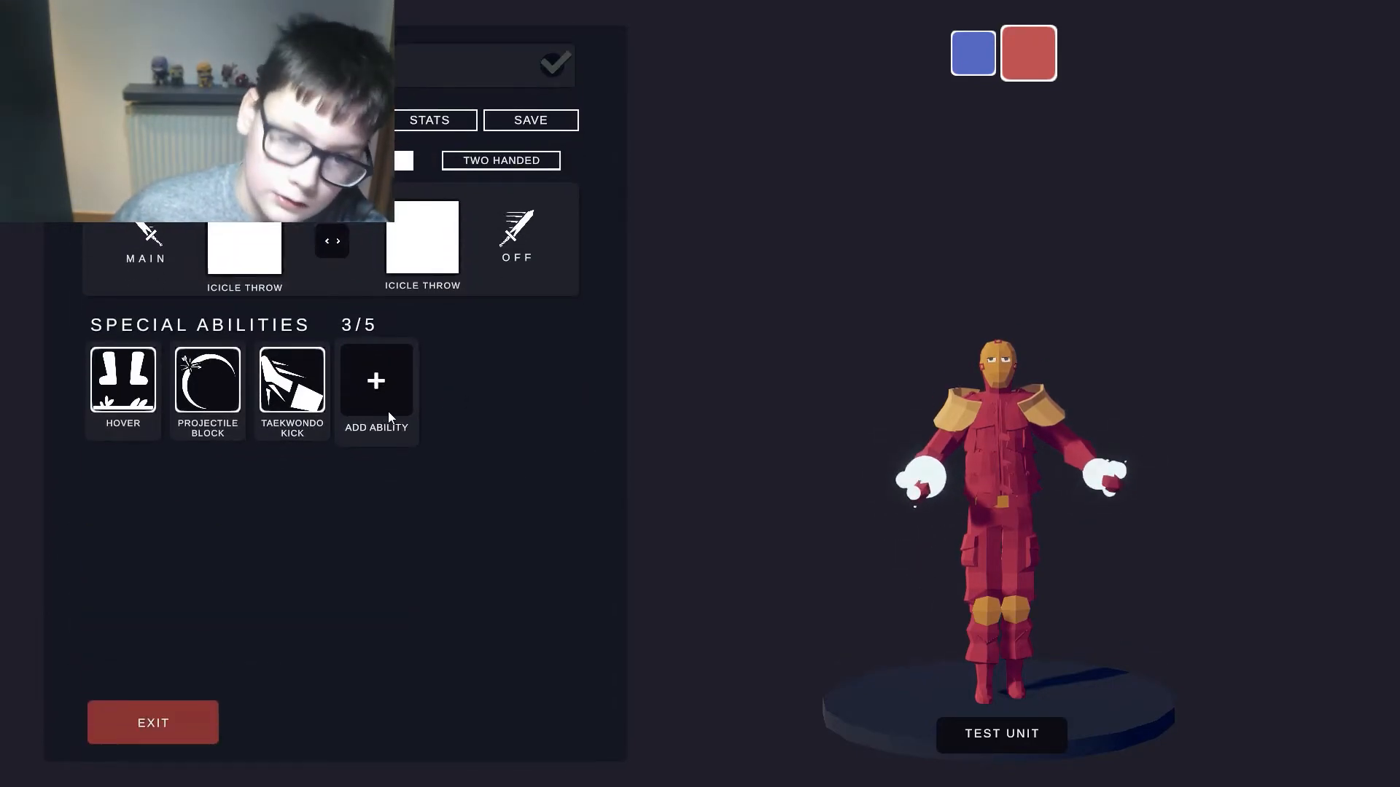
click(377, 382)
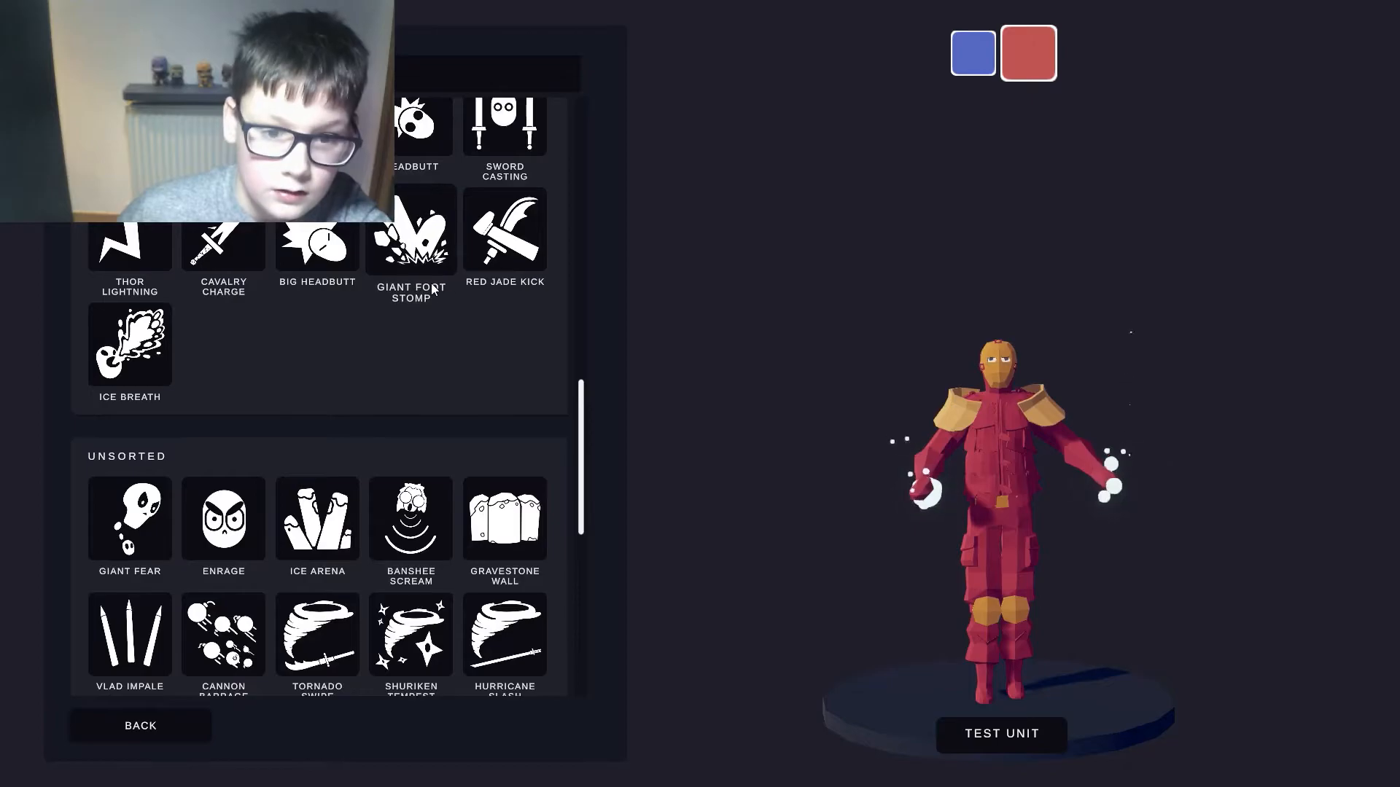
- Browse the ability list and add the remaining attack ability so Special Abilities shows 5/5
scroll(down, 3)
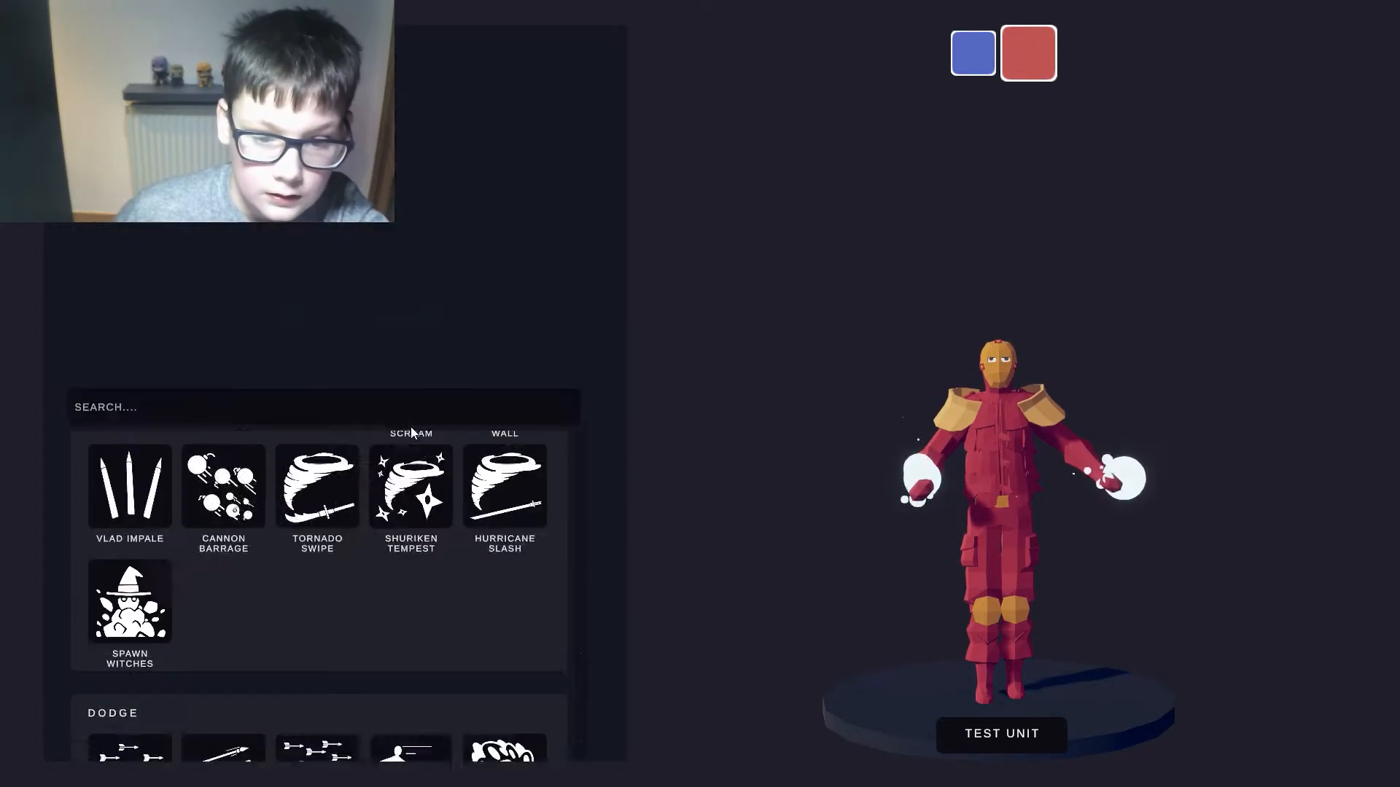
scroll(down, 3)
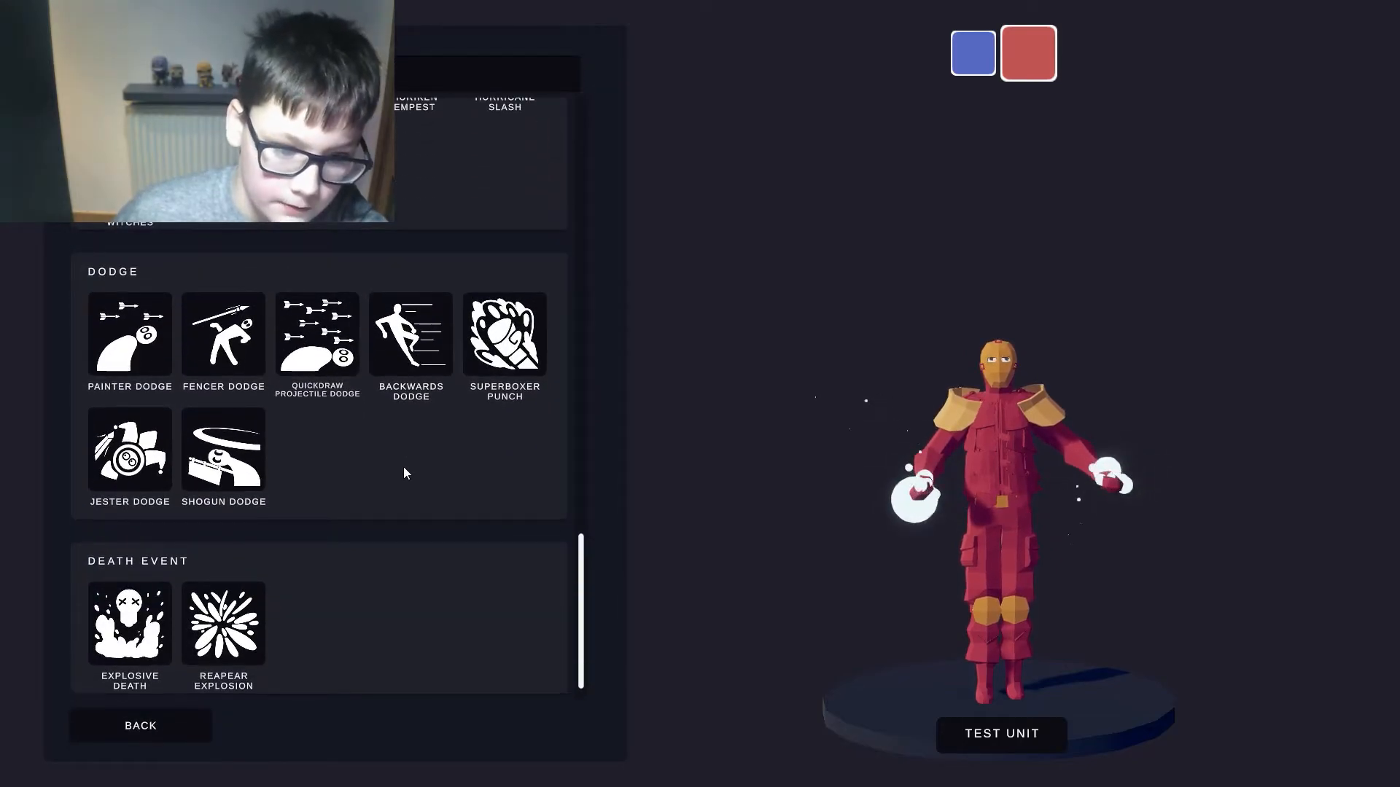
scroll(up, 3)
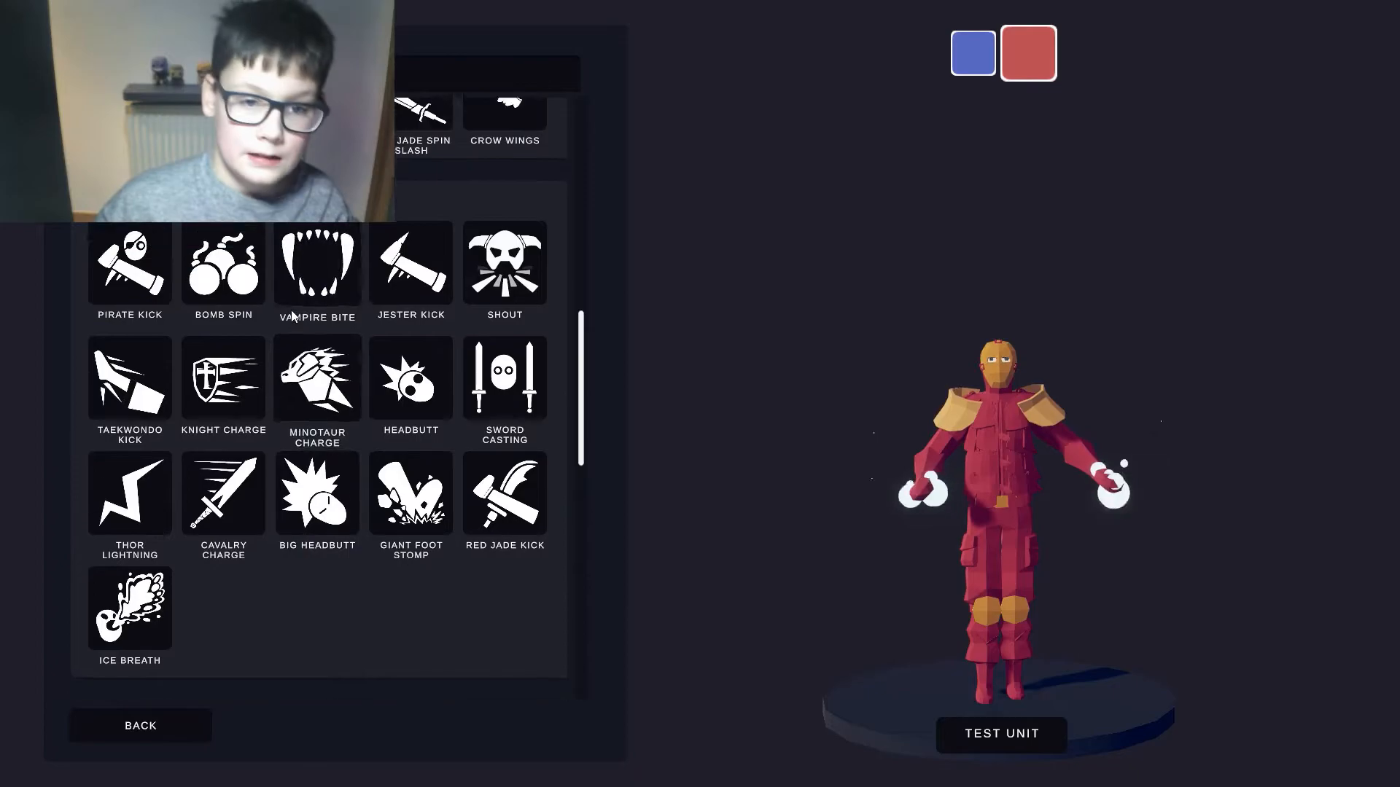
scroll(down, 3)
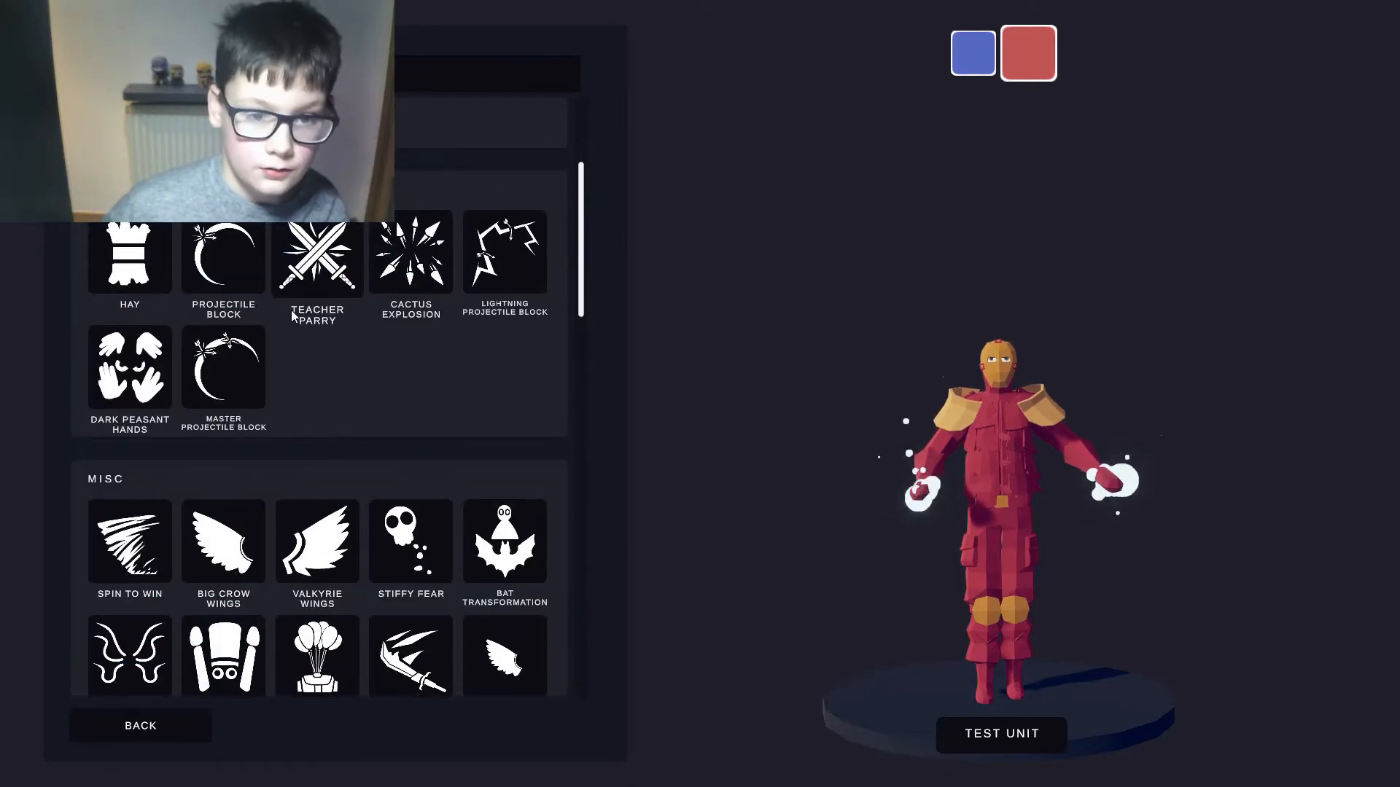
scroll(down, 3)
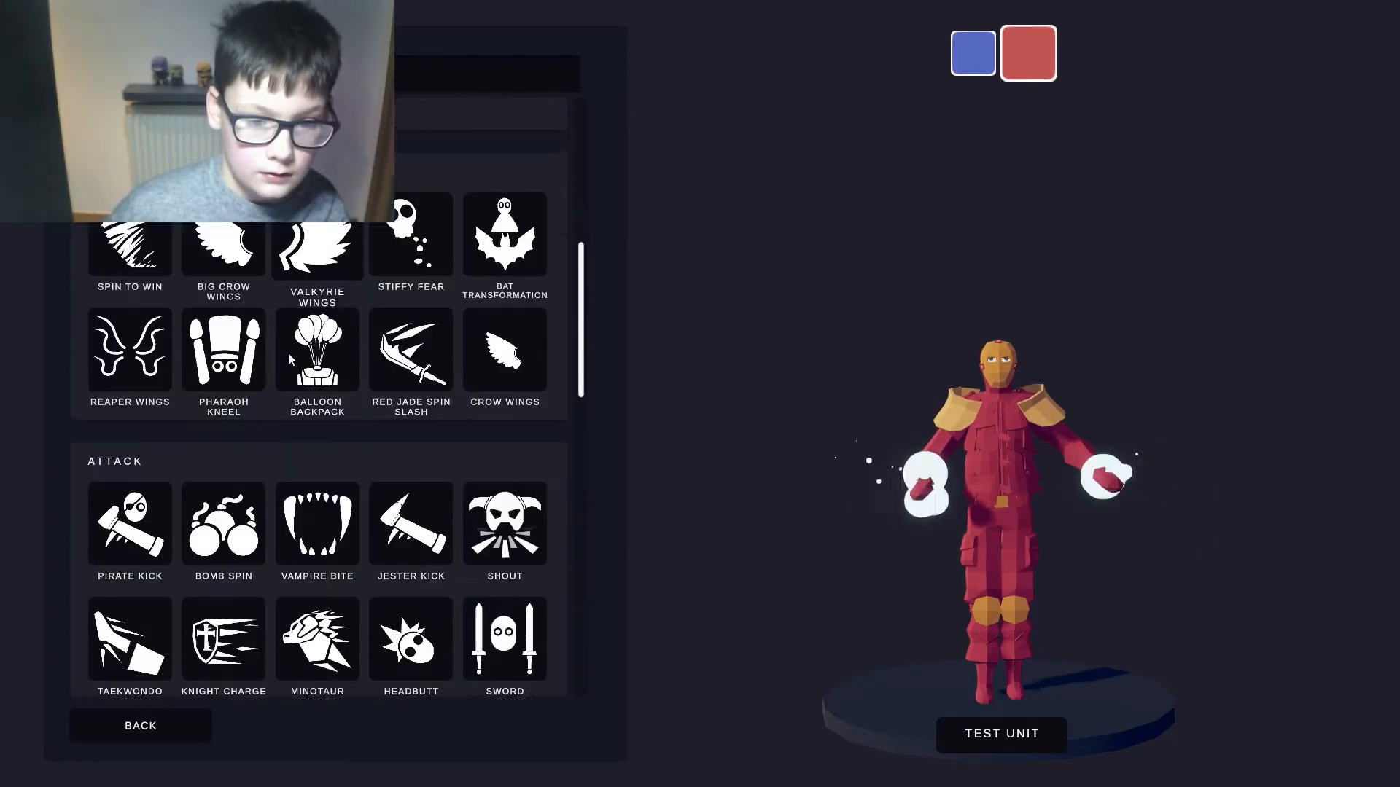
scroll(down, 3)
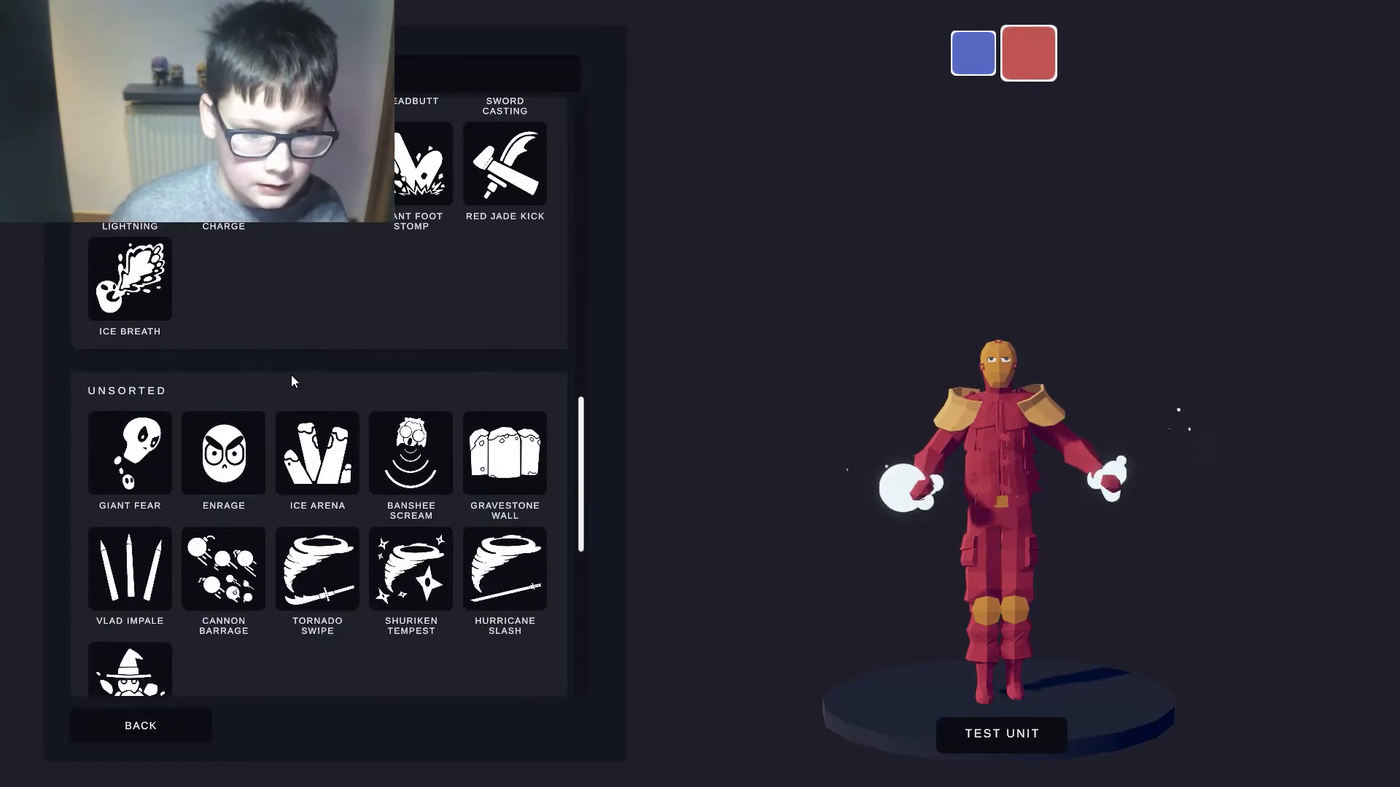
scroll(down, 3)
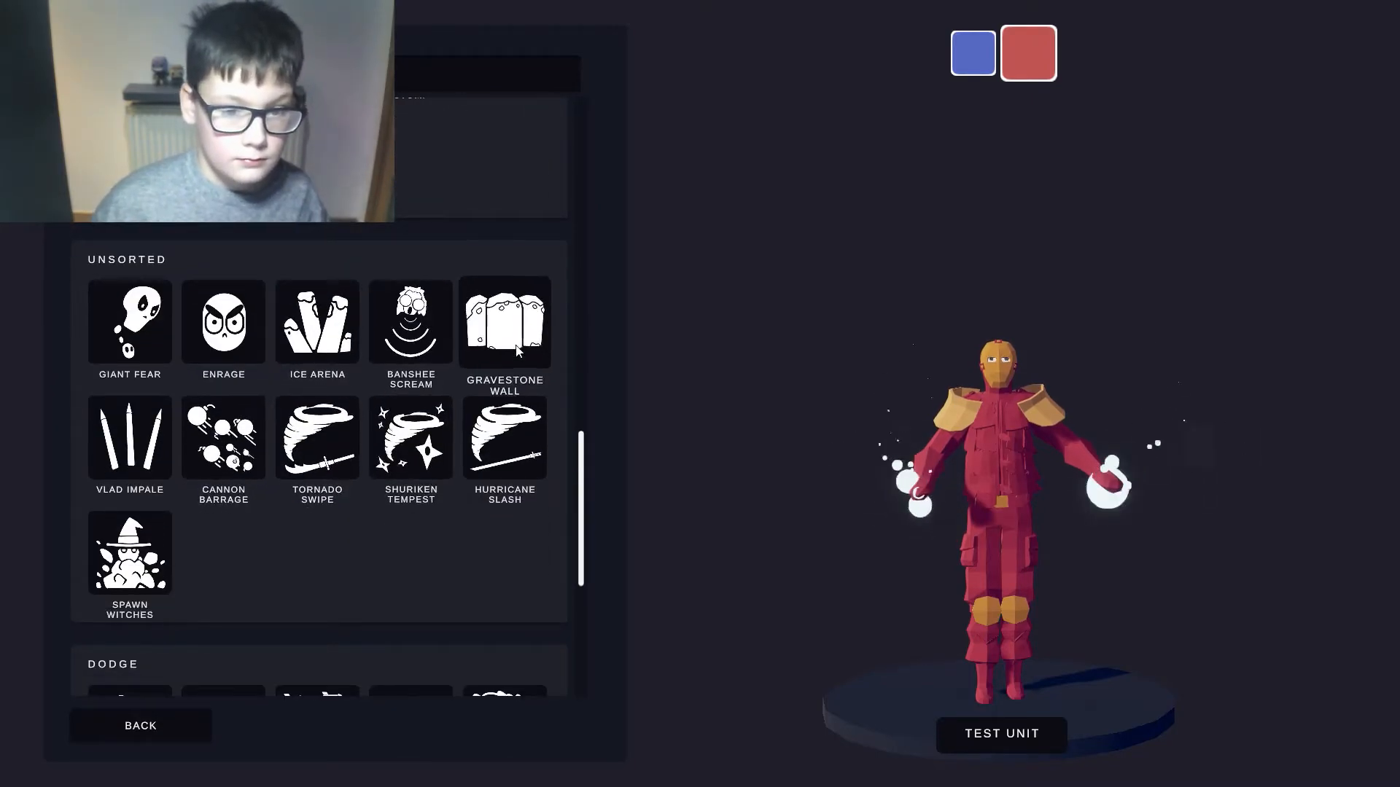
scroll(down, 3)
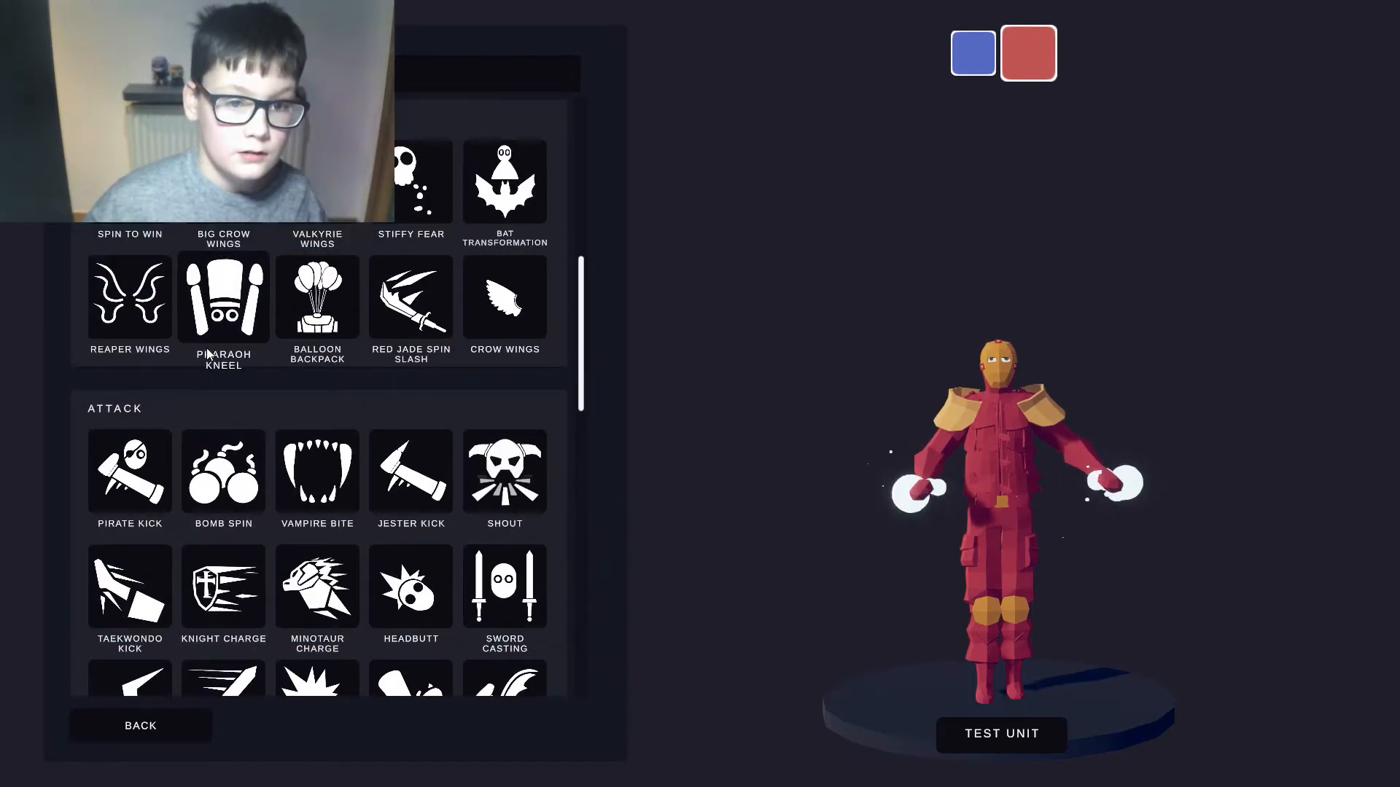
scroll(up, 3)
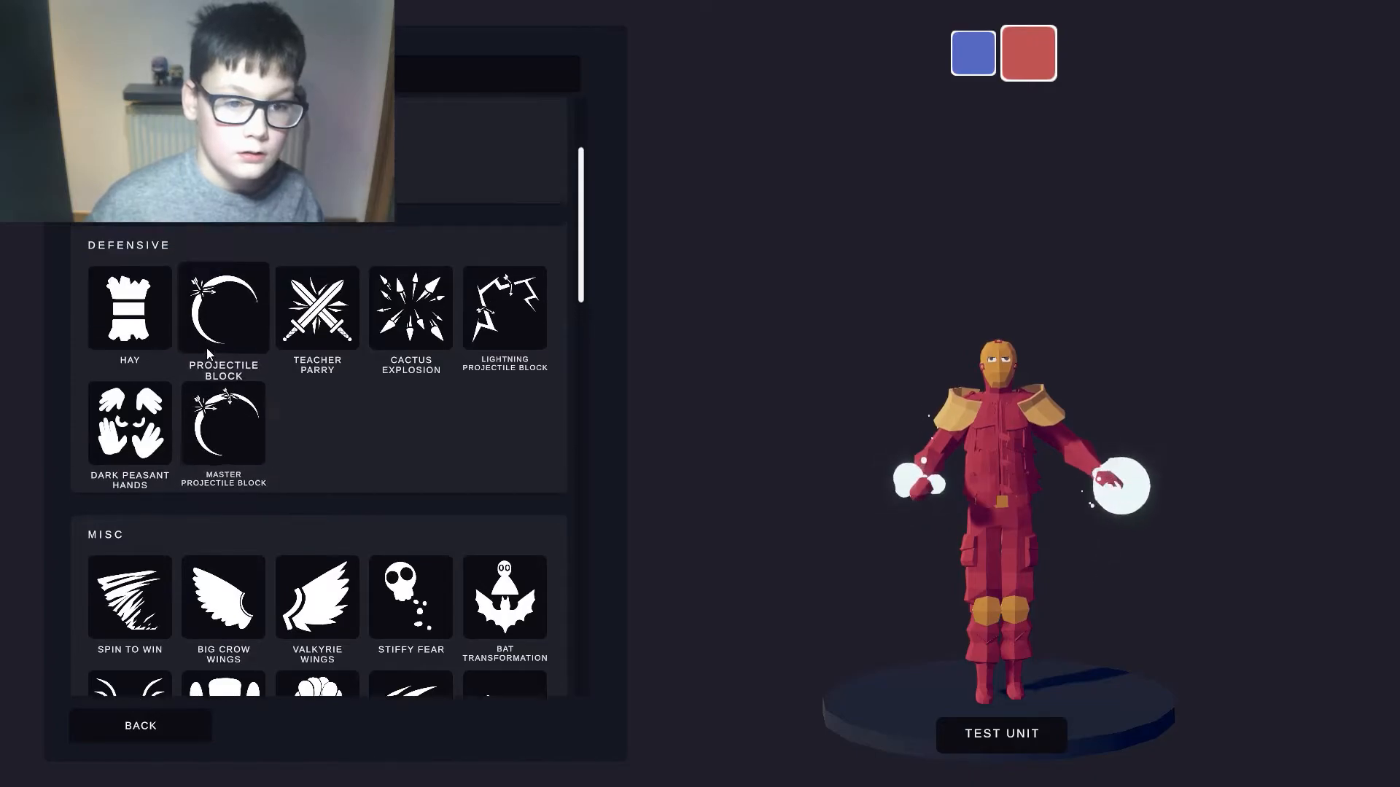
scroll(up, 3)
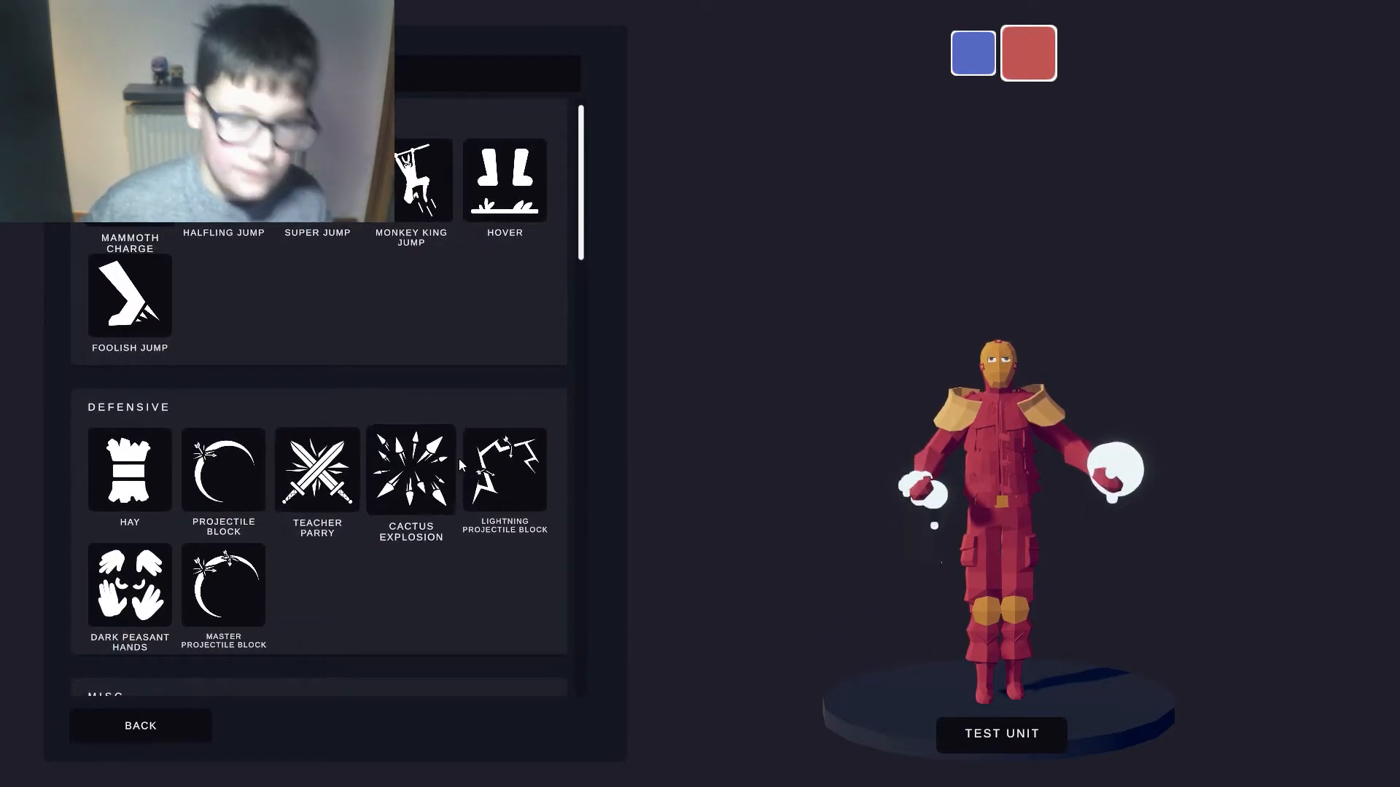
scroll(down, 3)
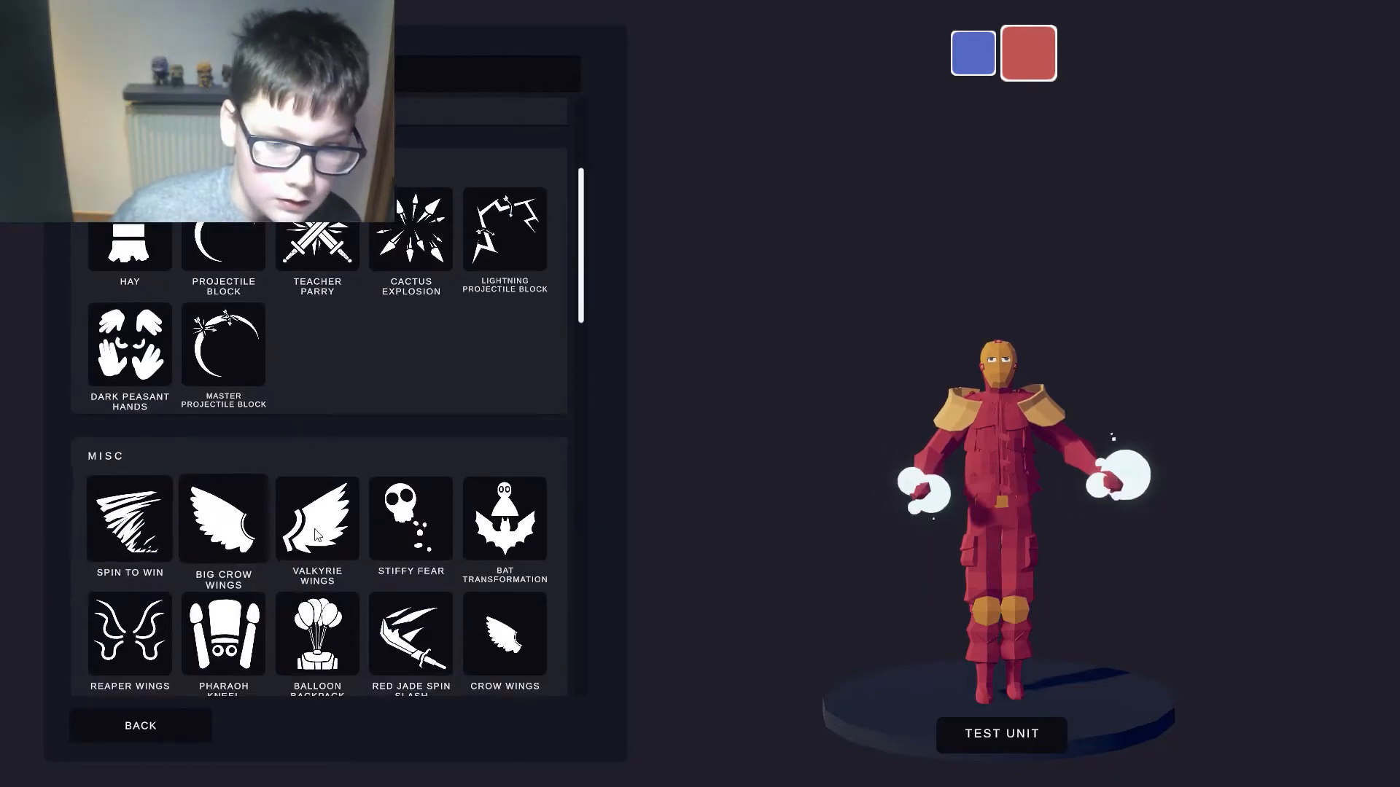
scroll(down, 3)
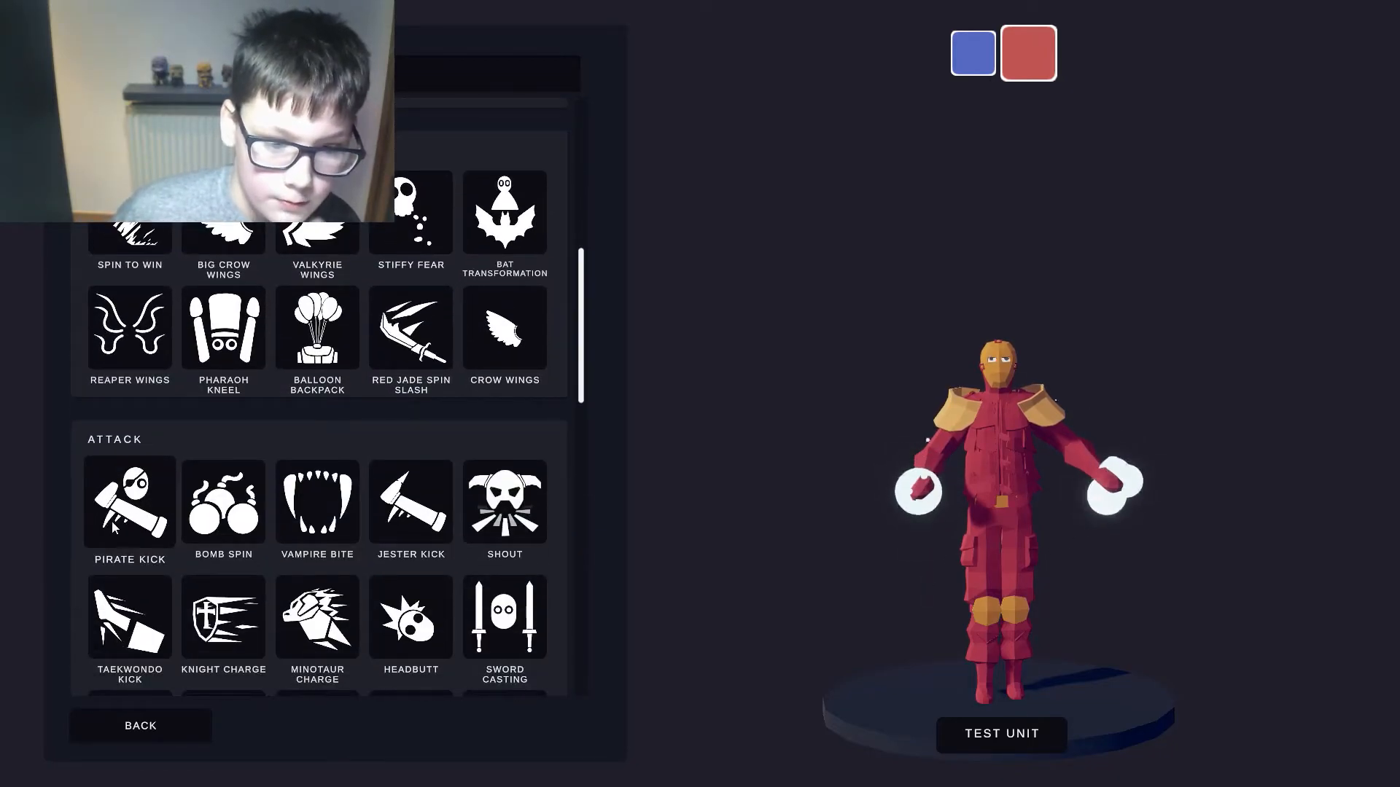
click(223, 502)
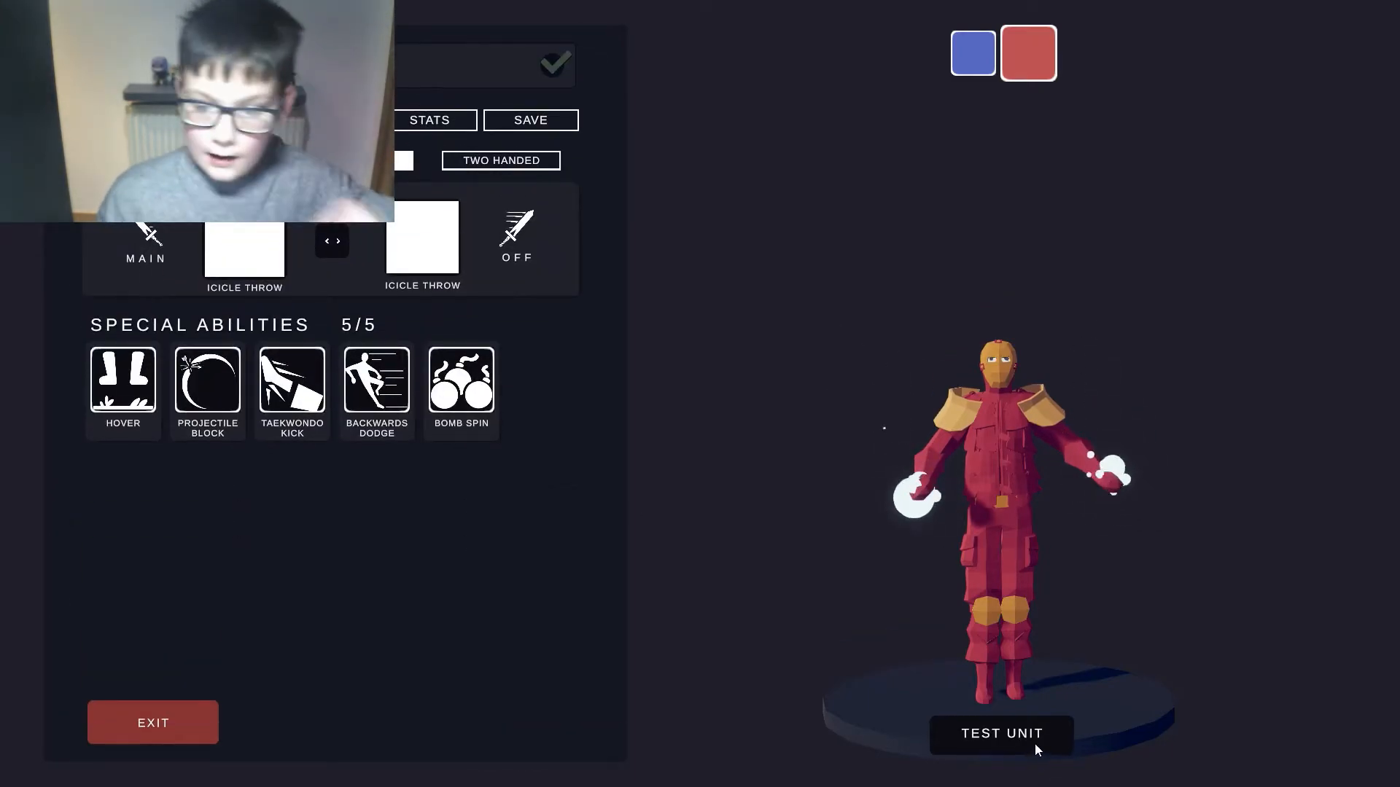
- Set Iron Man's health to 1000 and raise his weight to 3.00x
click(1000, 734)
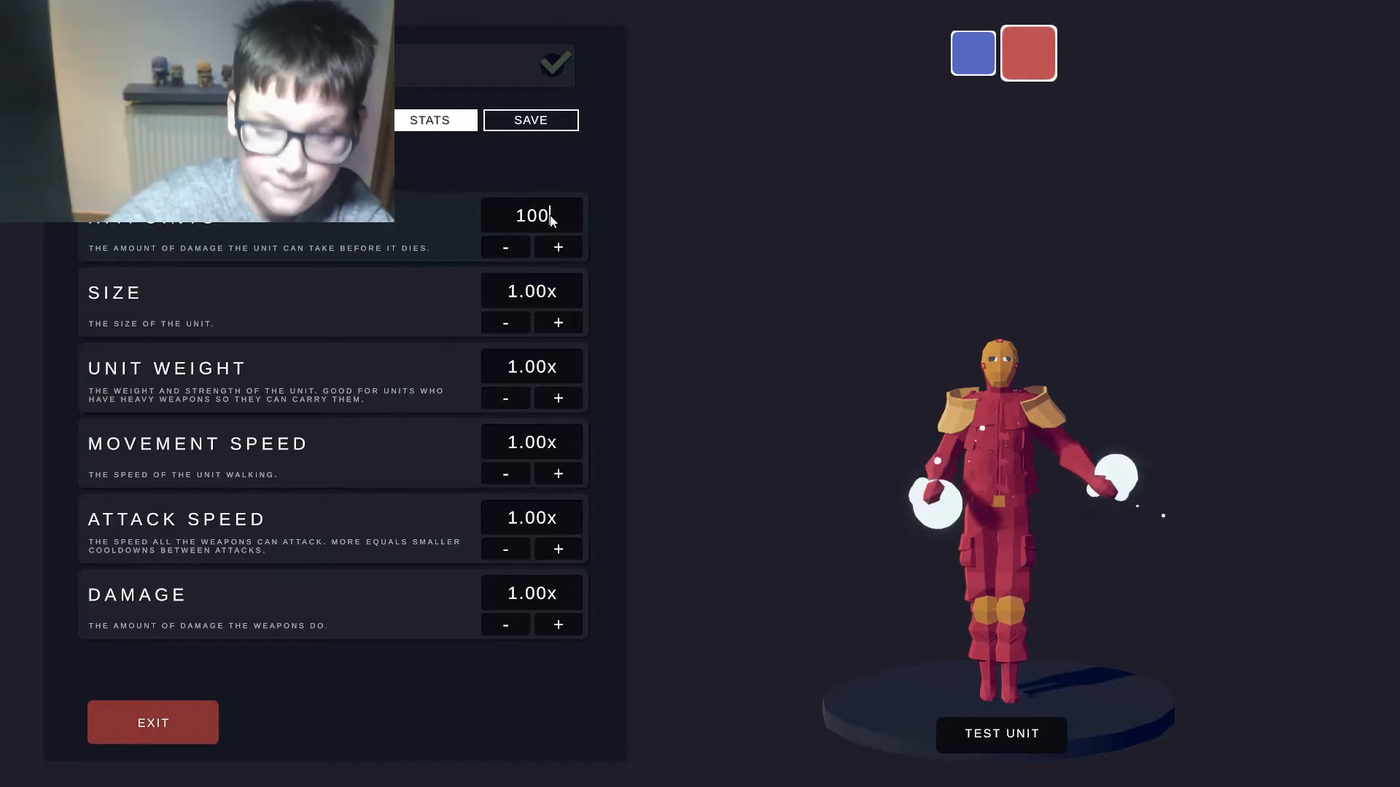
text(0)
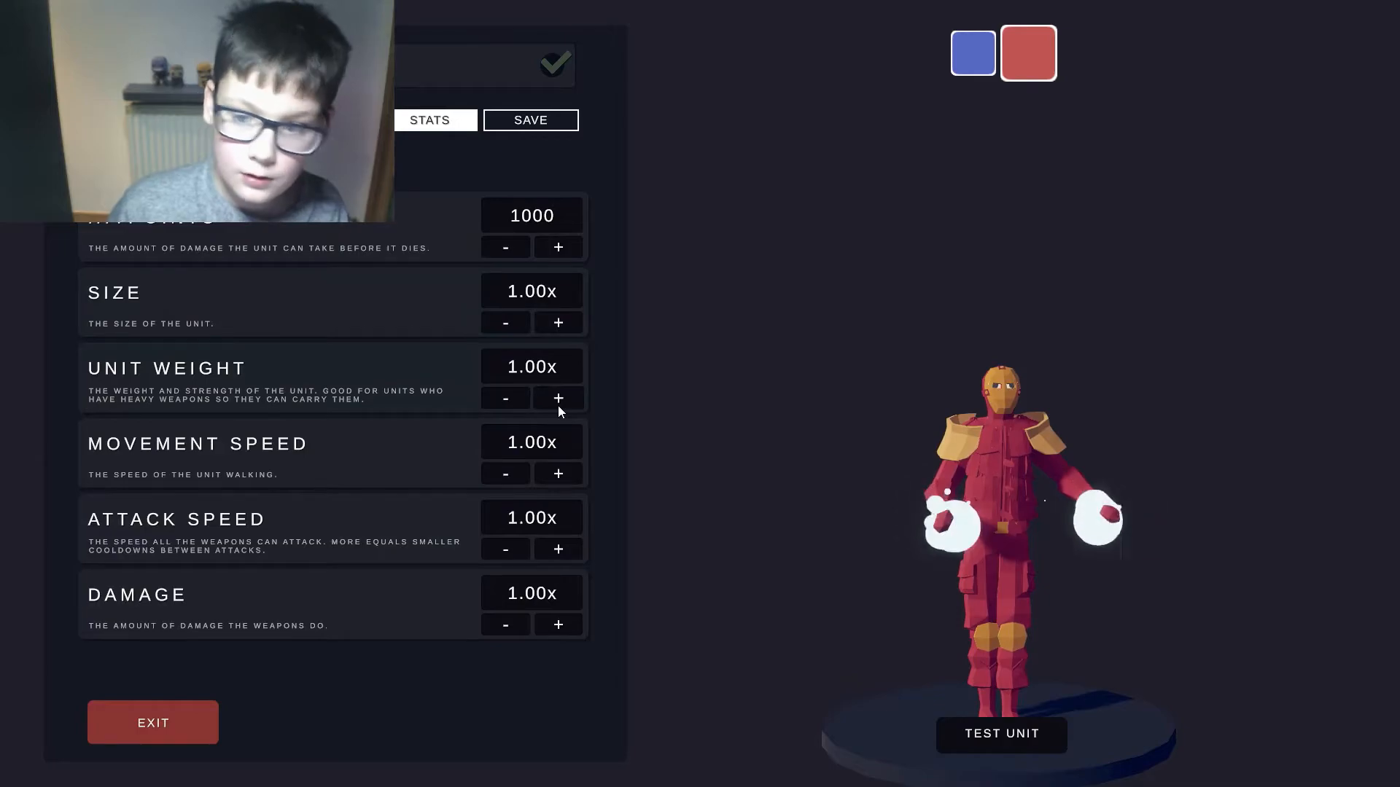
click(557, 398)
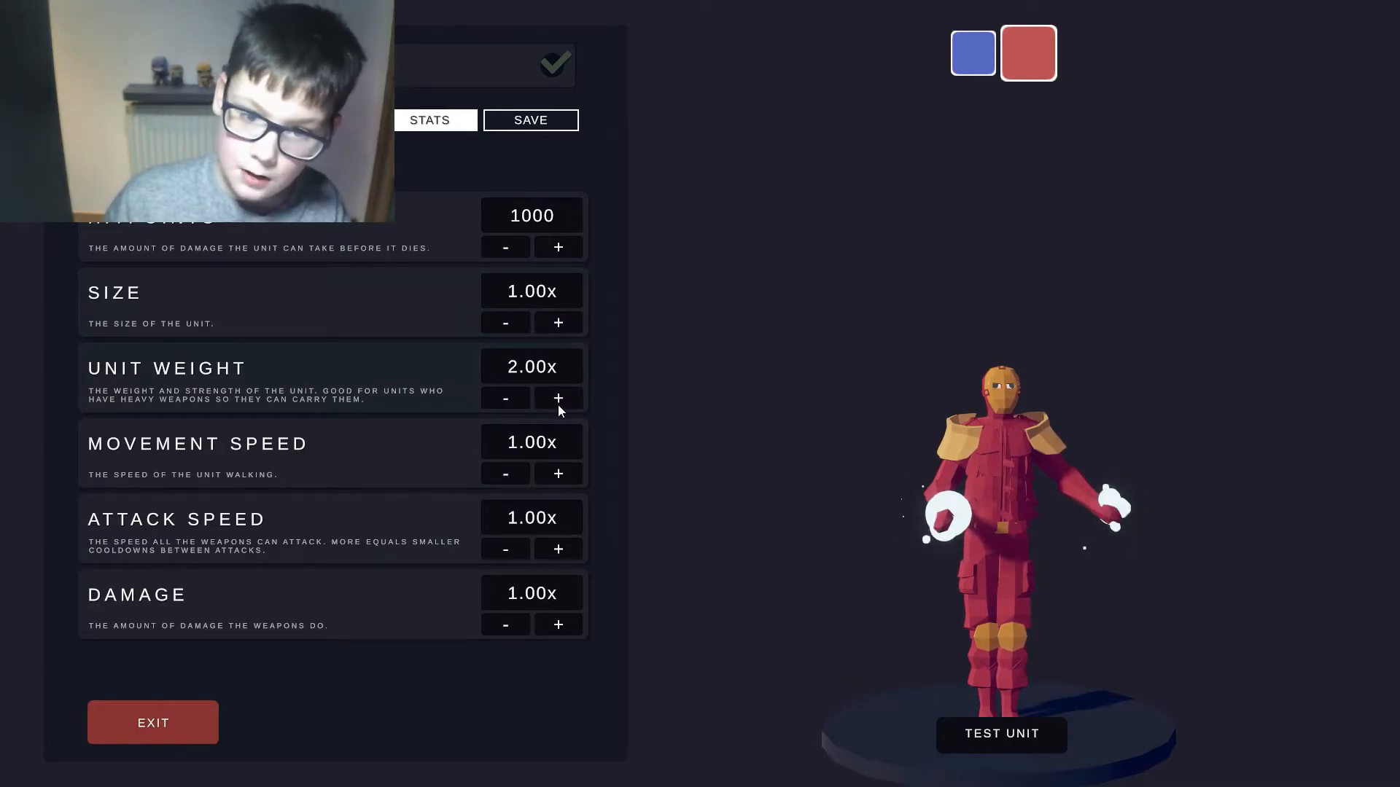
click(558, 398)
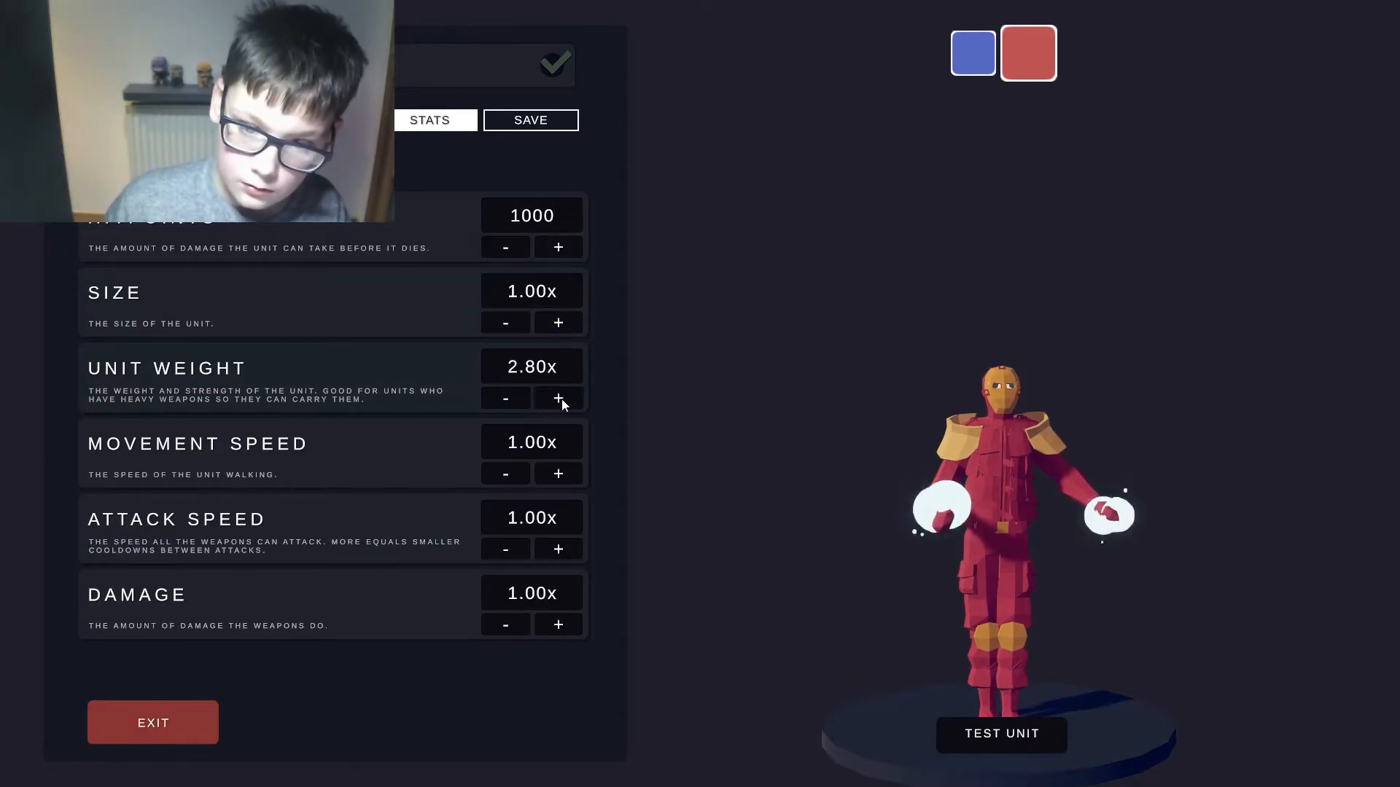
click(557, 398)
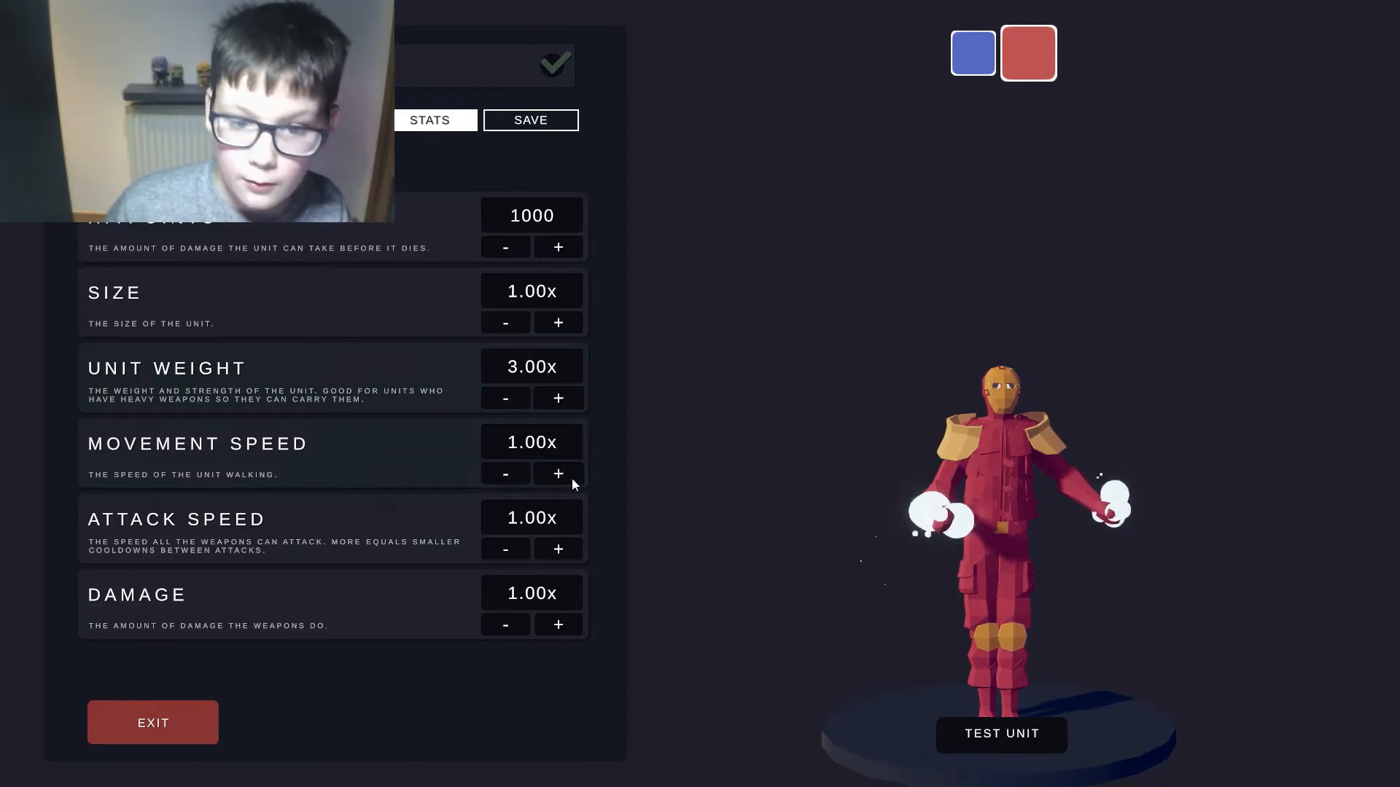
- Raise movement speed to 3.00x and attack speed and damage to 1.50x
click(559, 473)
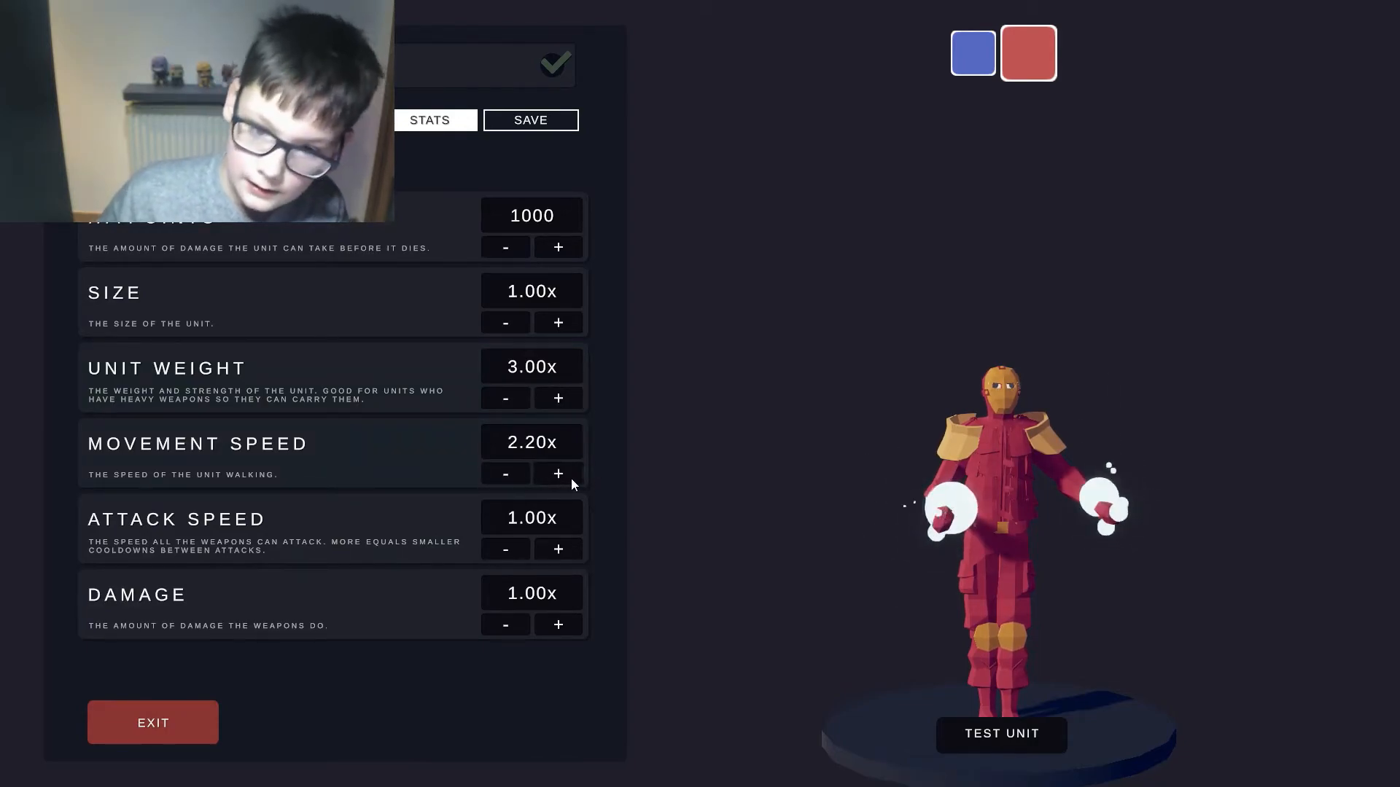
click(557, 473)
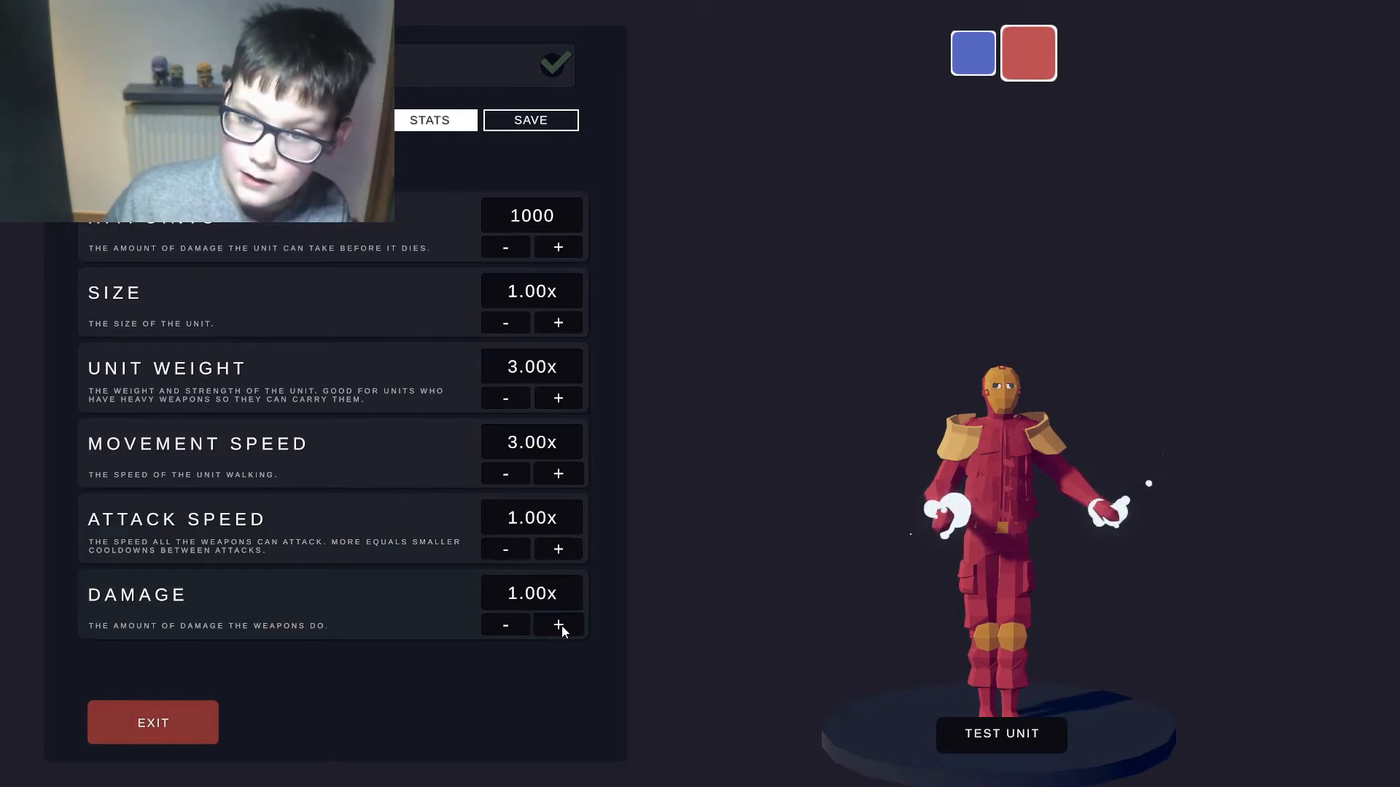
click(557, 624)
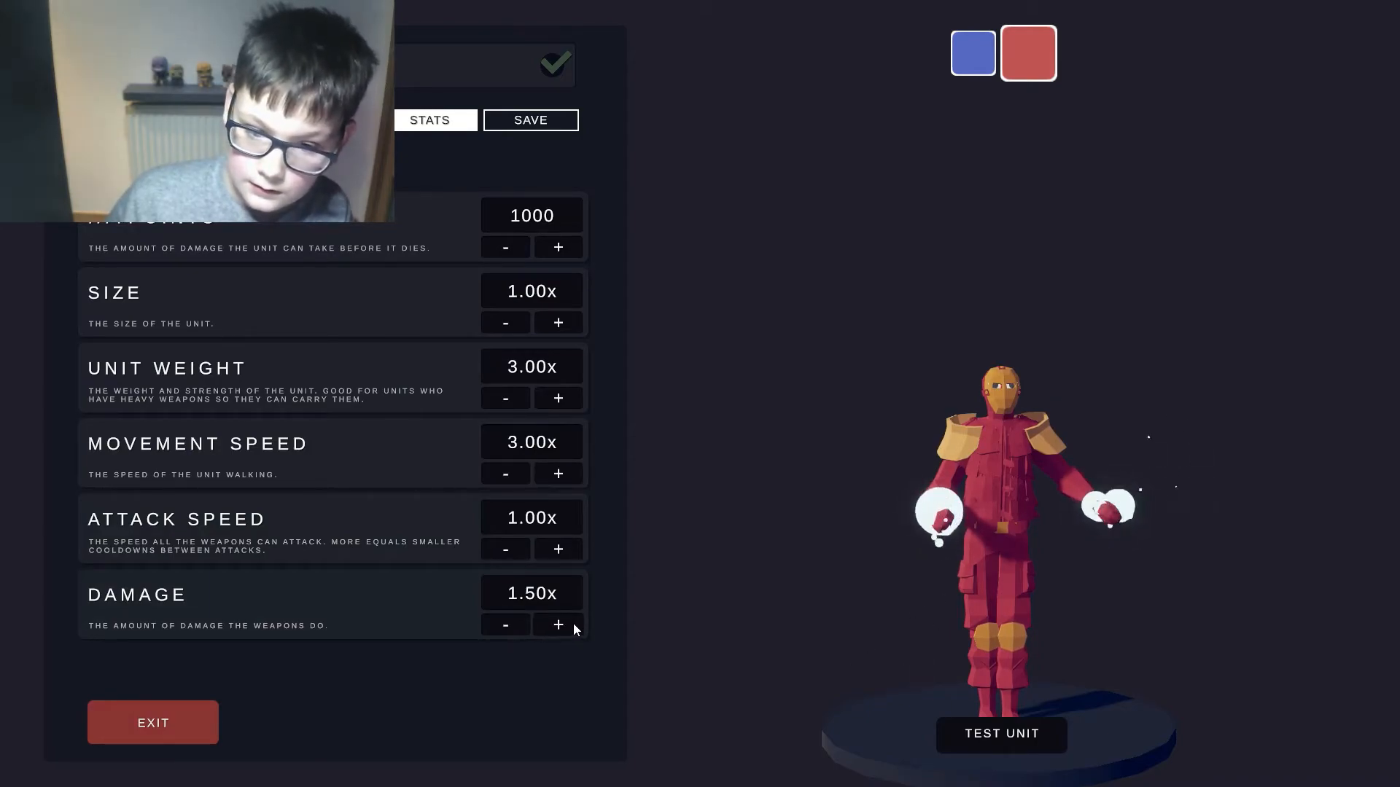
click(557, 550)
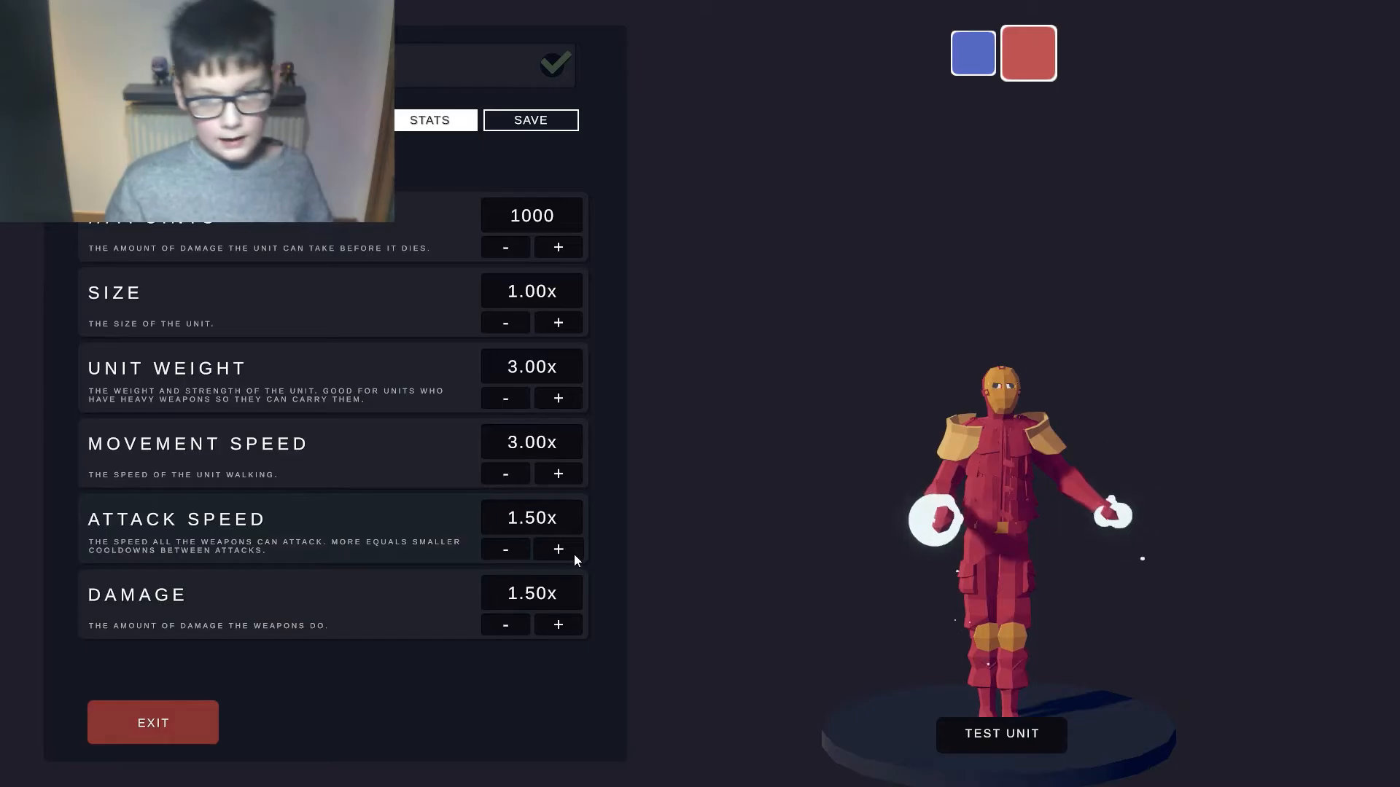
click(1000, 733)
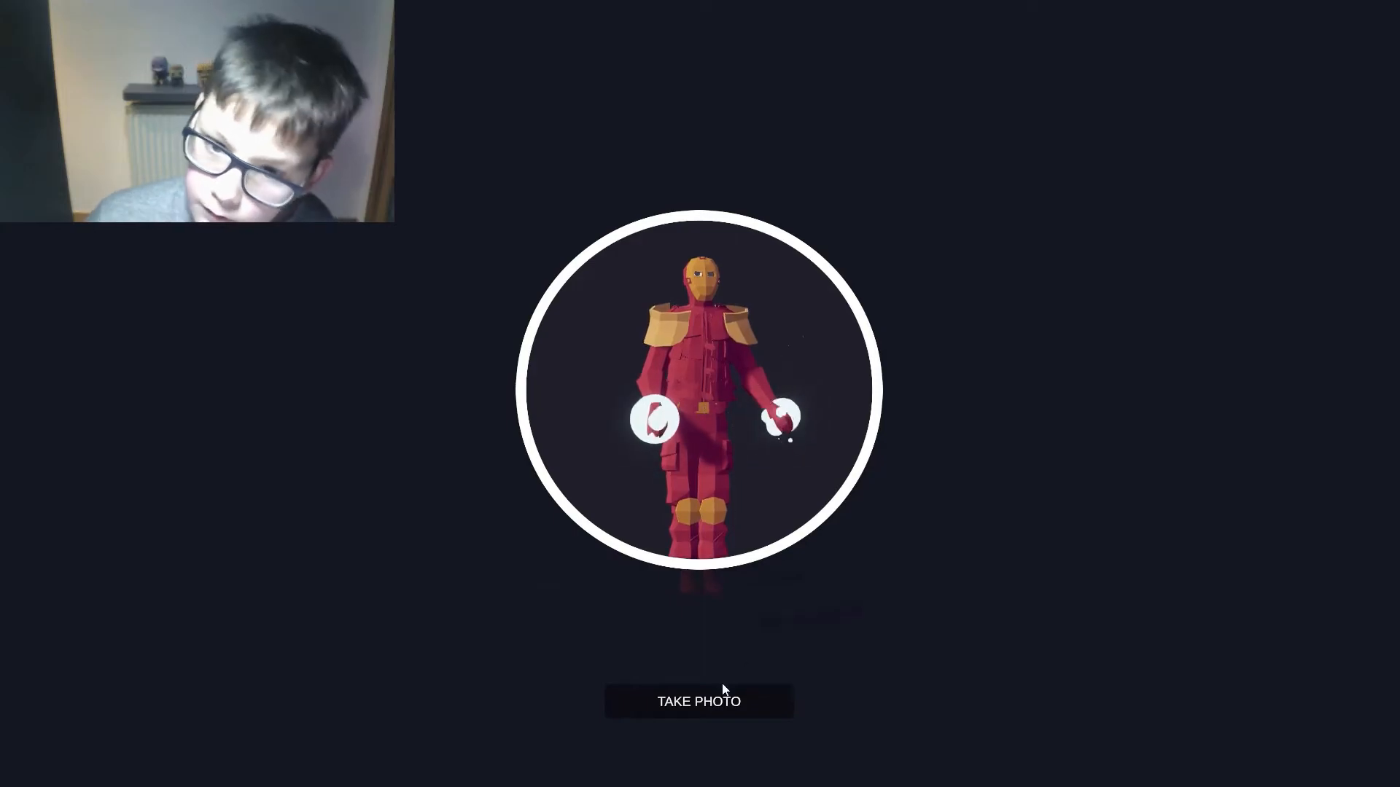
- Take Iron Man's portrait photo and save the unit with a cost of 2000
click(699, 701)
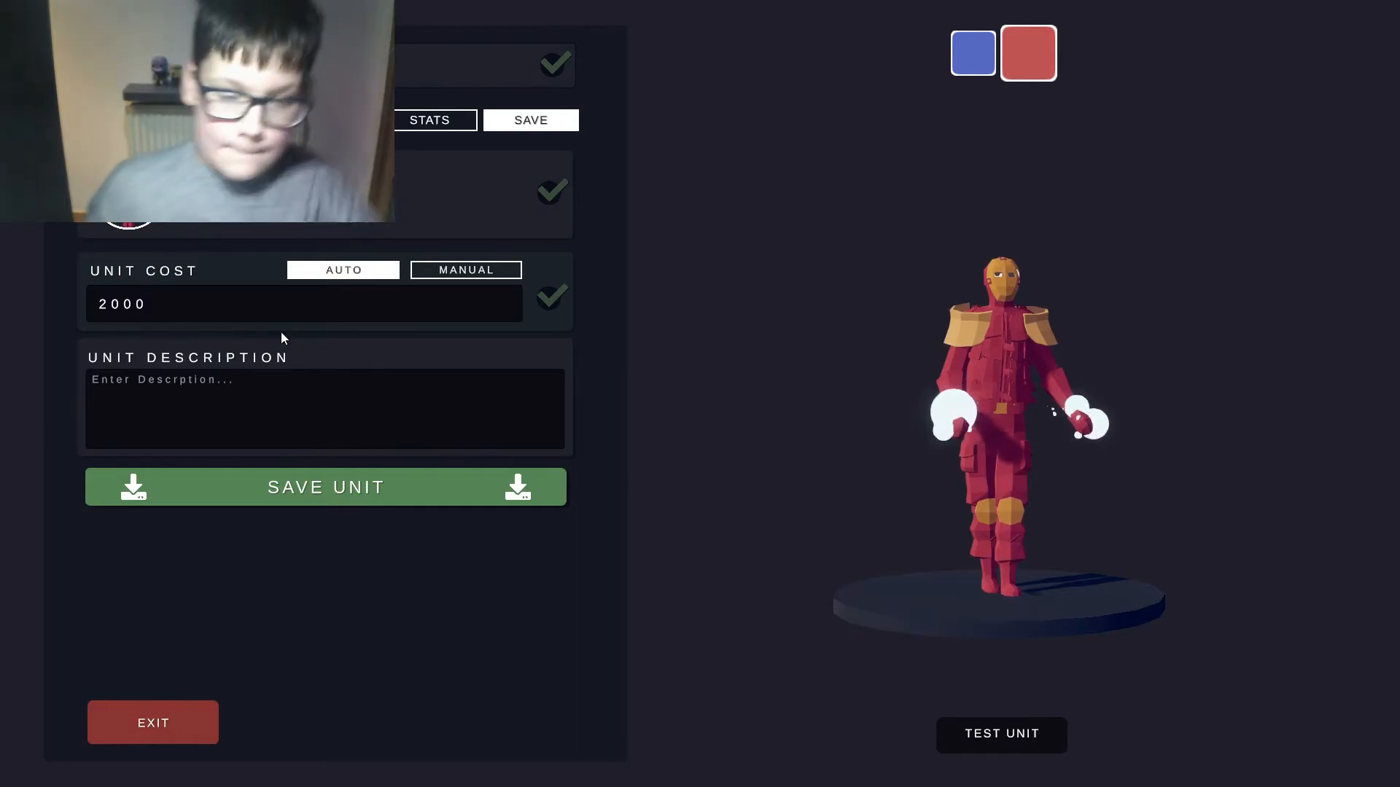
click(326, 487)
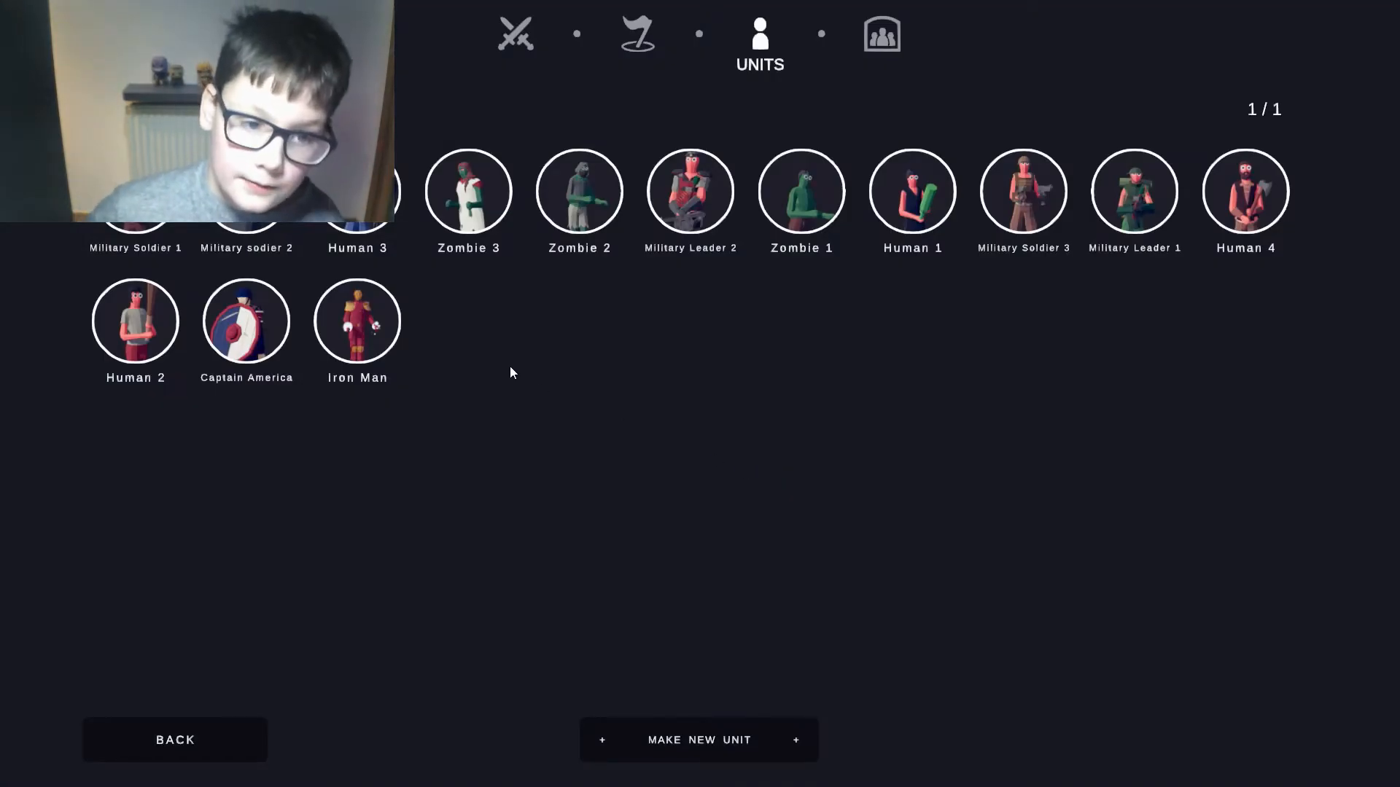
- Add Iron Man to the Marvel faction beside Captain America and save the faction
click(881, 34)
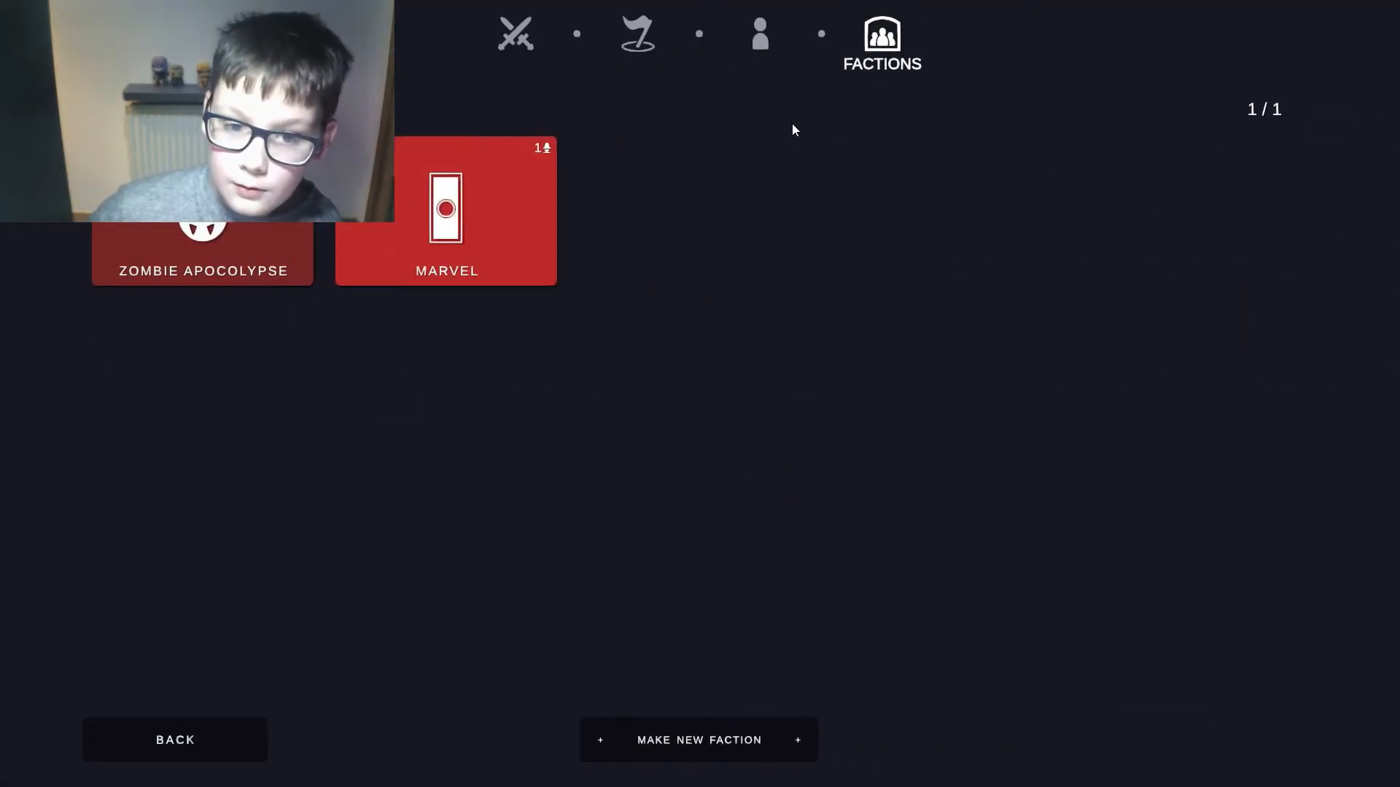
click(447, 211)
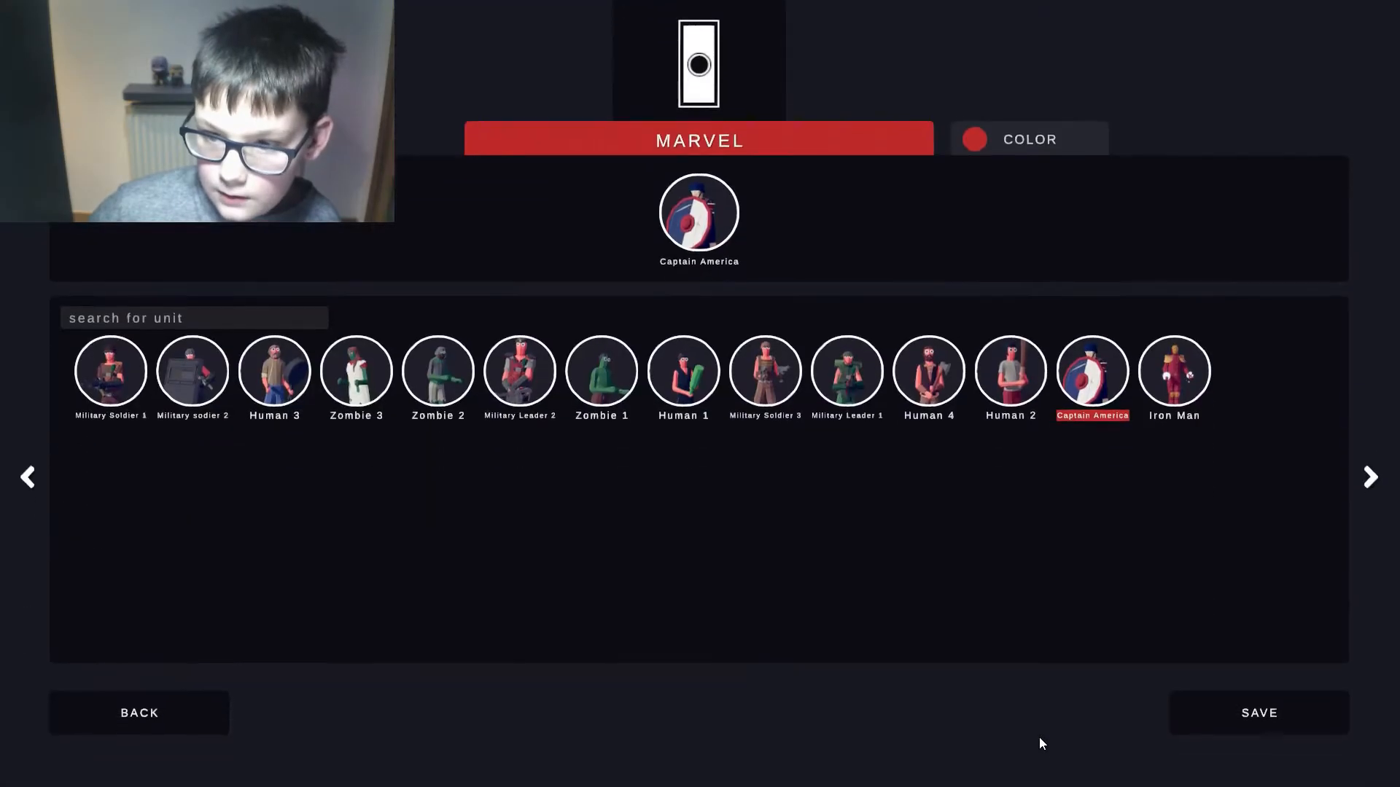
click(1173, 369)
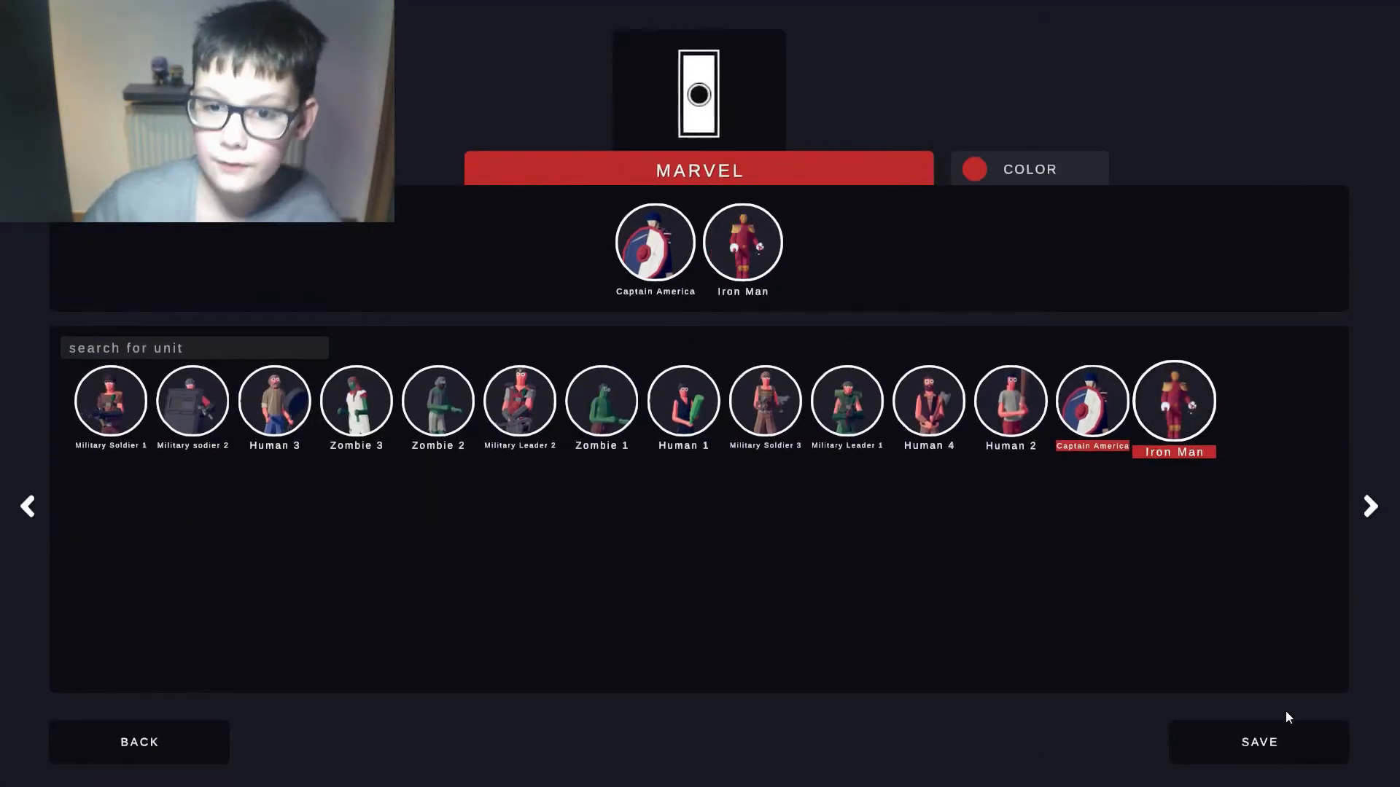
click(140, 742)
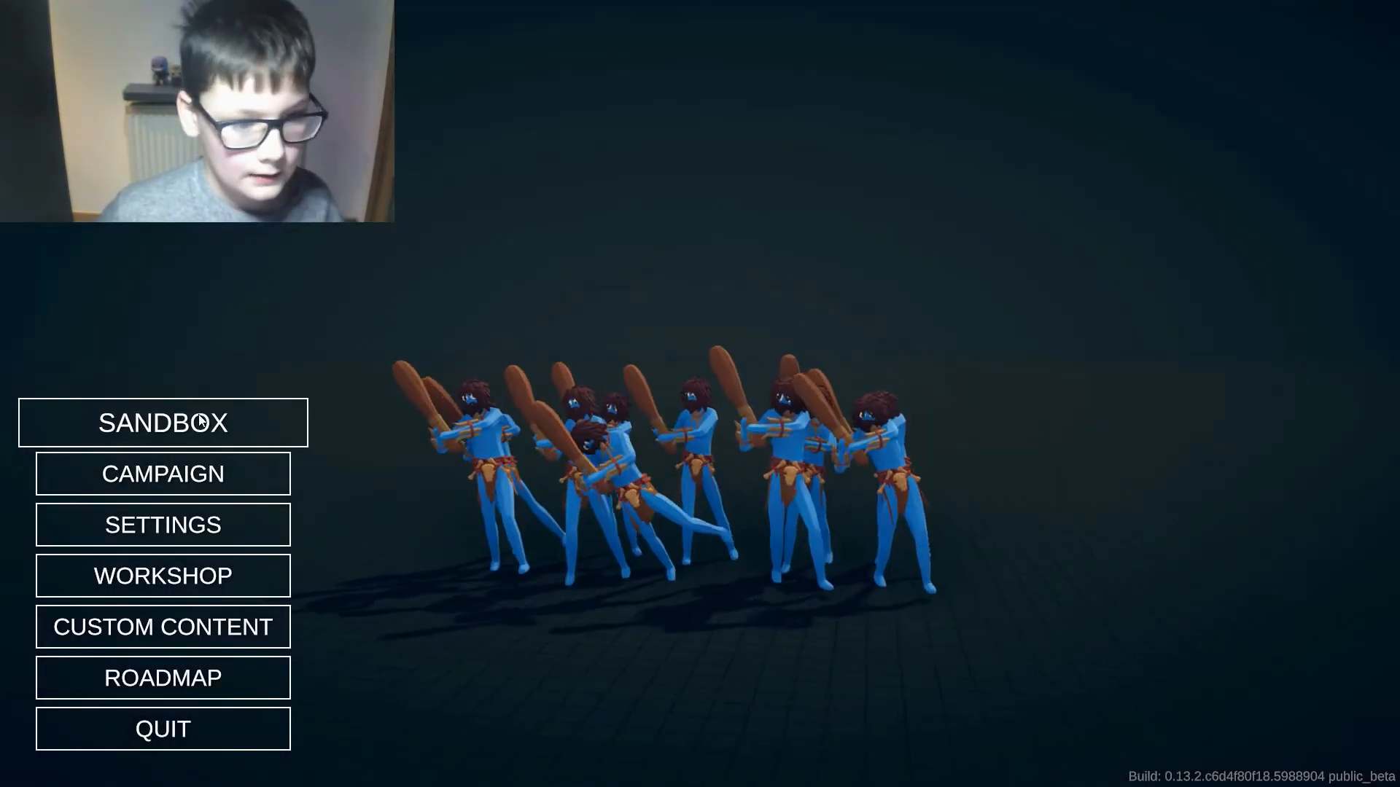
- In Sandbox, pit blue Iron Man against red farmers and win the battle
click(162, 423)
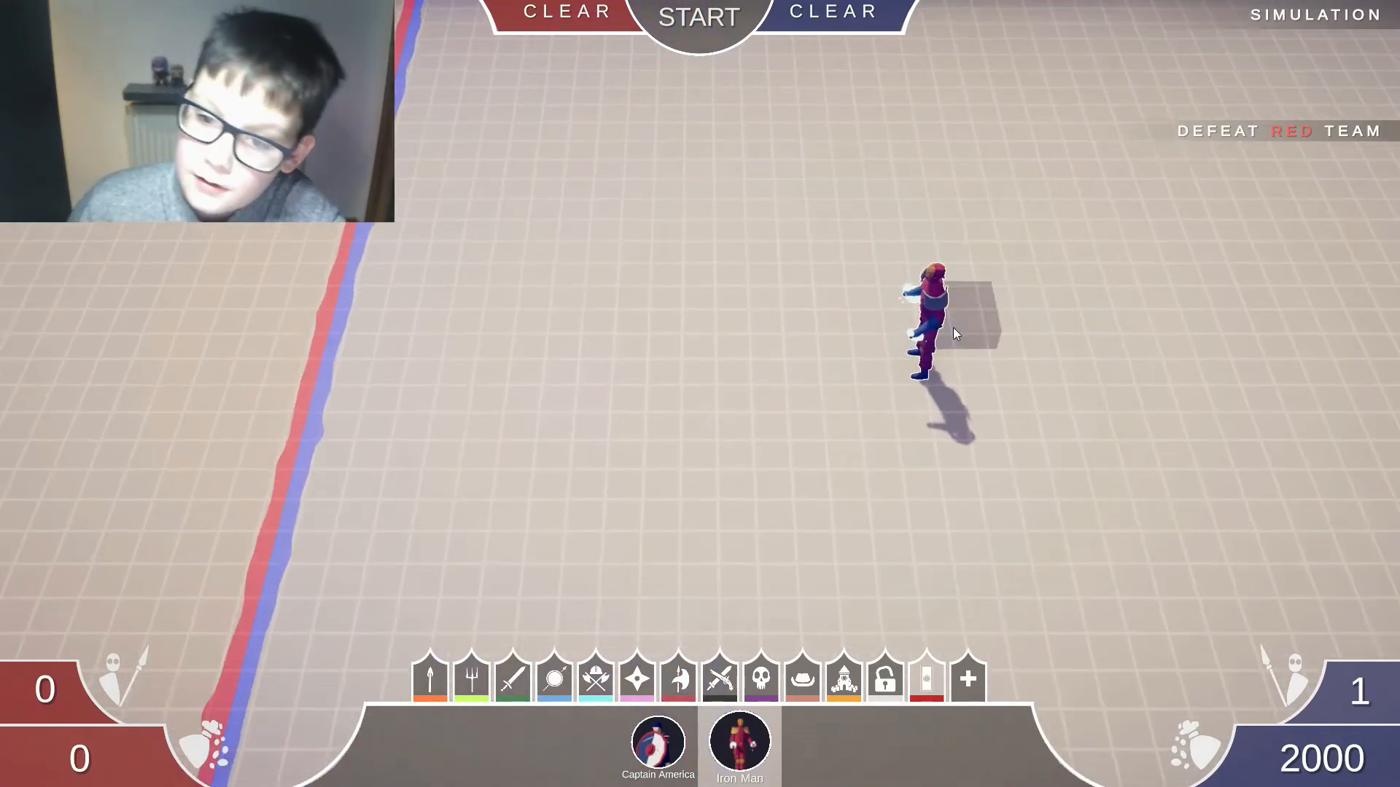
click(699, 16)
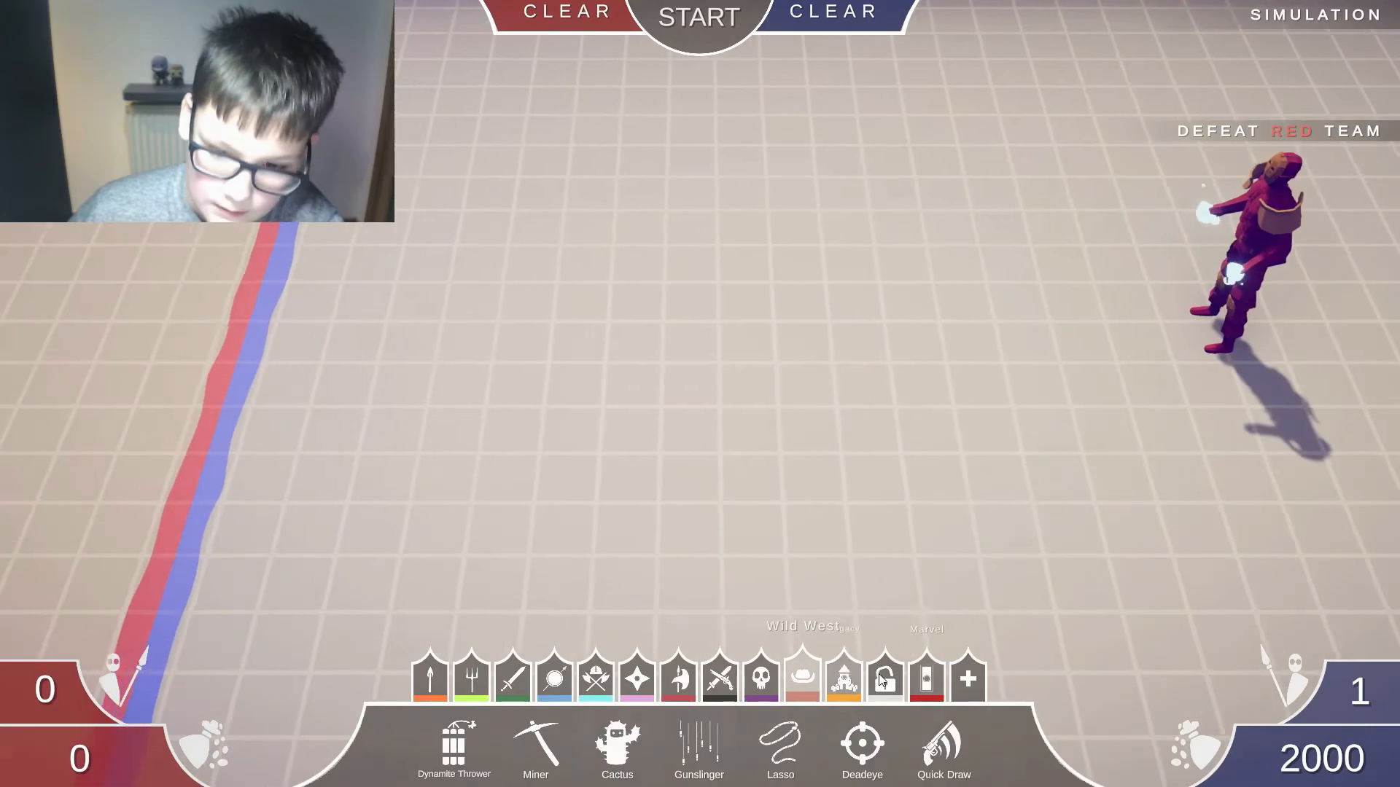
click(429, 676)
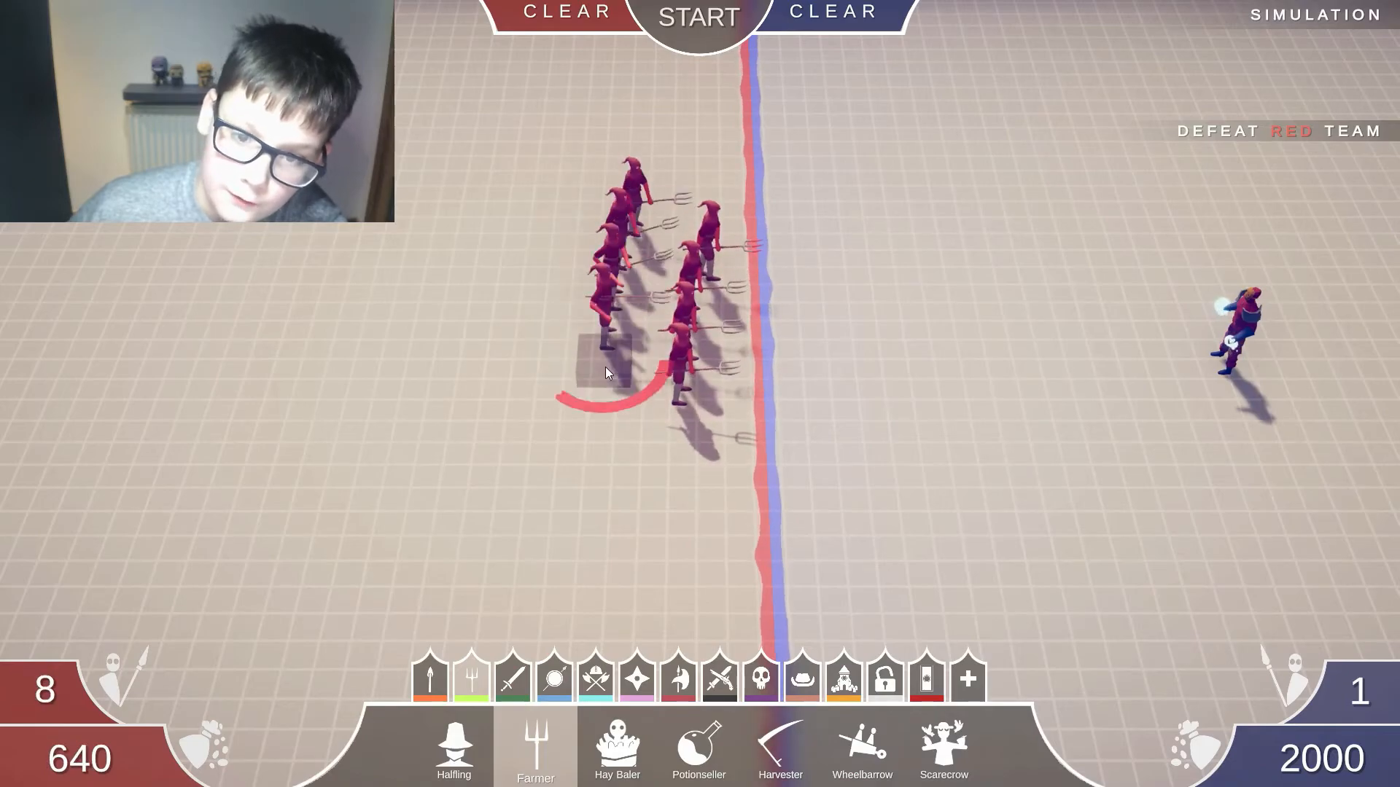
click(699, 17)
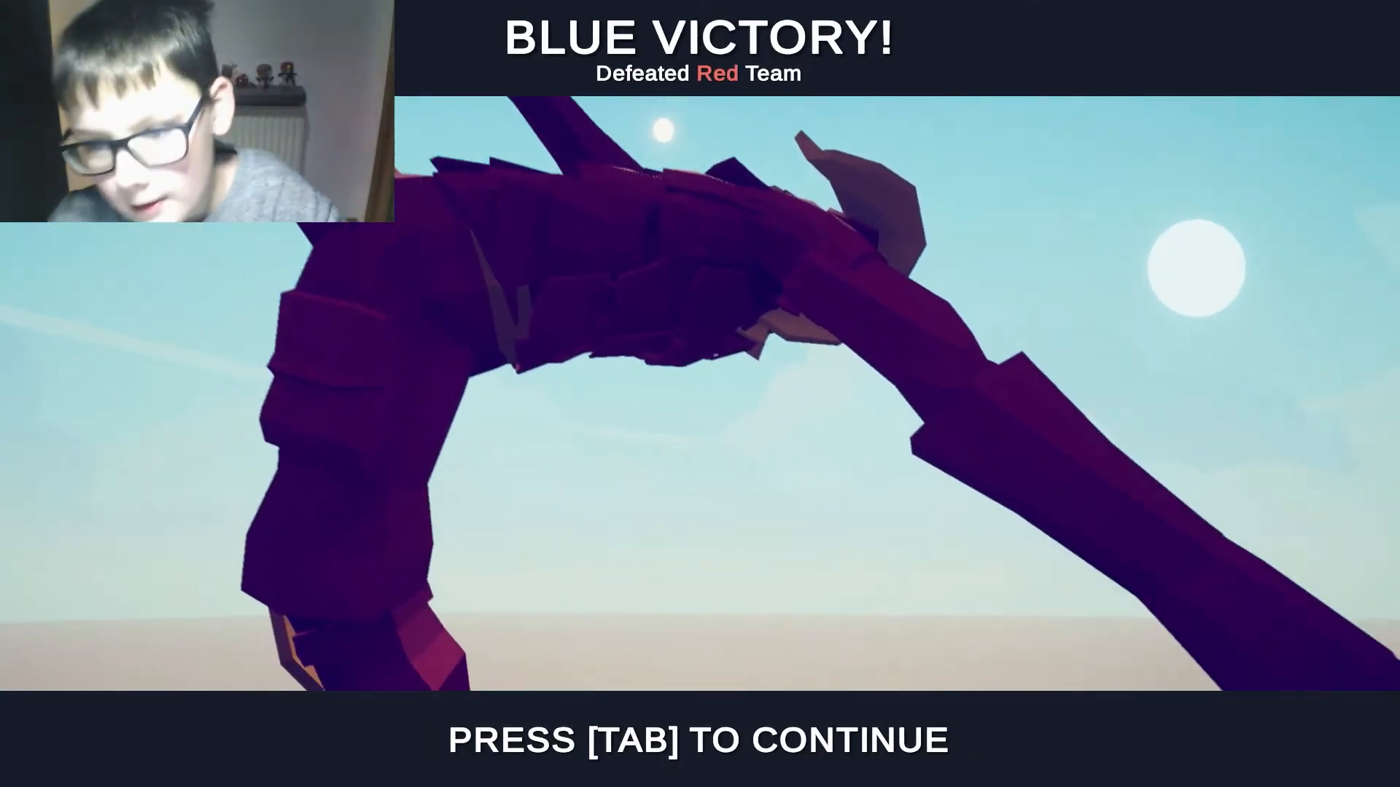
key(Tab)
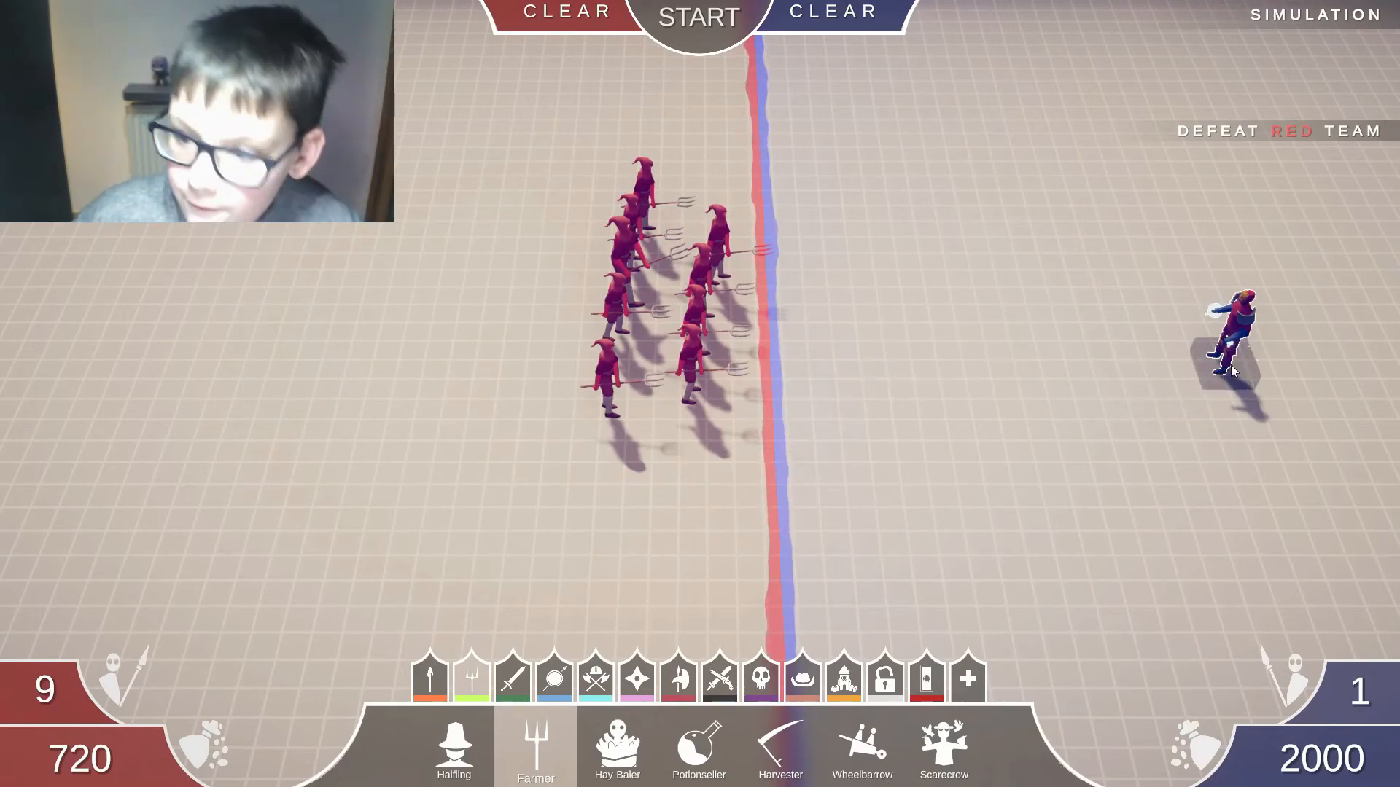
click(564, 11)
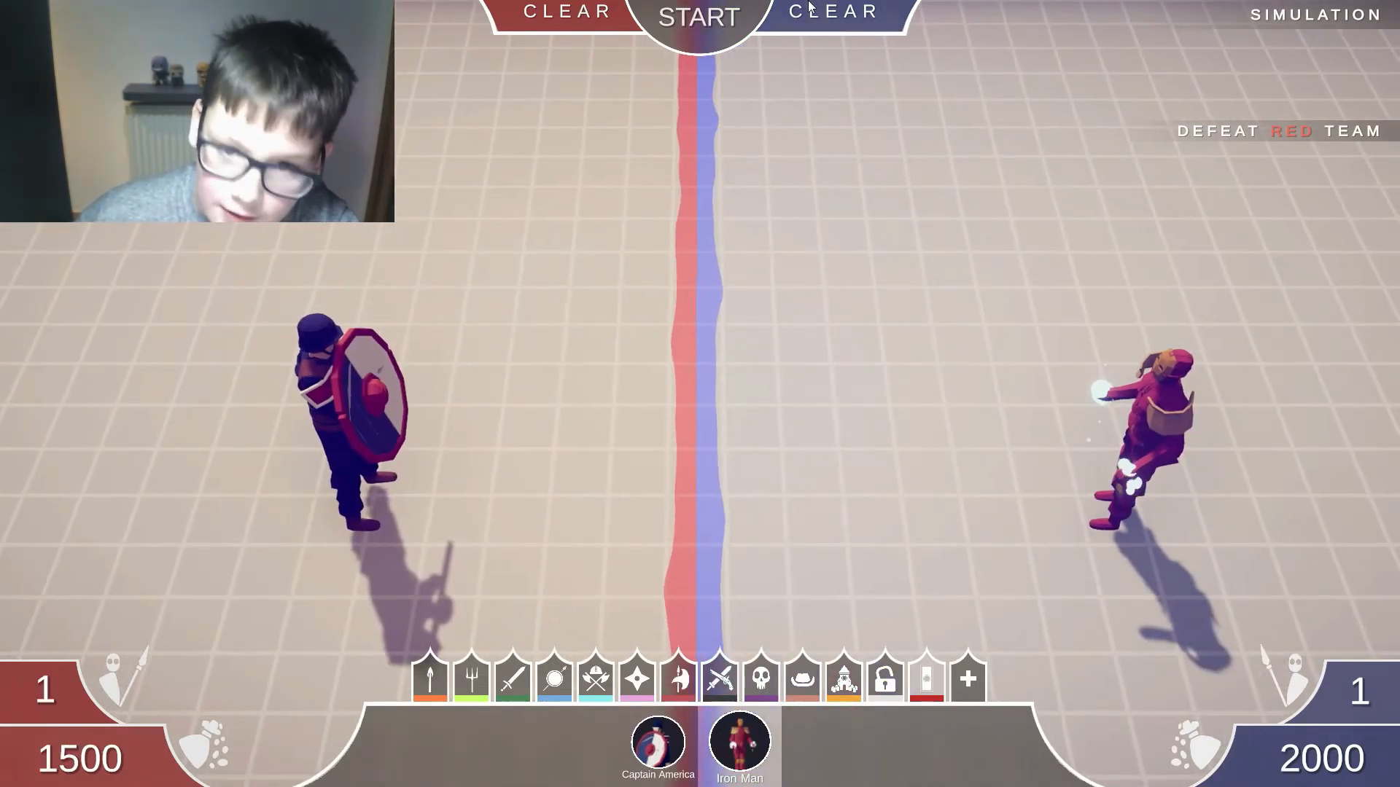
- Battle Iron Man against red Captain America and win, leaving the victory screen
click(698, 17)
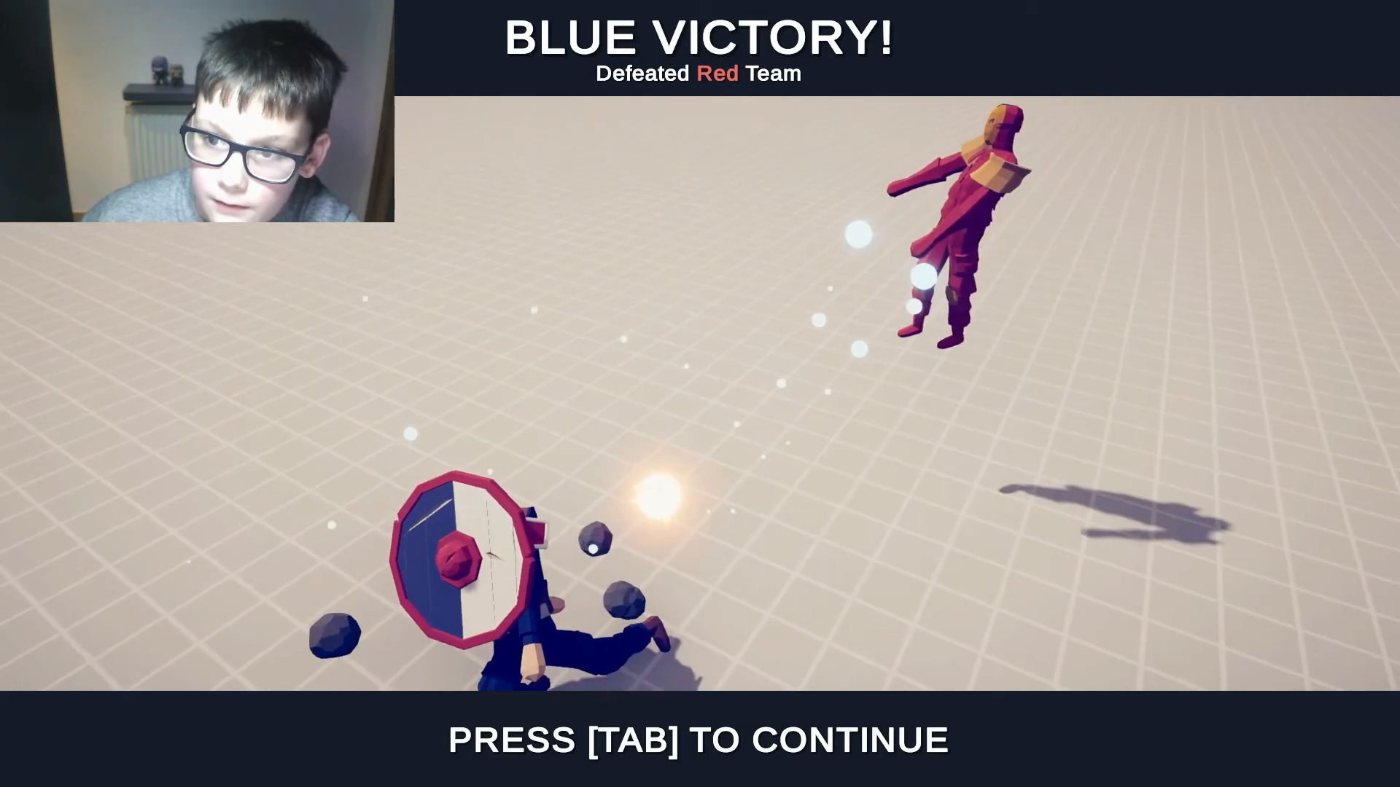
key(Tab)
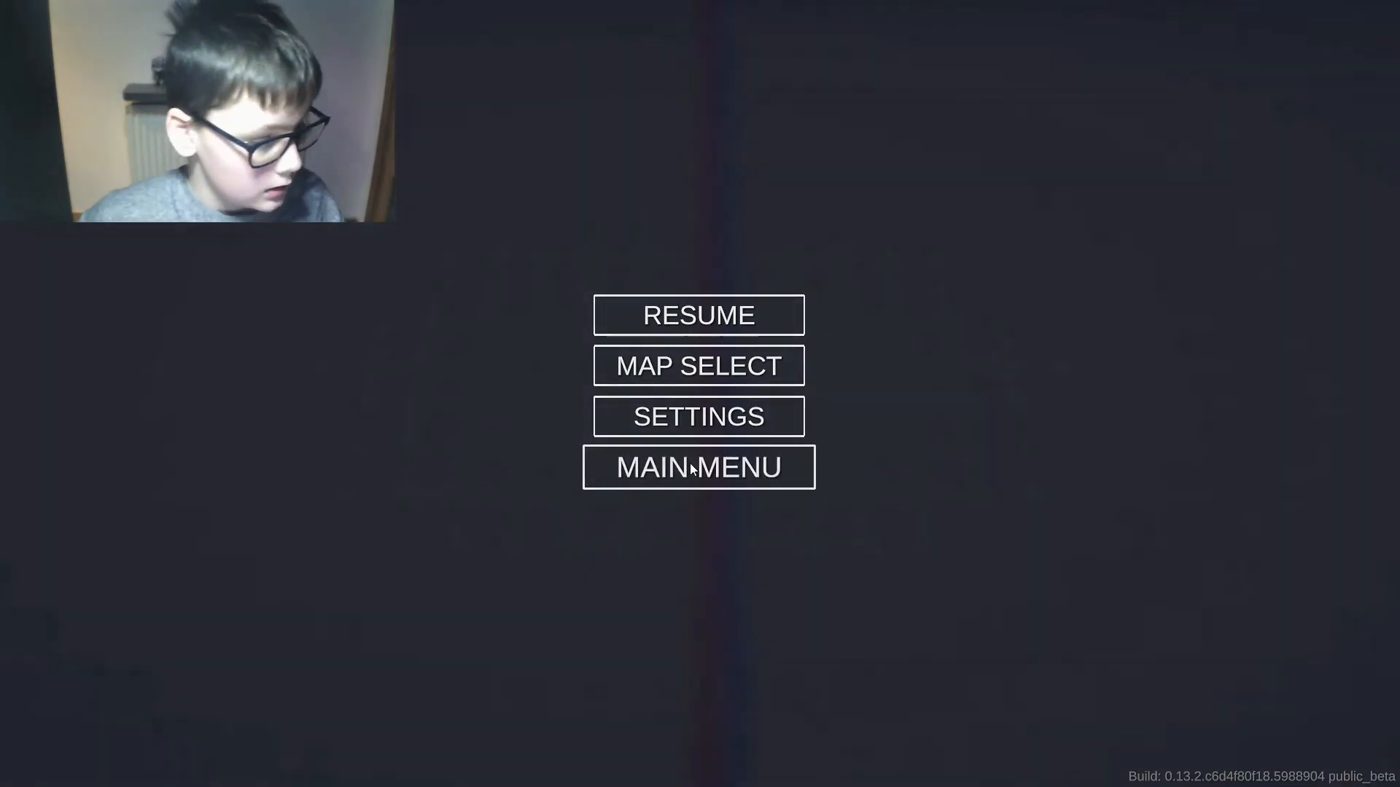
- Return to the main menu and open Captain America from the saved units for editing
click(699, 468)
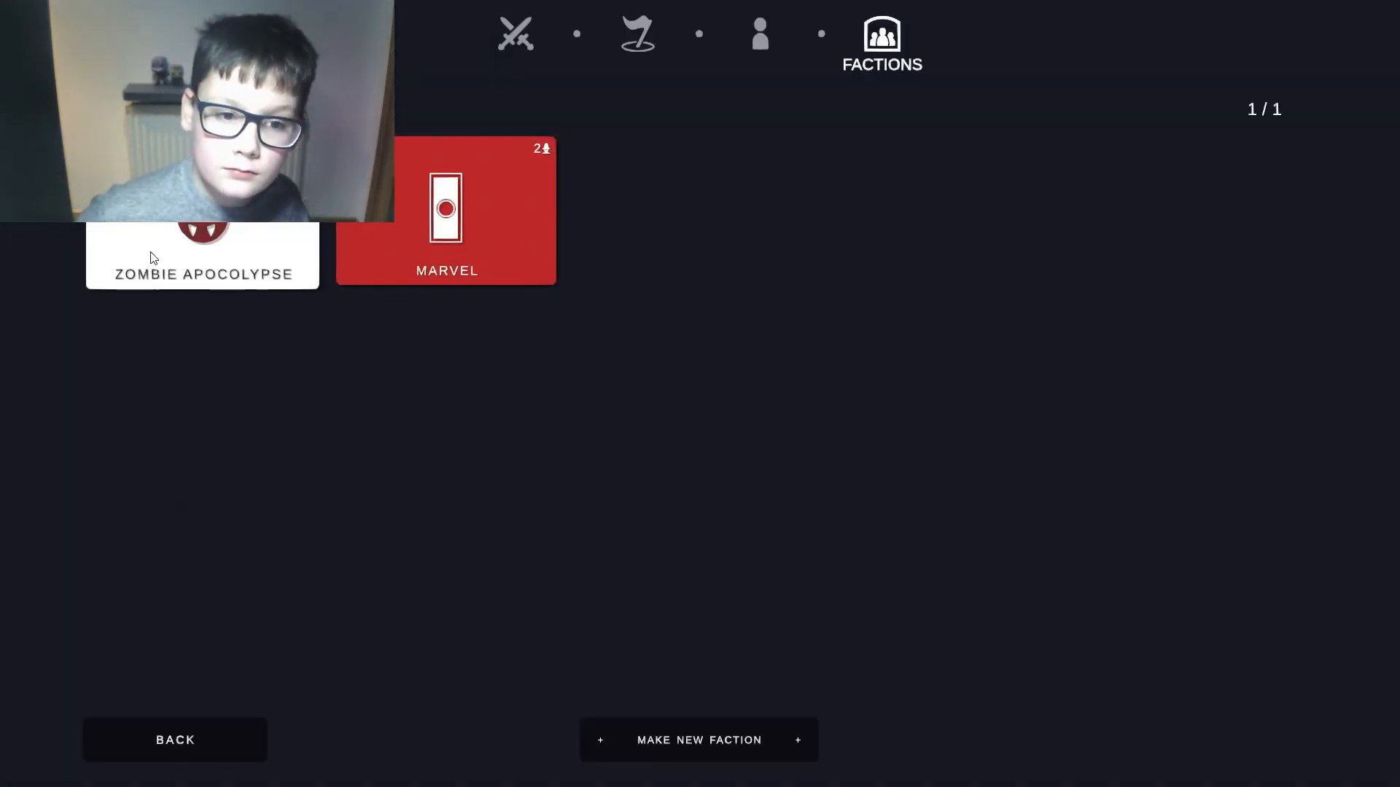
click(759, 33)
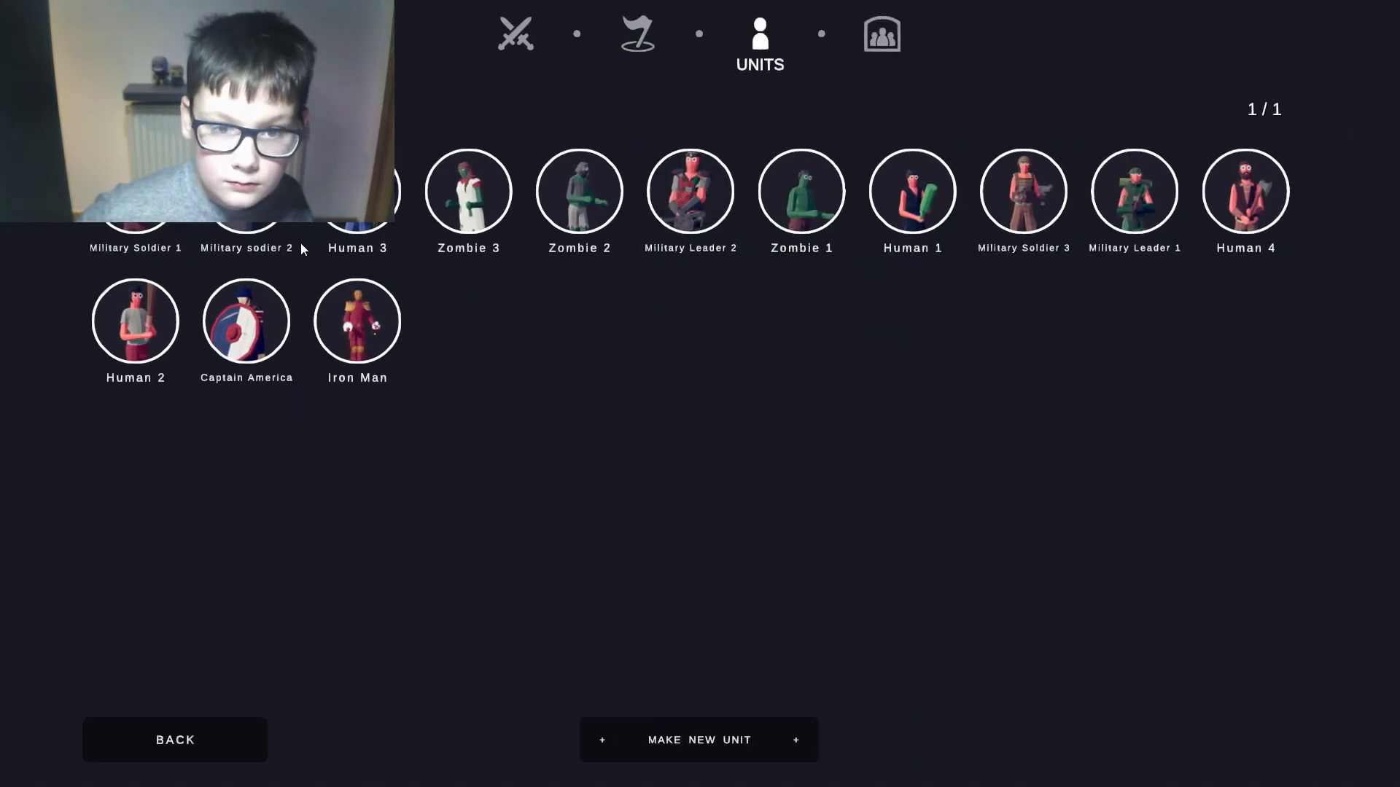
click(247, 320)
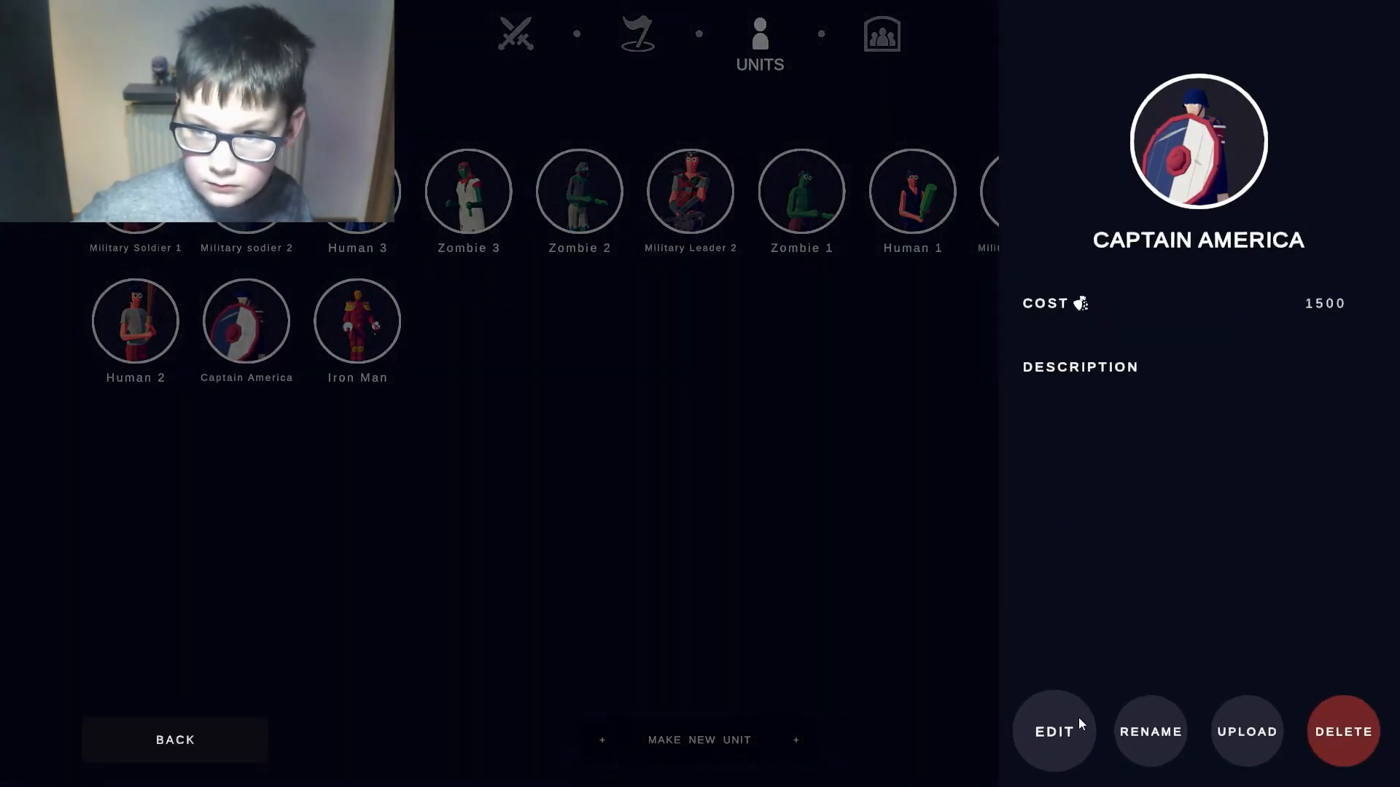
click(1053, 730)
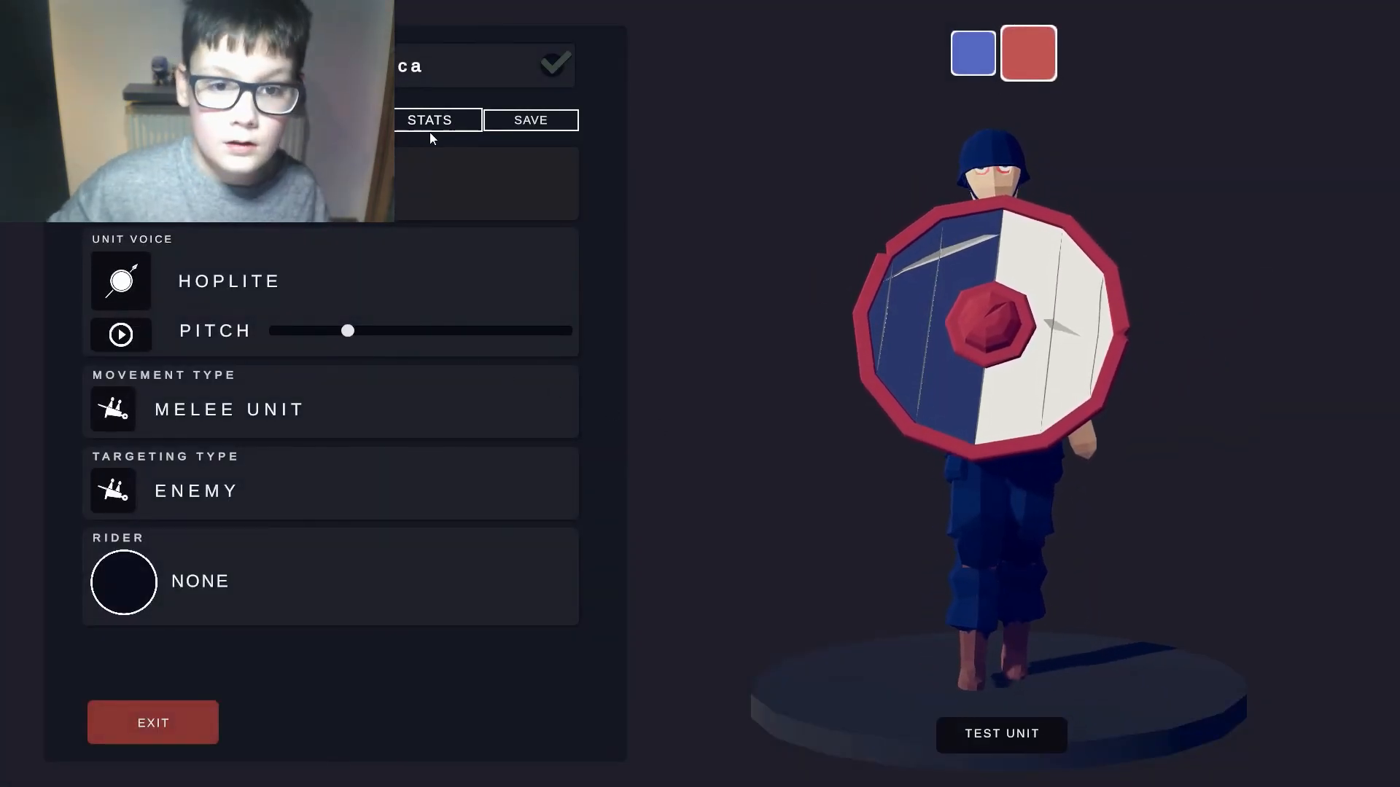
- Raise Captain America's damage from 1.50x to 2.00x and save to the overwrite prompt
click(429, 120)
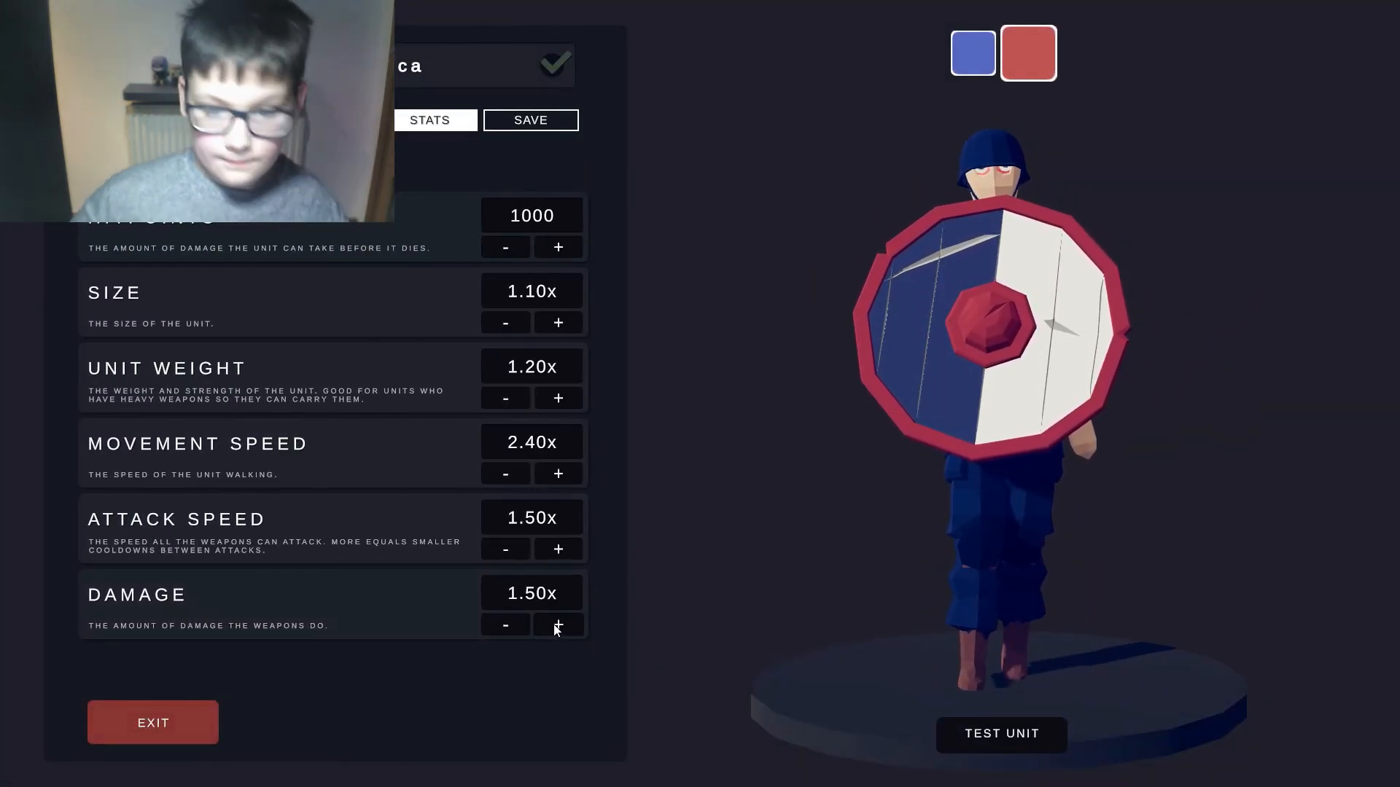
click(558, 624)
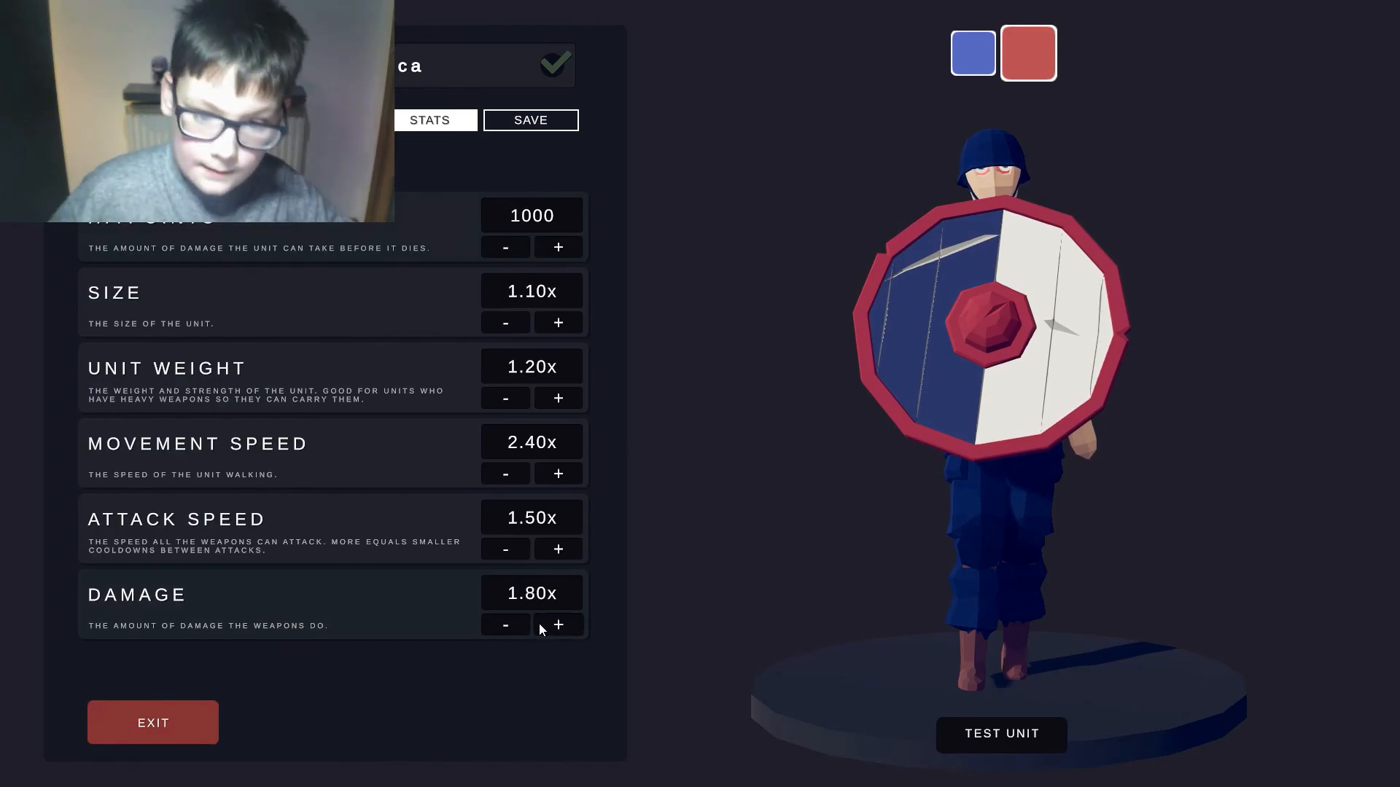
click(559, 626)
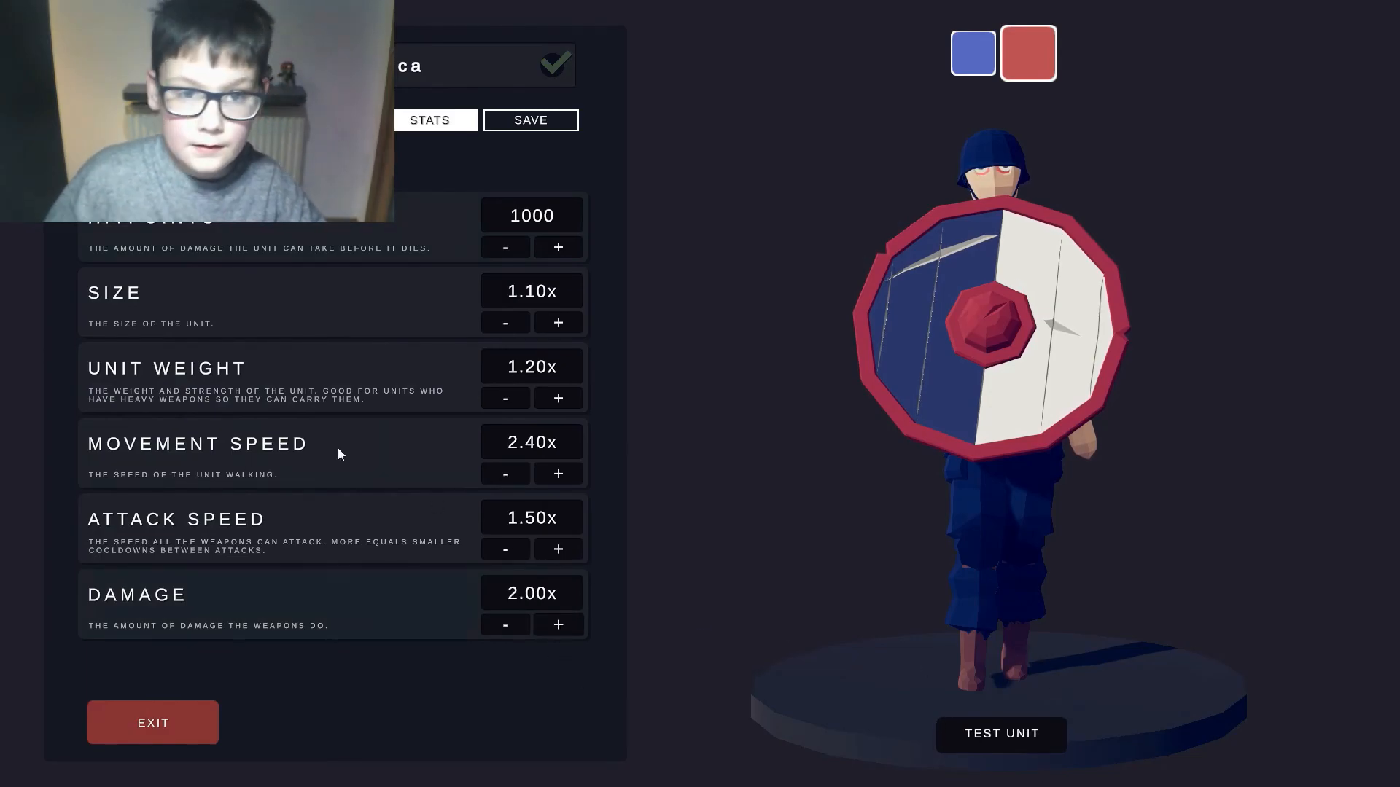
click(530, 120)
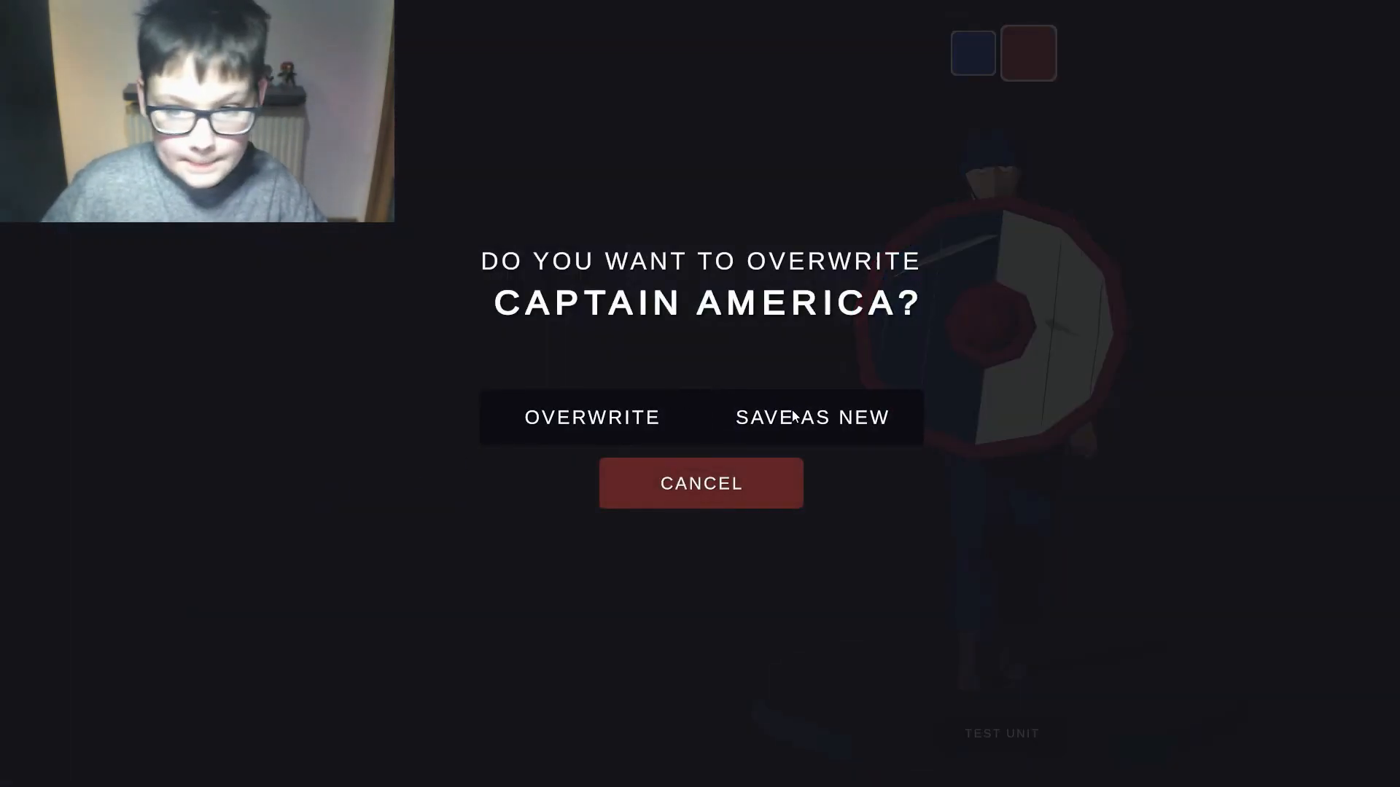